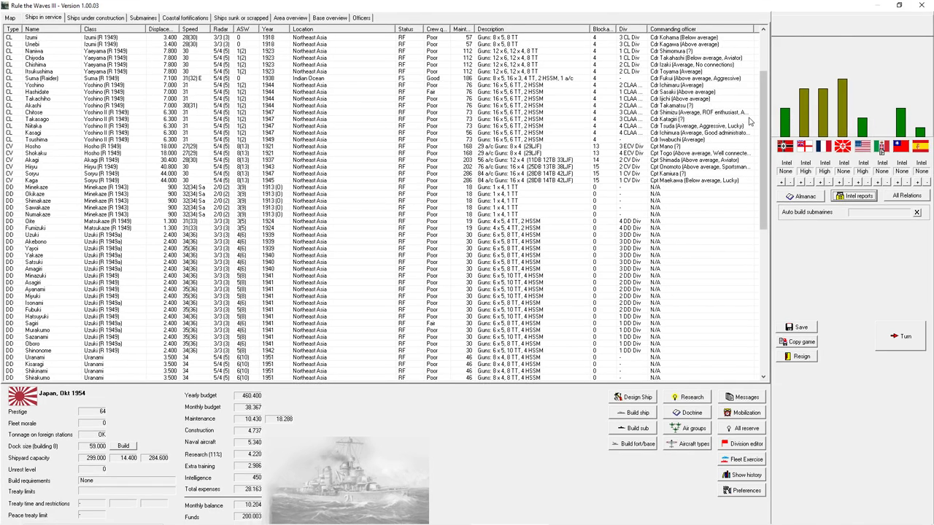
mouse_move(502, 234)
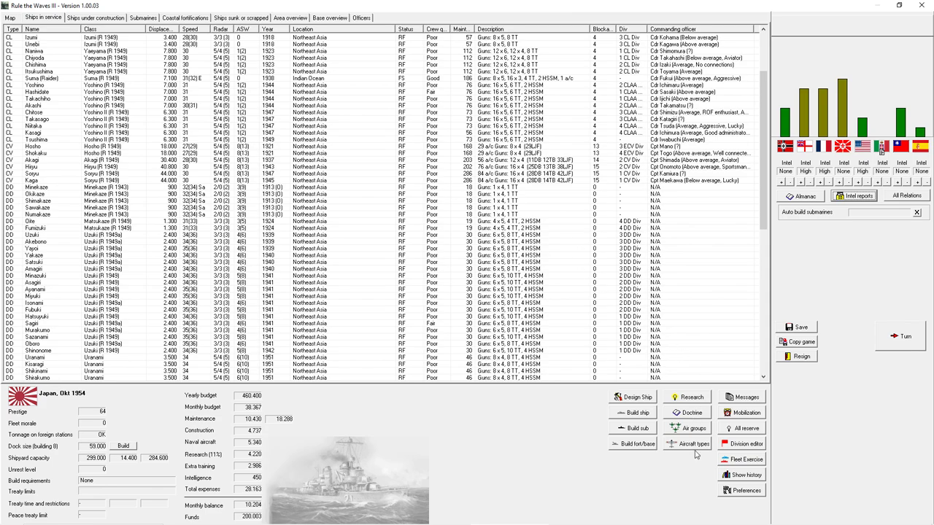
- Review the 1954 aircraft types table, inspecting the dive bomber's range and bomb load figures
click(692, 443)
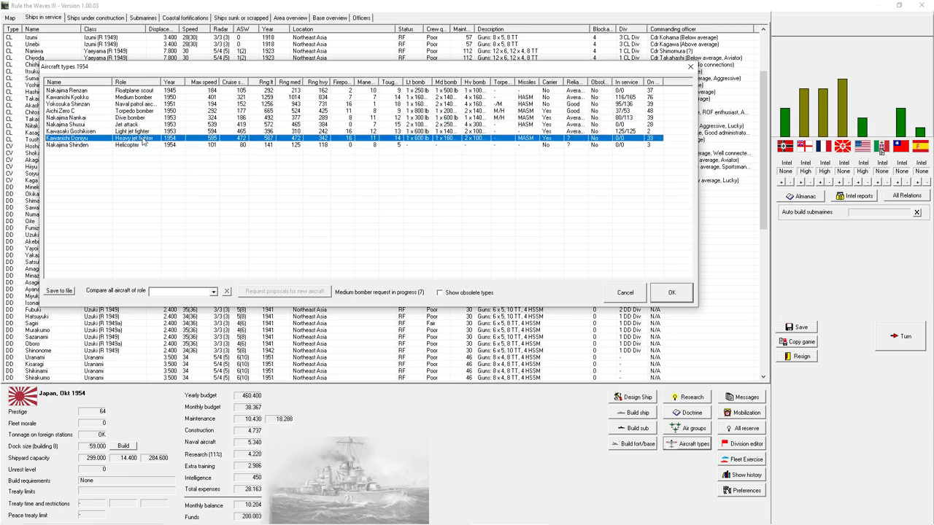
mouse_move(143, 144)
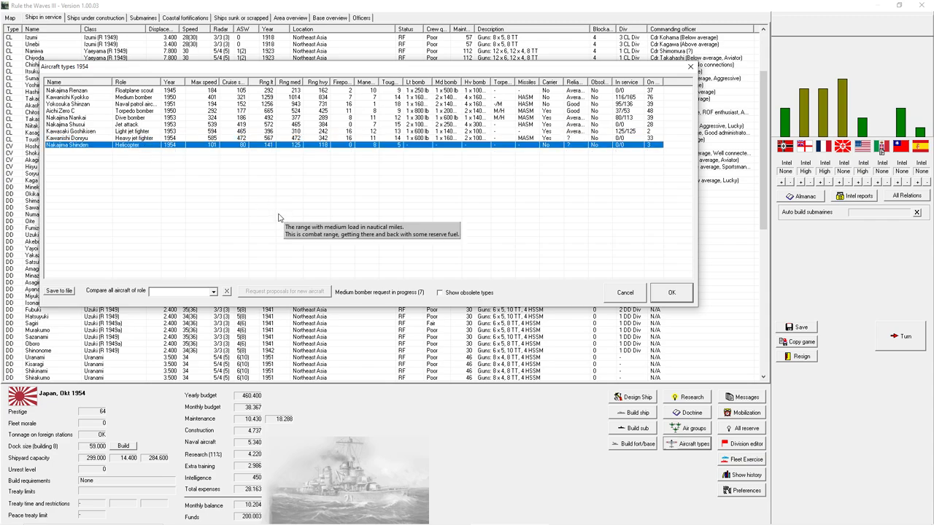
mouse_move(497, 80)
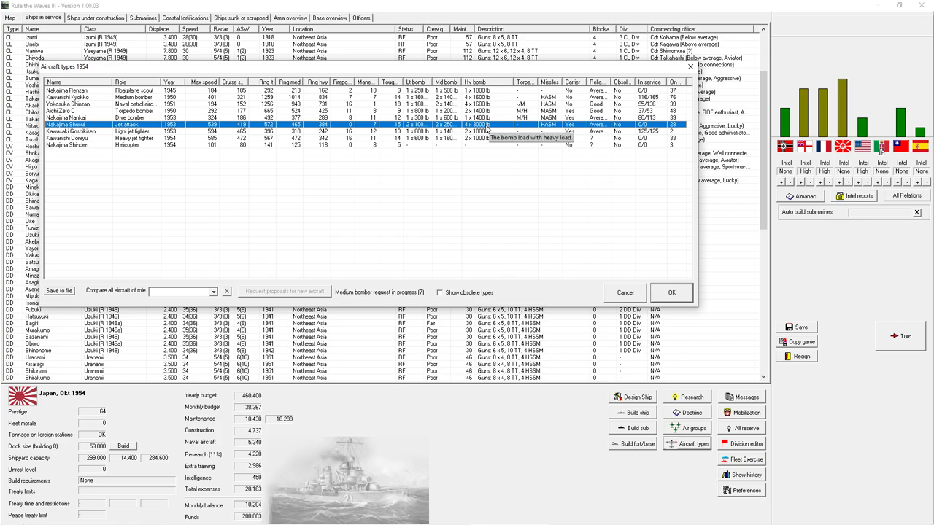
mouse_move(488, 129)
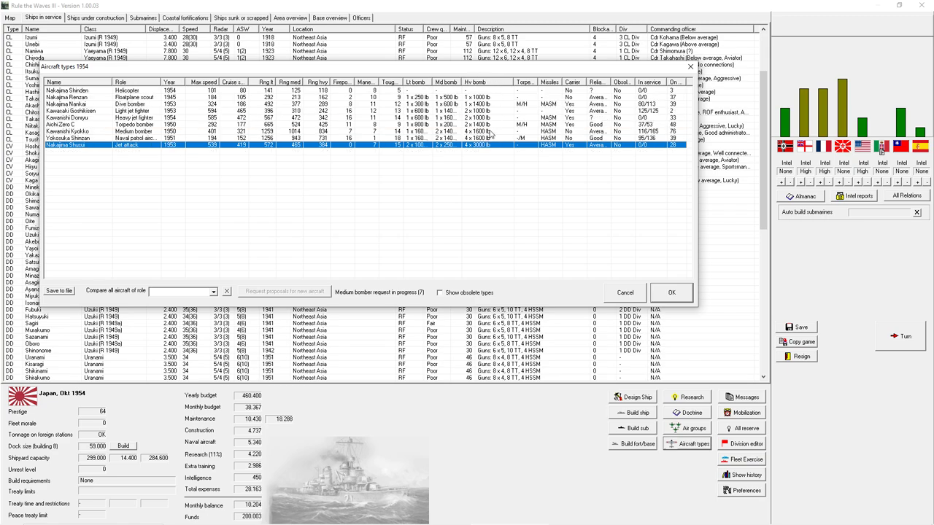
mouse_move(478, 144)
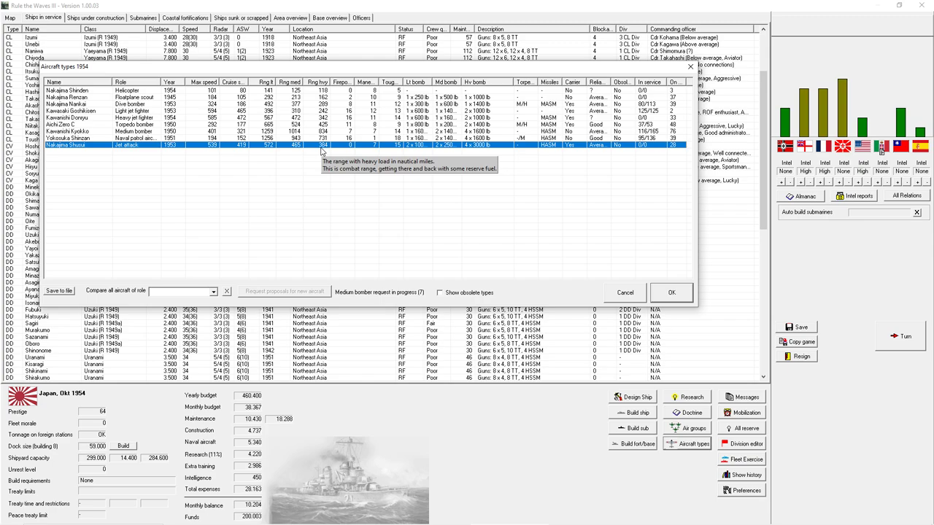
mouse_move(557, 151)
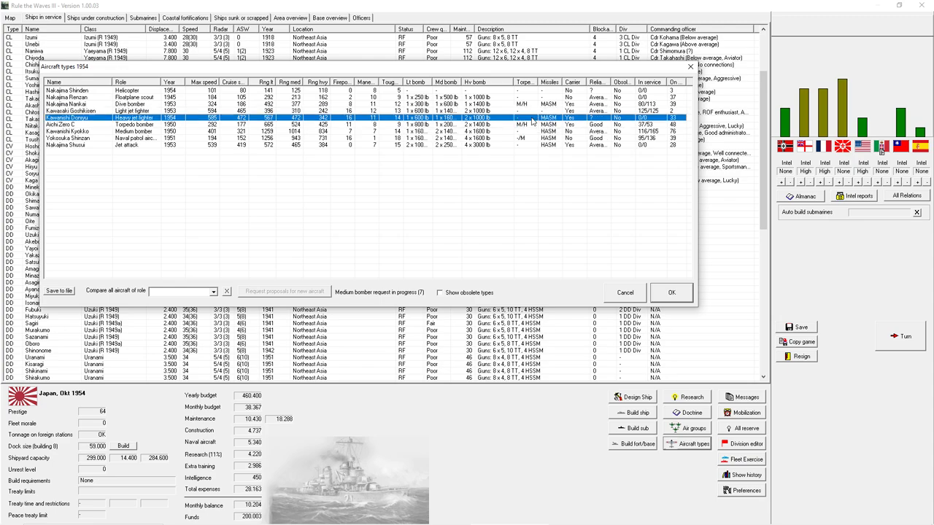
mouse_move(324, 118)
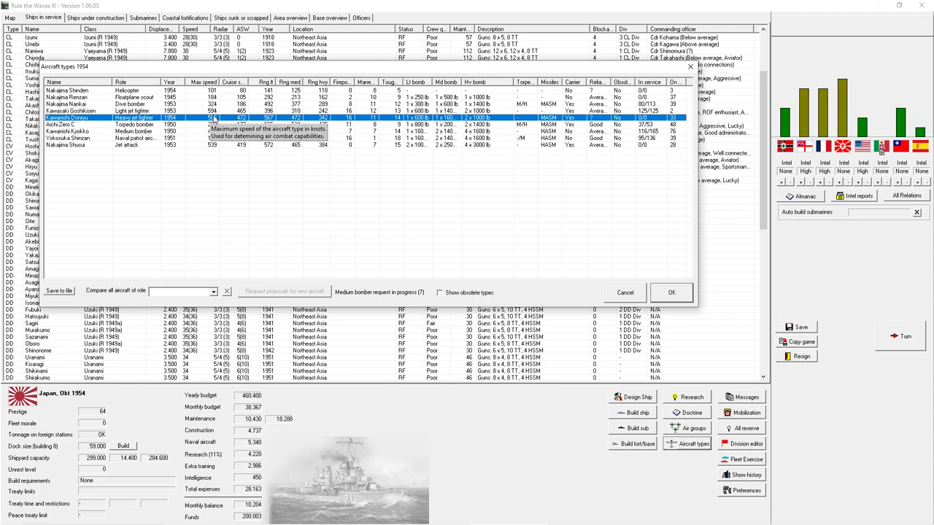
click(66, 111)
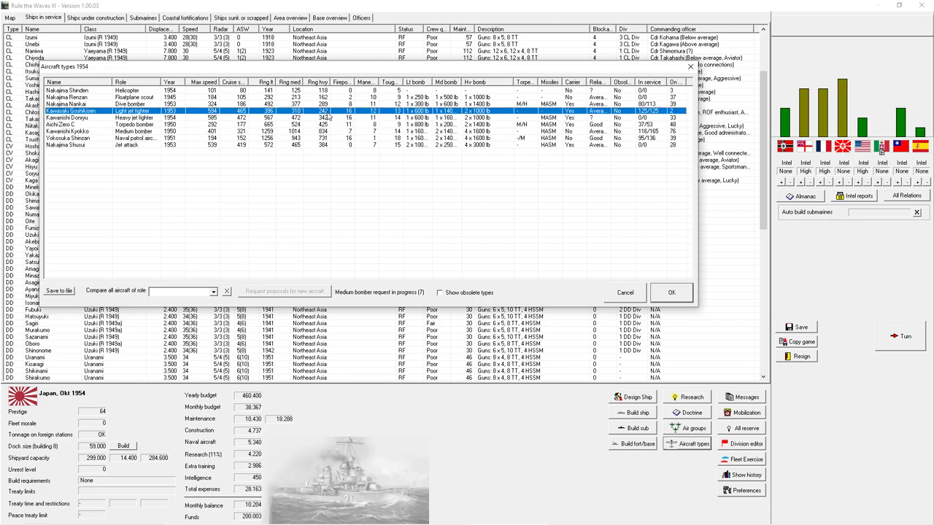
mouse_move(350, 118)
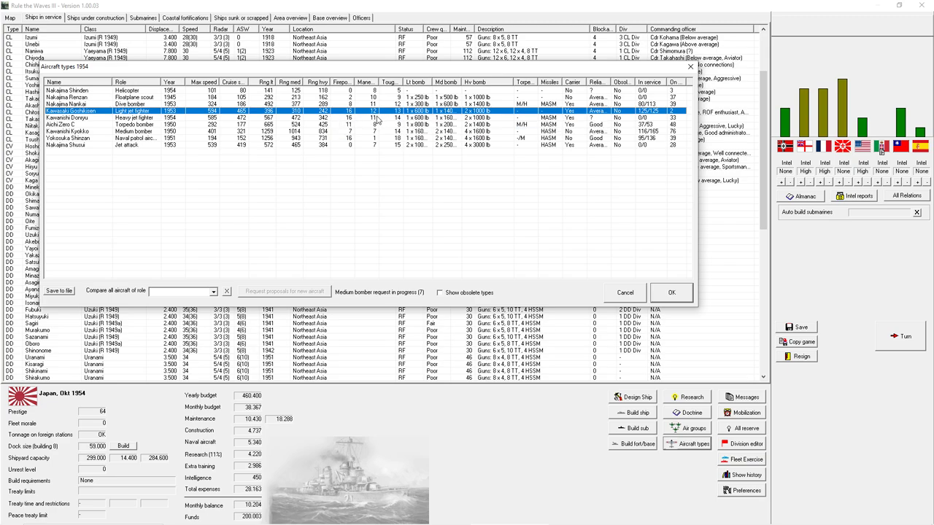
mouse_move(489, 123)
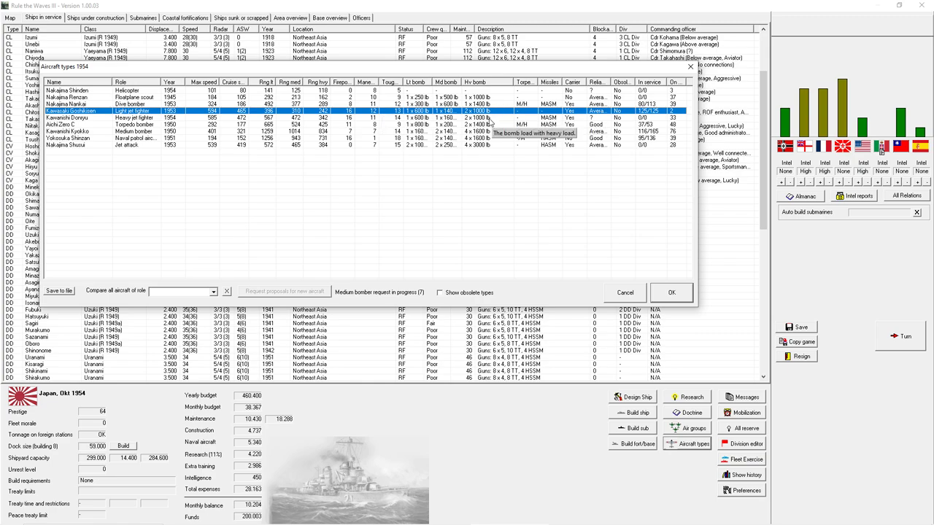
scroll(right, 3)
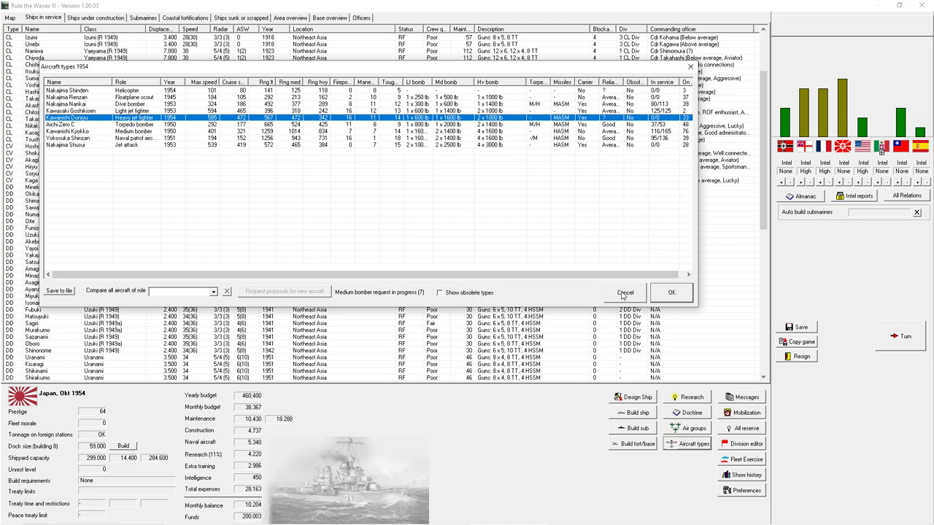
- Leave the aircraft types table and bring up the air groups overview
click(625, 292)
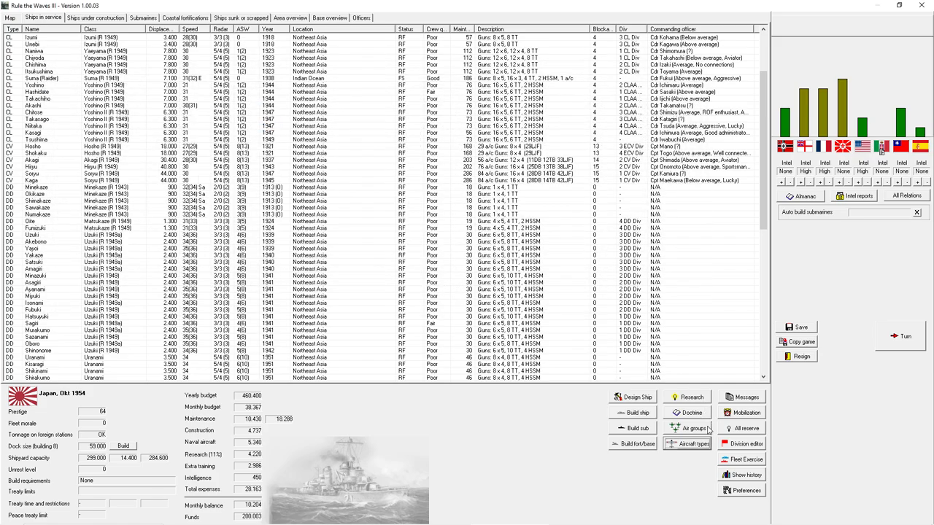
click(693, 429)
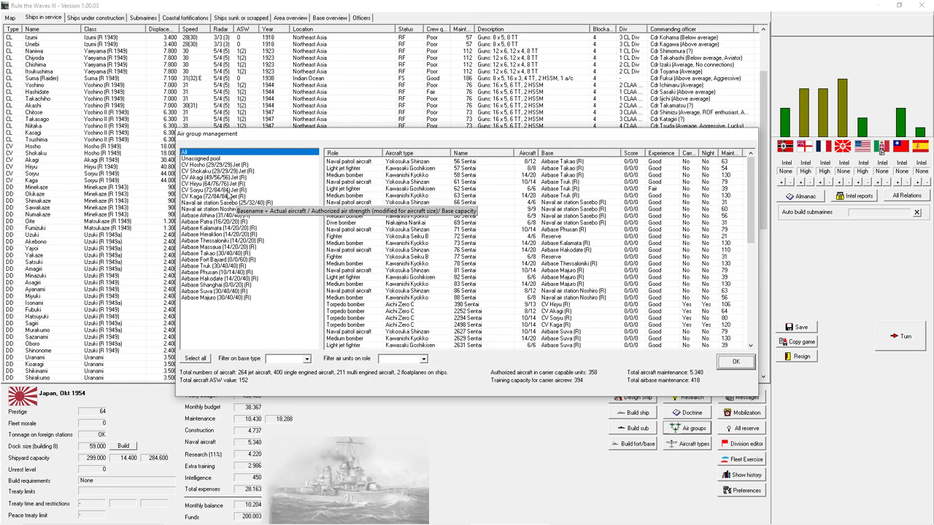
click(216, 196)
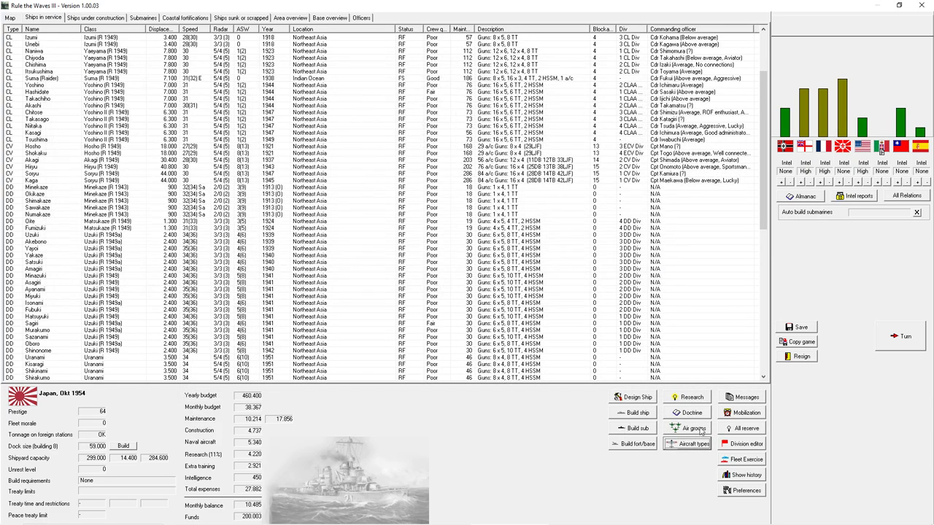
click(692, 429)
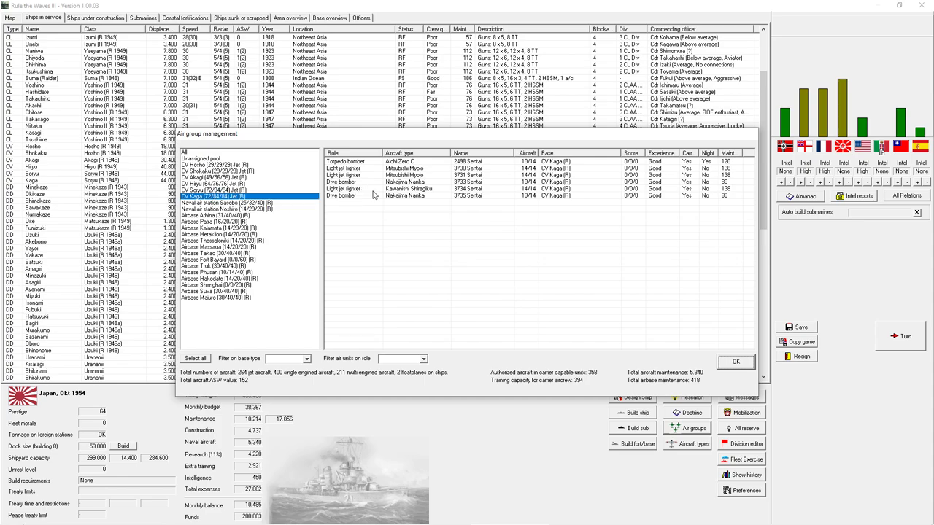
mouse_move(533, 357)
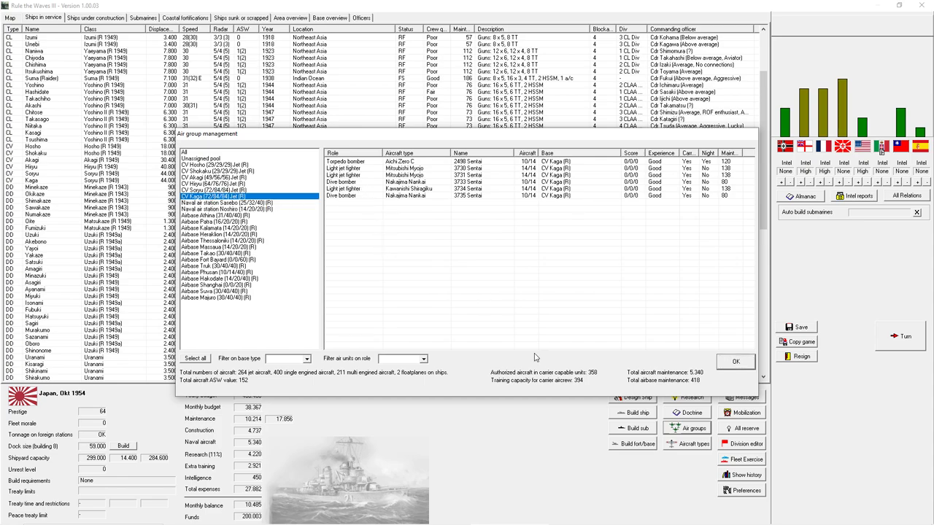
- Change a carrier squadron's role to a new aircraft mission and confirm it
right_click(350, 195)
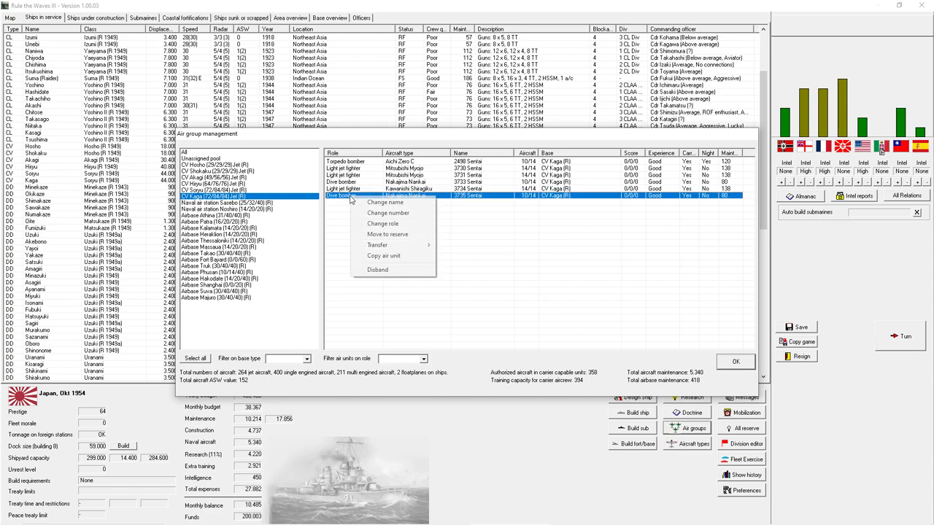
click(383, 223)
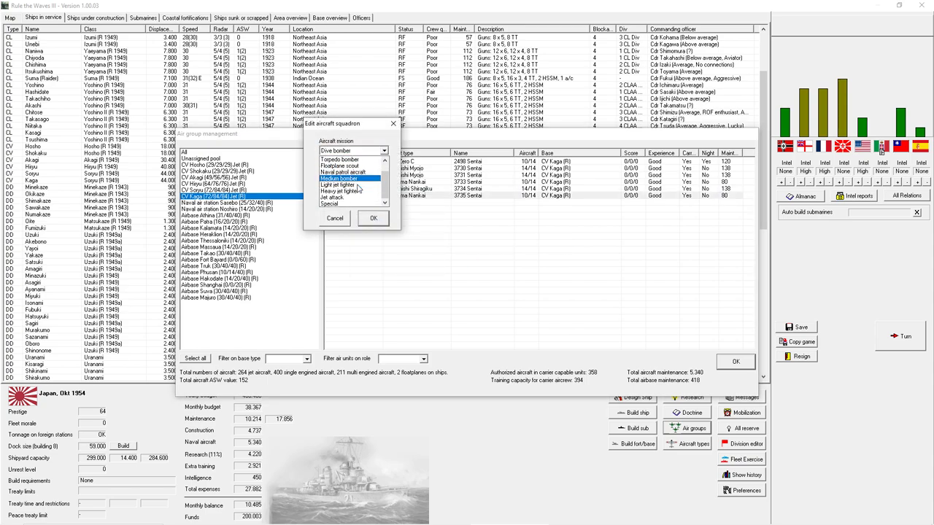
click(332, 197)
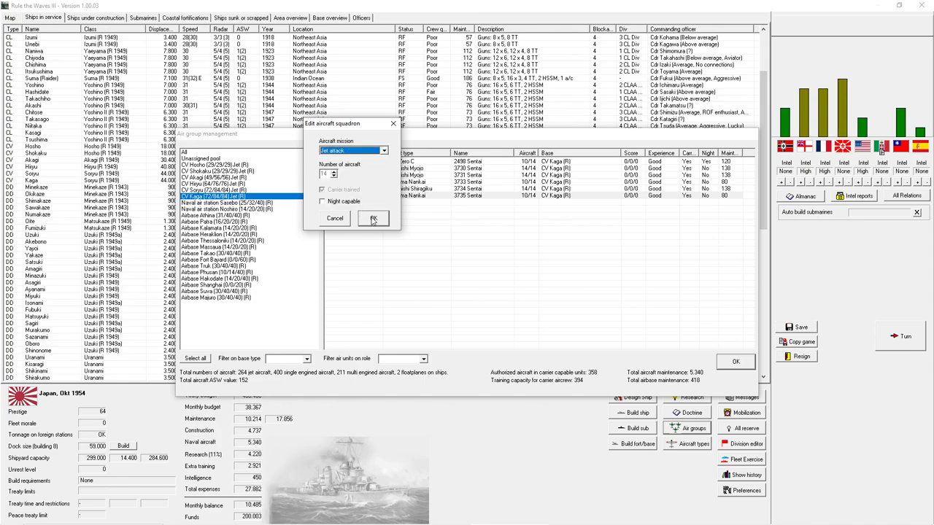
click(373, 219)
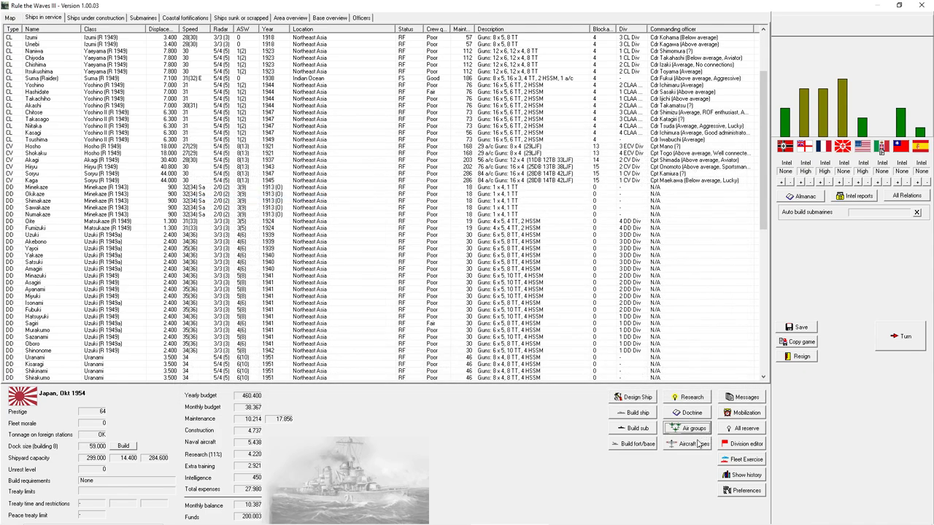
click(691, 444)
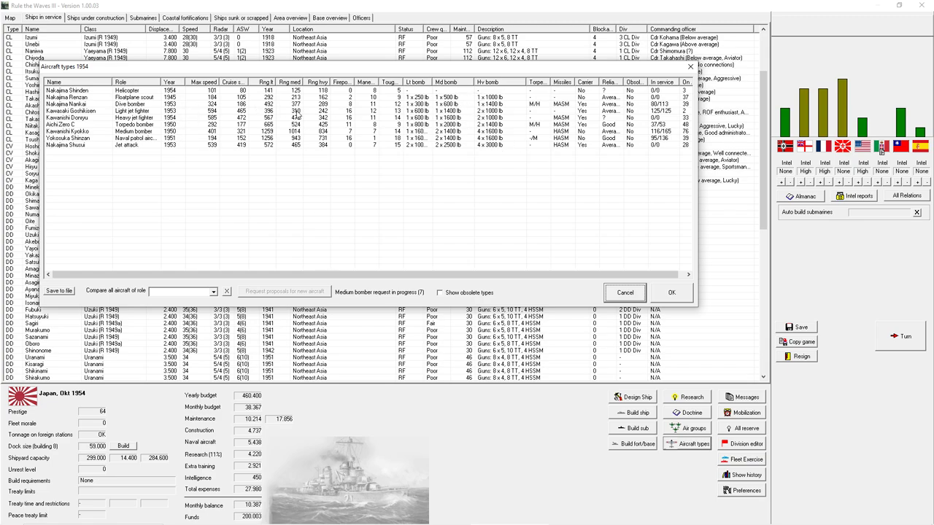
click(131, 105)
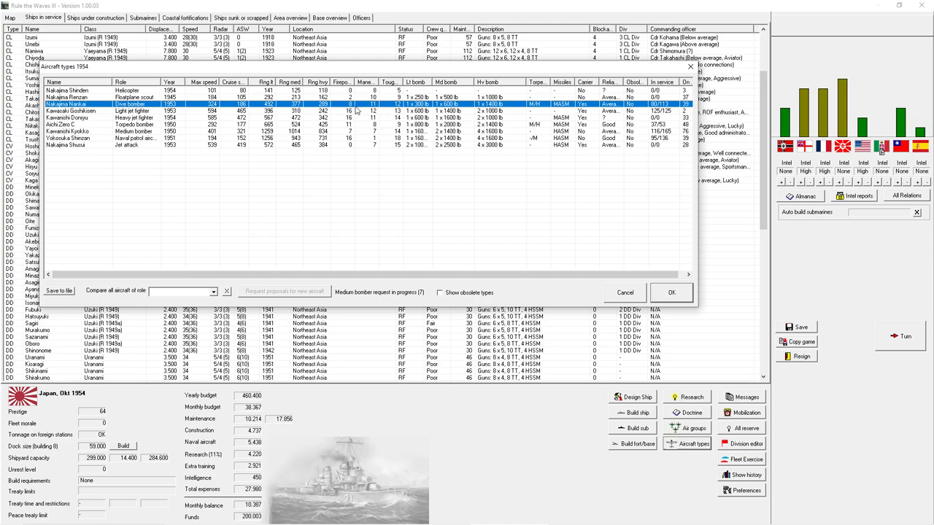
mouse_move(358, 110)
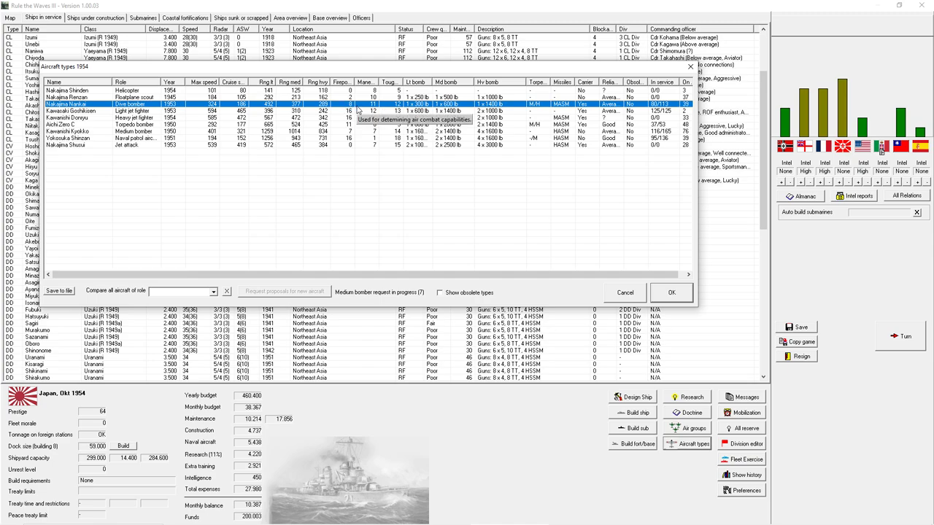
mouse_move(449, 152)
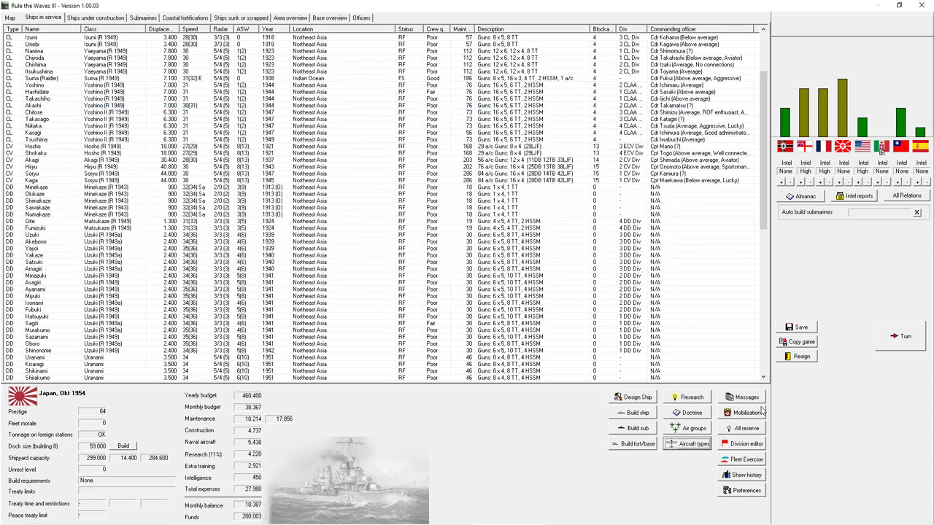
- In the air groups overview, switch Kaga's fighter squadrons to the light jet fighter mission
click(692, 444)
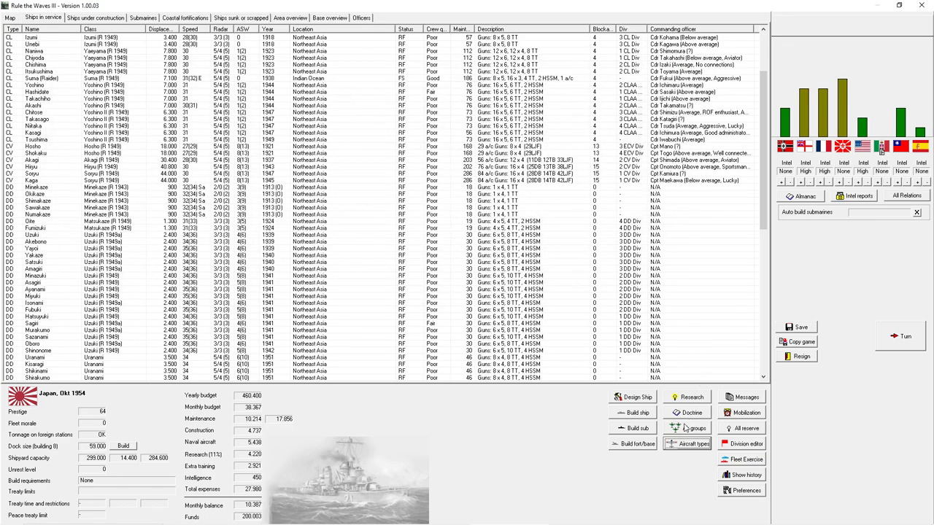
click(691, 427)
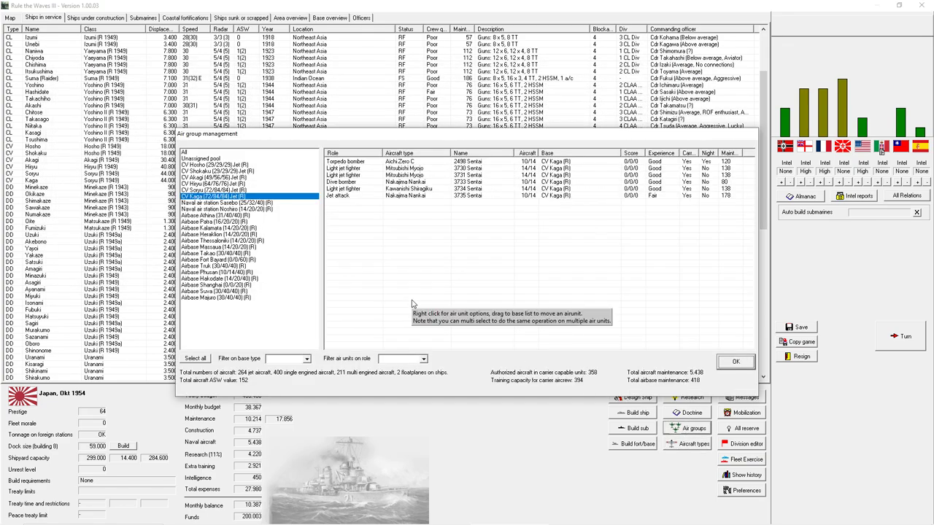
mouse_move(356, 194)
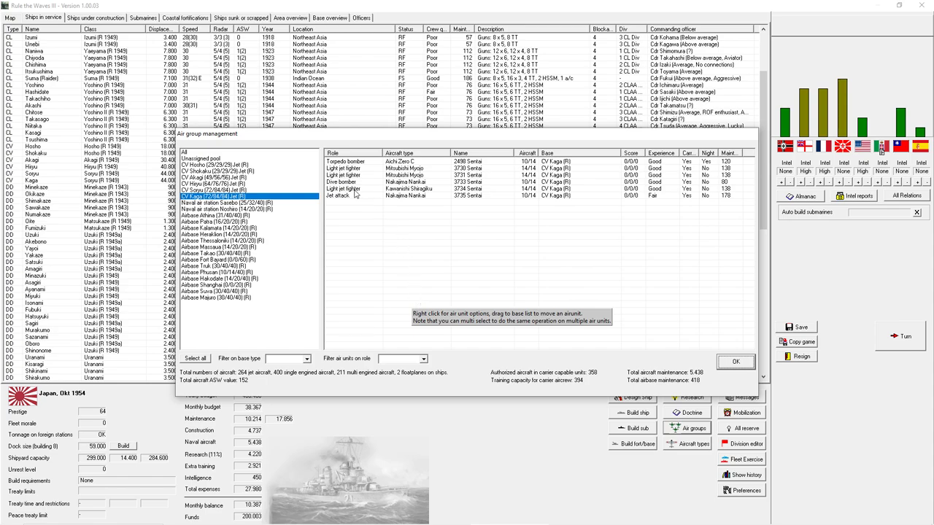
right_click(343, 181)
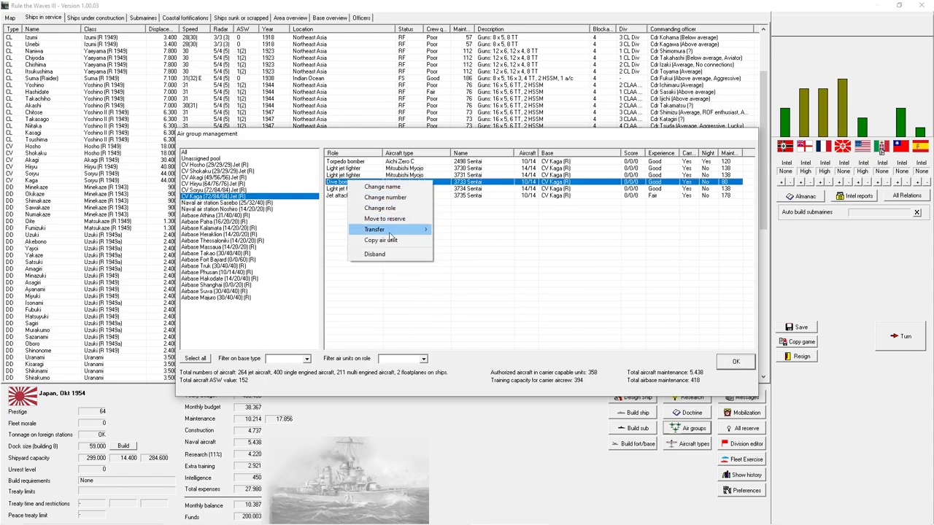
mouse_move(379, 208)
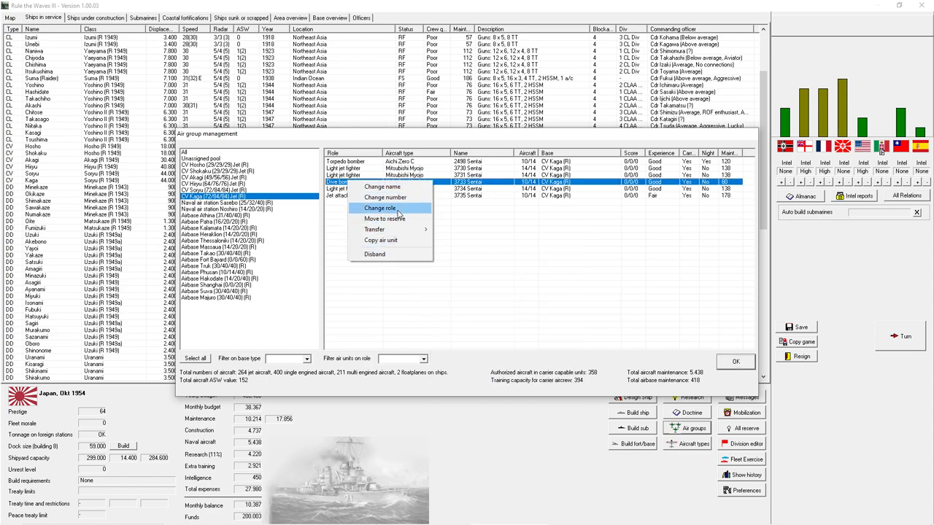
click(379, 207)
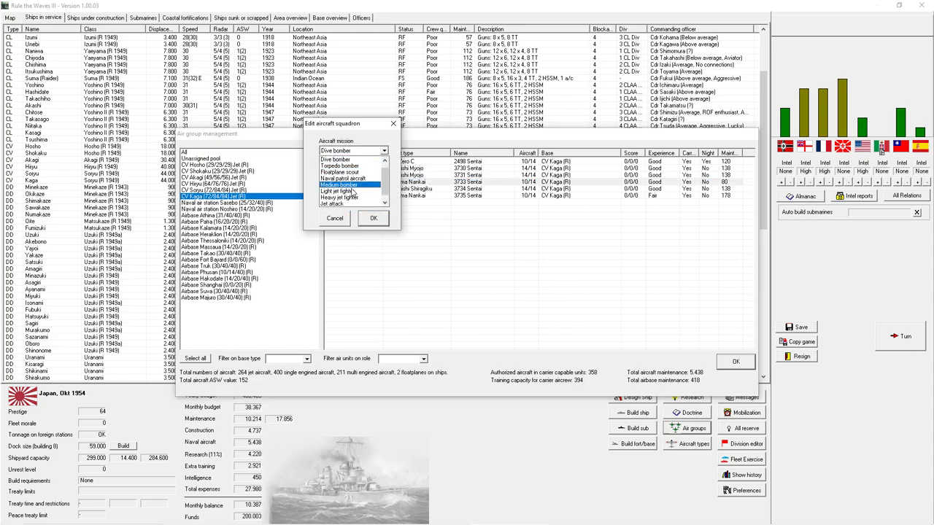
click(374, 219)
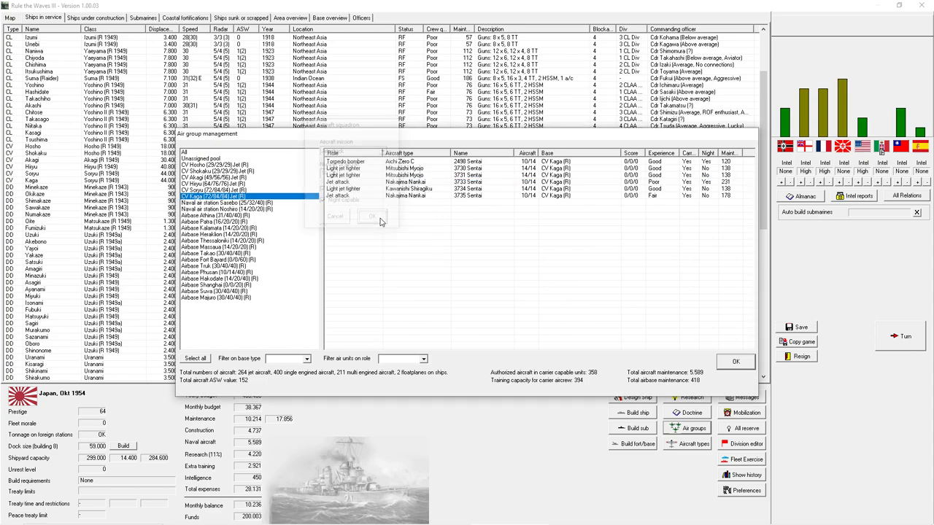
click(371, 216)
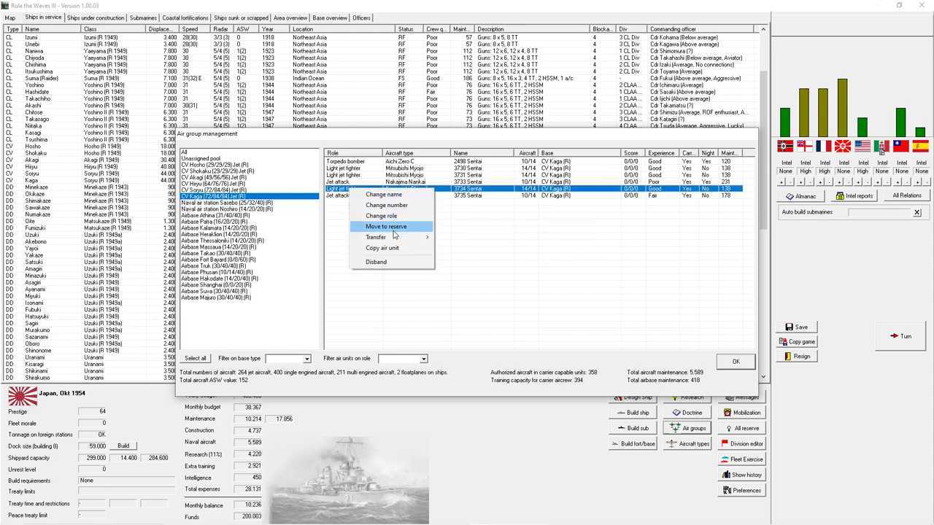
click(381, 216)
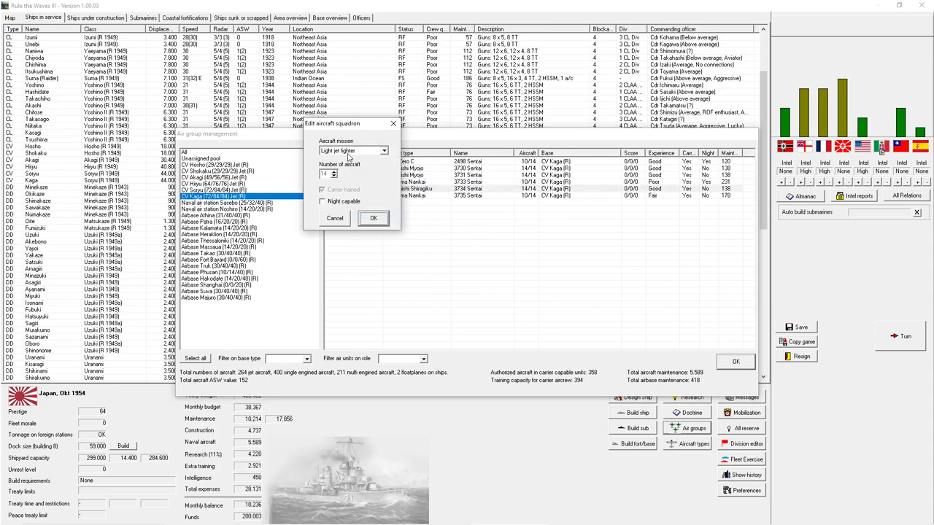
click(373, 217)
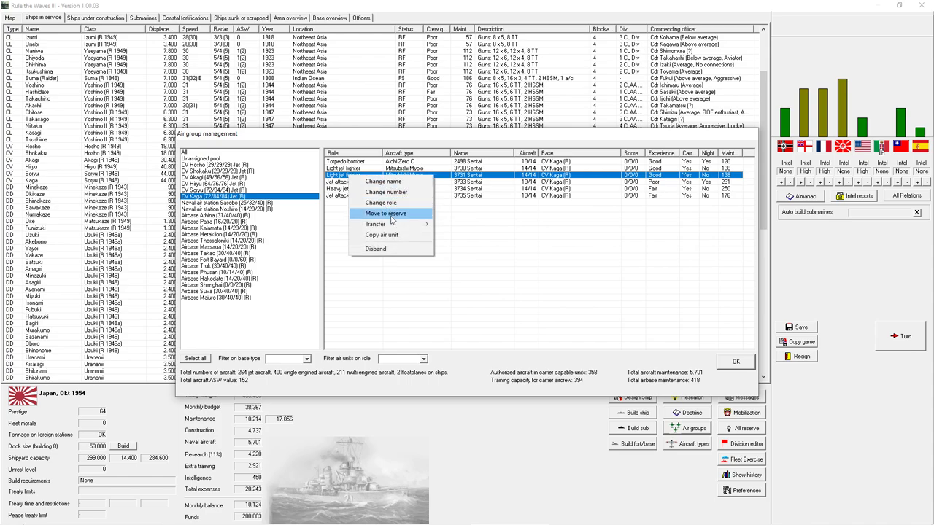
mouse_move(682, 201)
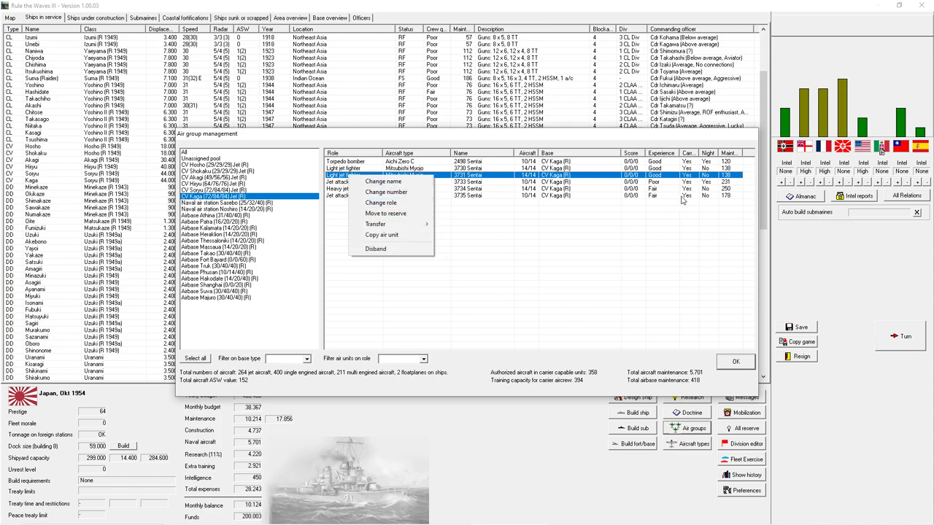
mouse_move(386, 213)
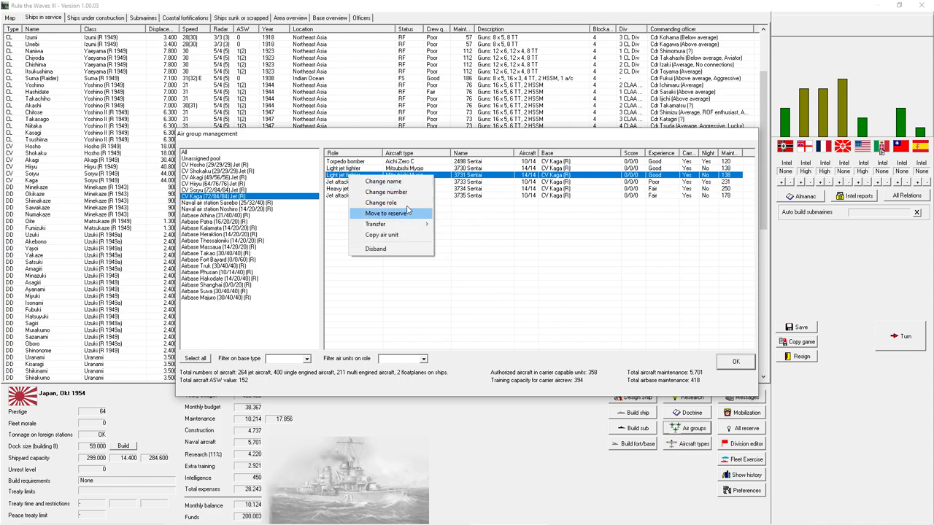
- Make further Kaga squadrons heavy jet fighters and change the torpedo bomber squadron's mission
click(381, 203)
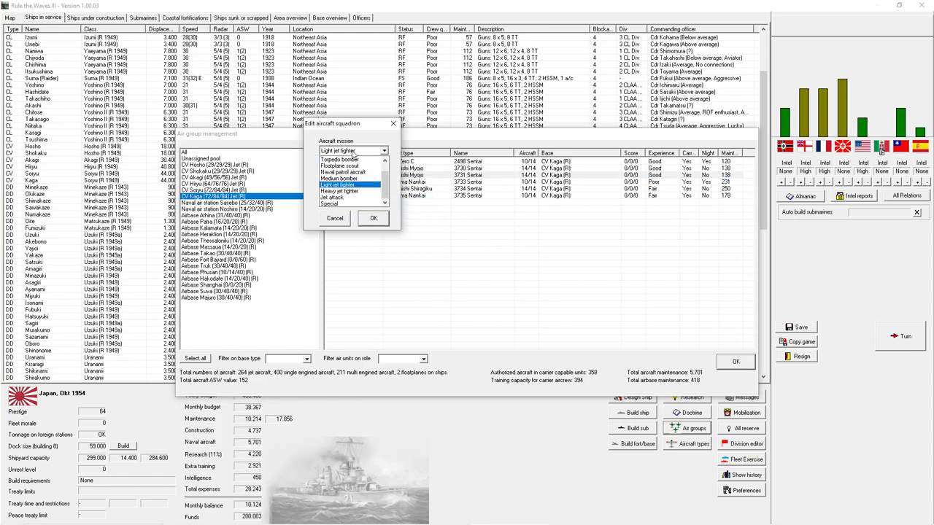
click(339, 191)
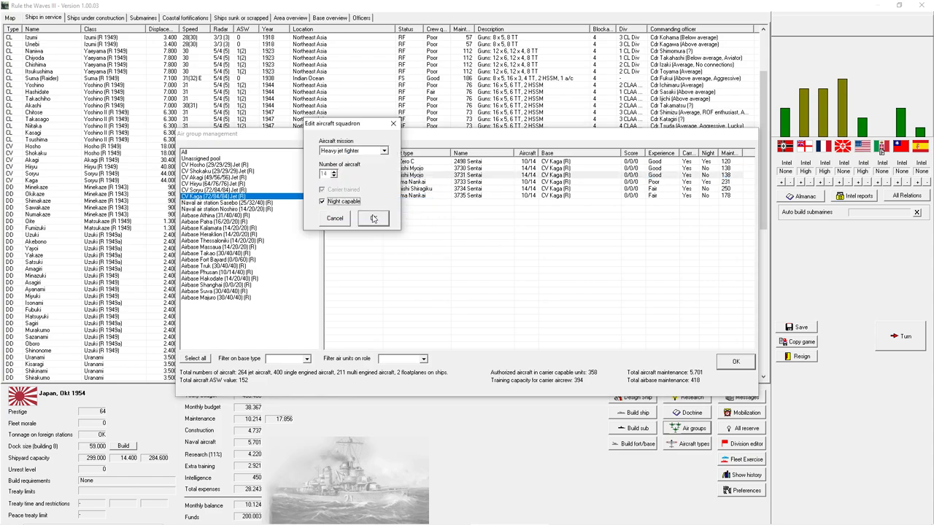
click(372, 219)
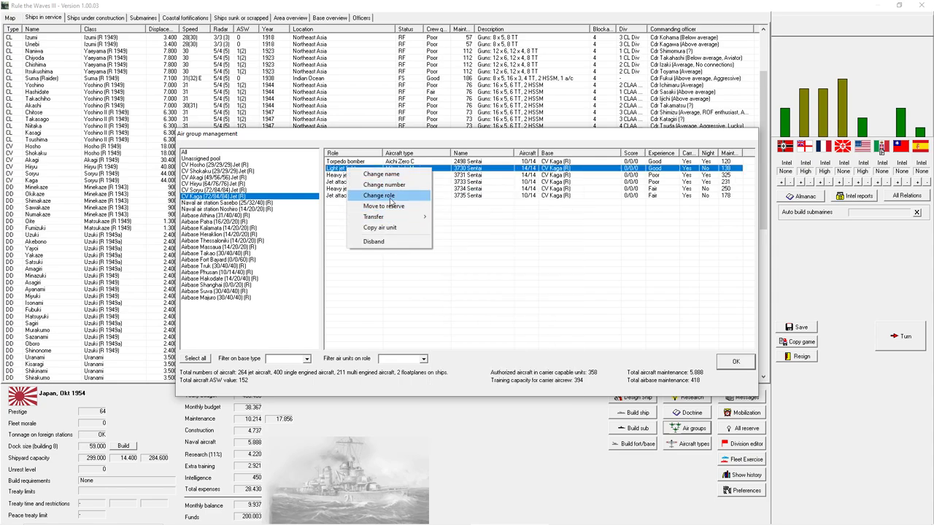
click(379, 195)
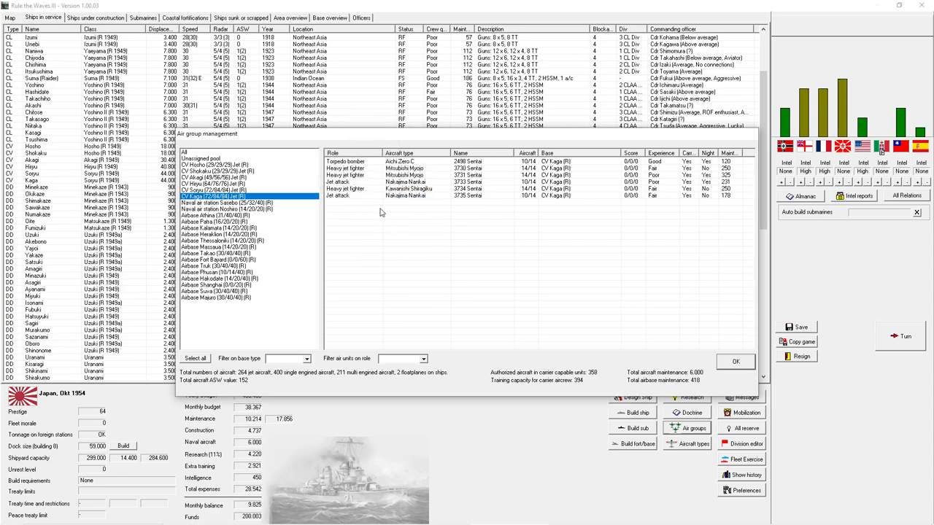
mouse_move(368, 164)
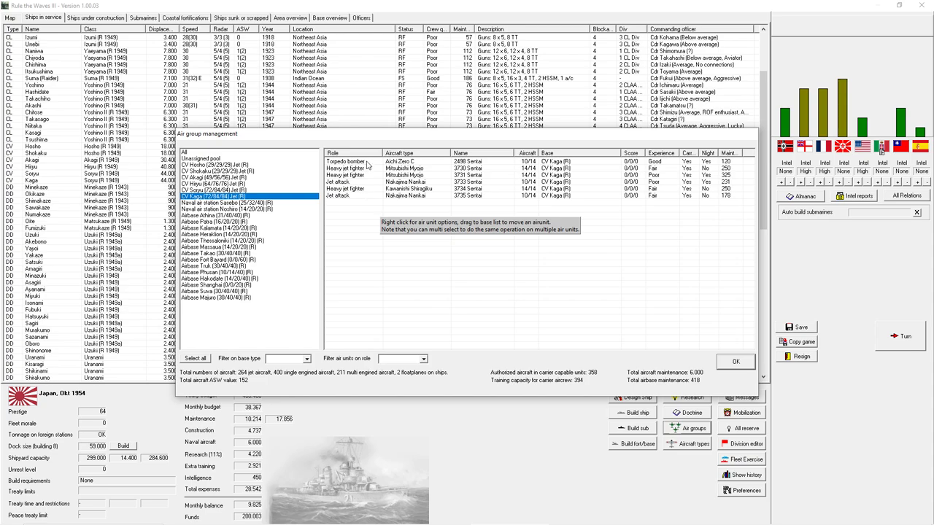
right_click(353, 161)
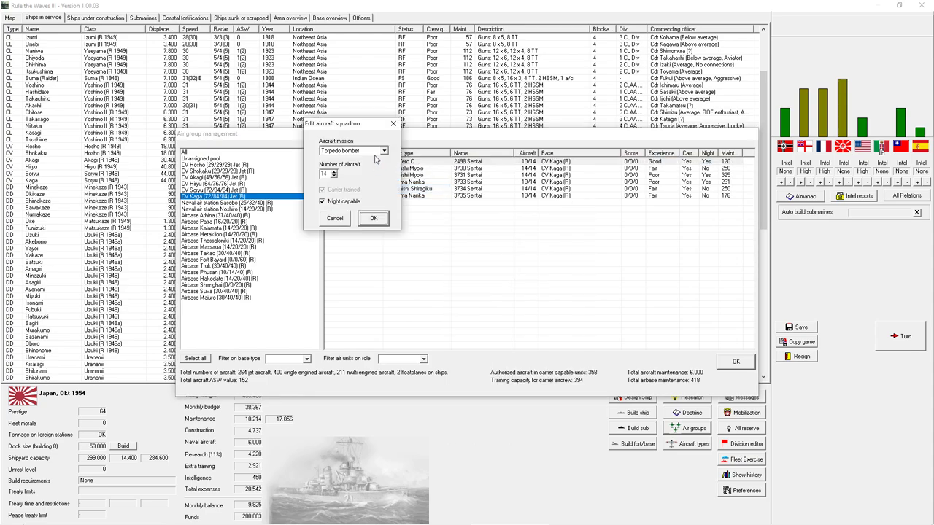
click(353, 150)
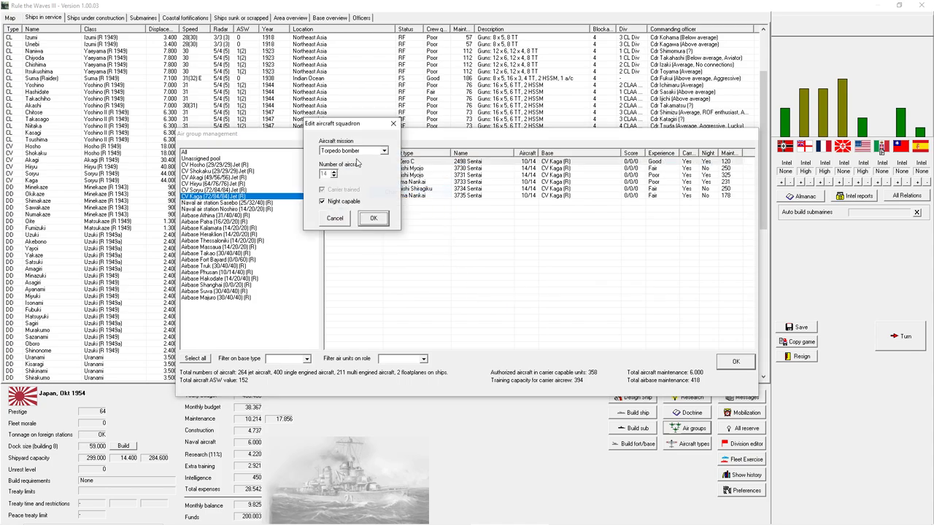
click(354, 151)
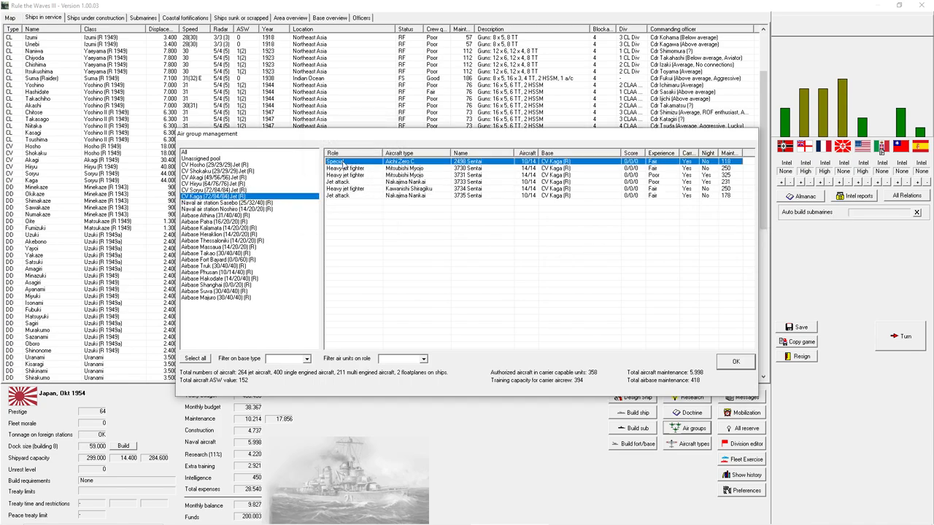
- Set the first (special) squadron's aircraft count to 5
double_click(343, 161)
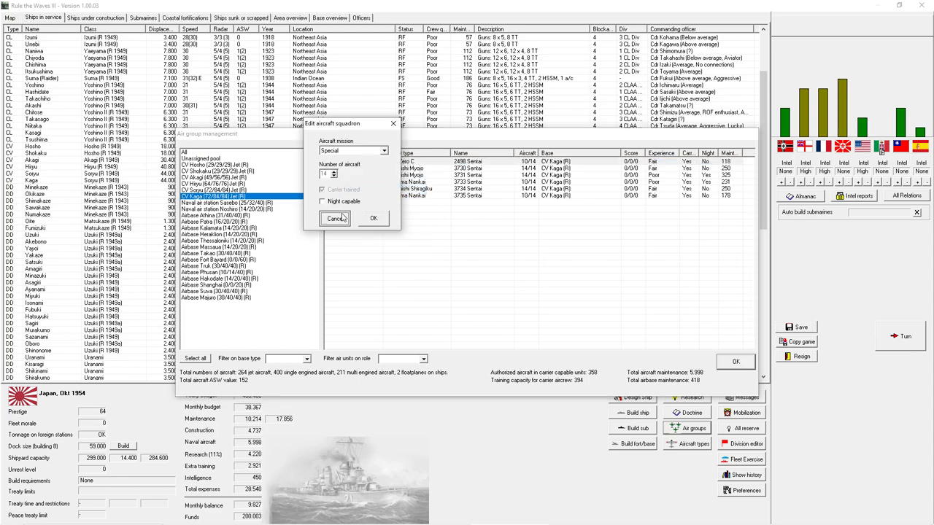
right_click(401, 161)
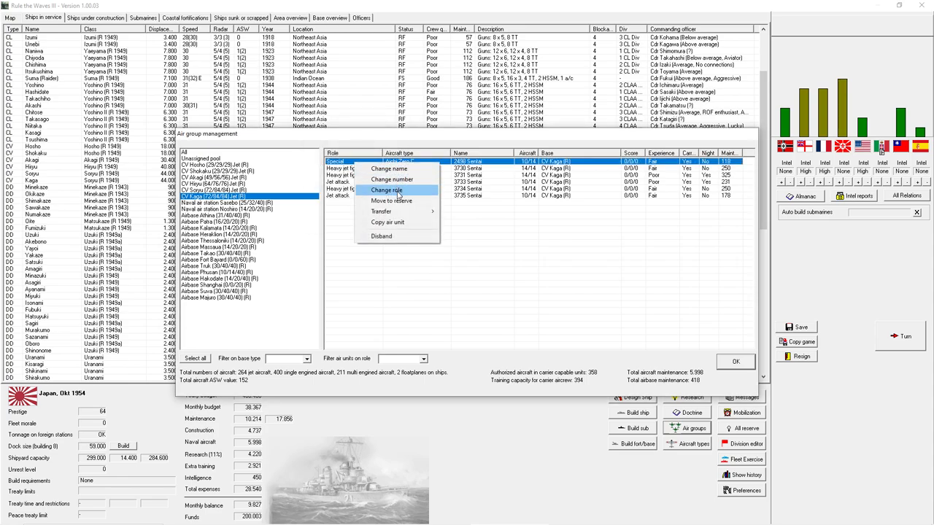
click(392, 178)
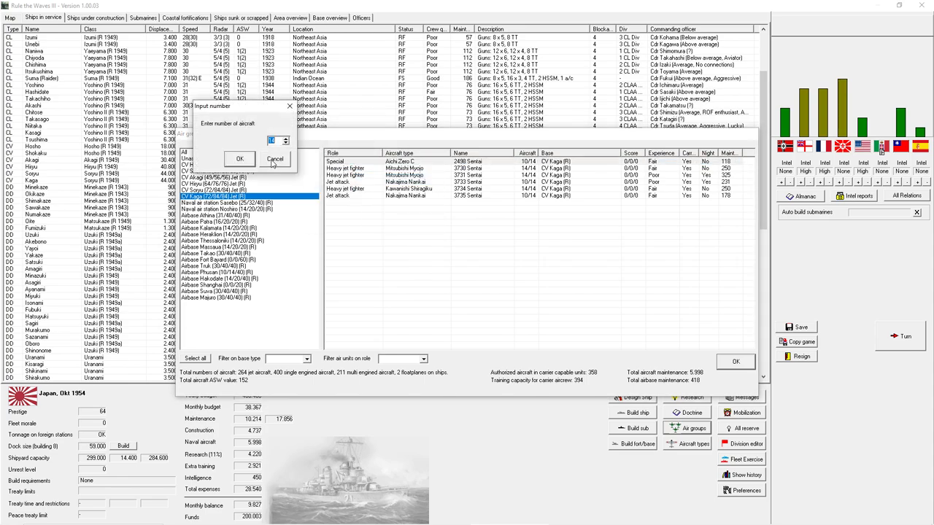
click(239, 159)
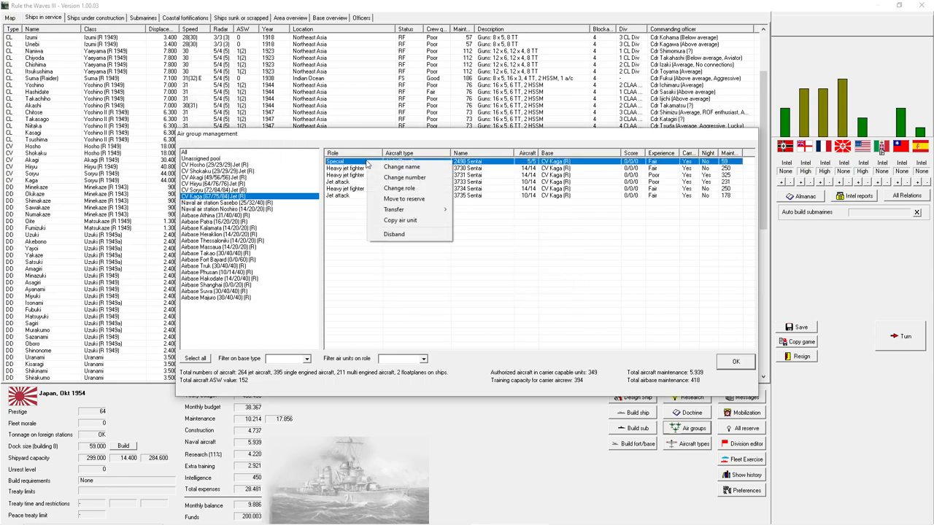
mouse_move(409, 178)
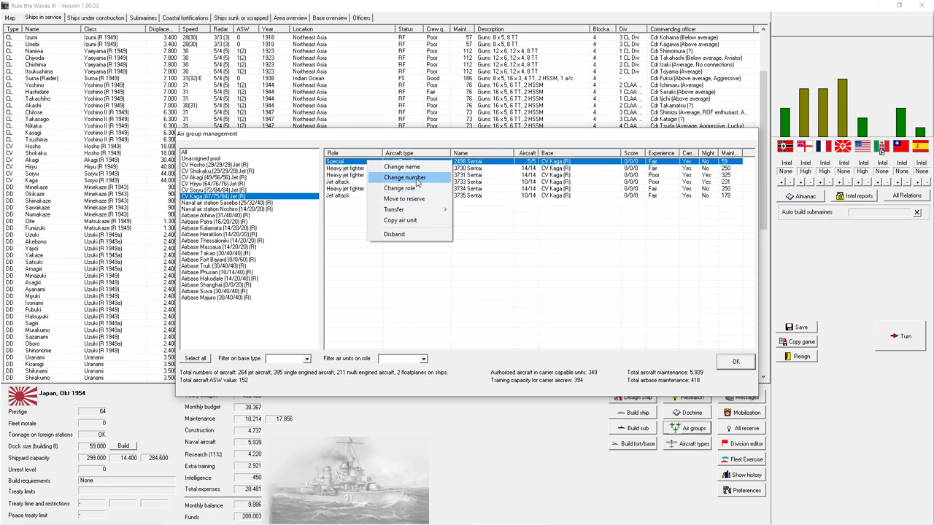
click(405, 178)
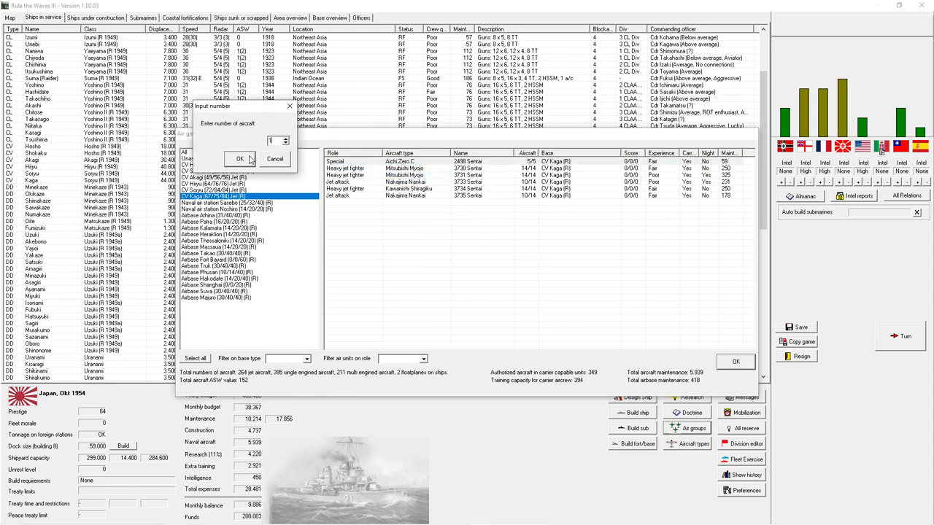
click(239, 159)
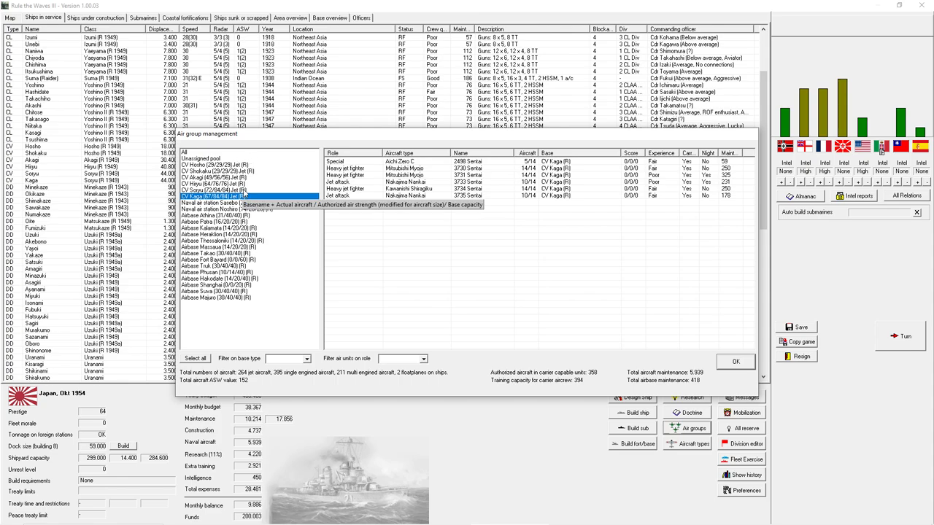
- Copy Kaga's air group onto another carrier, disbanding its existing squadrons
right_click(240, 196)
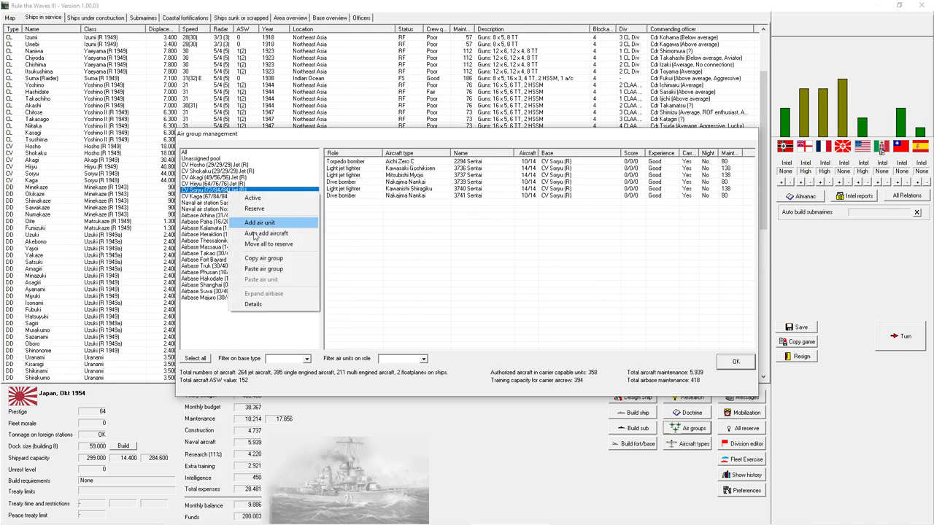
click(263, 258)
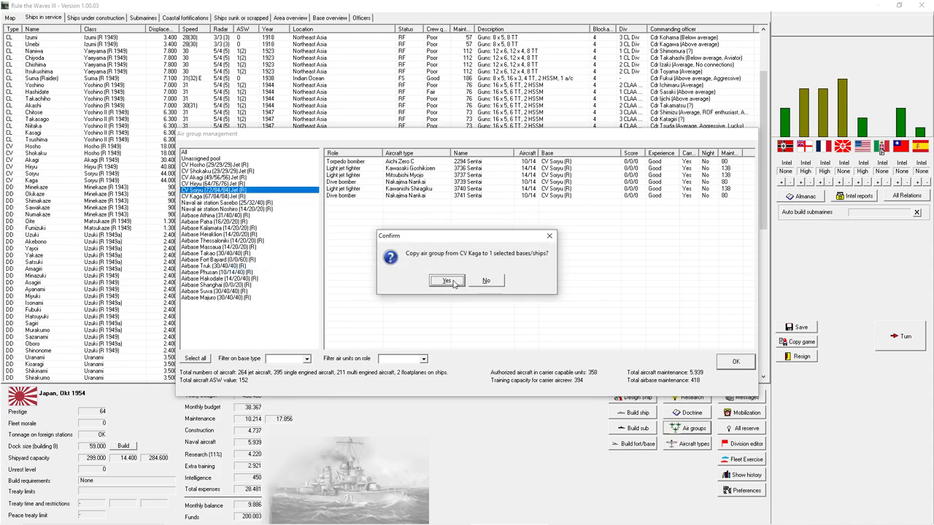
click(446, 280)
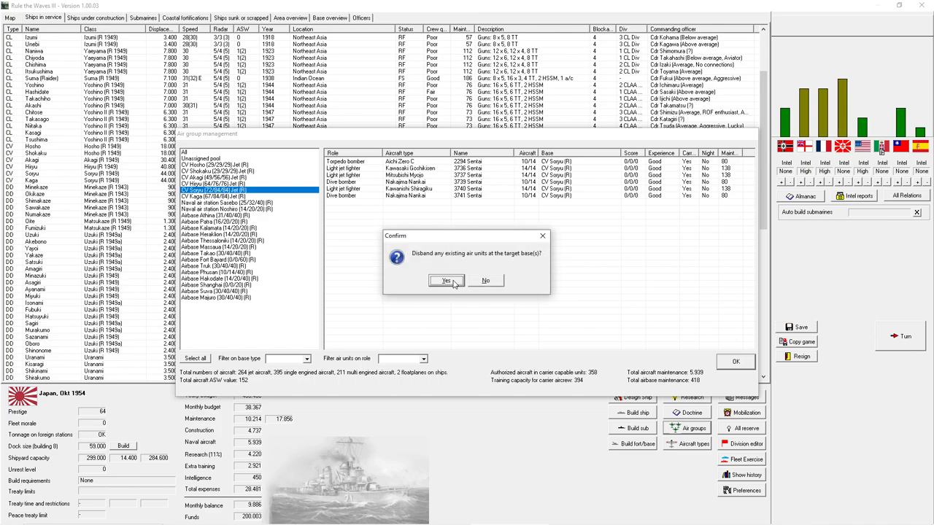
click(446, 280)
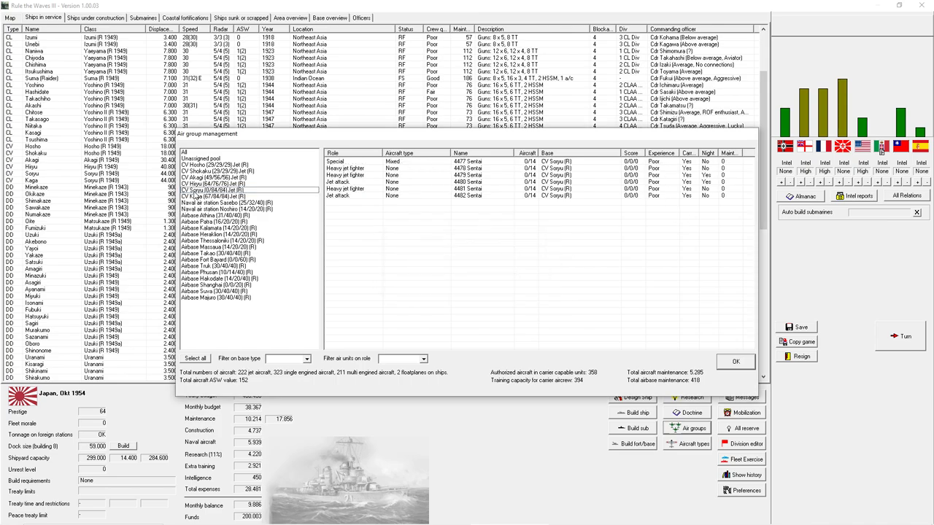
click(216, 195)
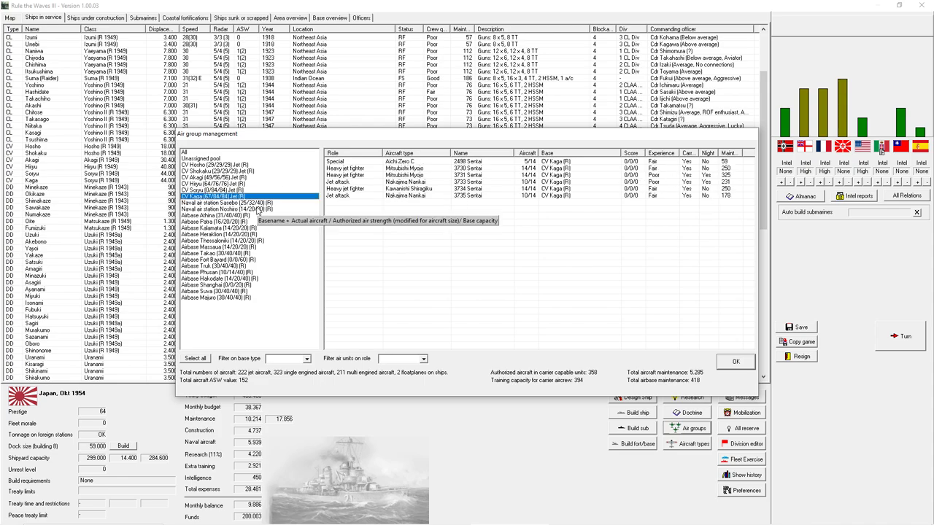
click(219, 184)
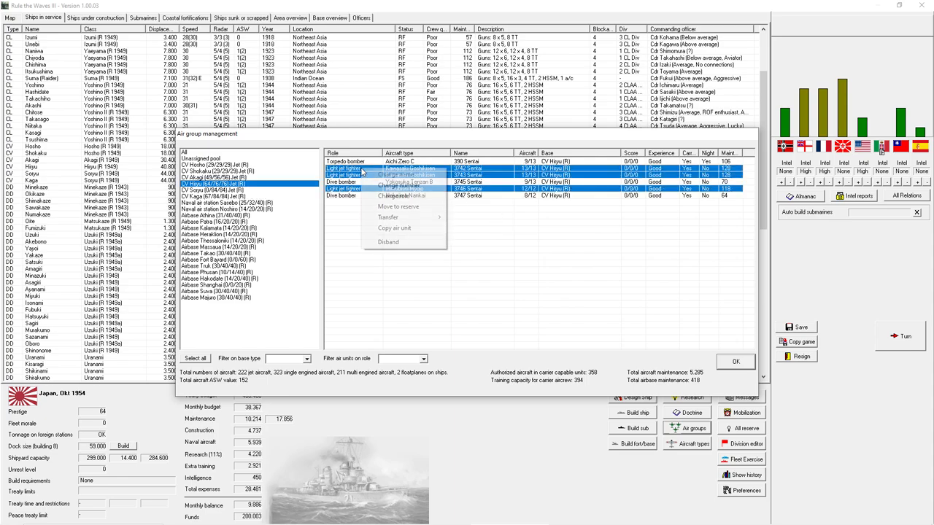
- Give the selected squadrons the heavy jet fighter mission
click(403, 186)
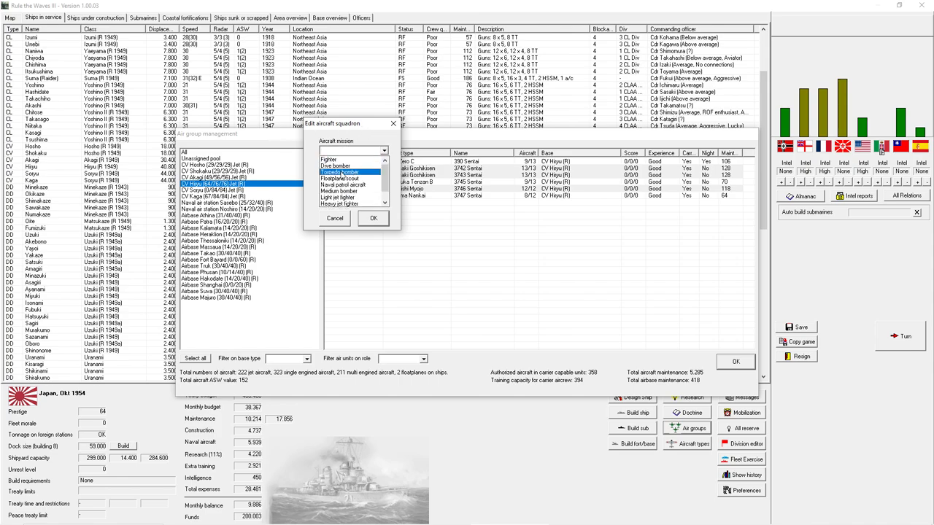
click(353, 202)
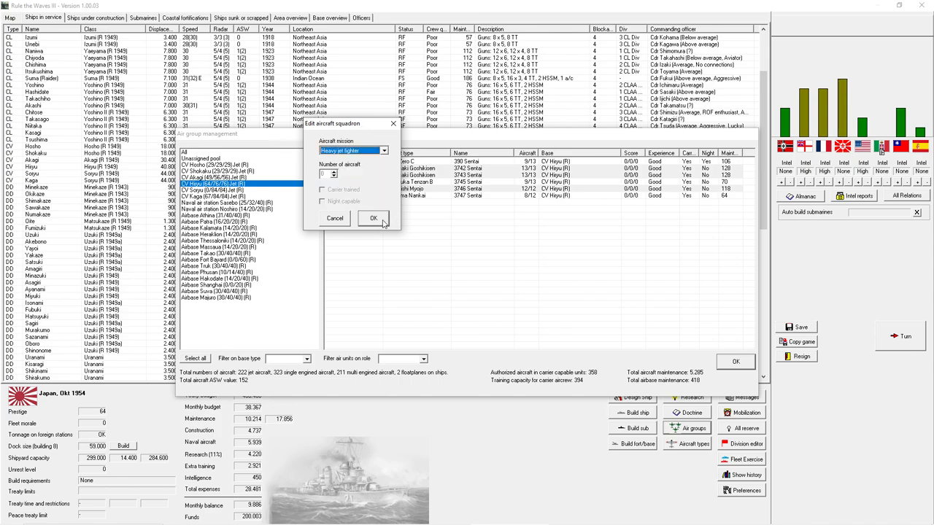
click(374, 219)
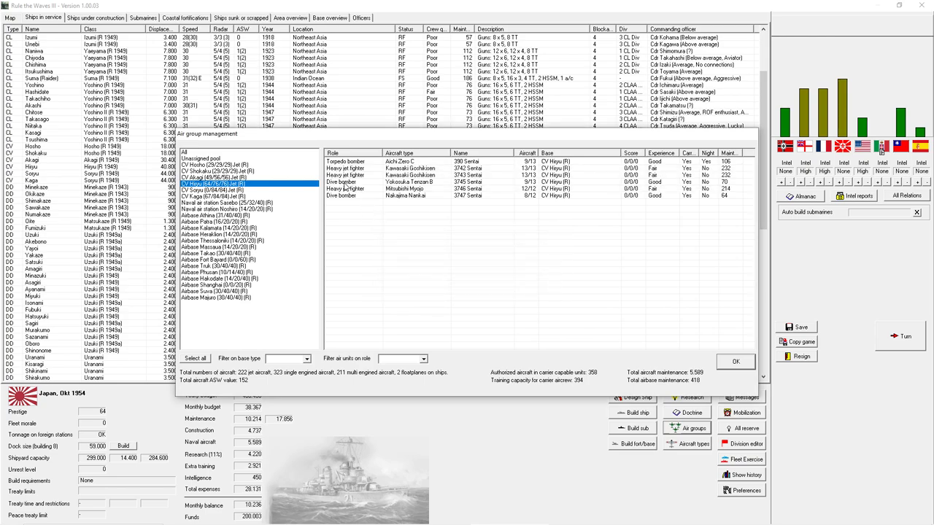
- Change two squadrons' role to jet attack, confirming the change
right_click(342, 188)
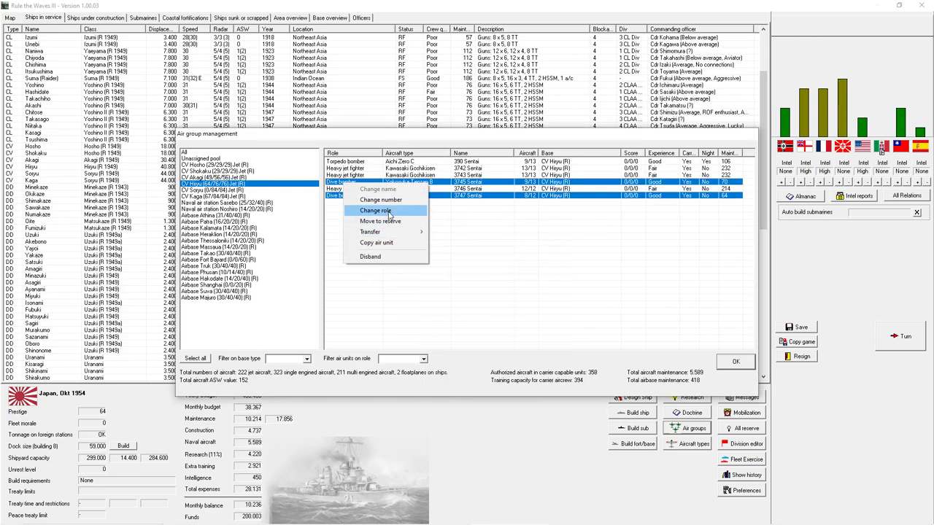
click(376, 210)
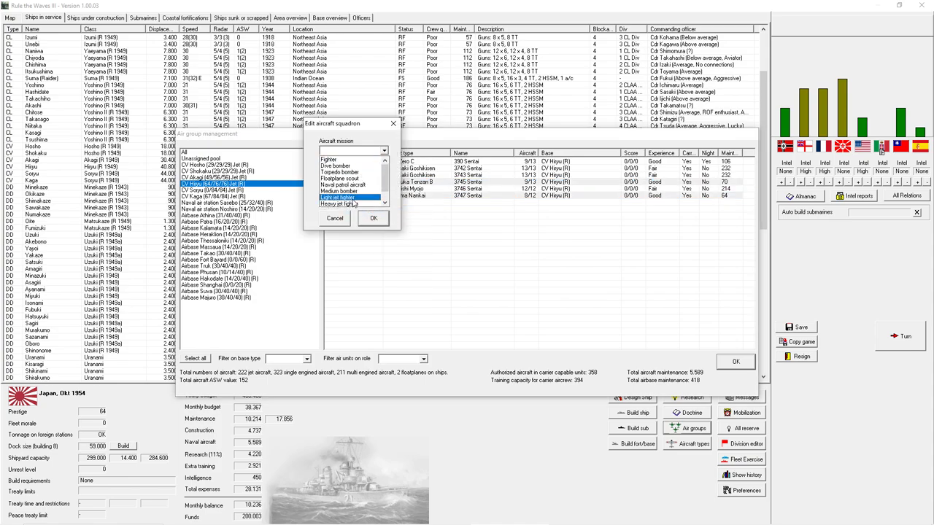
click(339, 198)
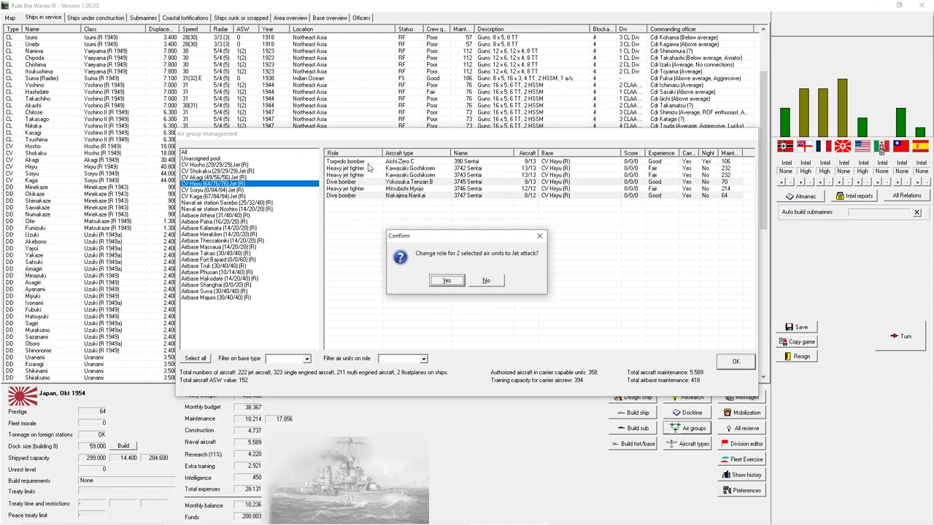
click(446, 280)
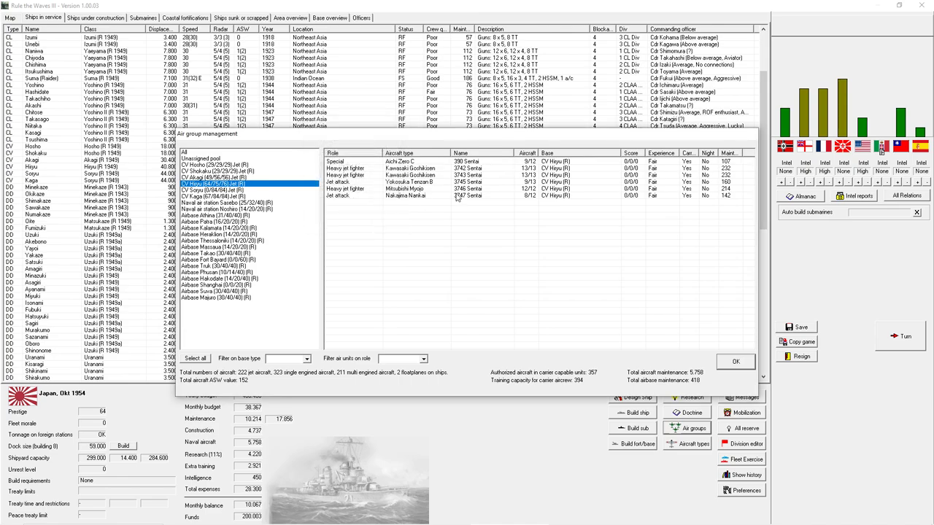
click(408, 175)
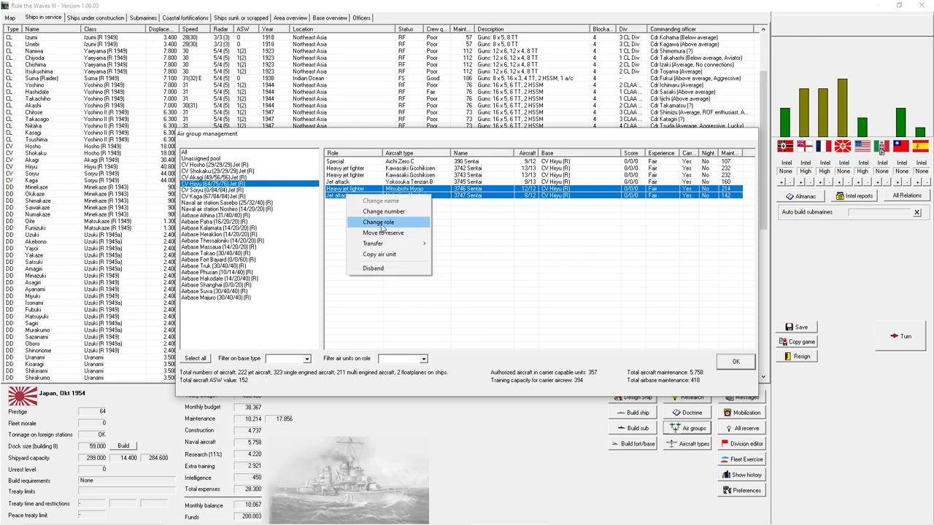
click(378, 222)
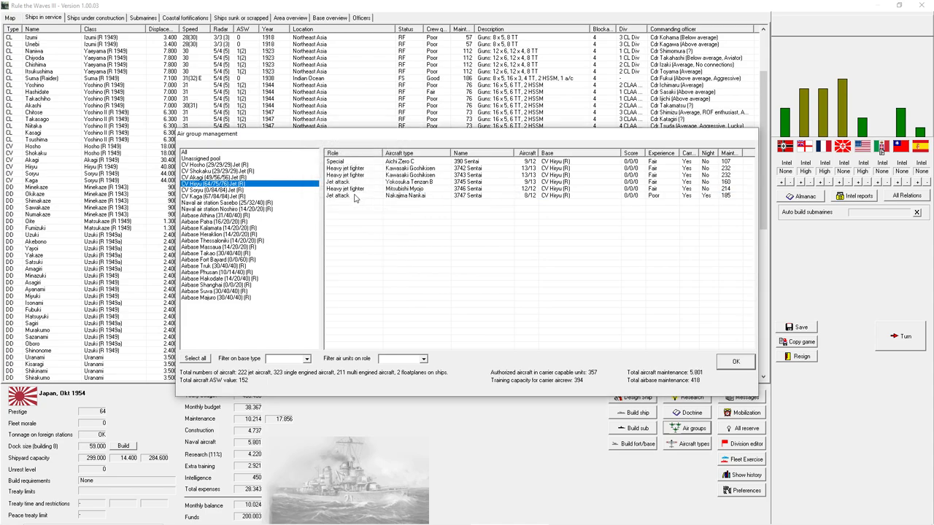
- Adjust the aircraft counts of the carrier's squadrons through the number prompt
right_click(342, 190)
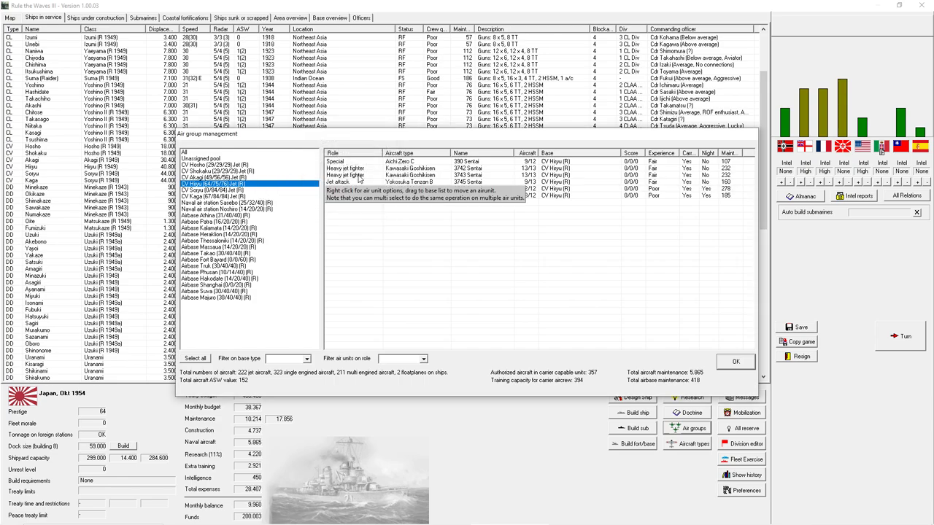
right_click(394, 160)
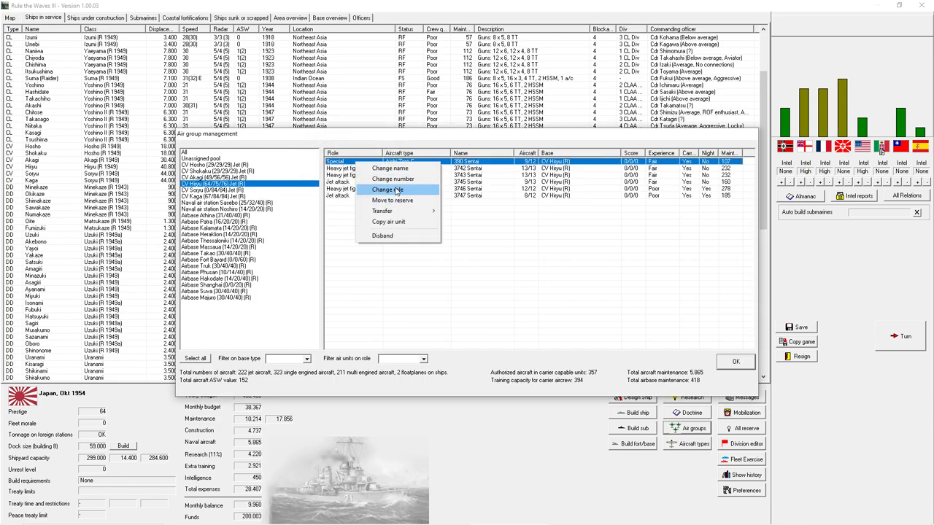
click(392, 178)
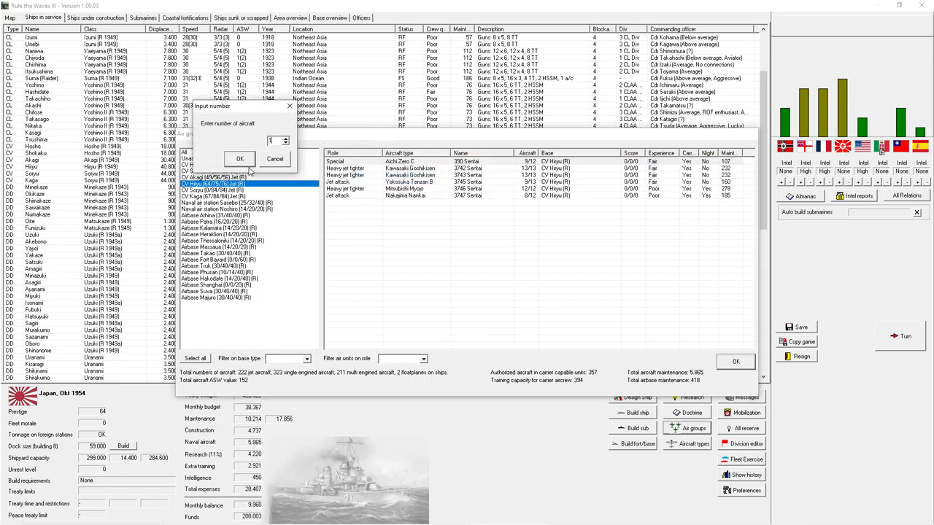
click(239, 159)
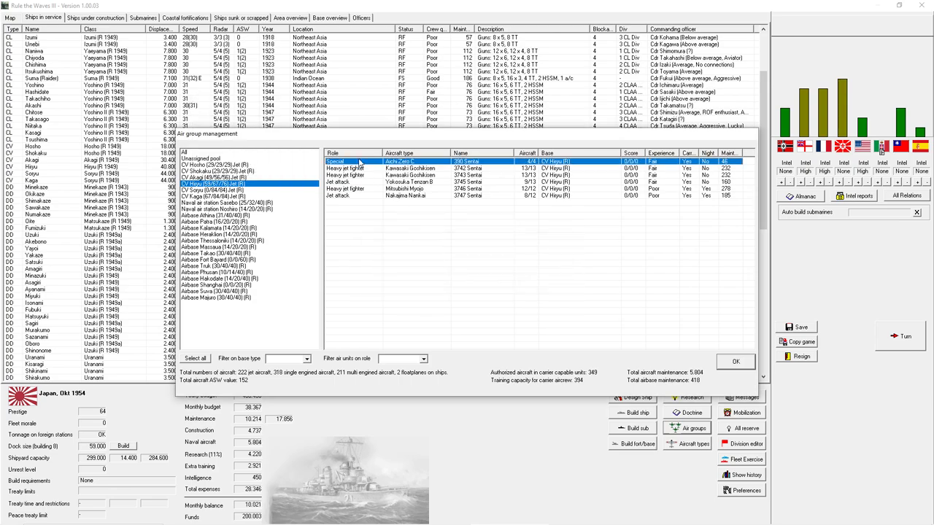
double_click(409, 160)
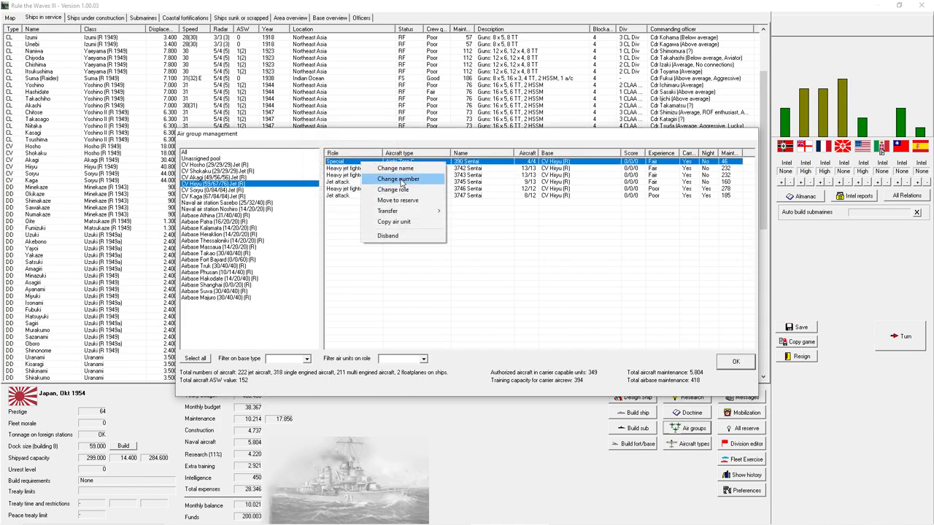
click(398, 179)
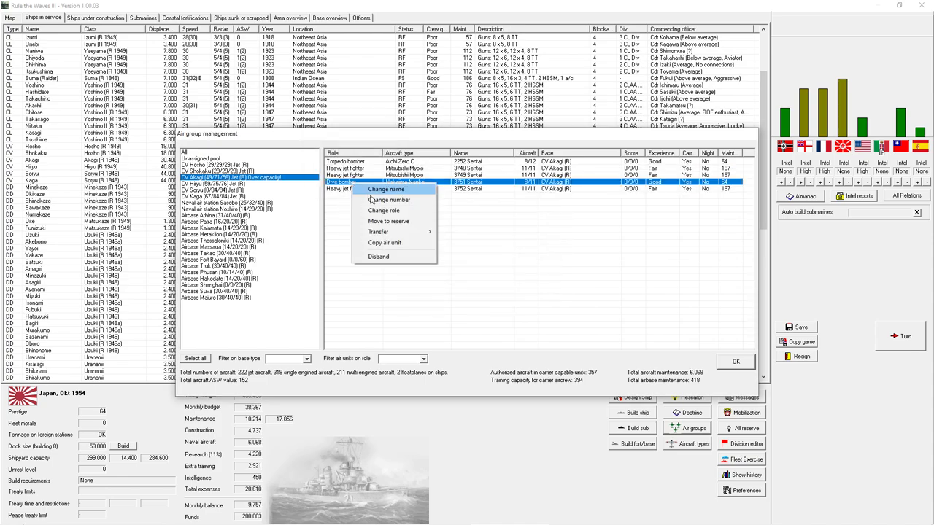
mouse_move(391, 199)
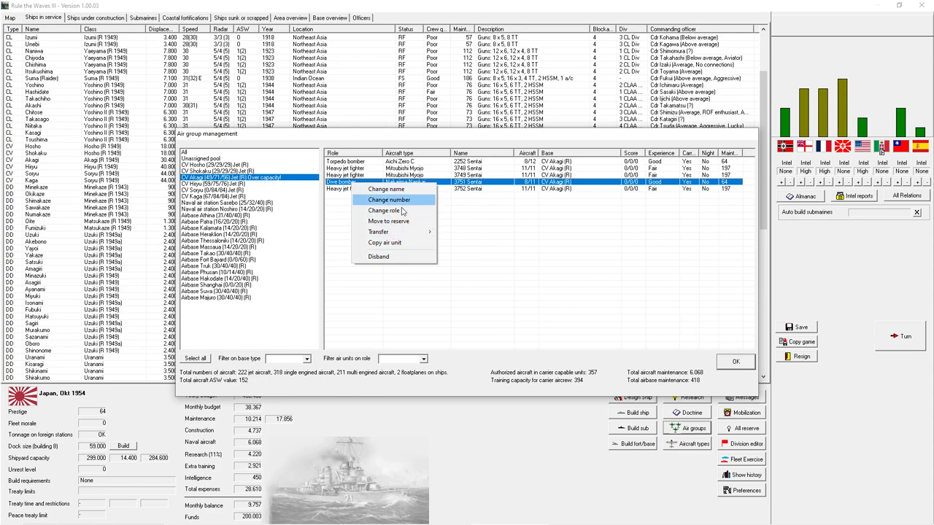
- Set a squadron to heavy jet fighter and give the lead squadron the Special role
click(384, 210)
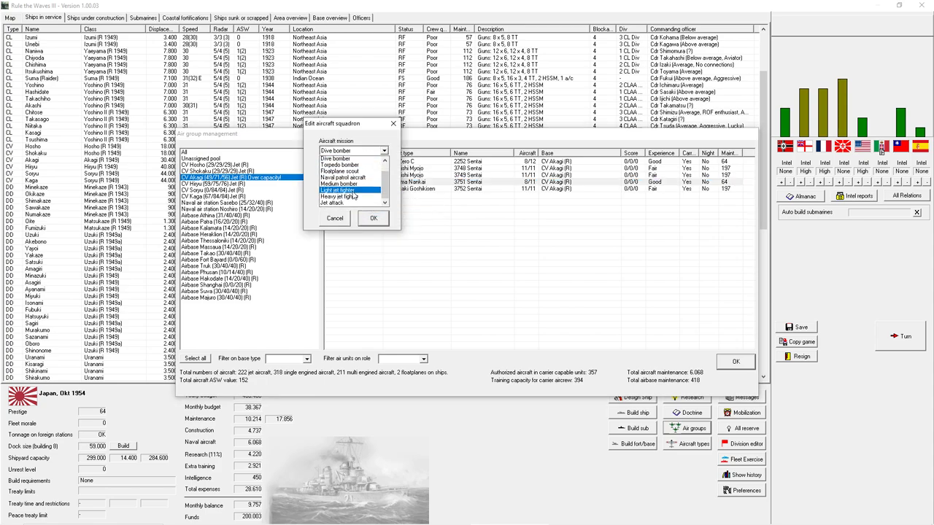
click(348, 203)
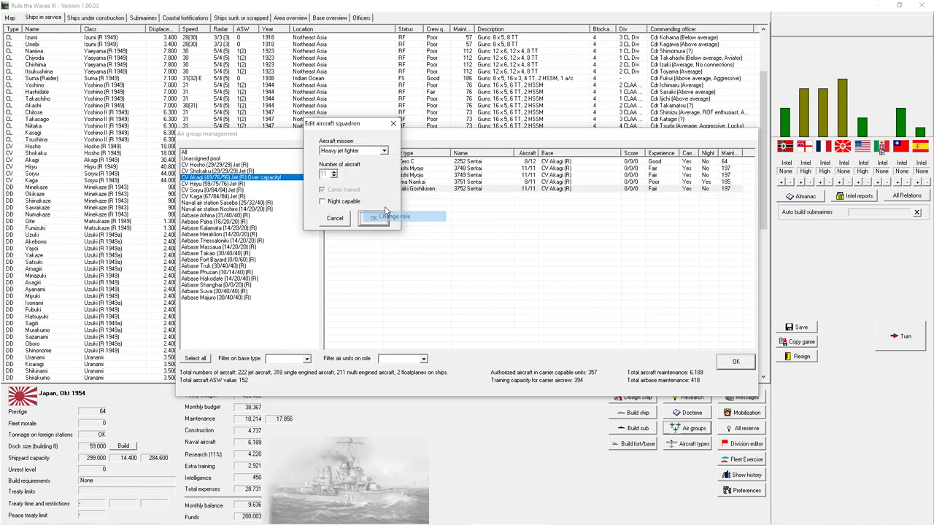
click(393, 216)
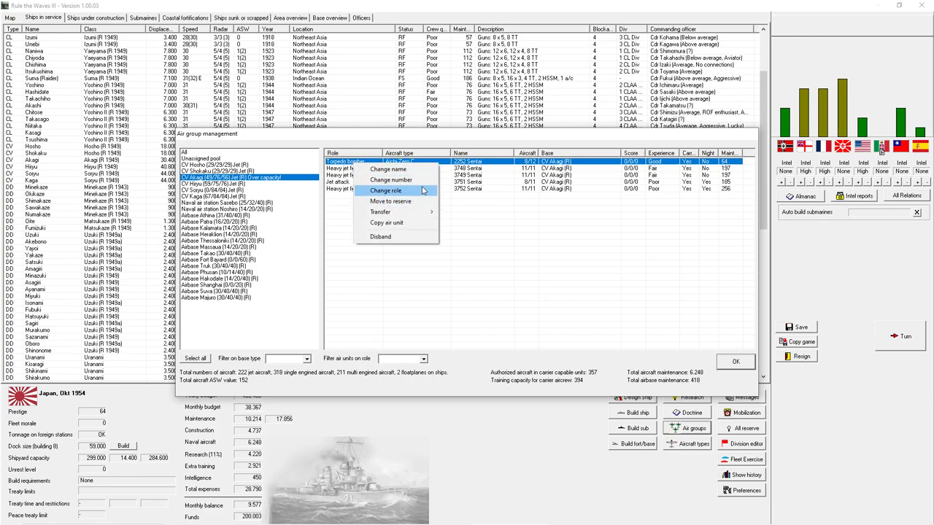
mouse_move(391, 201)
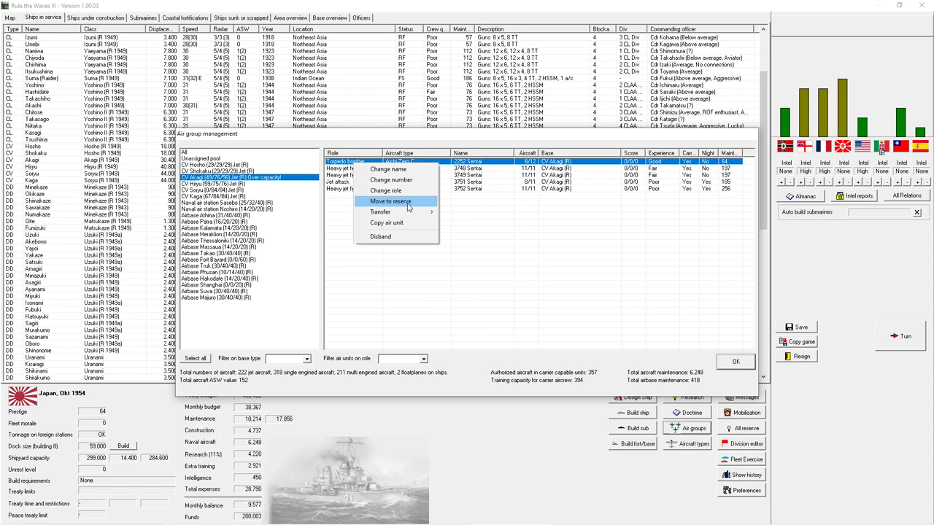
mouse_move(380, 211)
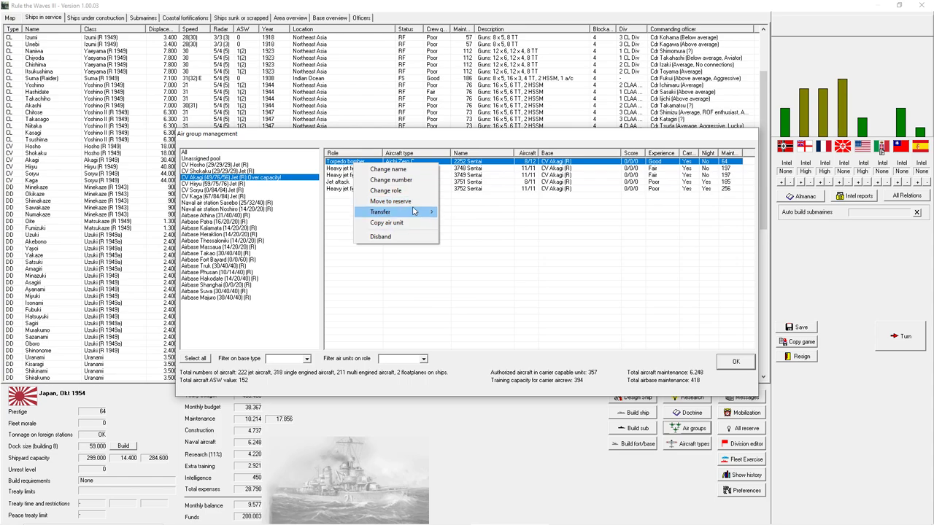
mouse_move(387, 190)
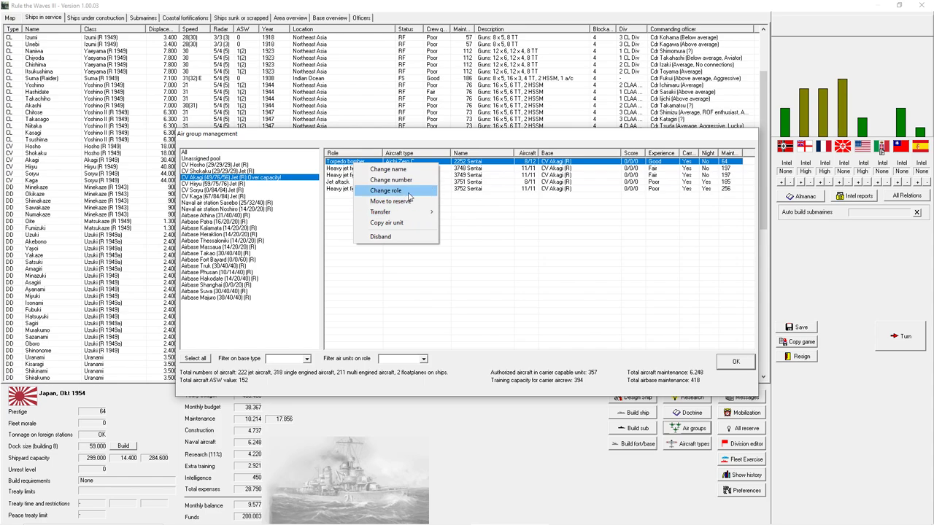
click(385, 190)
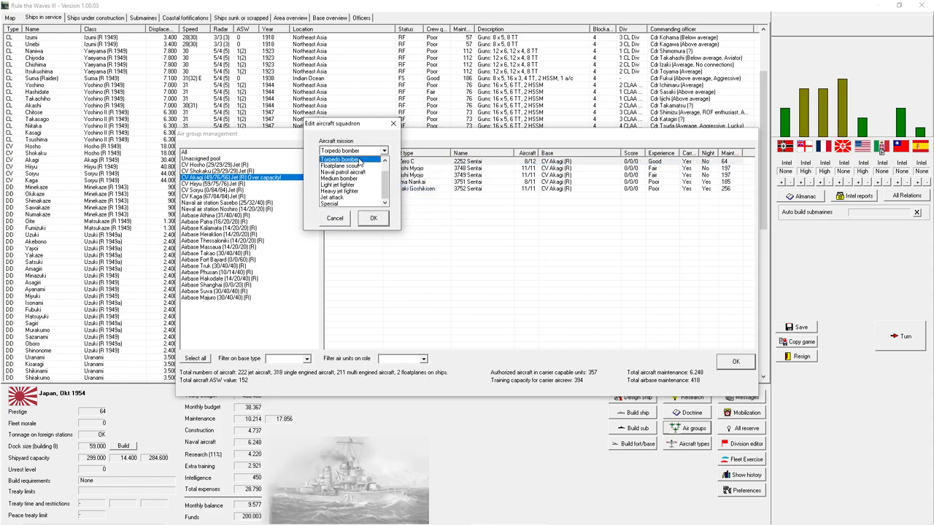
click(353, 202)
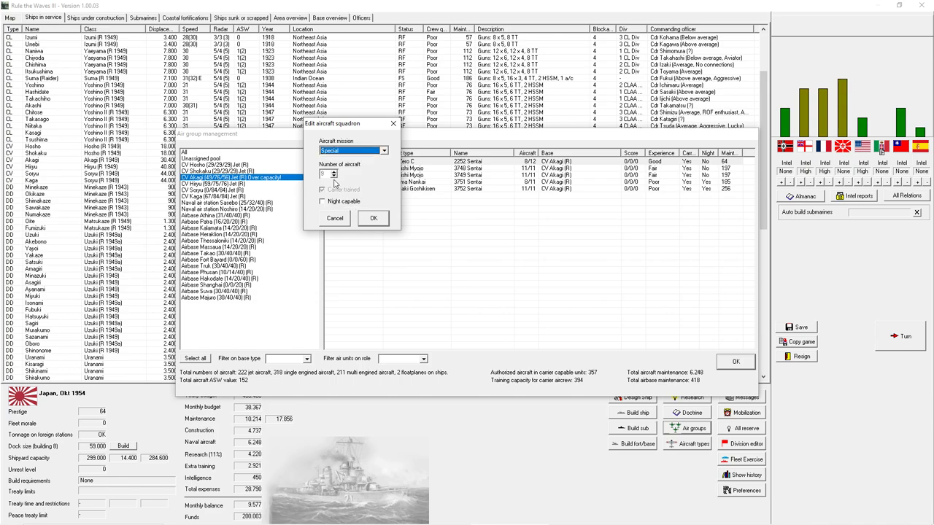
click(373, 219)
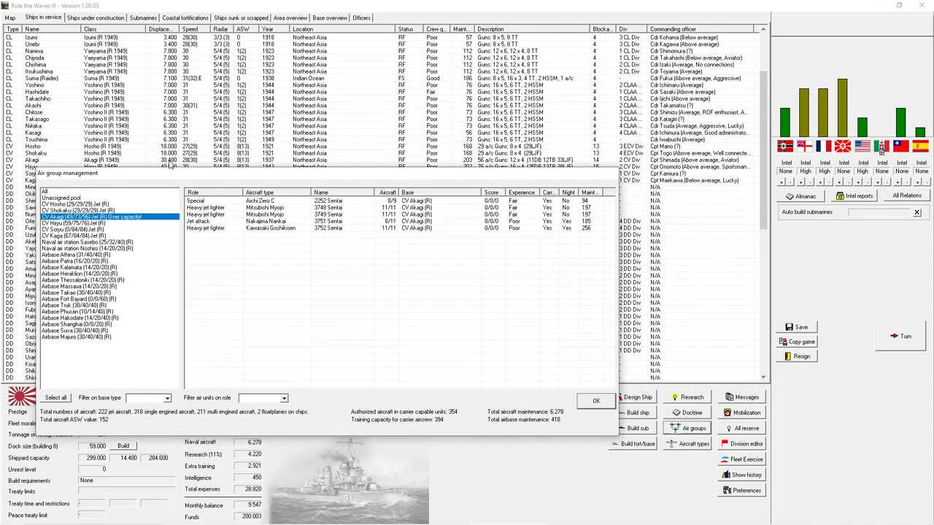
mouse_move(185, 167)
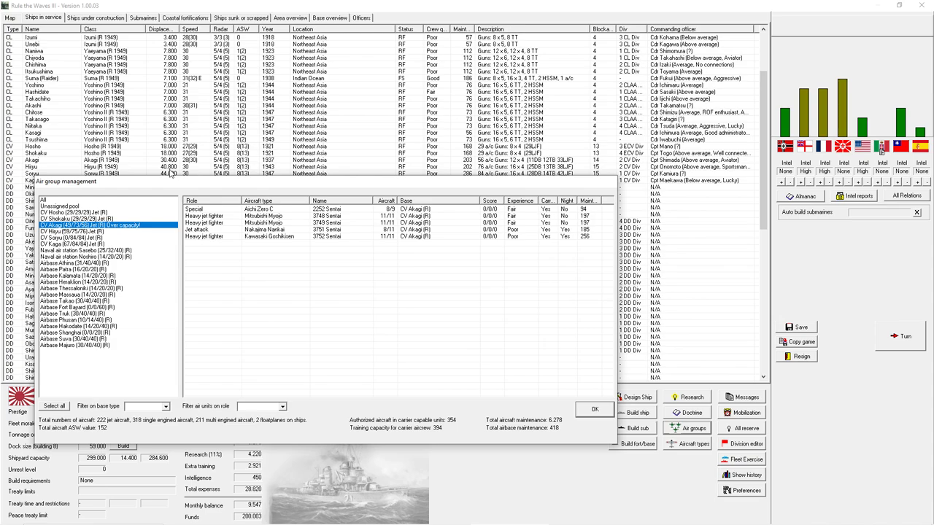
mouse_move(189, 171)
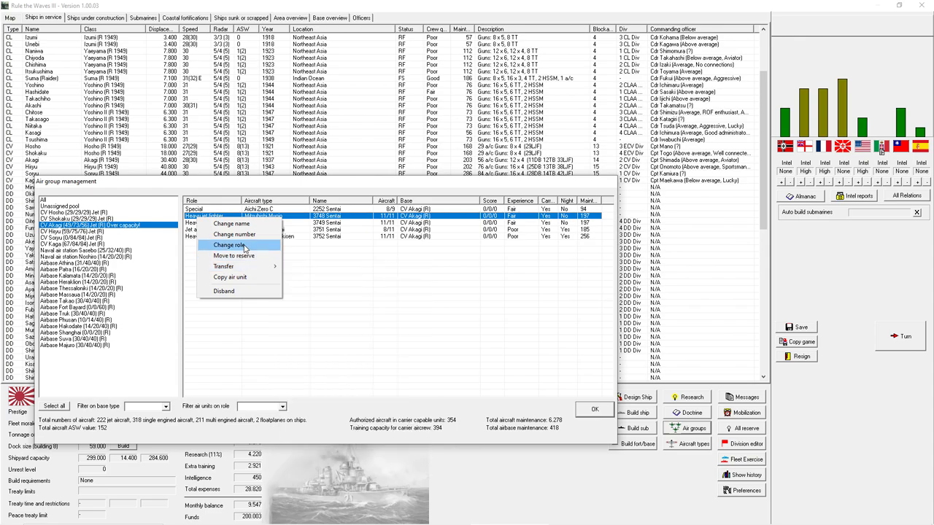
- Give the last squadron on a carrier the light jet fighter role
click(230, 245)
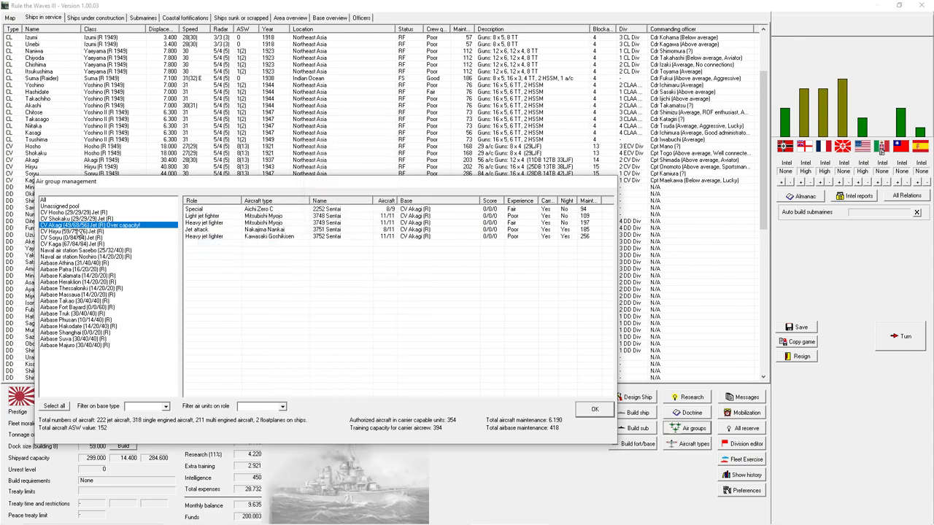
right_click(212, 221)
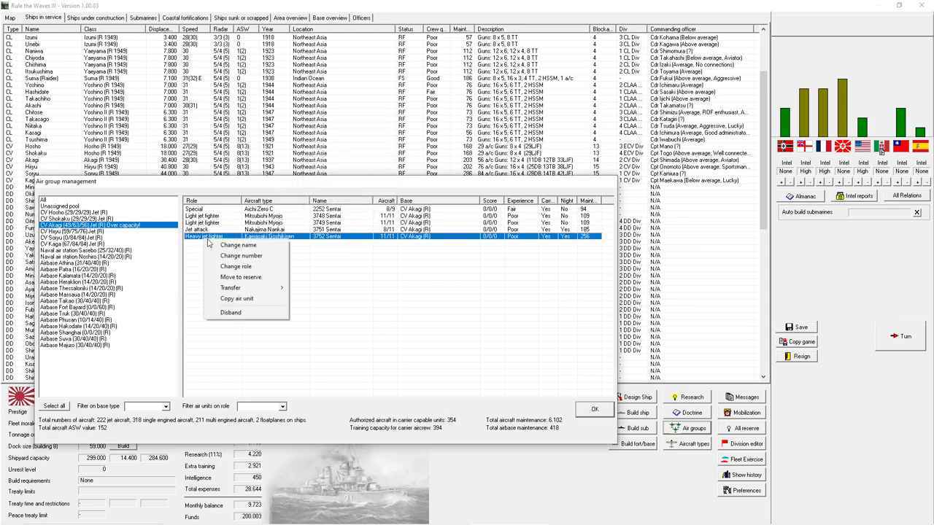
click(235, 265)
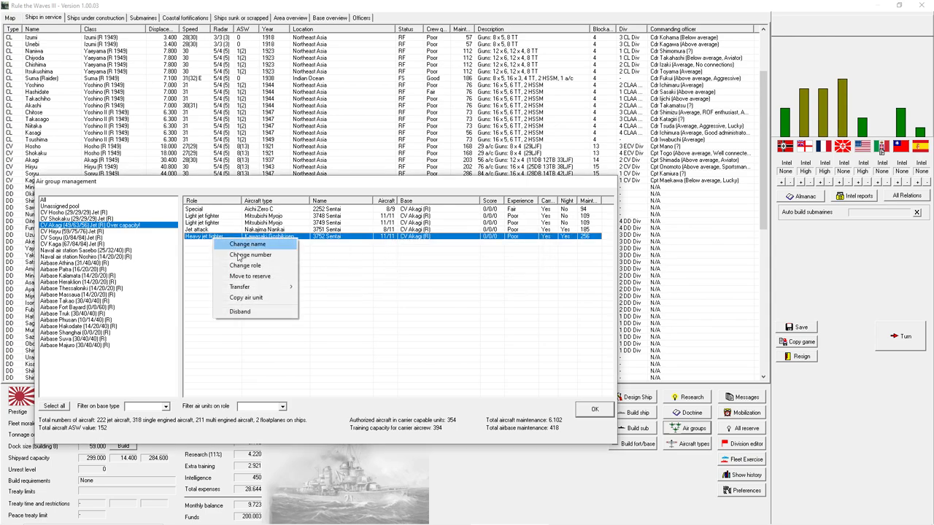
click(245, 265)
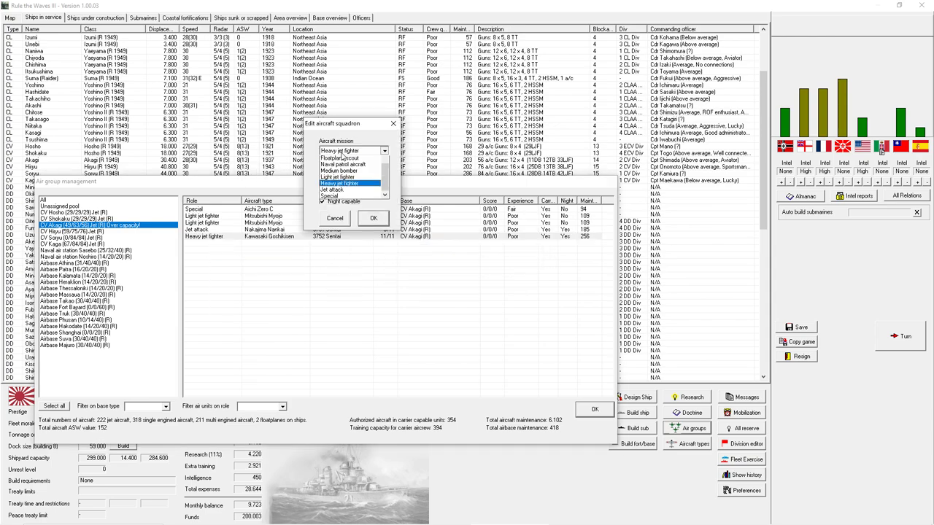
click(338, 184)
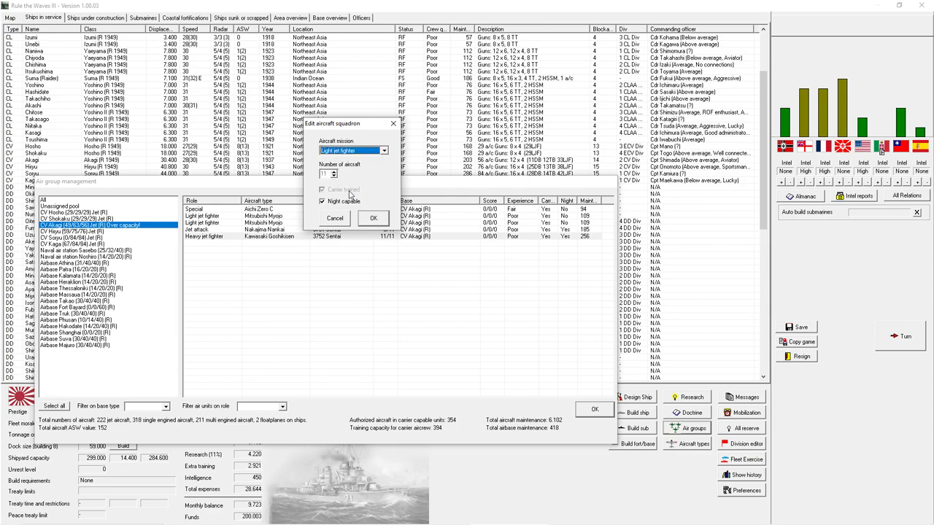
click(373, 219)
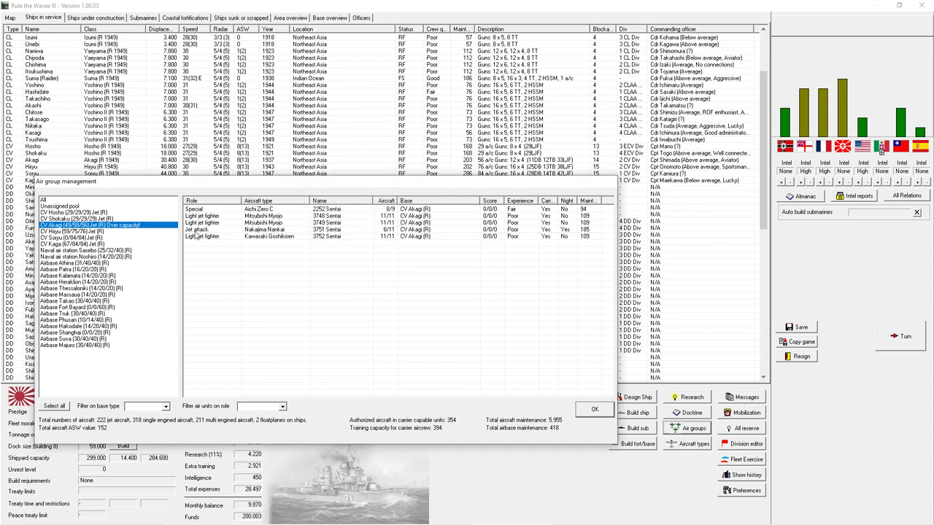
- Check the jet attack squadron and another carrier's squadrons, then close the air groups overview
right_click(219, 229)
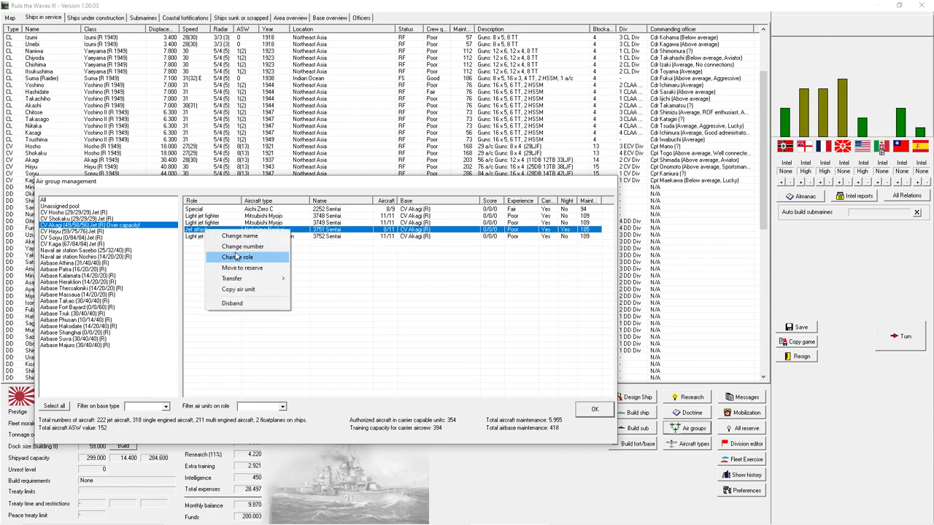
click(242, 245)
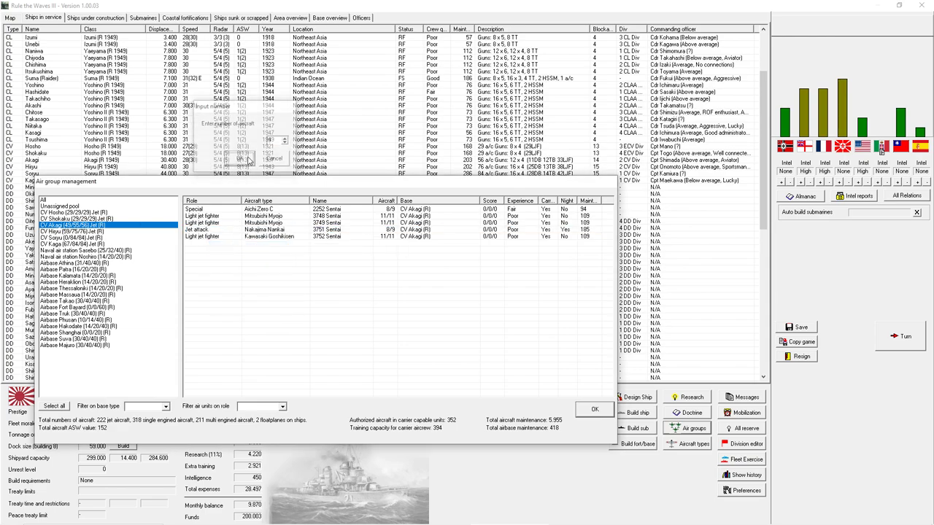
click(274, 157)
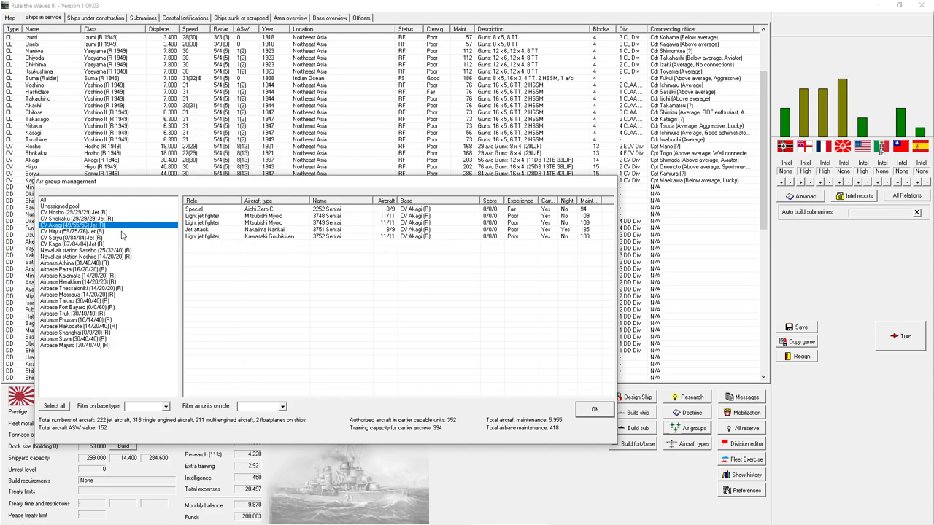
mouse_move(123, 234)
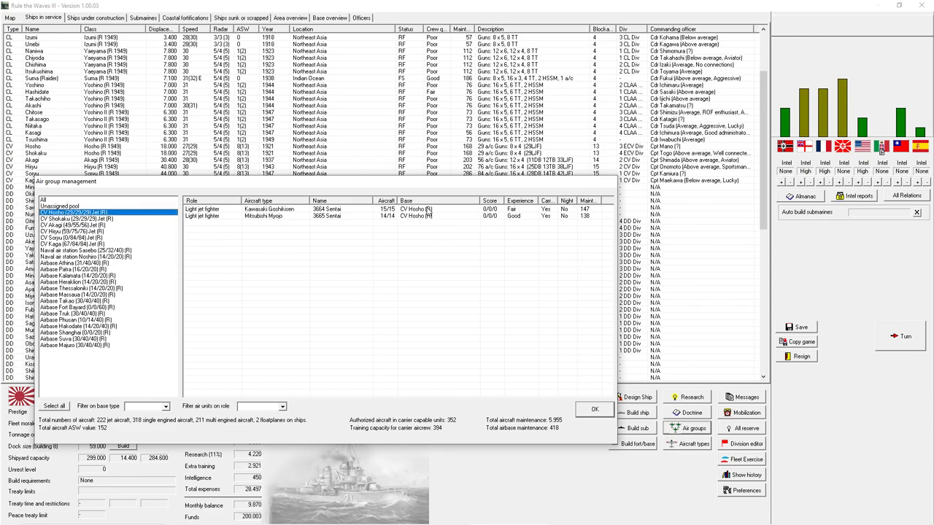
click(594, 408)
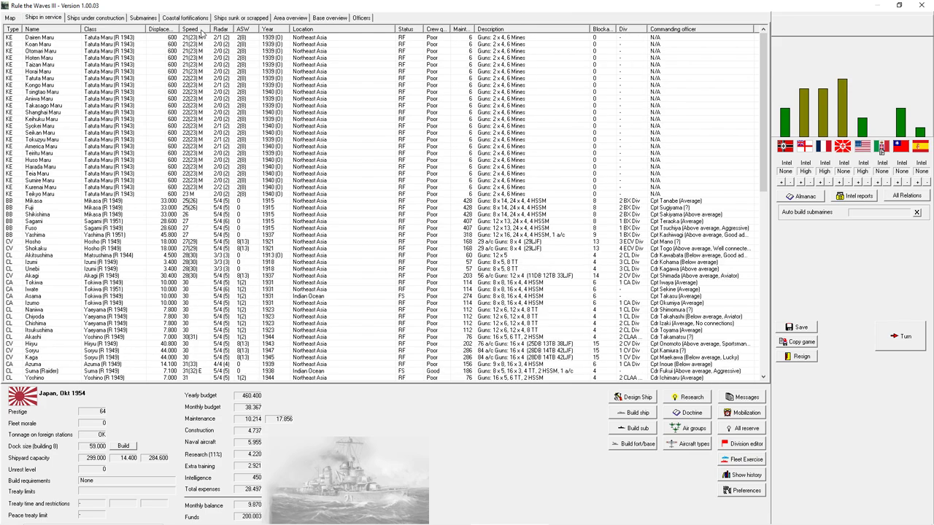
mouse_move(172, 35)
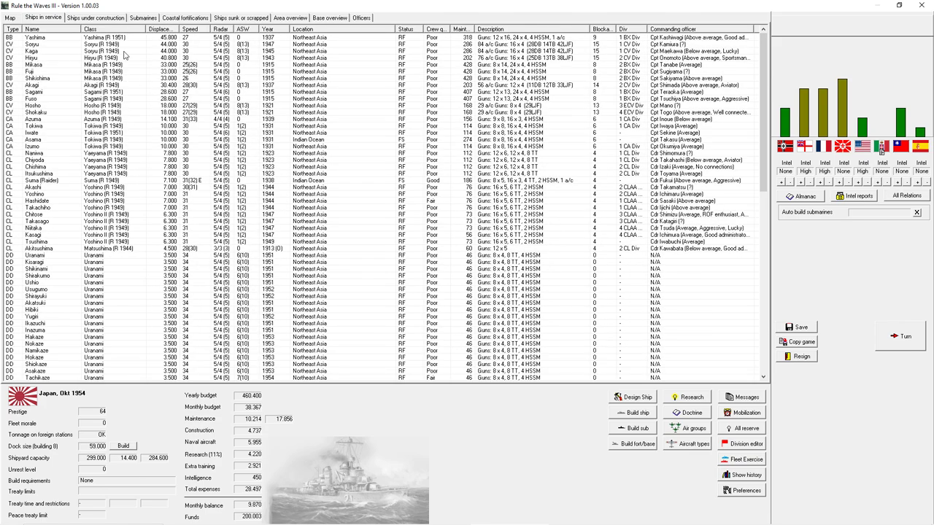
- Open CV Akagi's 1954 rebuild design from the ships-in-service list
click(59, 85)
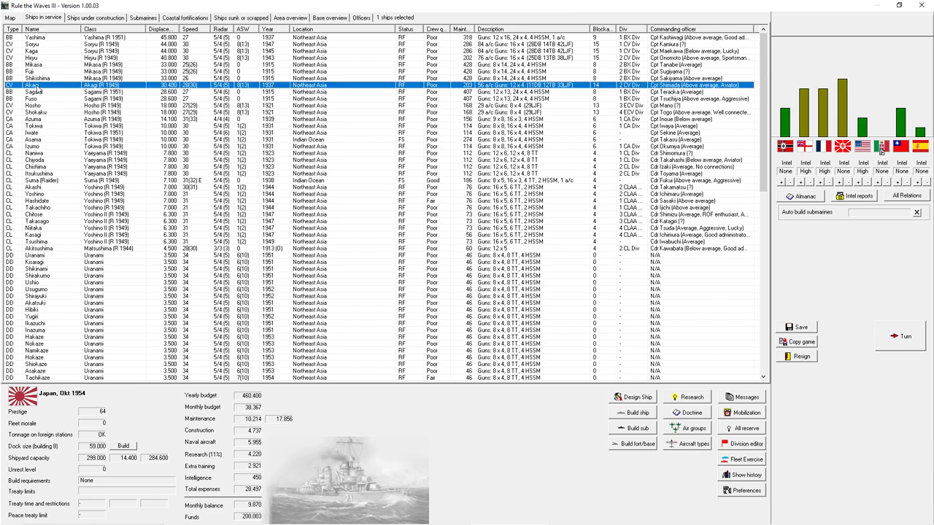
click(631, 397)
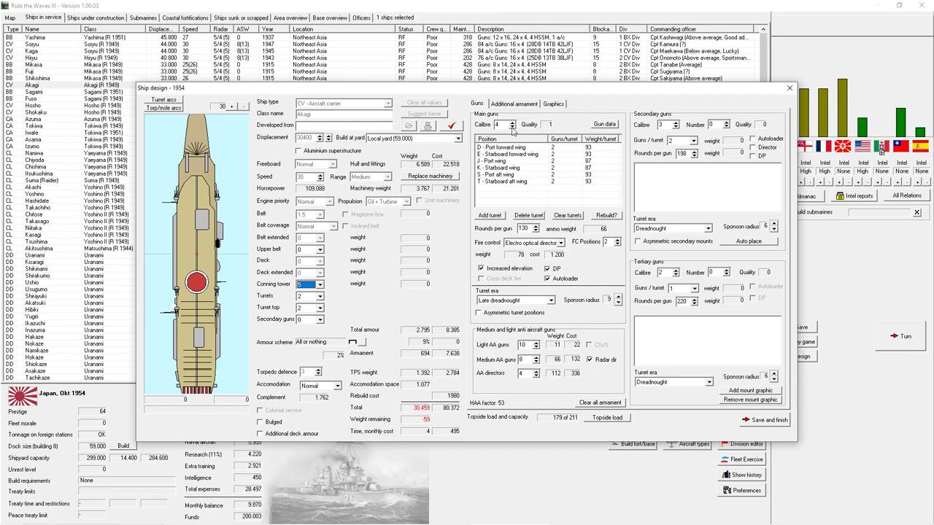
- Add a SAM launcher to Akagi's additional armament and dismiss the top-heavy design report
click(513, 102)
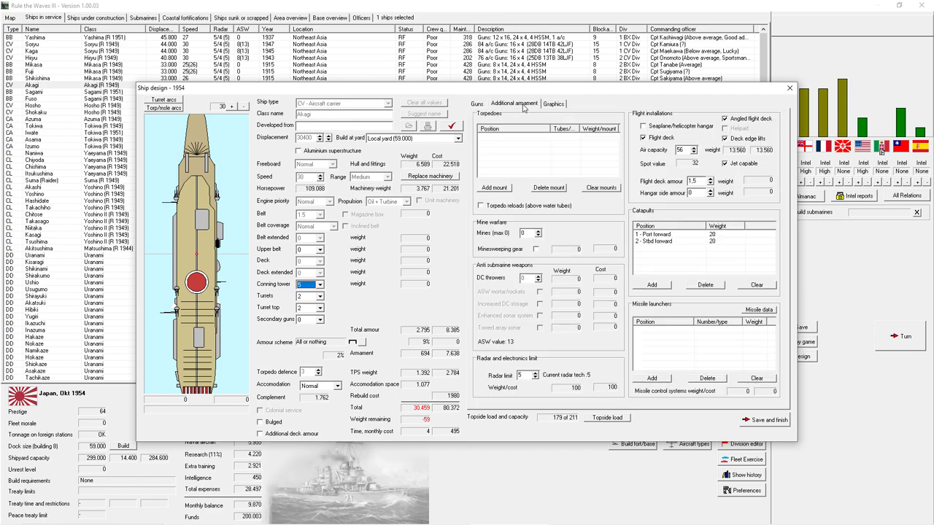
mouse_move(700, 135)
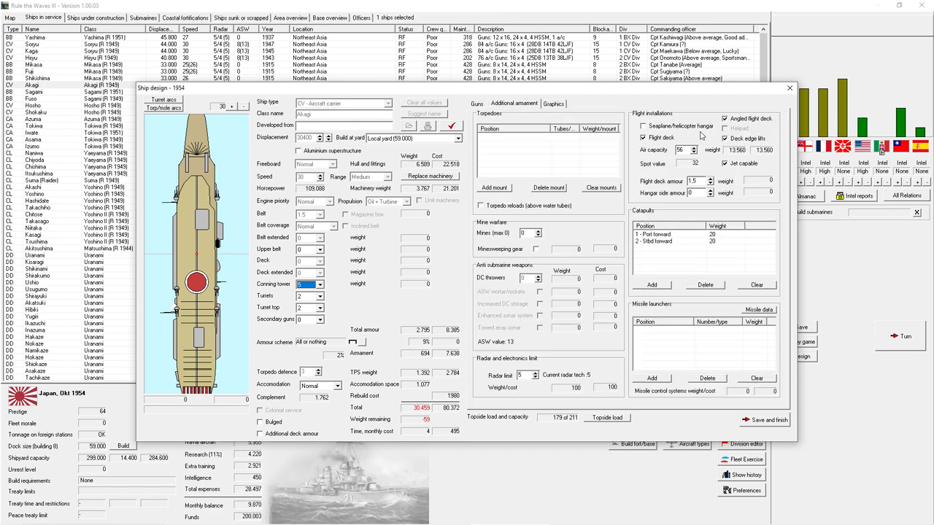
click(650, 378)
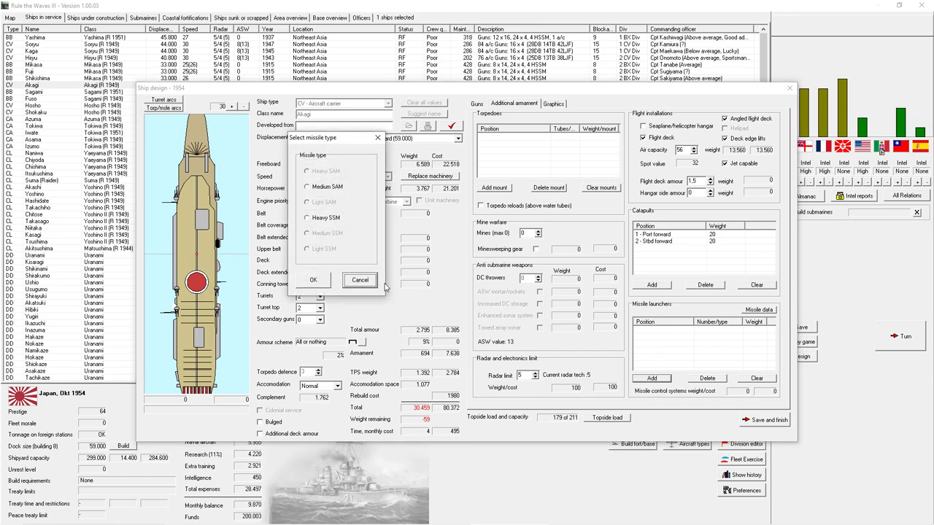
click(306, 187)
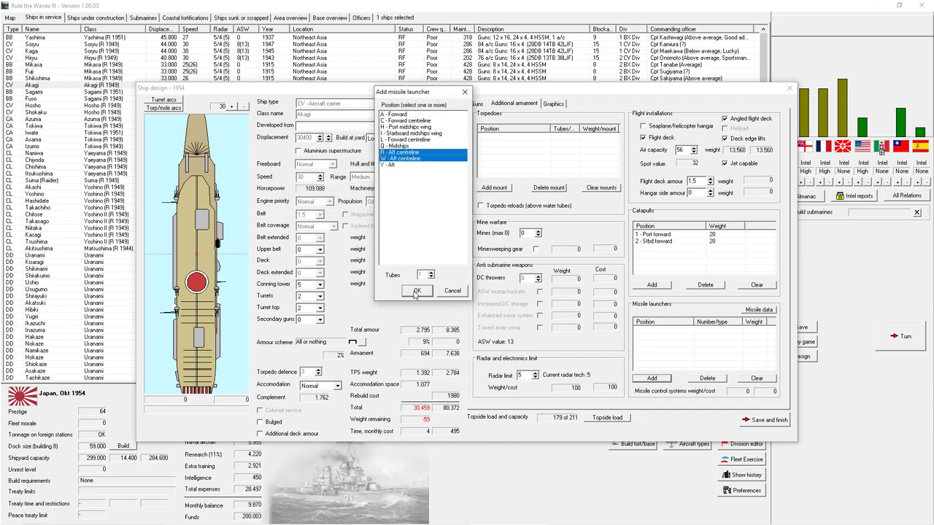
click(415, 291)
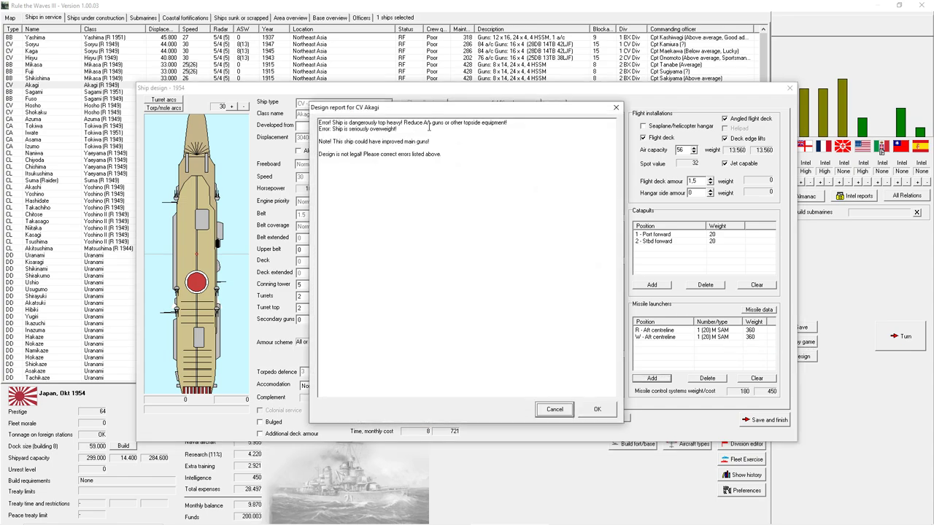
click(595, 409)
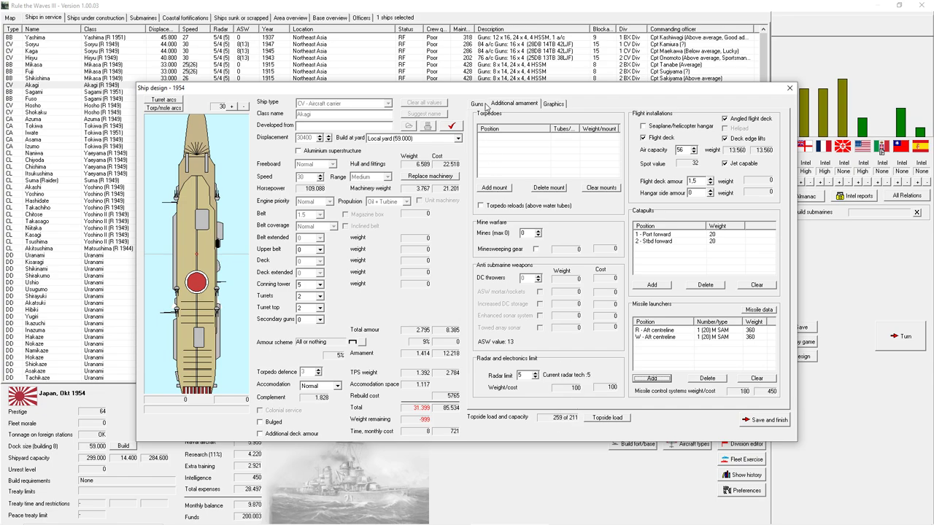
- Give the ship an aluminium superstructure and adjust the AA guns on the Guns page
click(476, 102)
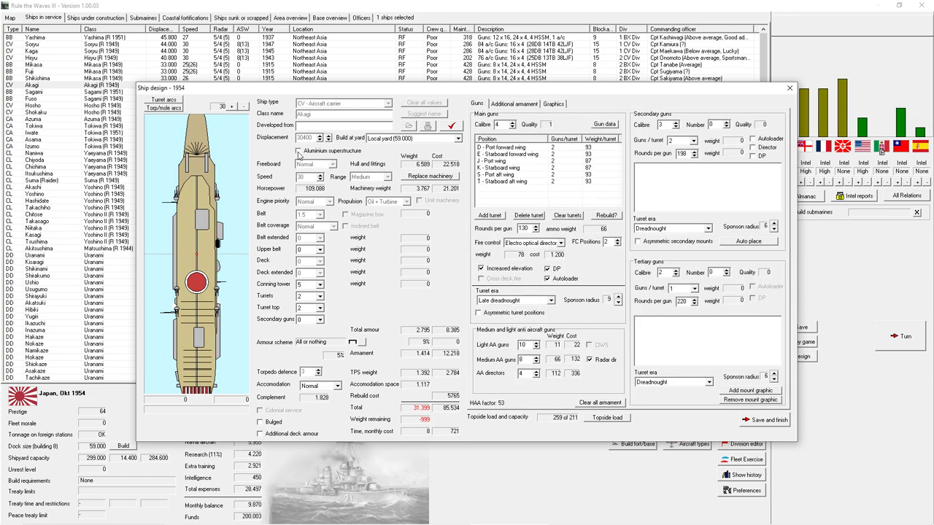
mouse_move(299, 150)
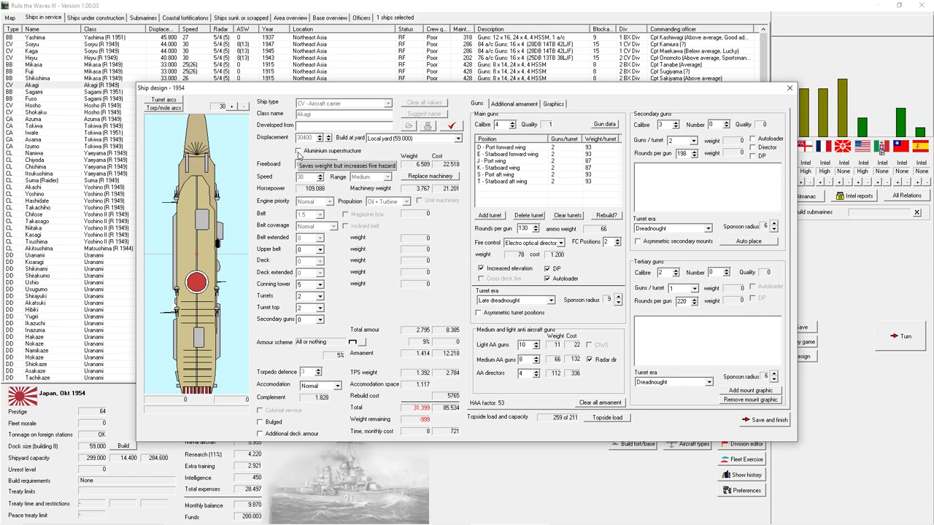
click(298, 150)
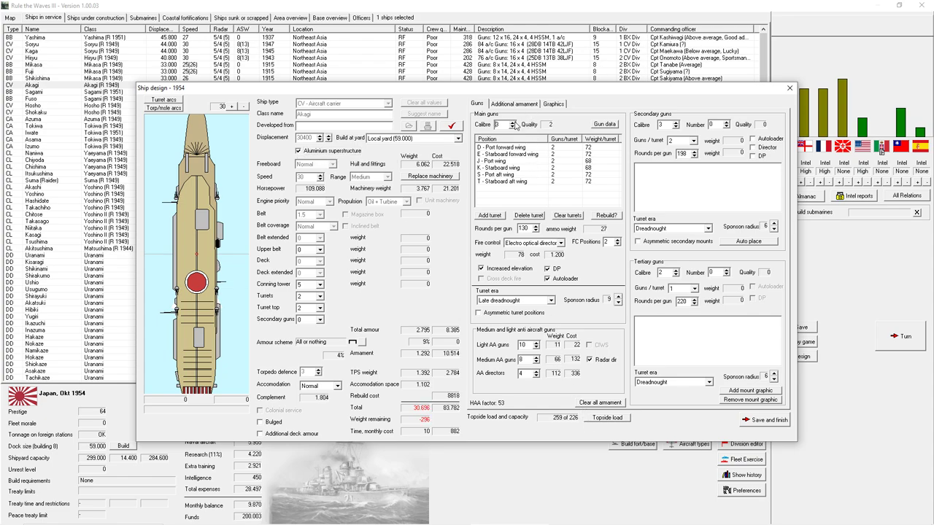
click(512, 123)
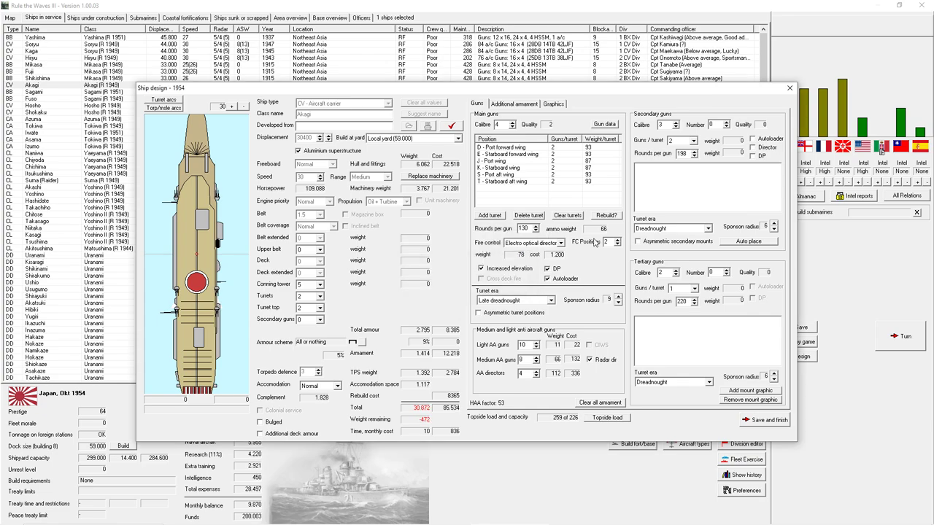
mouse_move(520, 111)
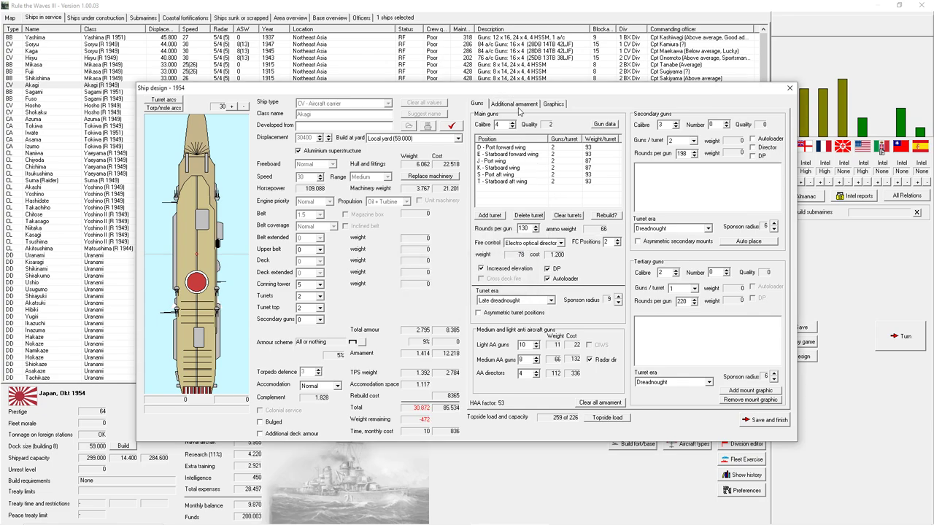
click(514, 103)
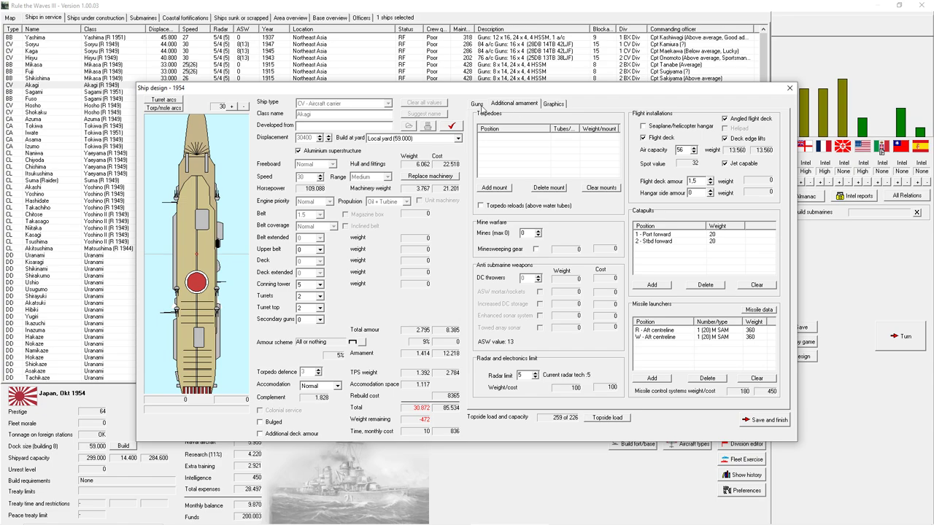
click(476, 102)
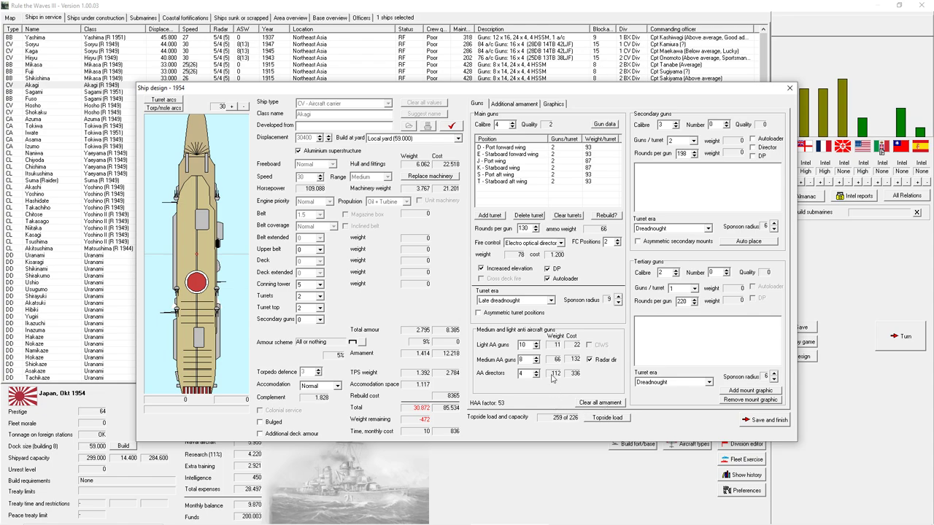
click(536, 344)
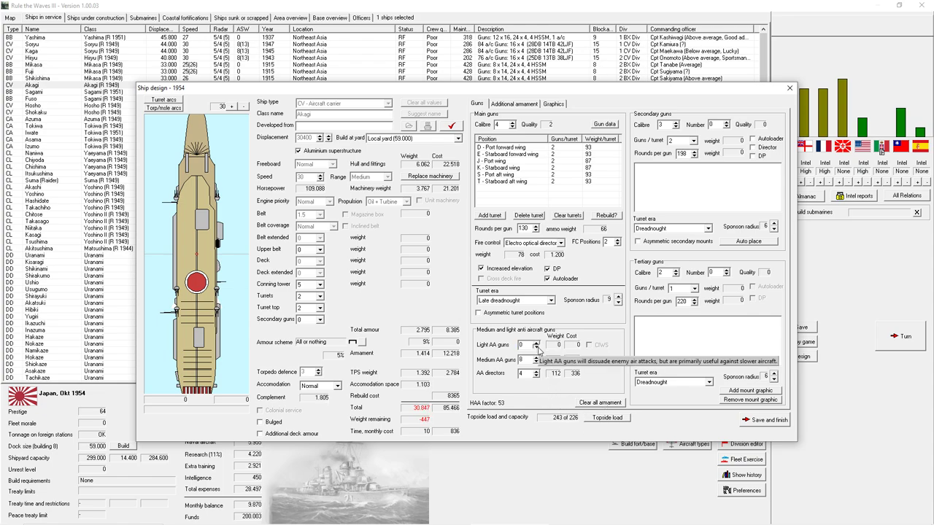
click(514, 104)
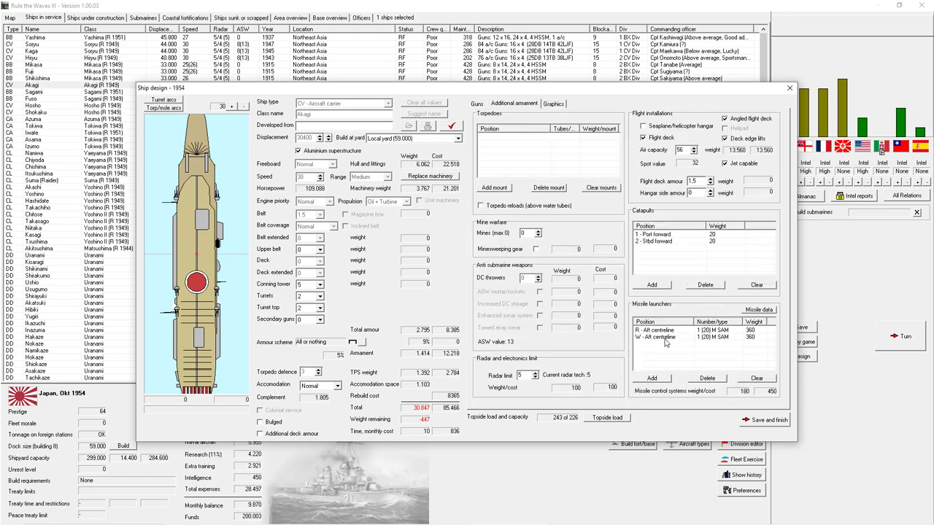
- Remove one launcher, change the engine type and toggle the aluminium superstructure back on
click(706, 378)
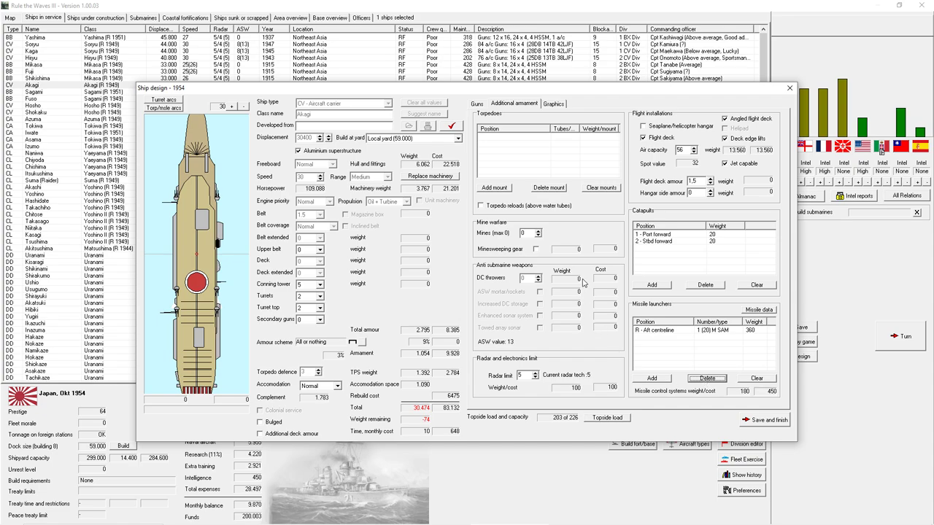
click(475, 102)
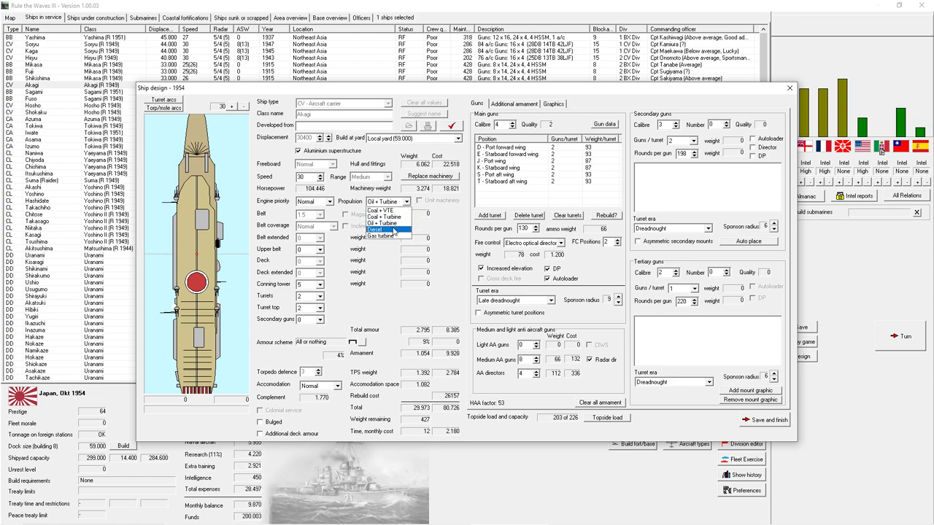
click(385, 221)
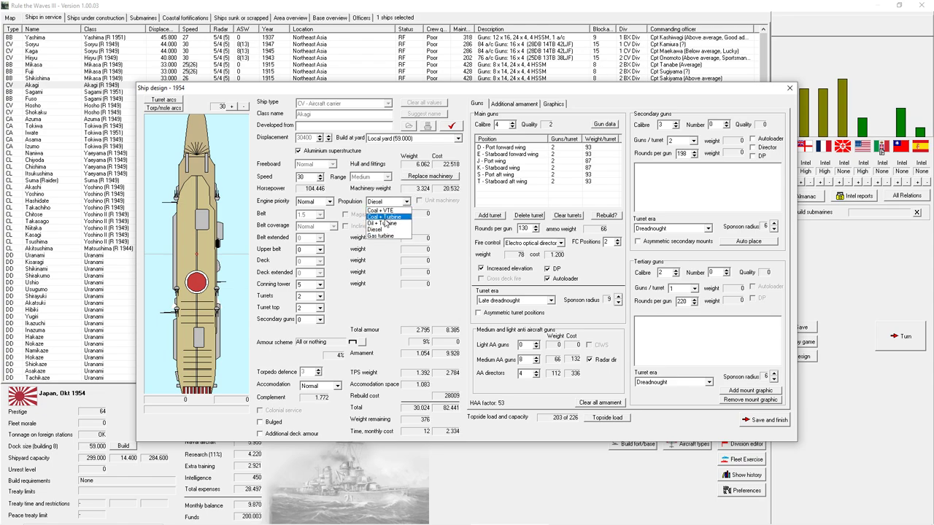
click(385, 216)
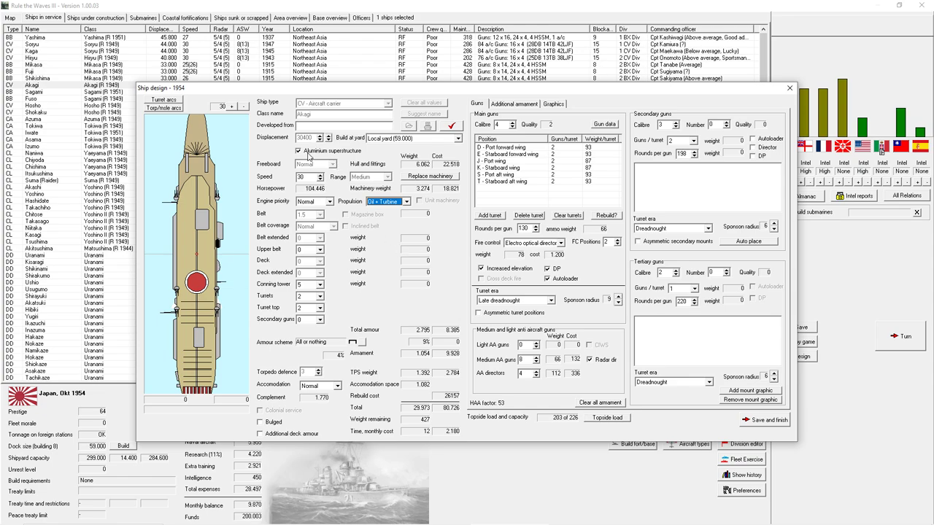
click(298, 150)
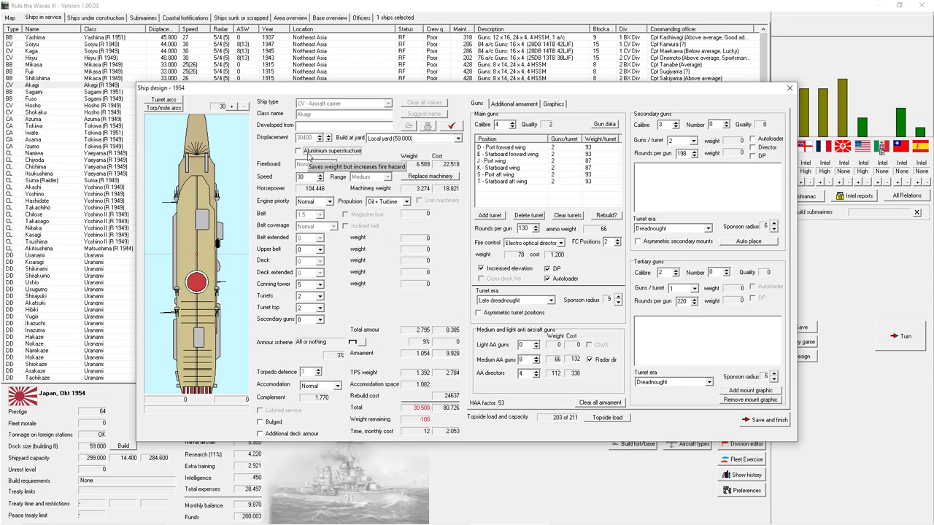
click(298, 150)
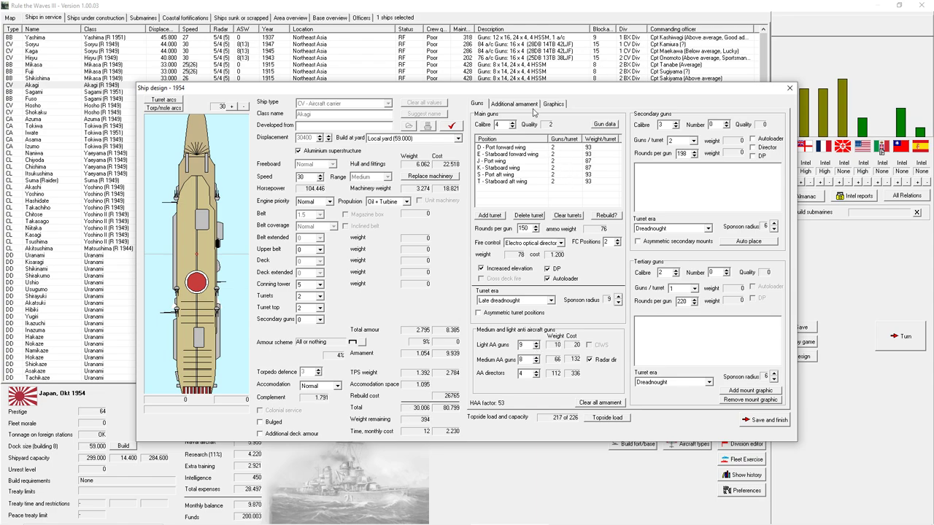
- Replace the missile launcher with one on the aft centreline and confirm its reload count
click(513, 104)
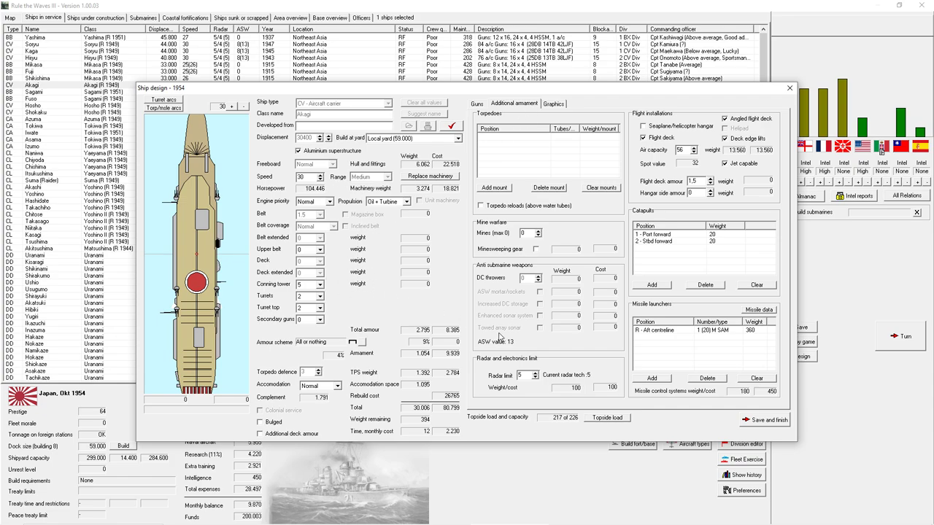
click(537, 373)
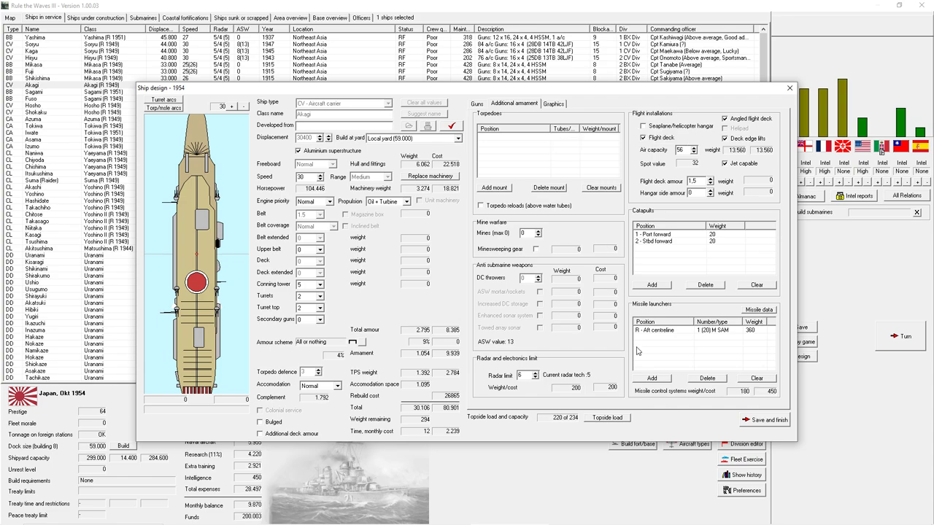
click(759, 310)
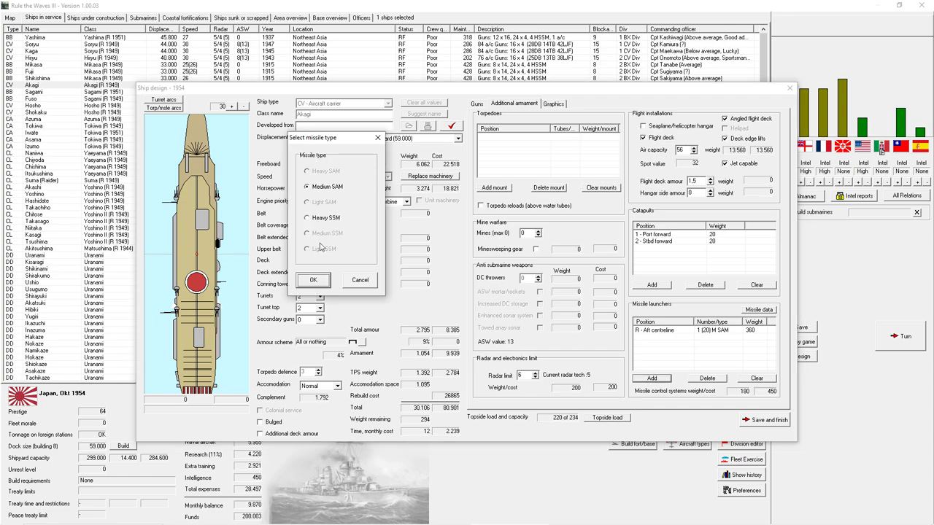
click(312, 281)
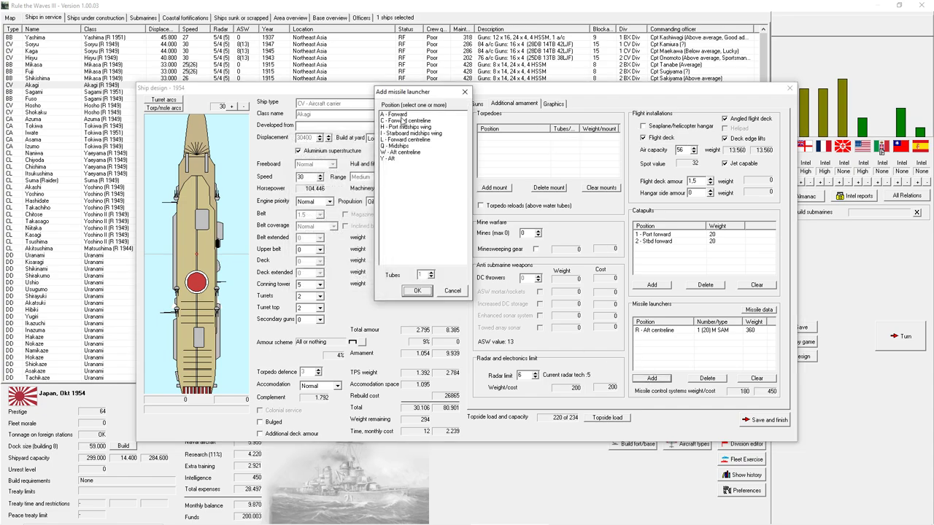
click(417, 290)
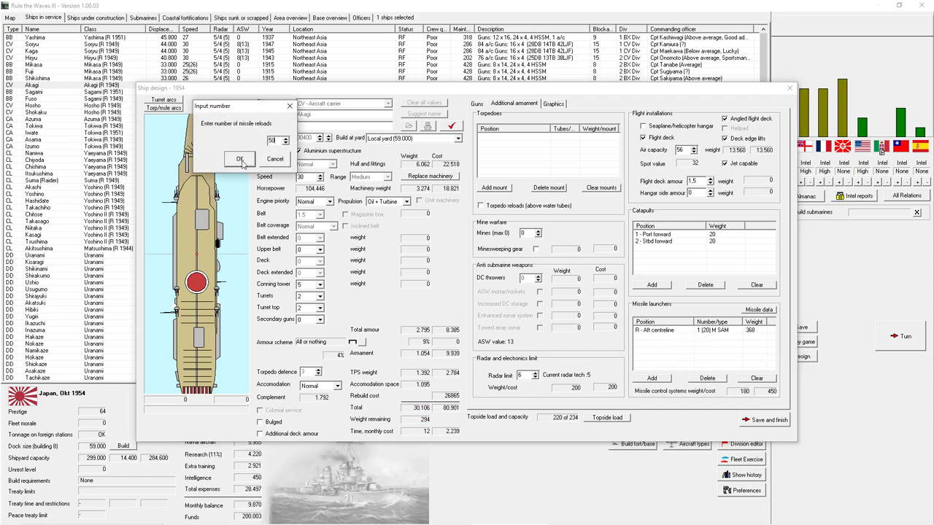
click(239, 159)
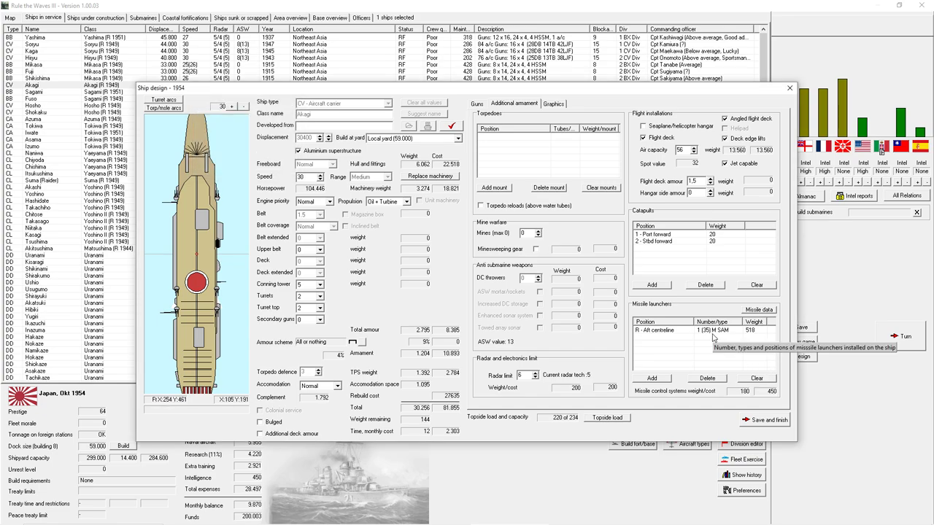
mouse_move(717, 336)
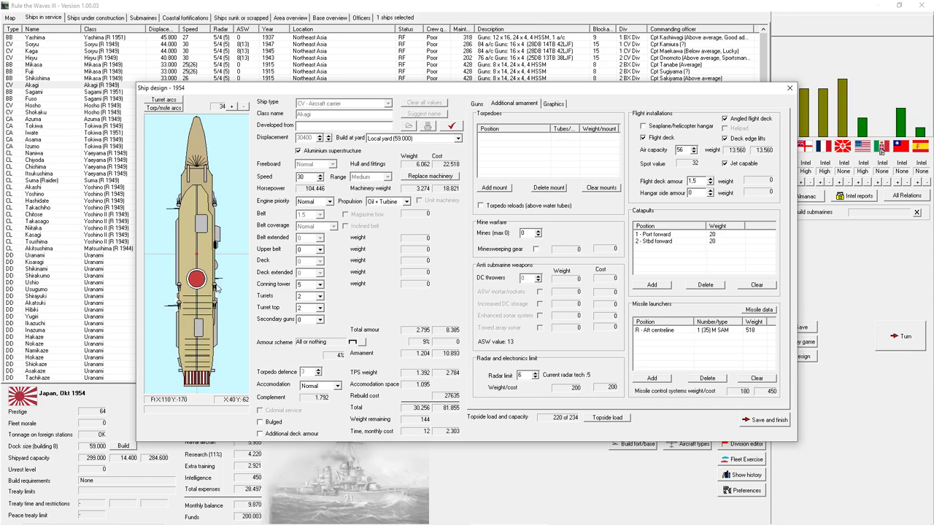
mouse_move(528, 143)
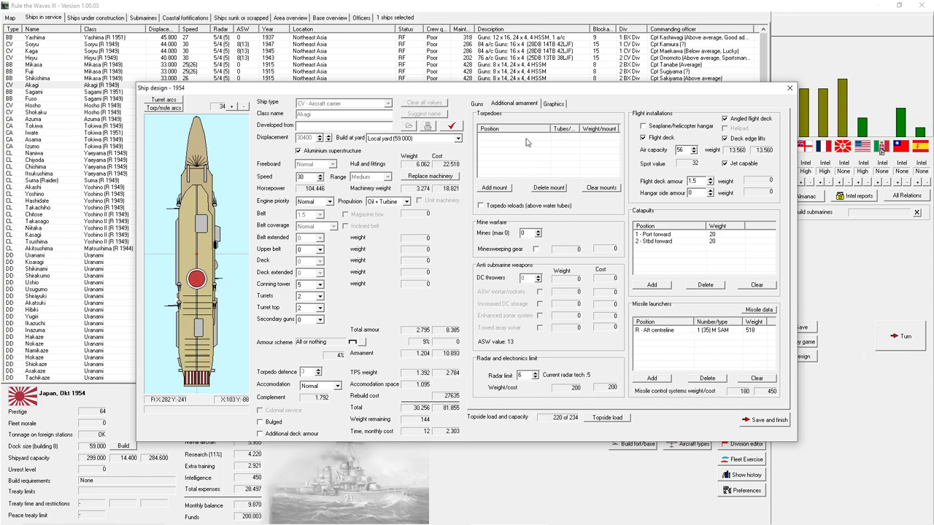
- Set the carrier's accommodation to Spacious
click(475, 103)
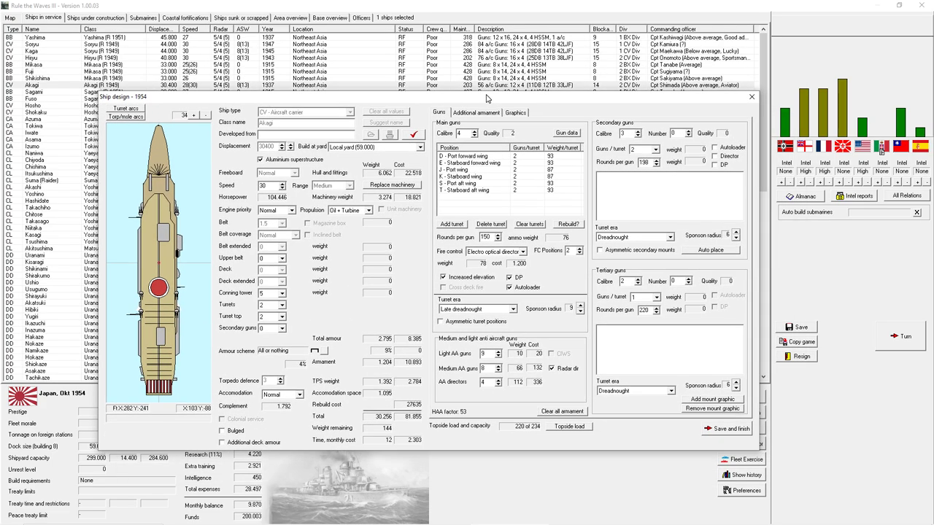
mouse_move(400, 128)
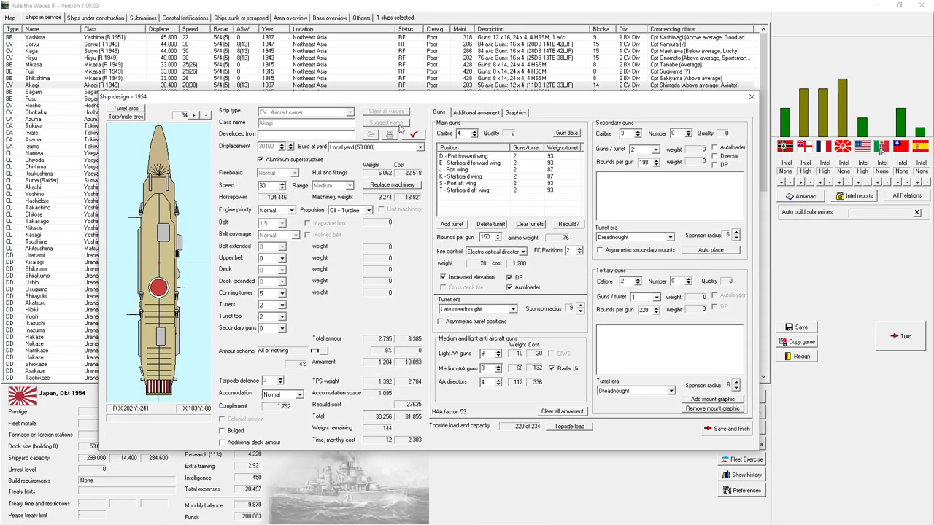
click(476, 113)
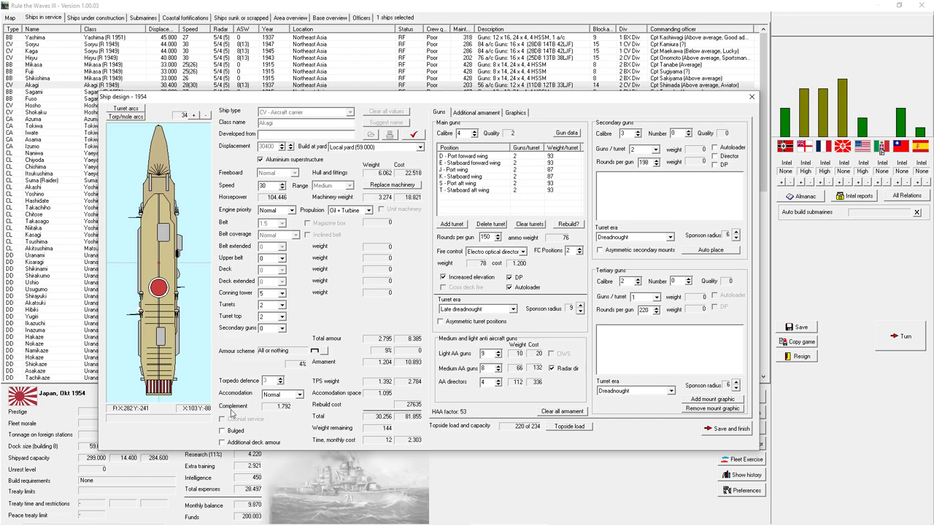
click(292, 394)
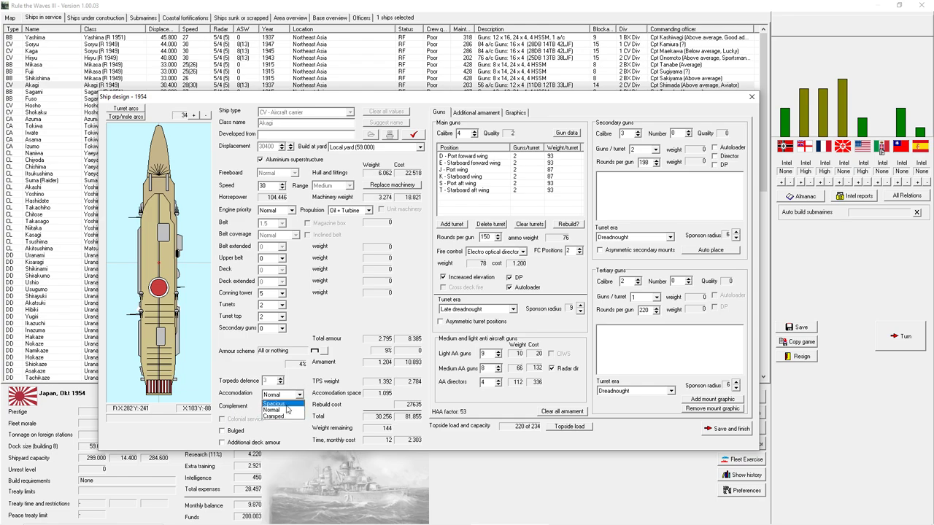
click(276, 400)
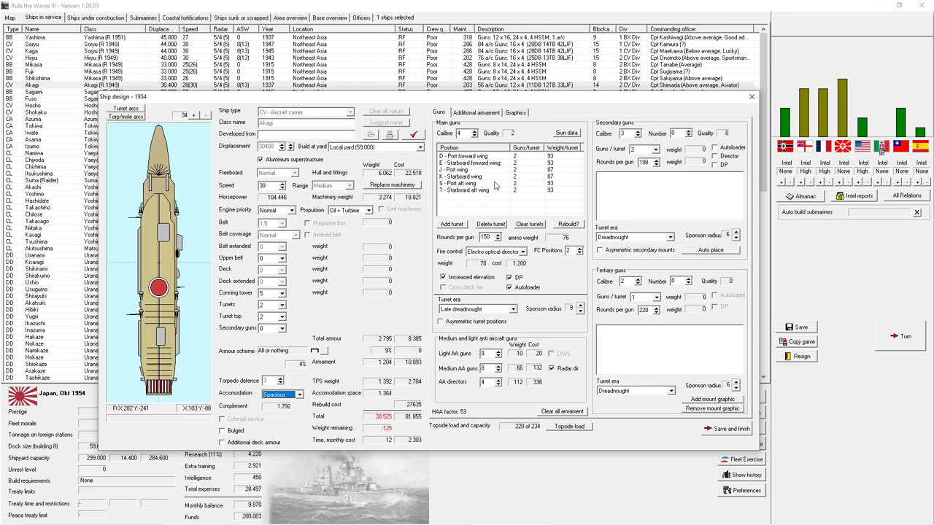
- Increase the light AA gun count and run the design check, which reports the design illegal
click(475, 113)
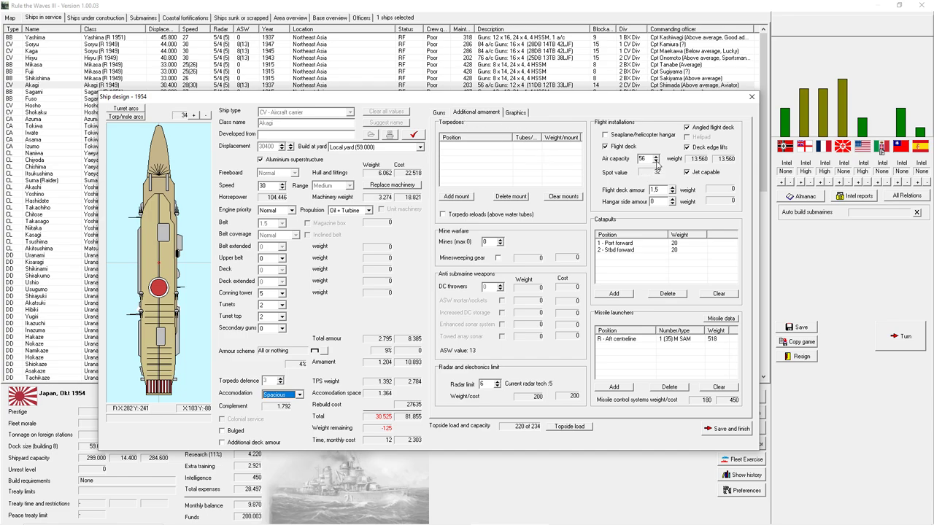
click(656, 160)
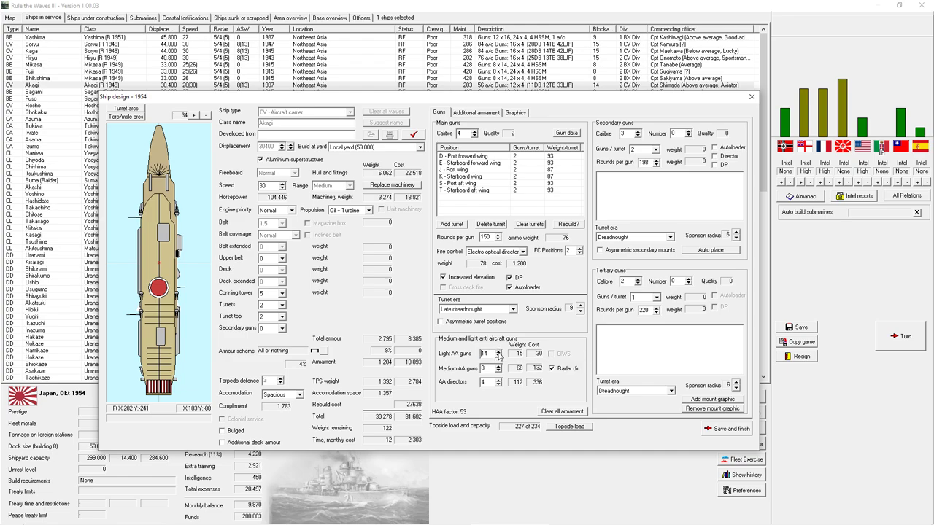
click(499, 350)
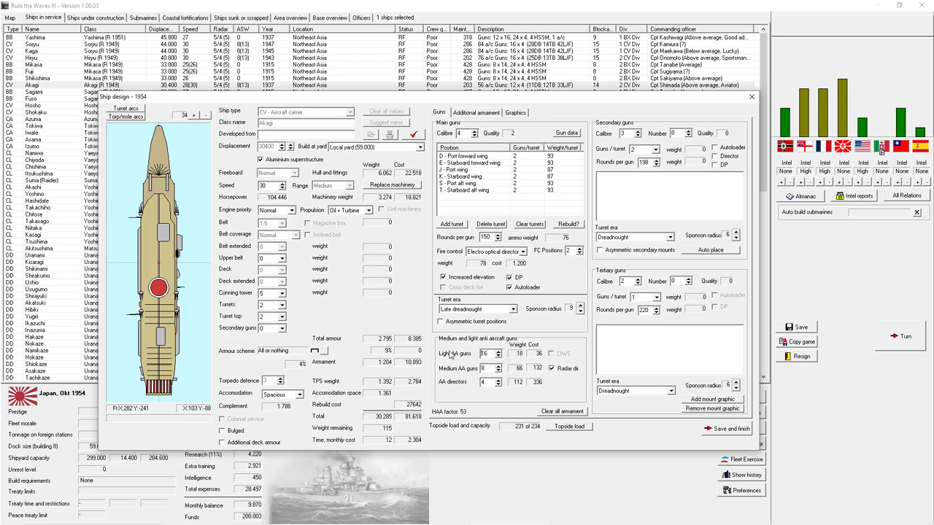
click(476, 112)
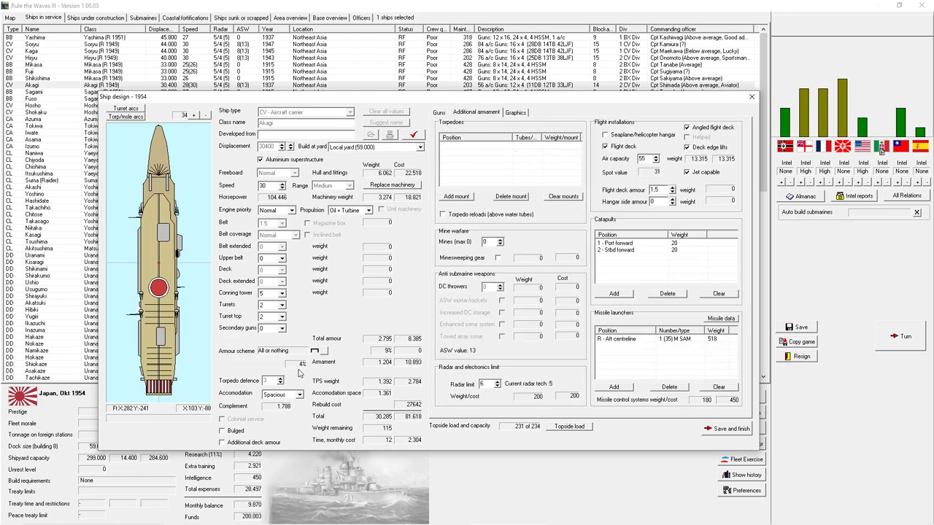
click(439, 111)
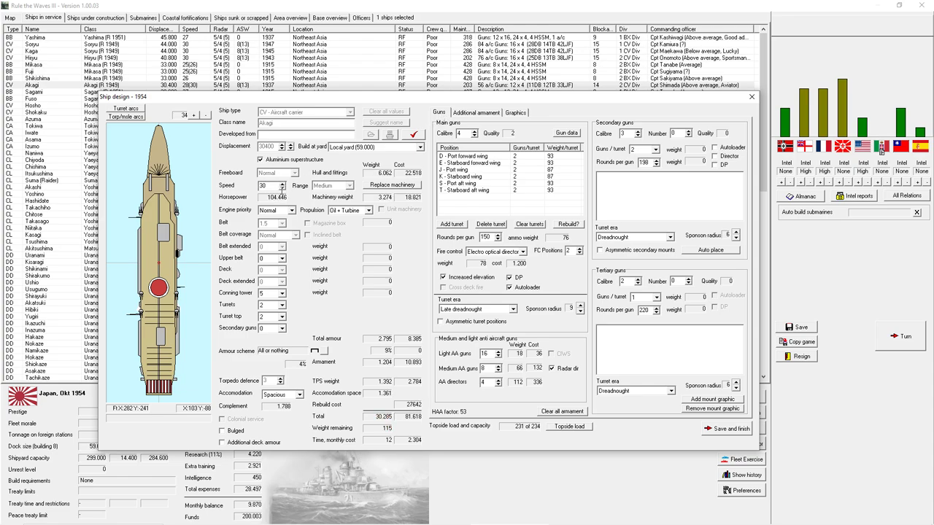
click(731, 429)
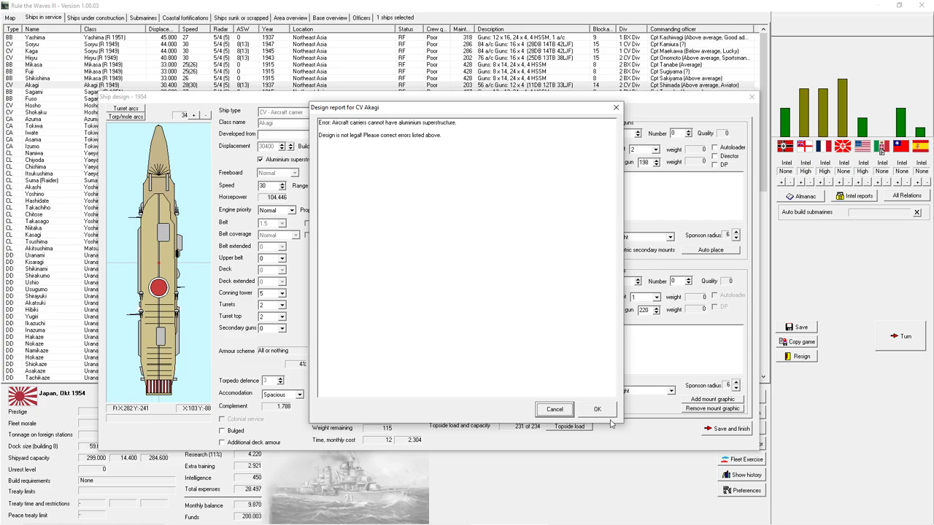
- Untick the aluminium superstructure and enter a reload count for the aft missile launcher
click(597, 408)
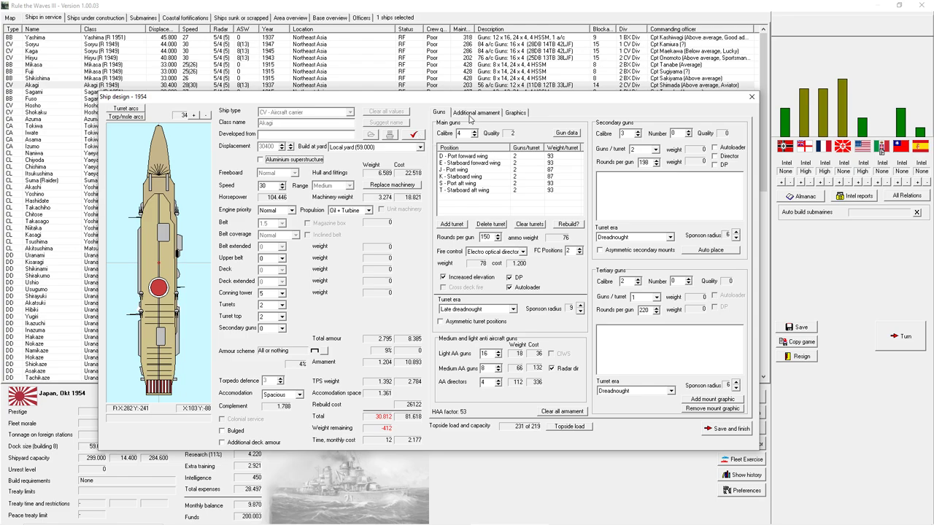
mouse_move(341, 397)
text(6)
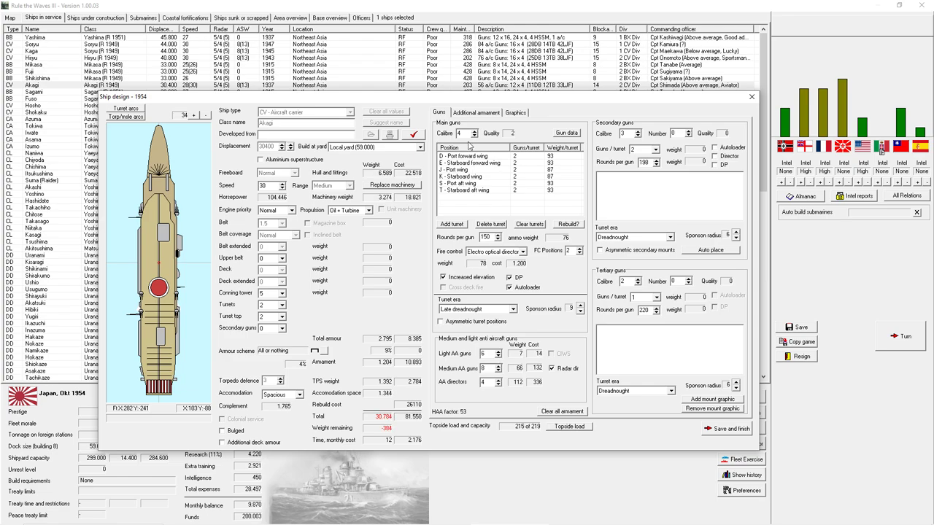
click(476, 113)
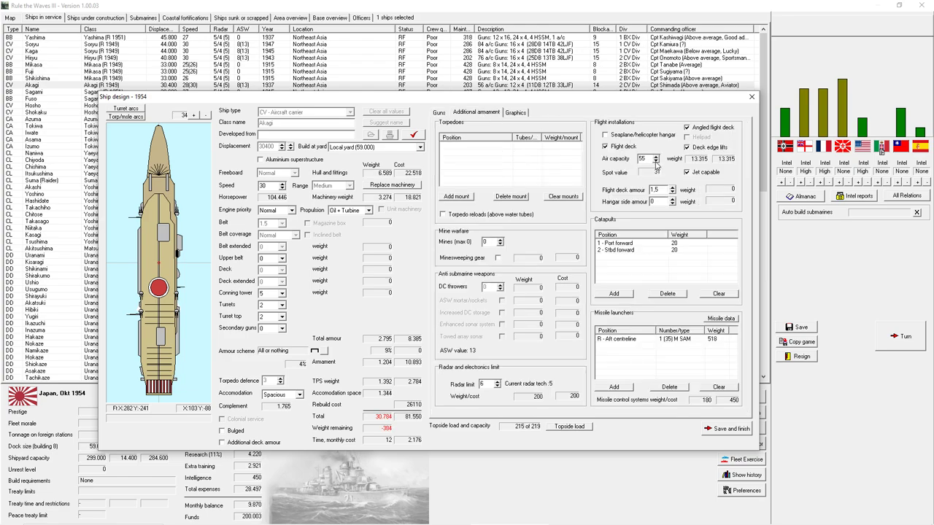
click(657, 162)
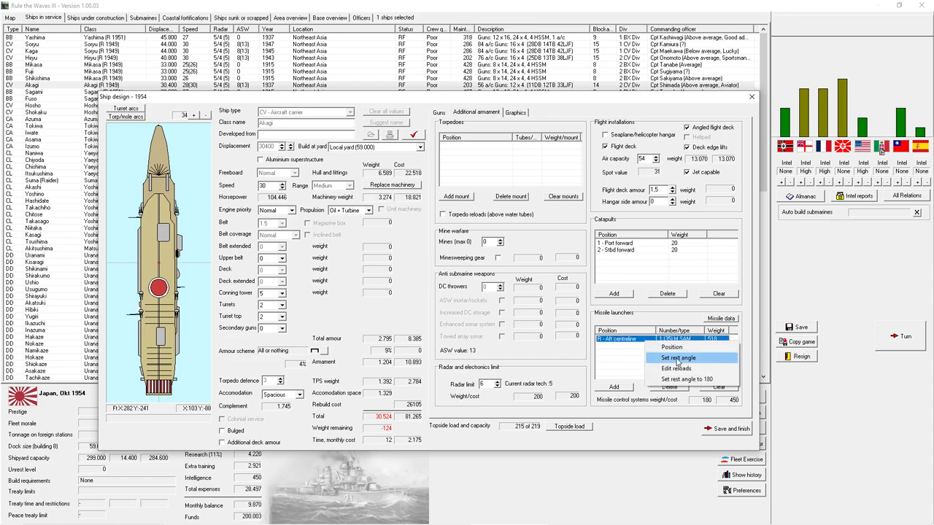
click(675, 368)
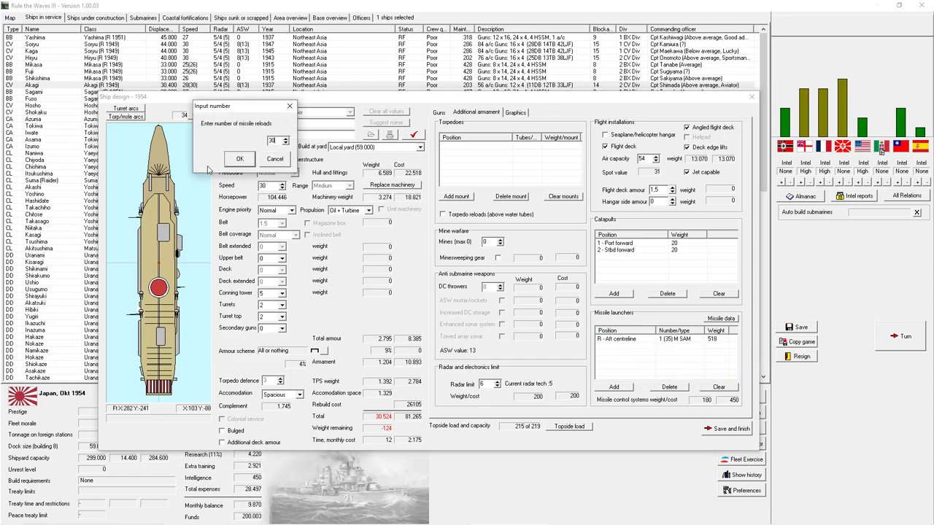
click(239, 159)
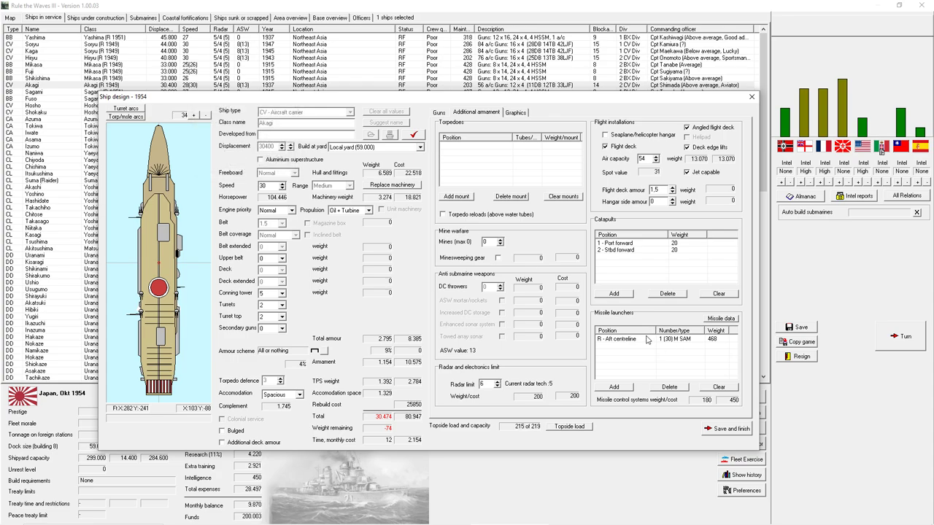
- Re-enter the aft launcher's reloads and recheck the Akagi design until it reports All OK
right_click(616, 338)
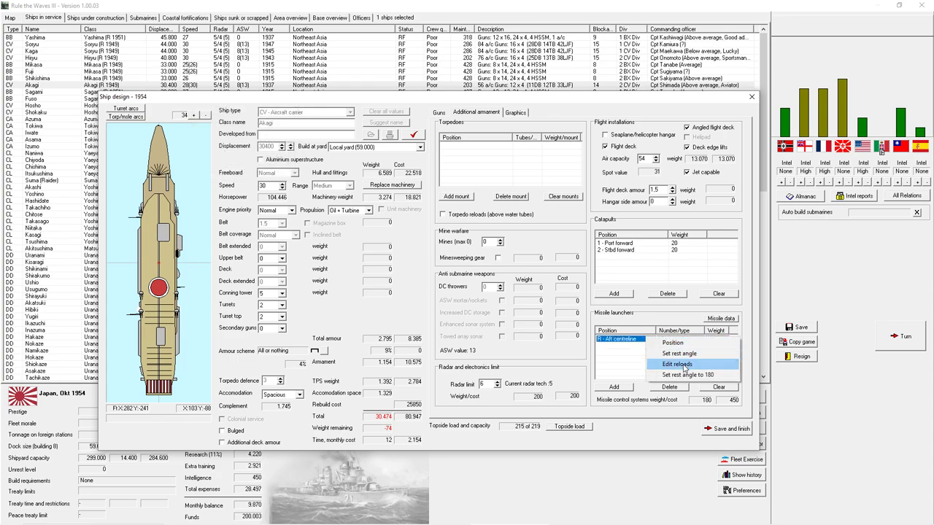
click(677, 363)
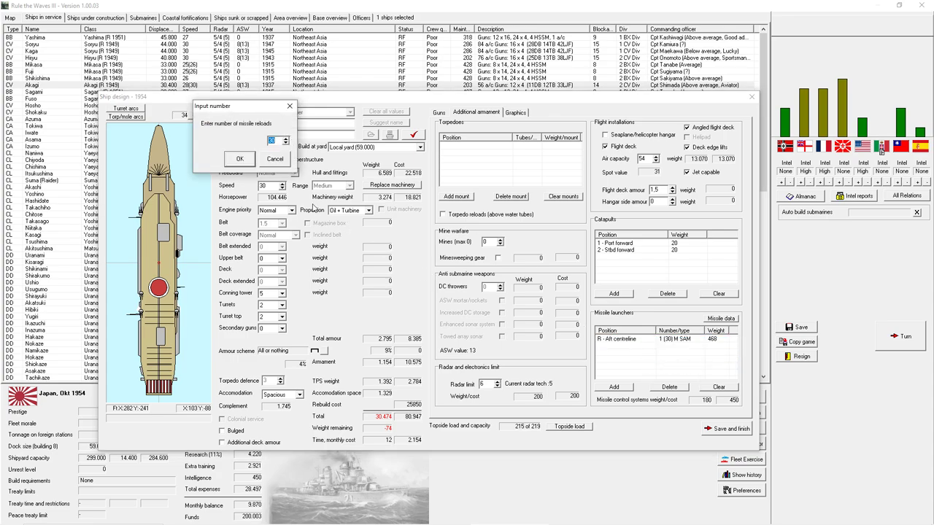
click(239, 159)
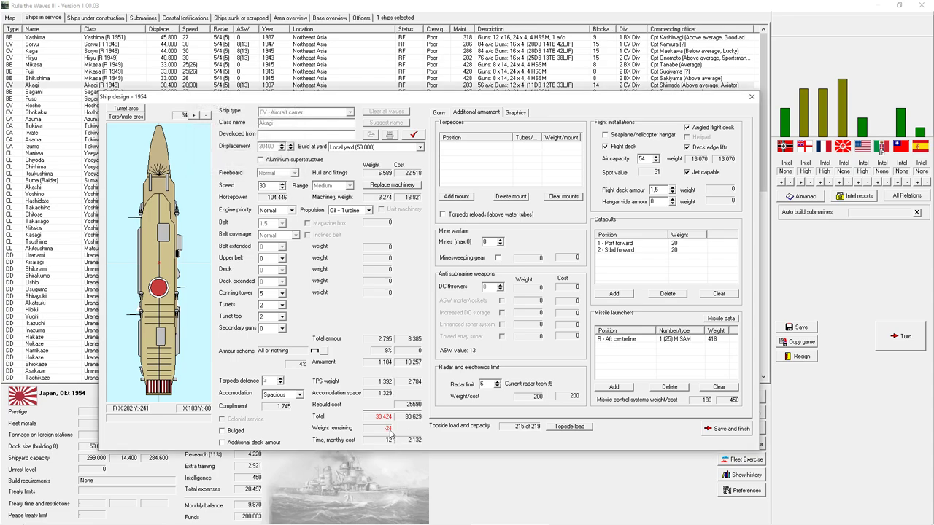
mouse_move(528, 324)
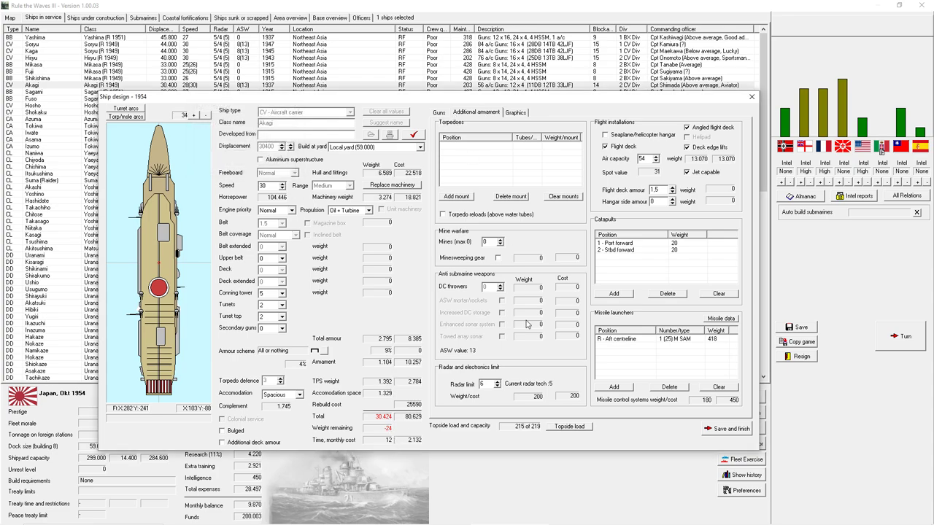
click(439, 112)
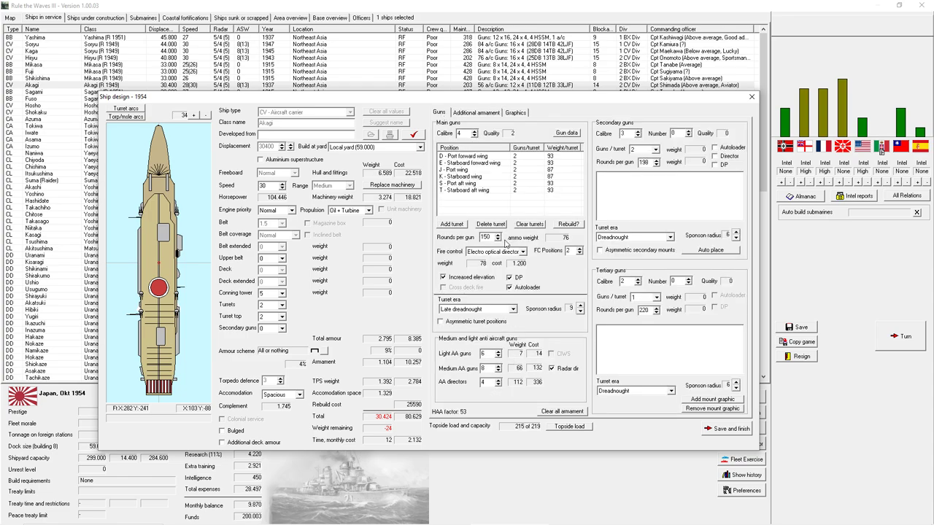
mouse_move(505, 245)
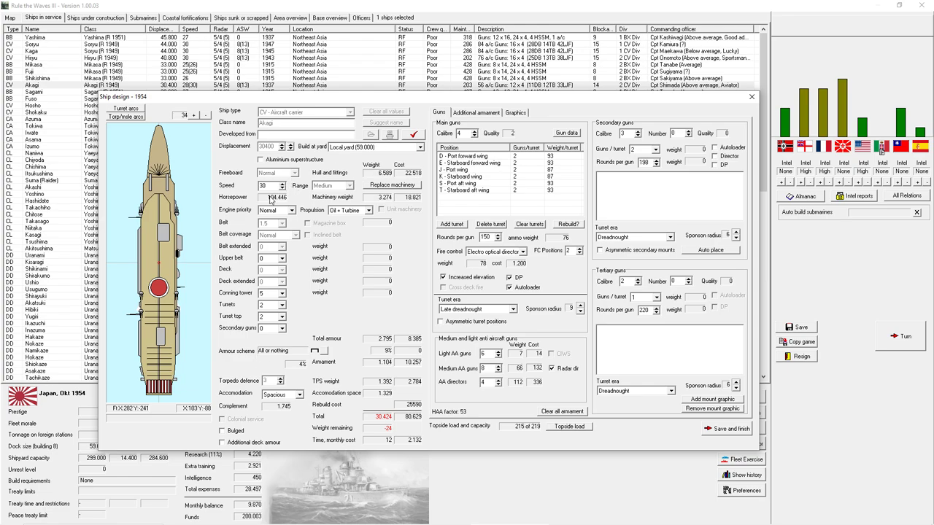
click(475, 111)
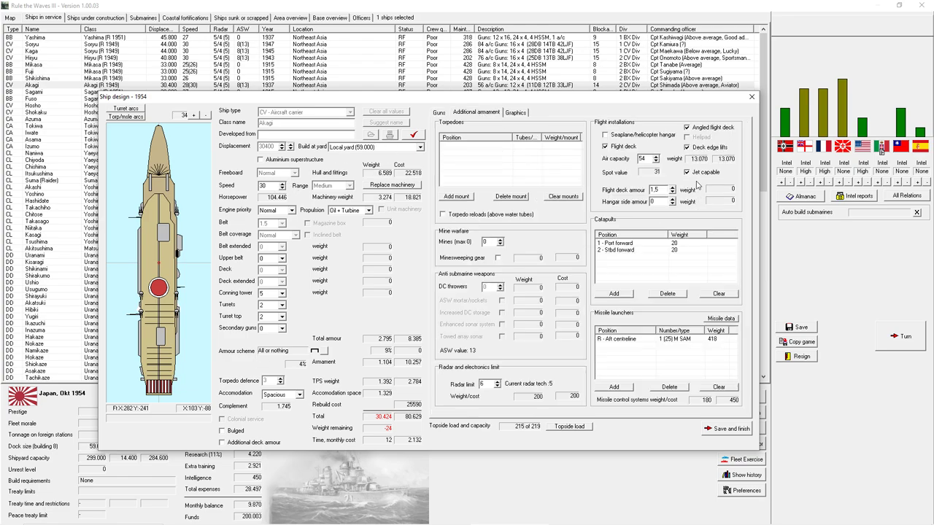
mouse_move(577, 371)
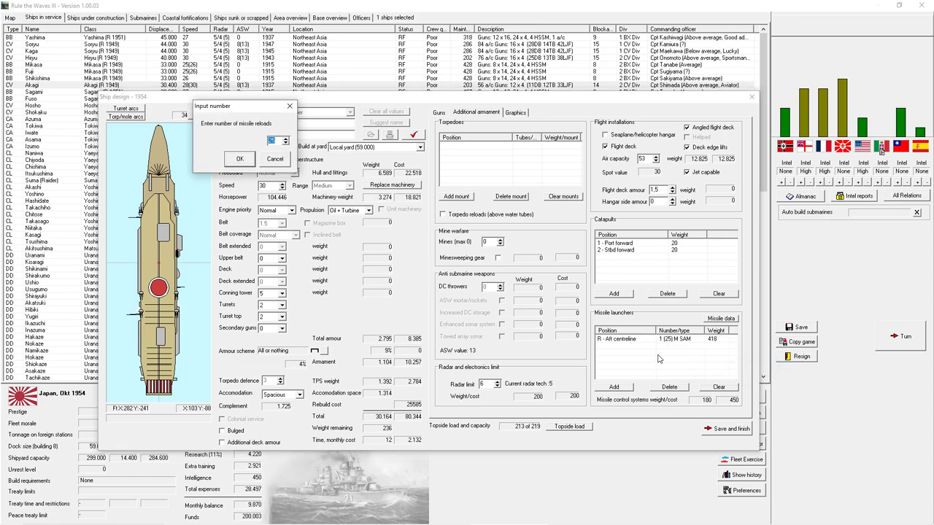
click(239, 159)
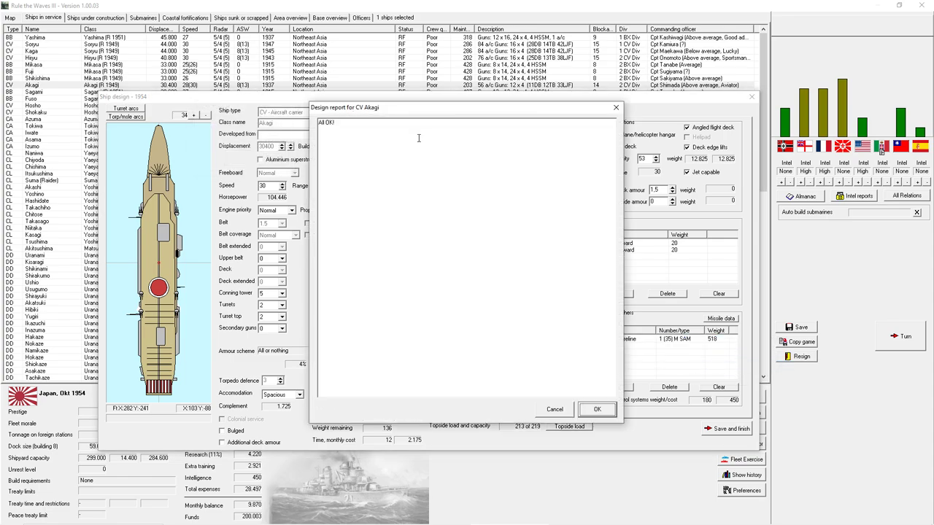
mouse_move(488, 334)
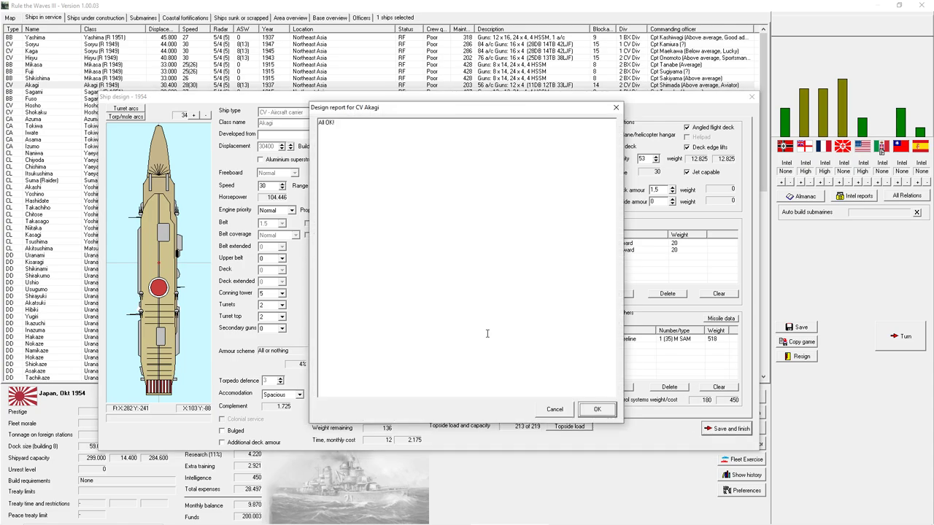
- Accept the all-OK report and confirm the CV Akagi rebuild, returning to the ships-in-service roster
click(596, 408)
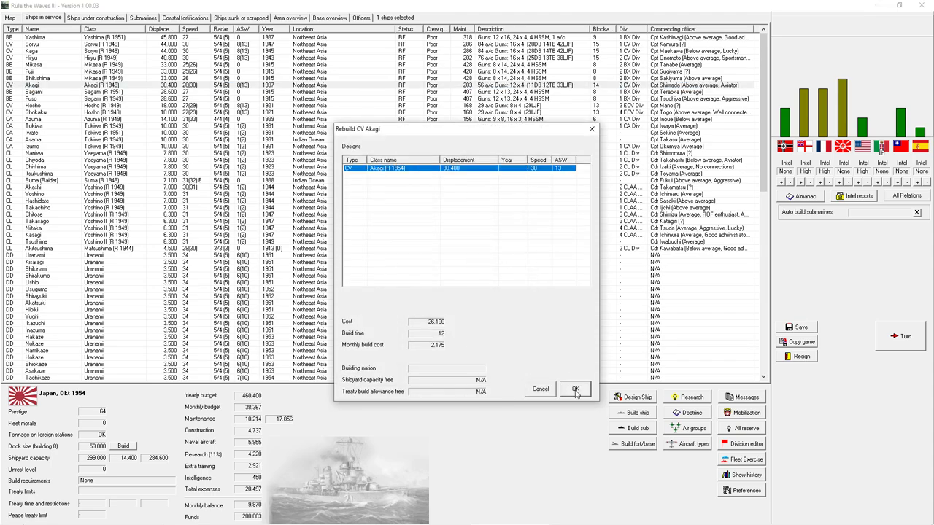
click(575, 388)
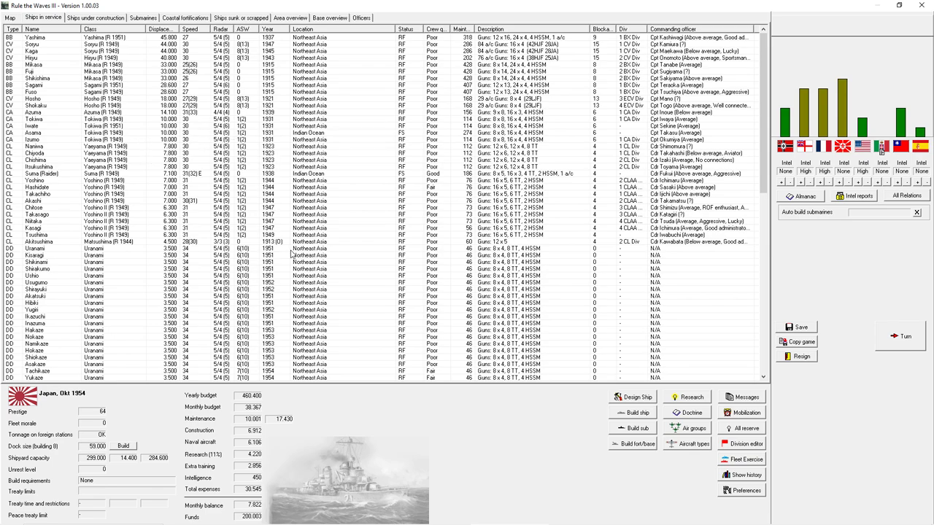
scroll(down, 3)
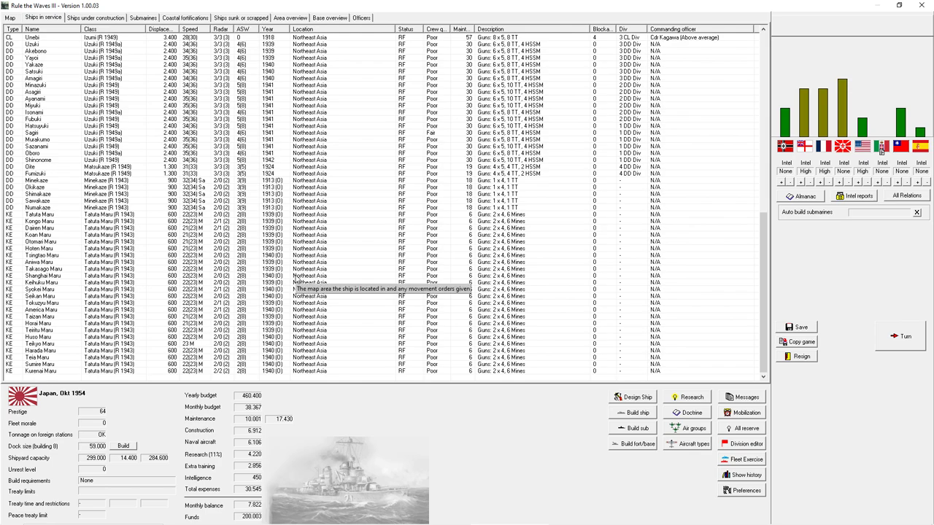
mouse_move(673, 422)
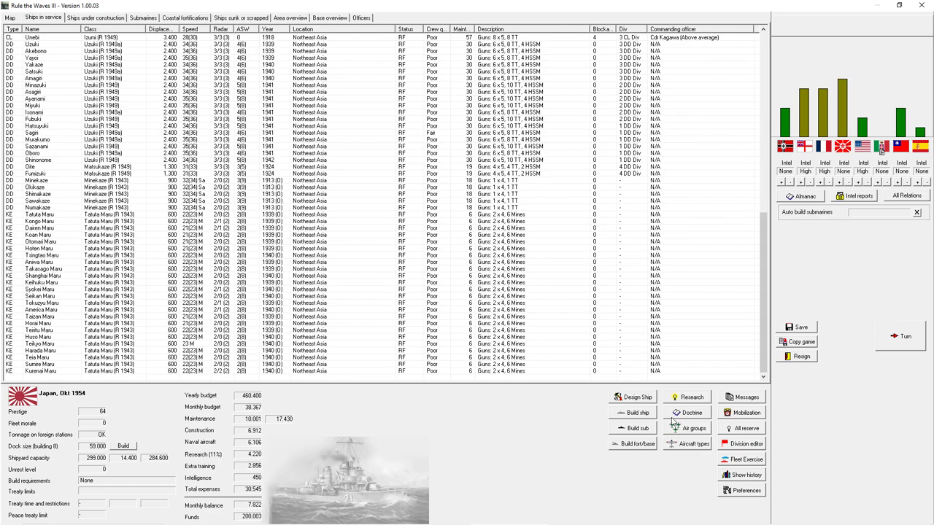
right_click(41, 294)
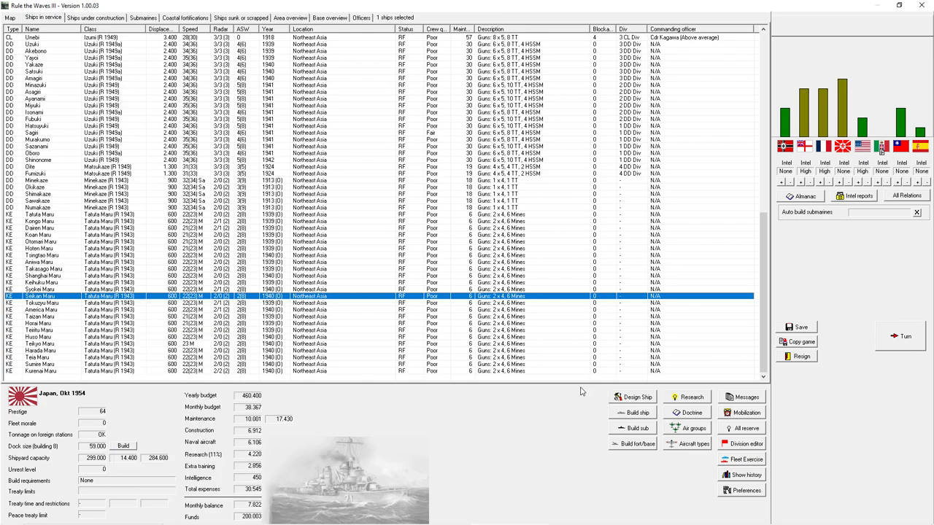
mouse_move(131, 309)
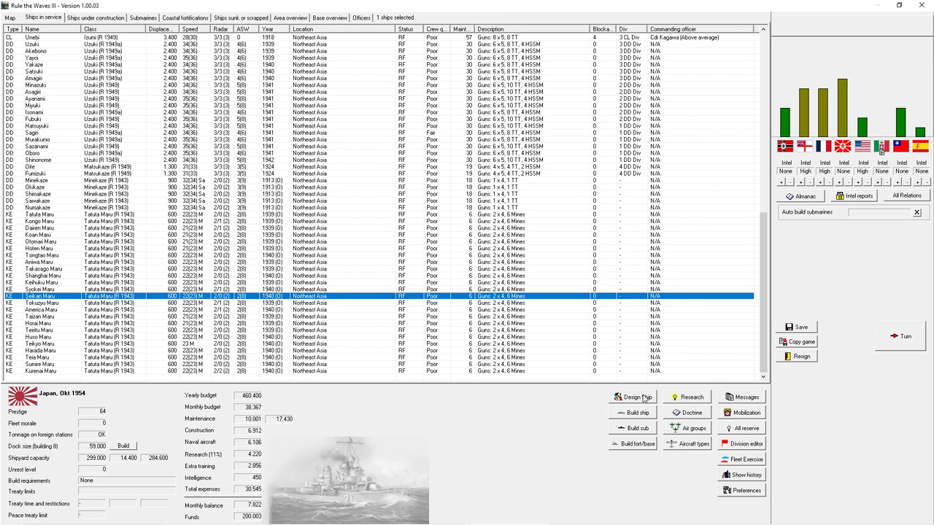
click(636, 397)
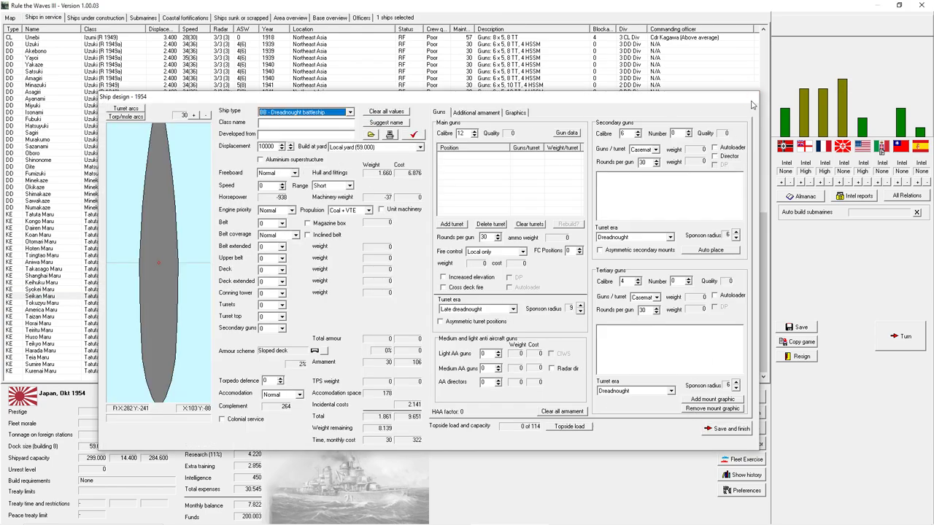
click(692, 396)
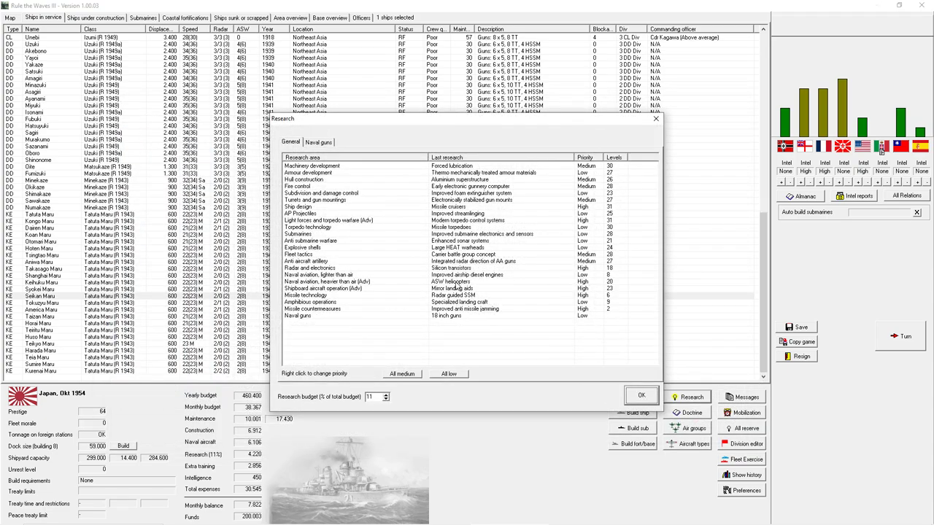
mouse_move(455, 286)
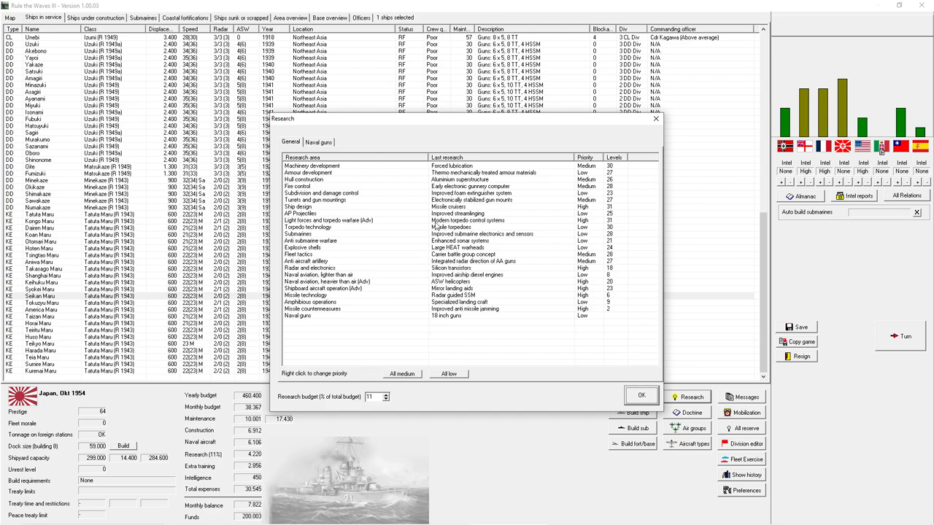
click(328, 207)
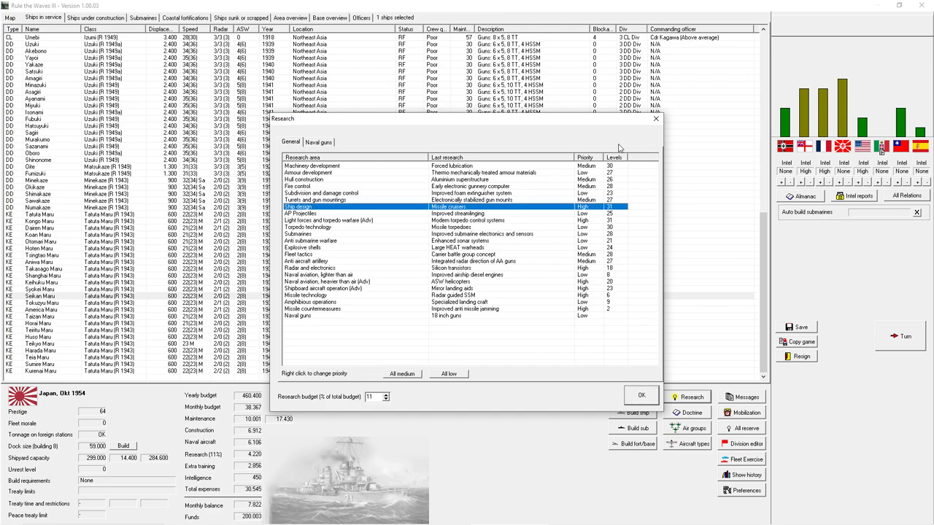
click(642, 396)
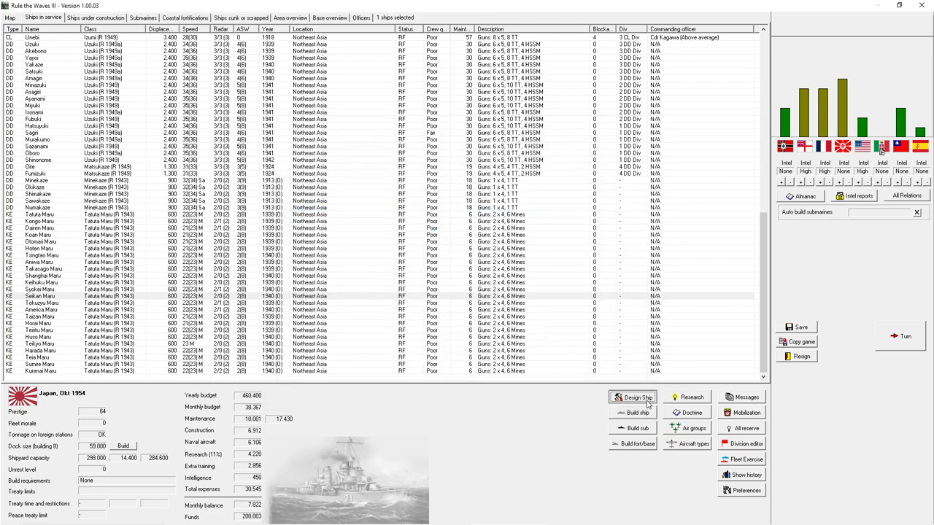
- Start a light cruiser design and review its missile/ASW armament before returning to the guns page
click(636, 397)
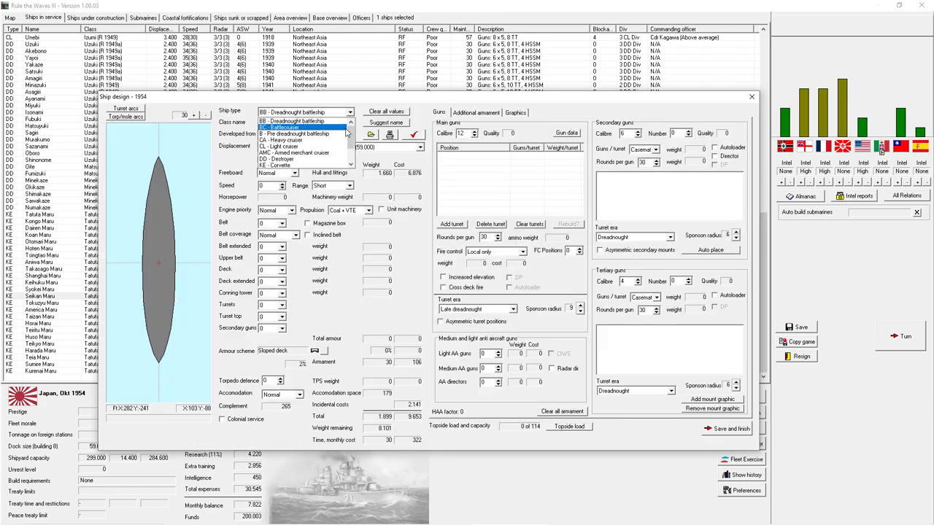
click(284, 146)
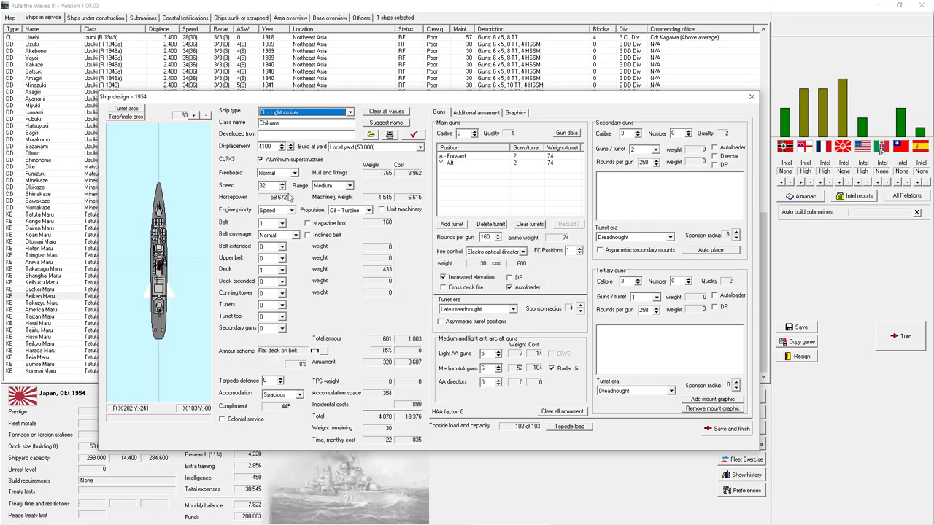
click(475, 113)
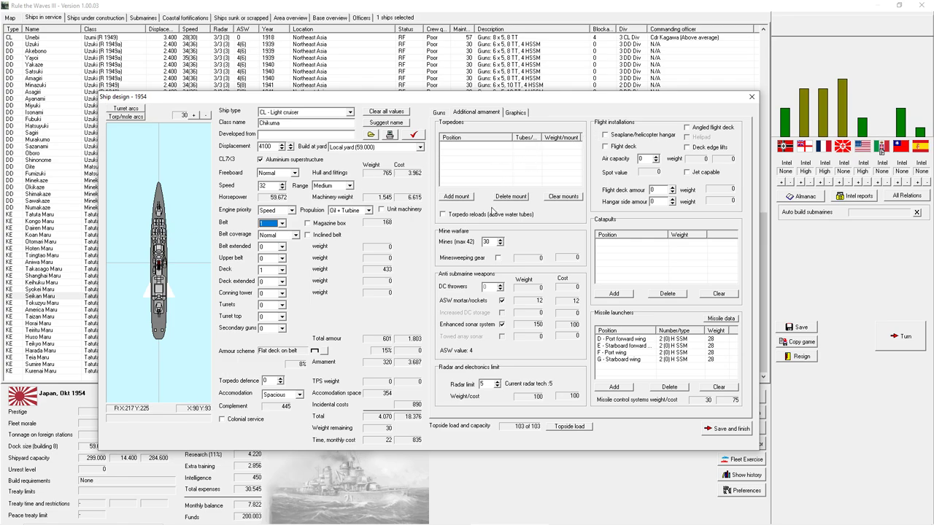
mouse_move(525, 429)
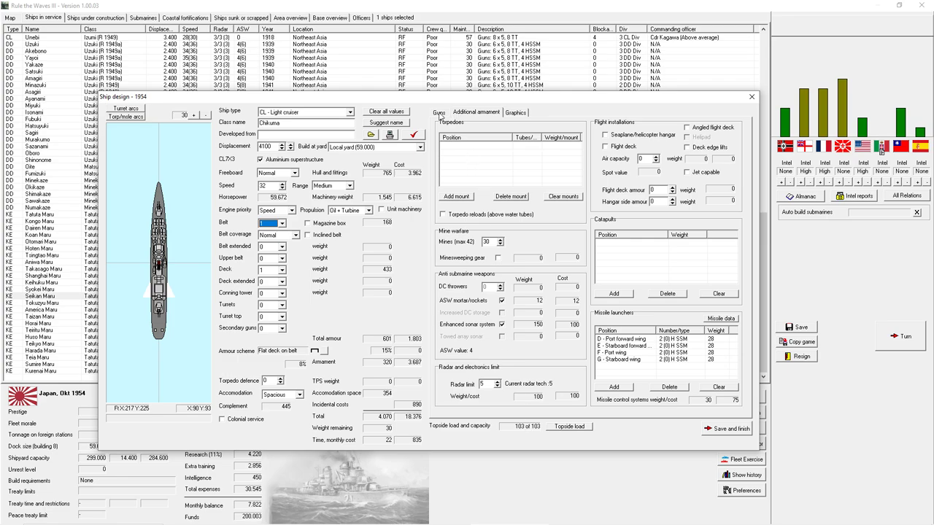
click(438, 113)
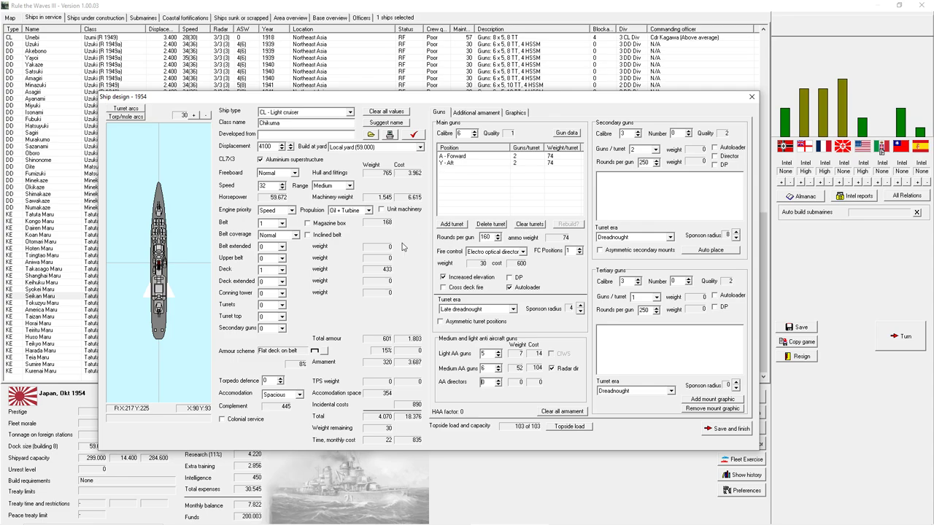
mouse_move(350, 357)
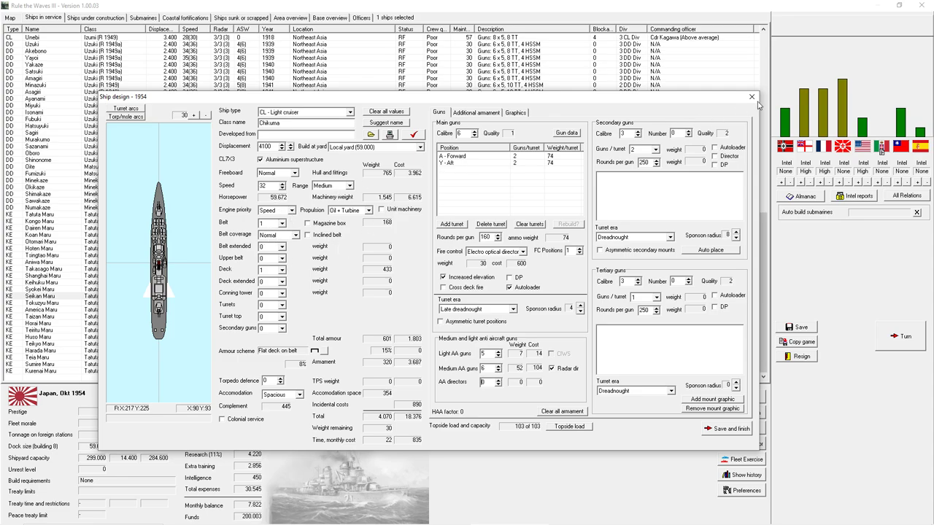
- Close the ship design window to reach the almanac's nation comparison data
click(751, 96)
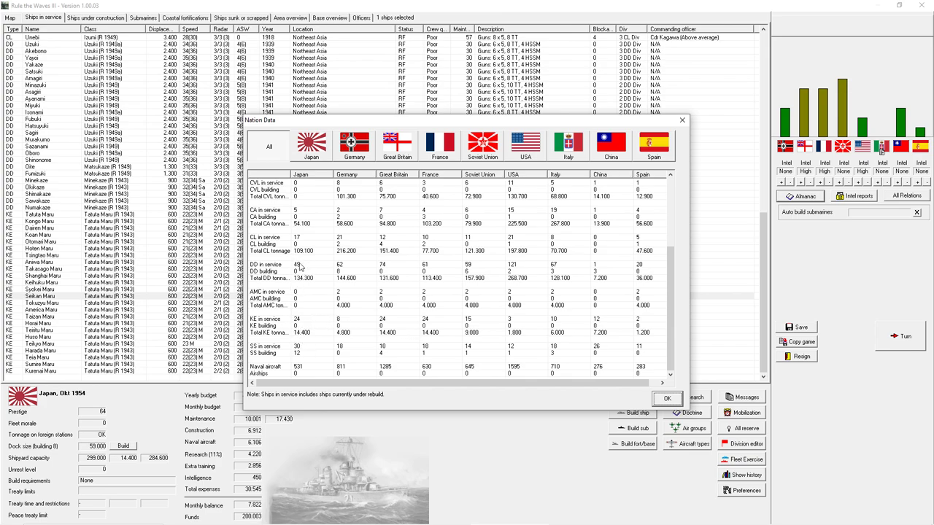
mouse_move(300, 283)
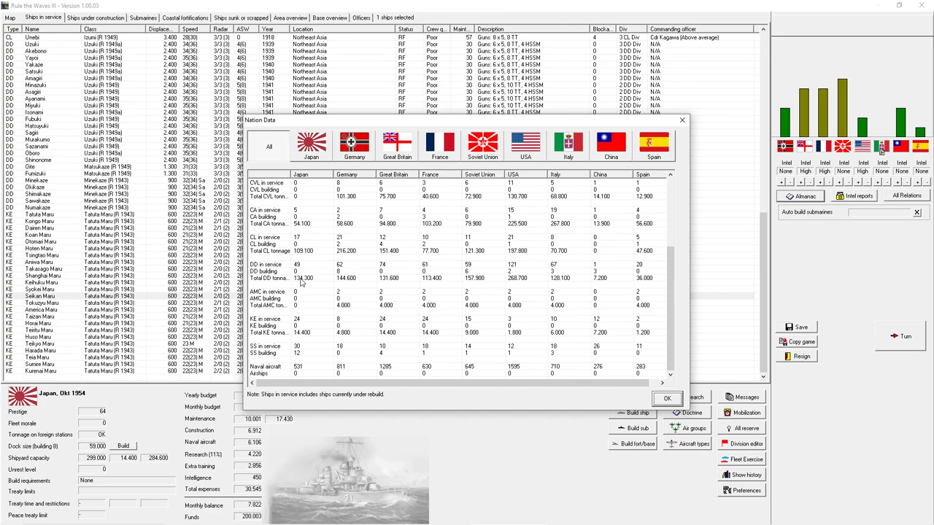
mouse_move(507, 266)
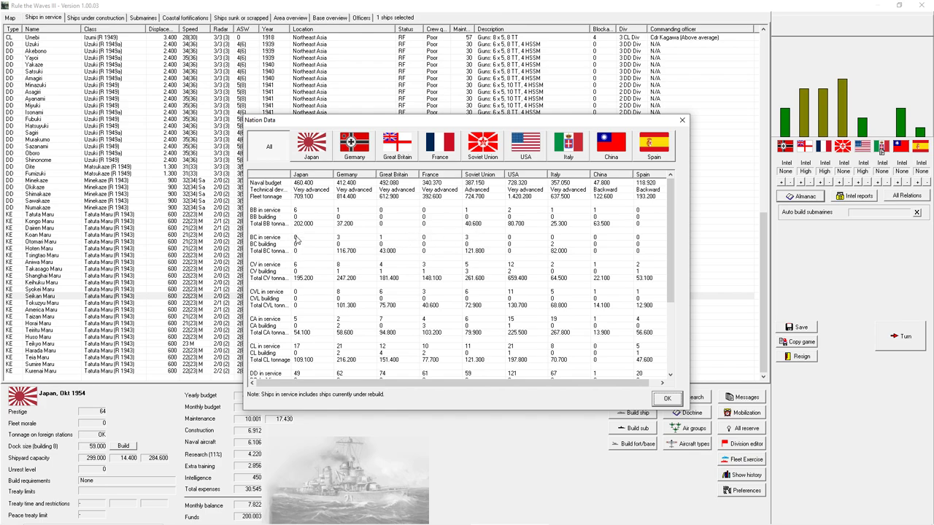
mouse_move(469, 310)
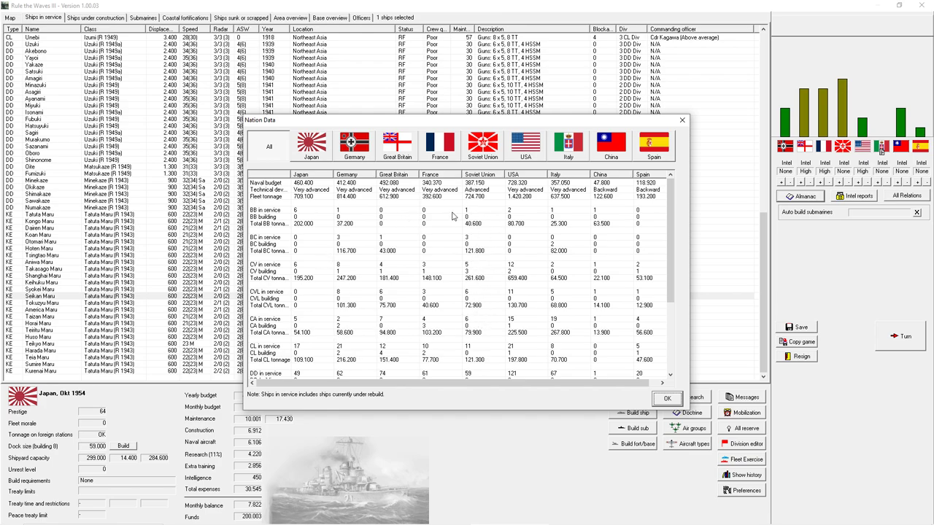
mouse_move(314, 300)
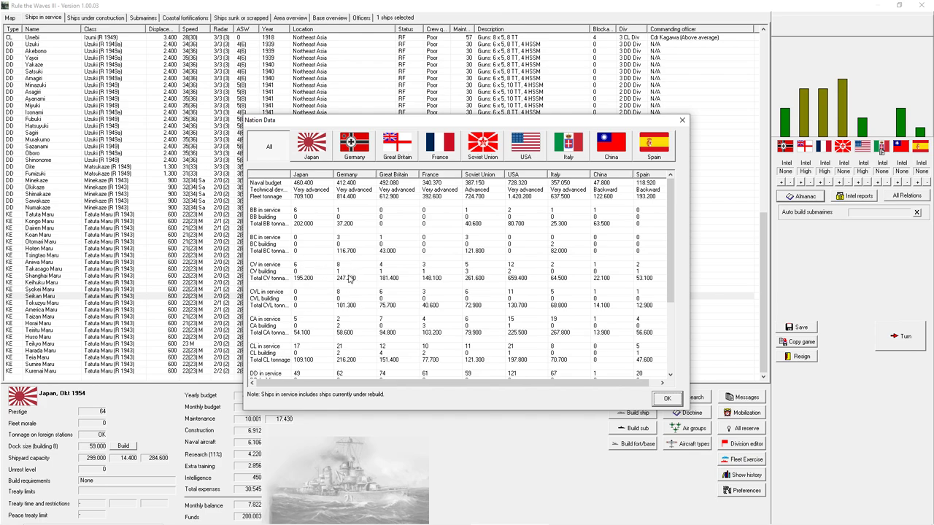
mouse_move(348, 307)
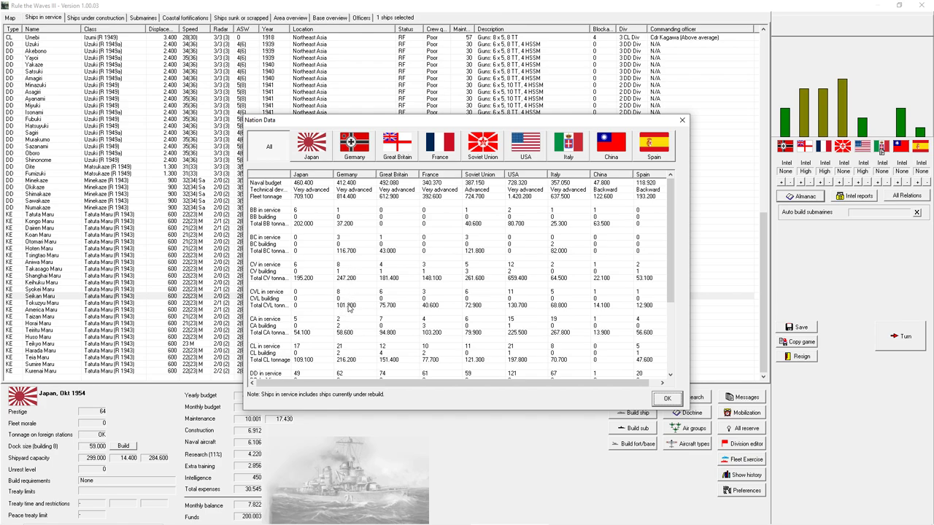
mouse_move(391, 271)
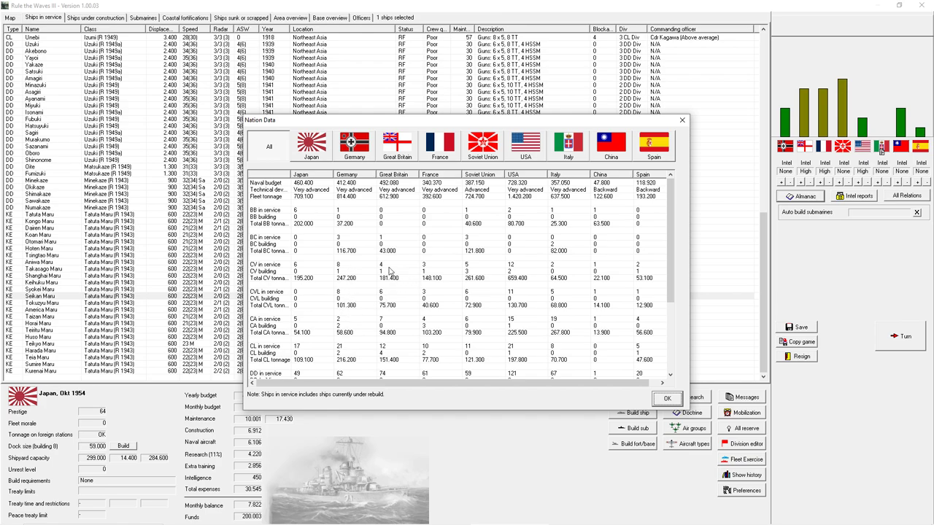
mouse_move(459, 272)
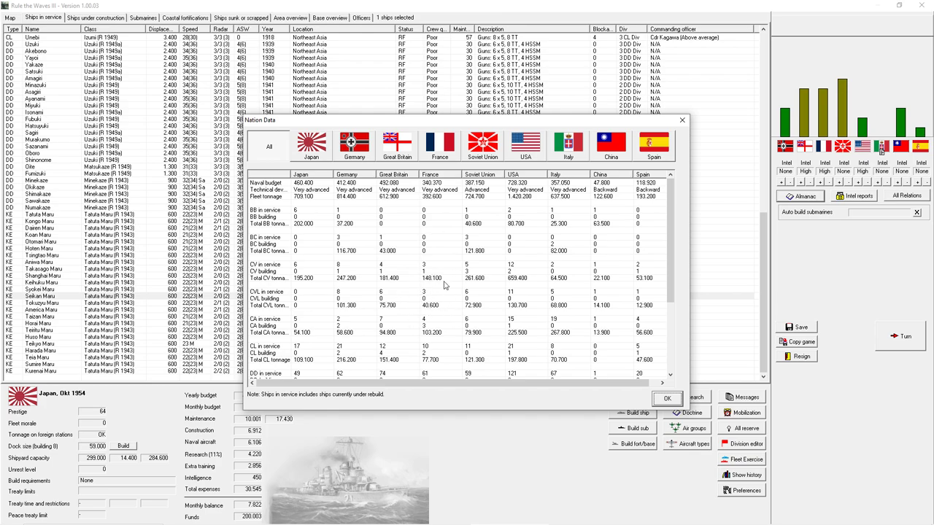
mouse_move(452, 312)
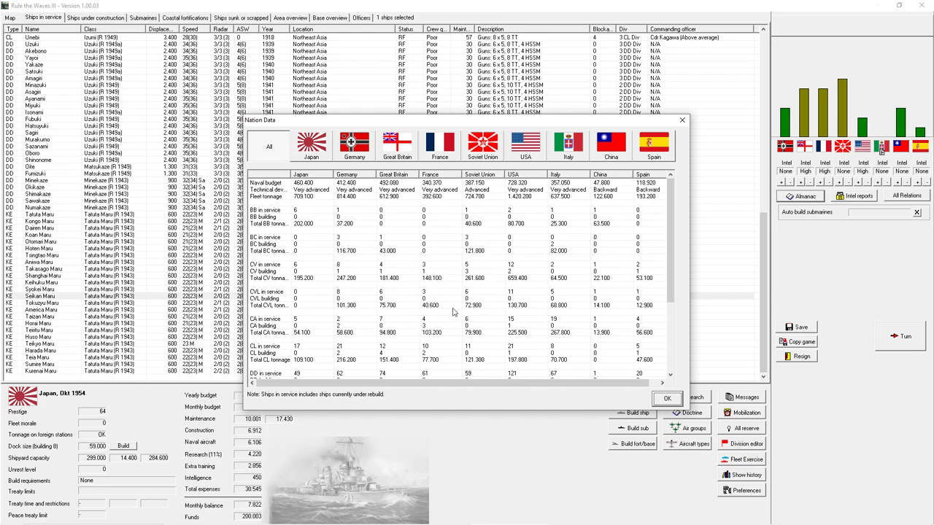
mouse_move(529, 292)
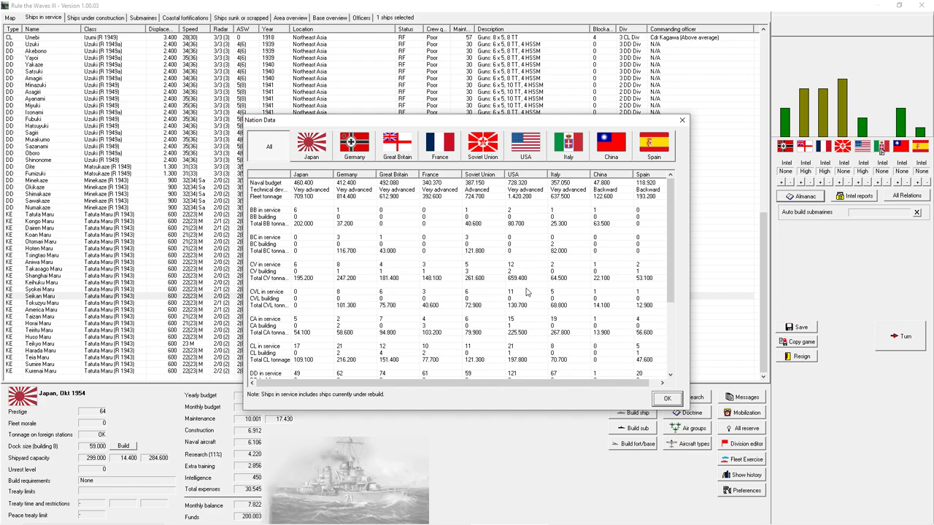
mouse_move(517, 283)
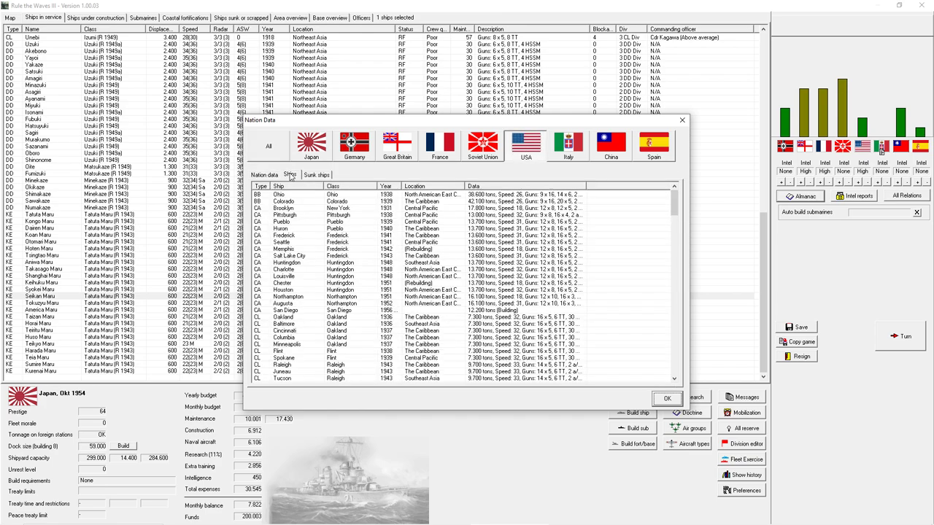
- Scroll through the foreign navy's ship list in the nation data window
scroll(down, 3)
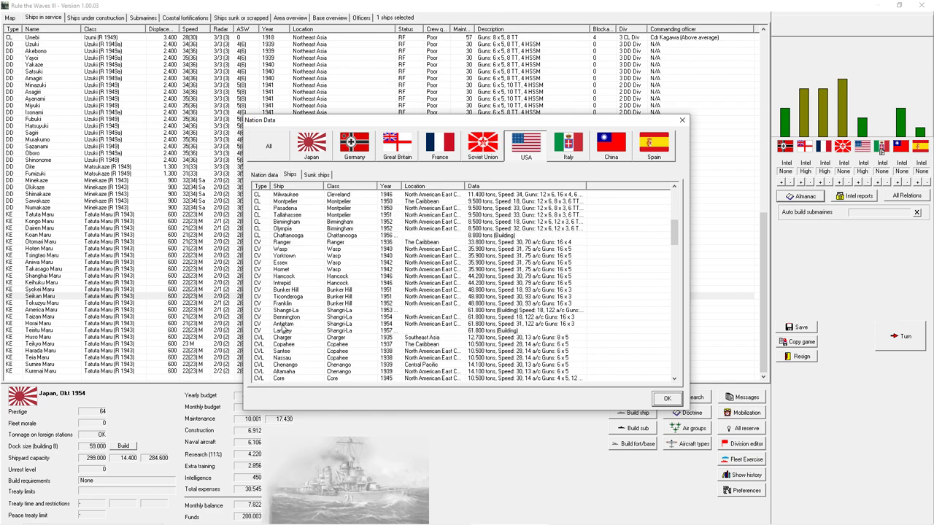
mouse_move(353, 333)
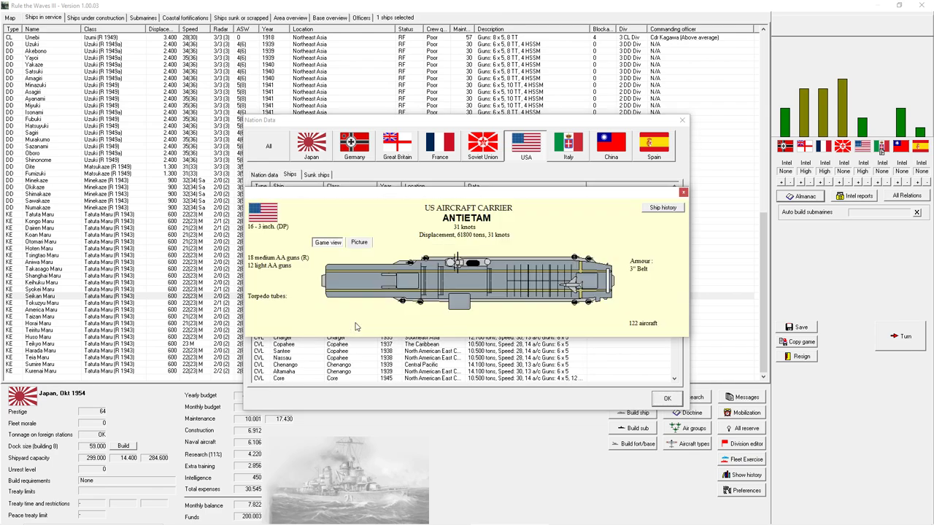
mouse_move(639, 329)
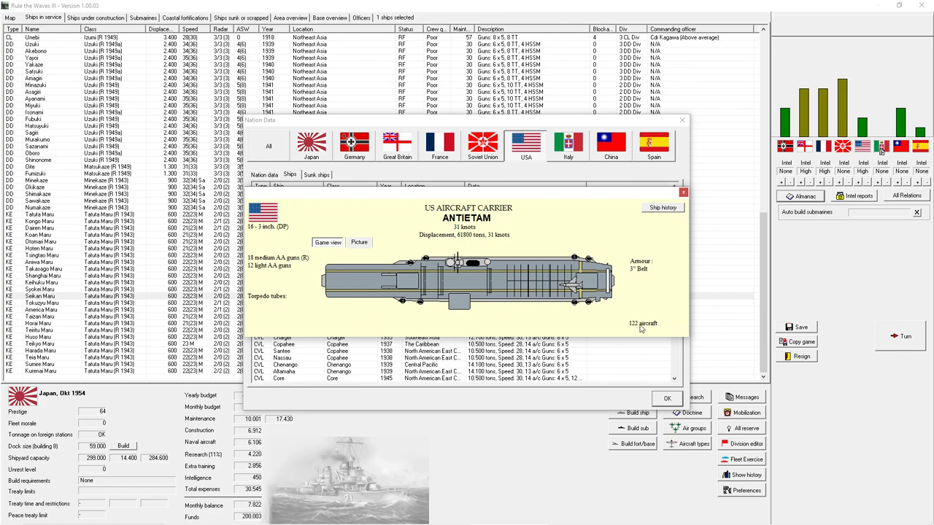
mouse_move(461, 239)
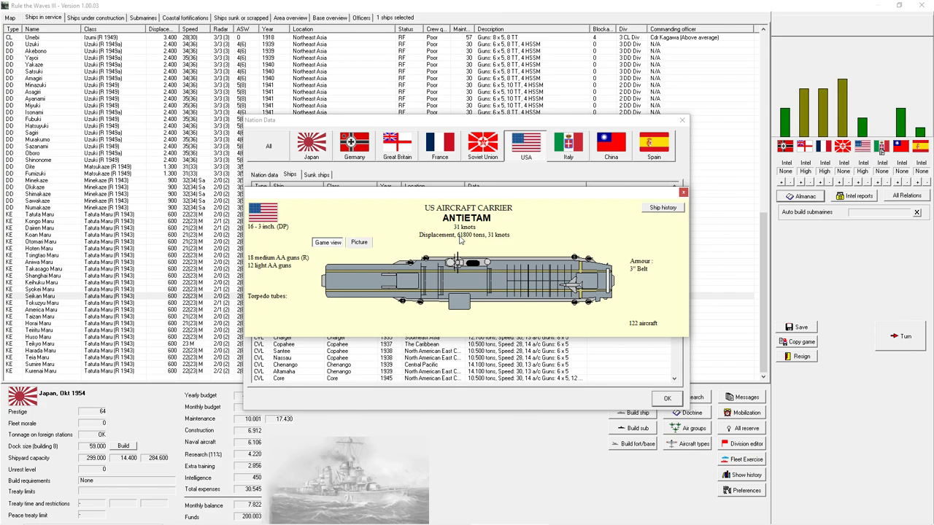
mouse_move(688, 203)
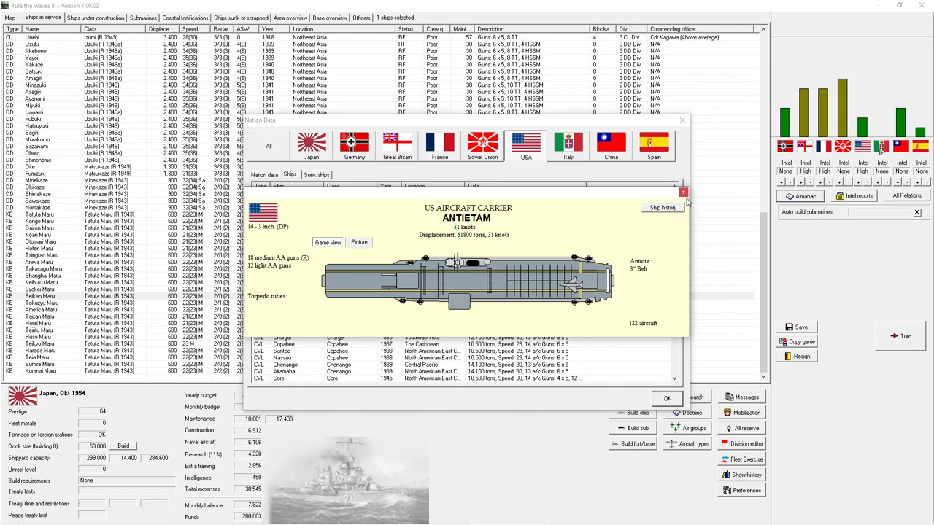
mouse_move(682, 192)
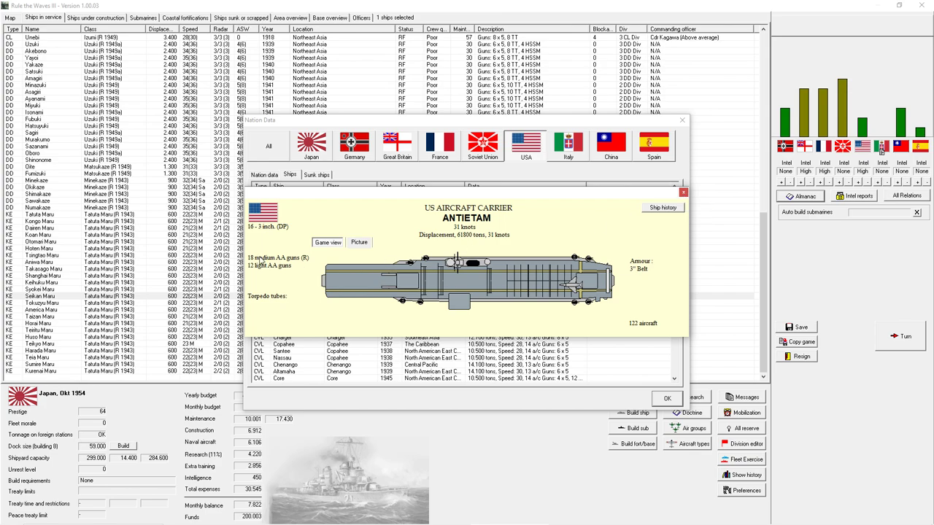
mouse_move(297, 264)
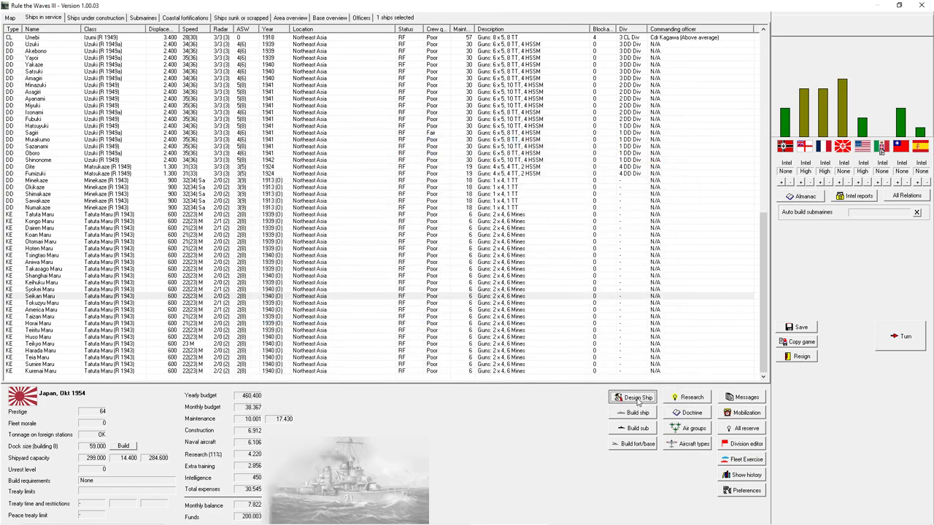
- Start a new aircraft carrier design and bring up the missile launcher position list
click(636, 397)
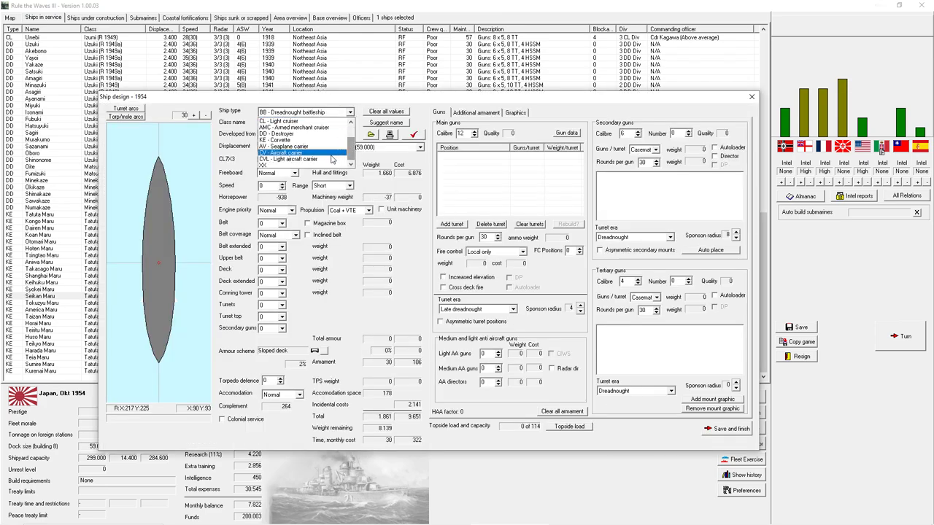
click(292, 153)
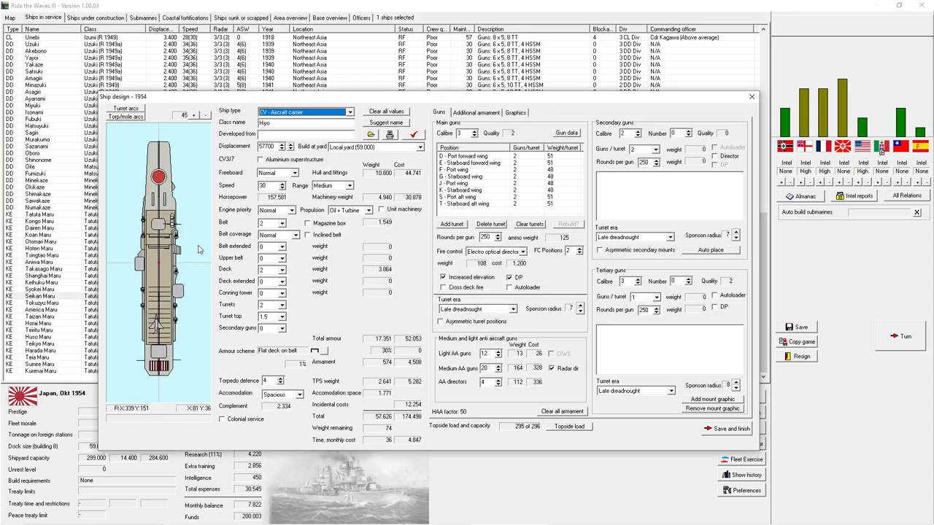
mouse_move(499, 141)
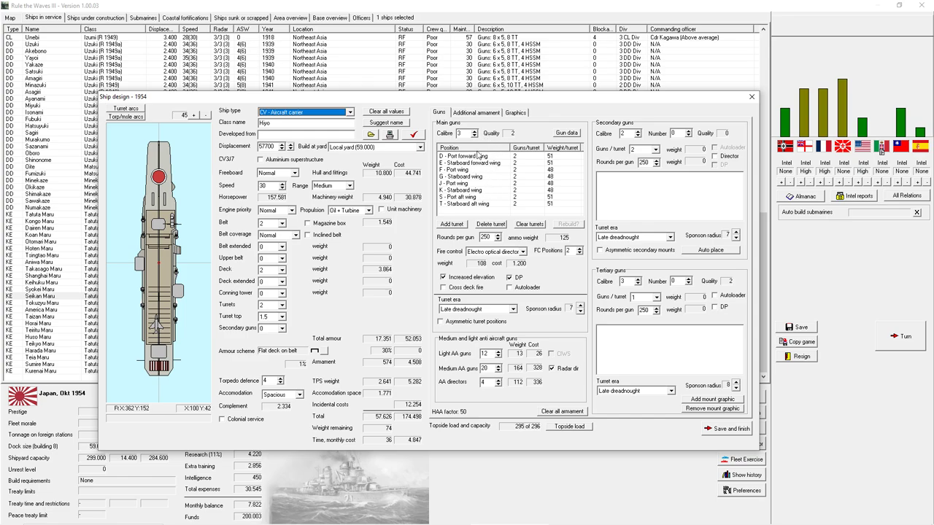
mouse_move(513, 298)
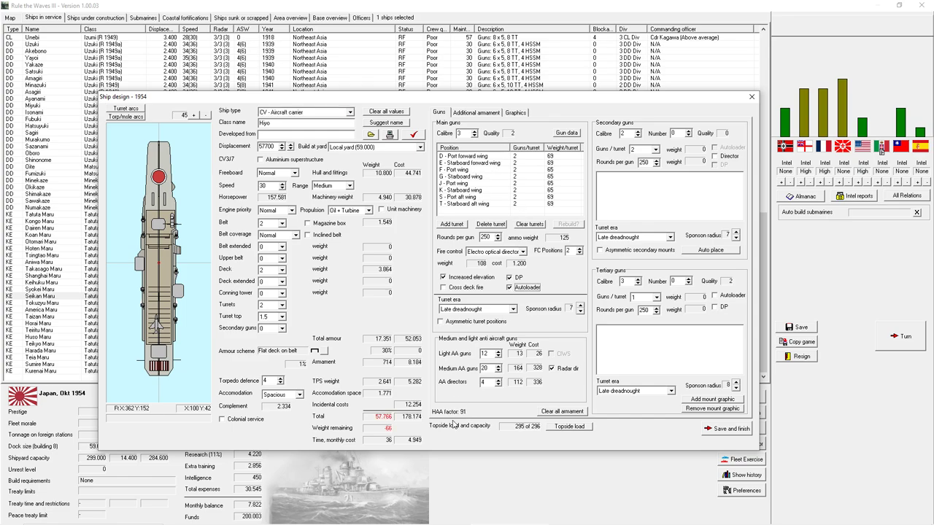
click(476, 111)
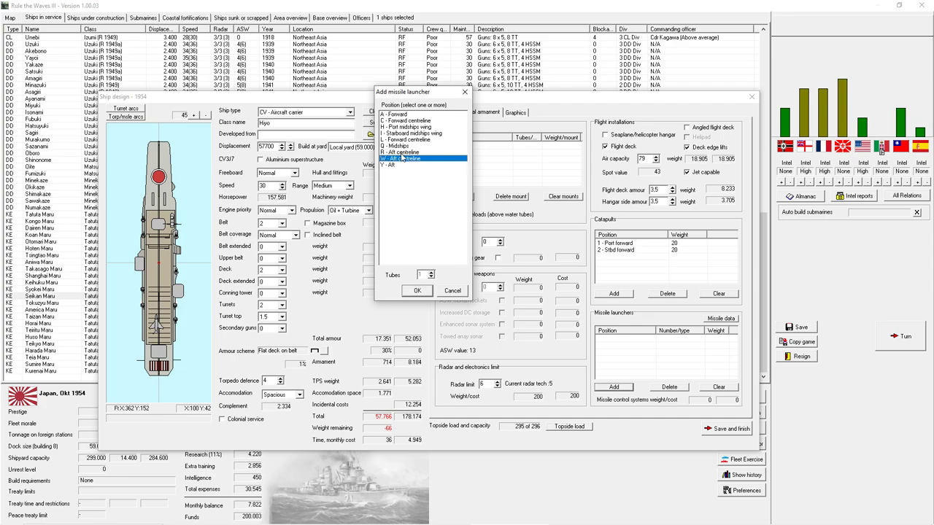
- Place the aft SAM launchers and set the carrier's displacement to 59000 tons
click(417, 291)
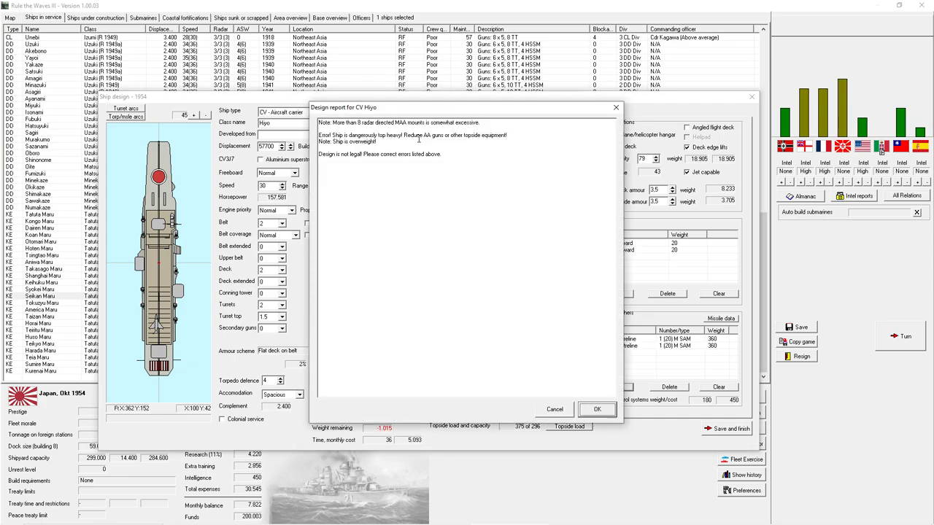
mouse_move(519, 127)
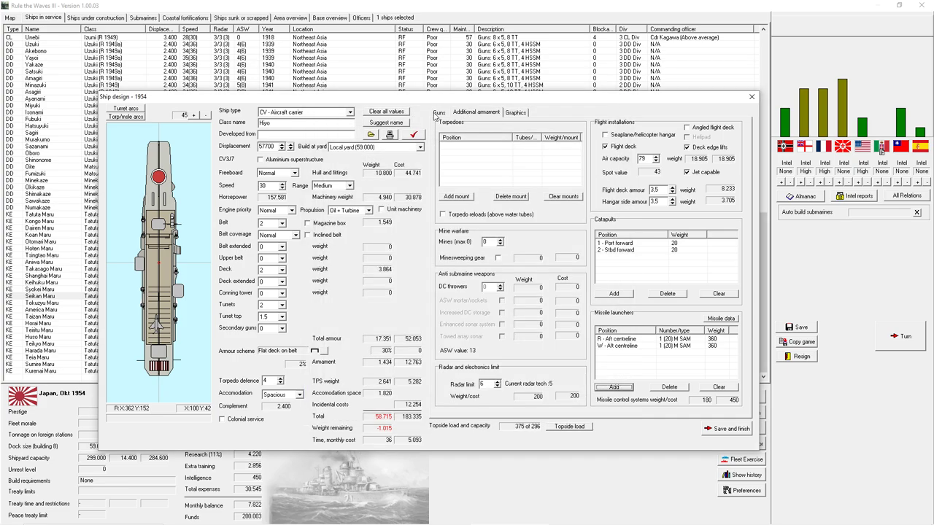
click(438, 111)
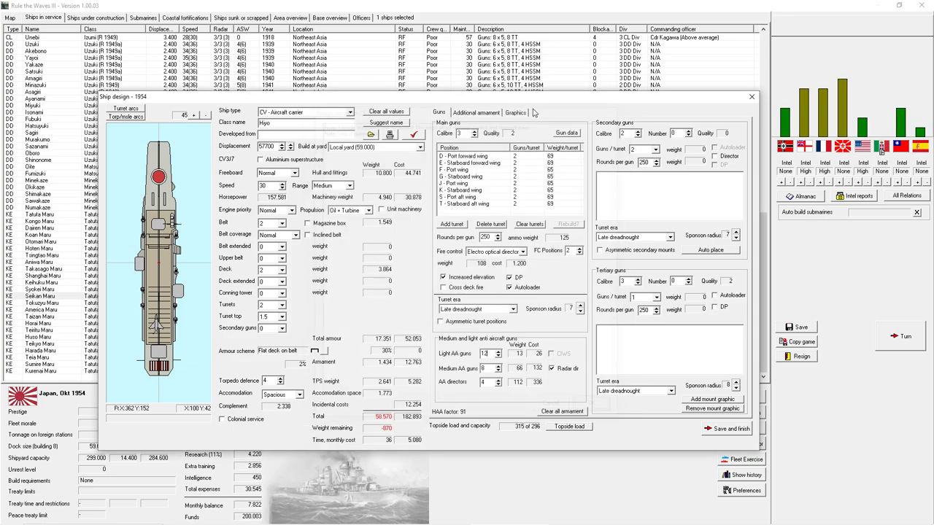
click(476, 111)
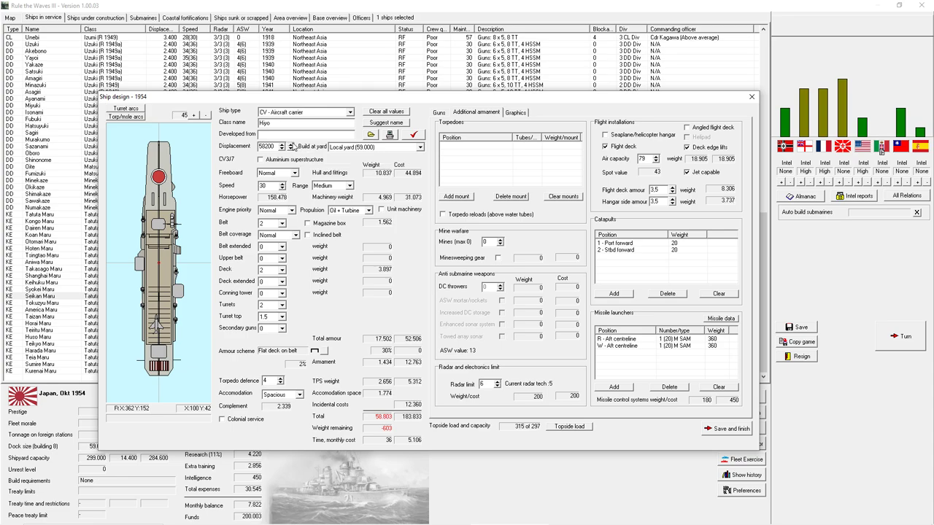
click(290, 145)
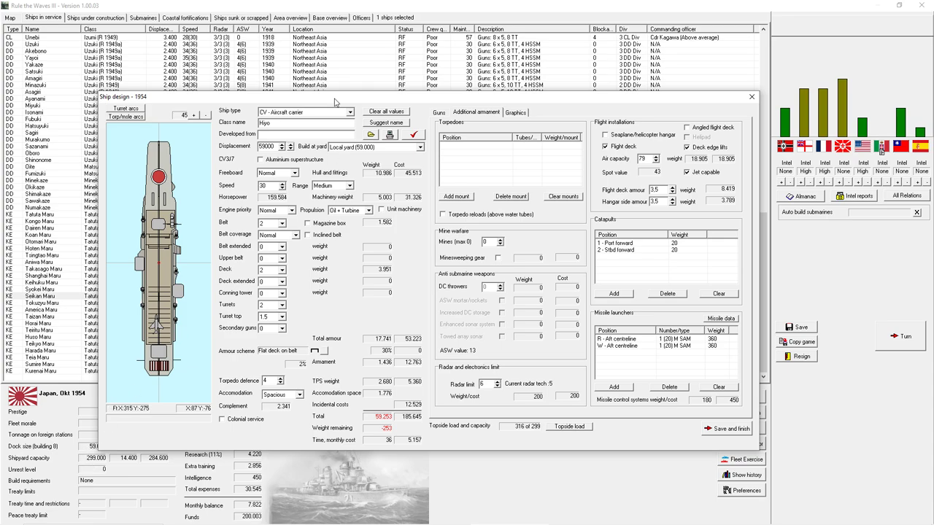
- Run the design check and dismiss the slightly-overweight report
click(414, 135)
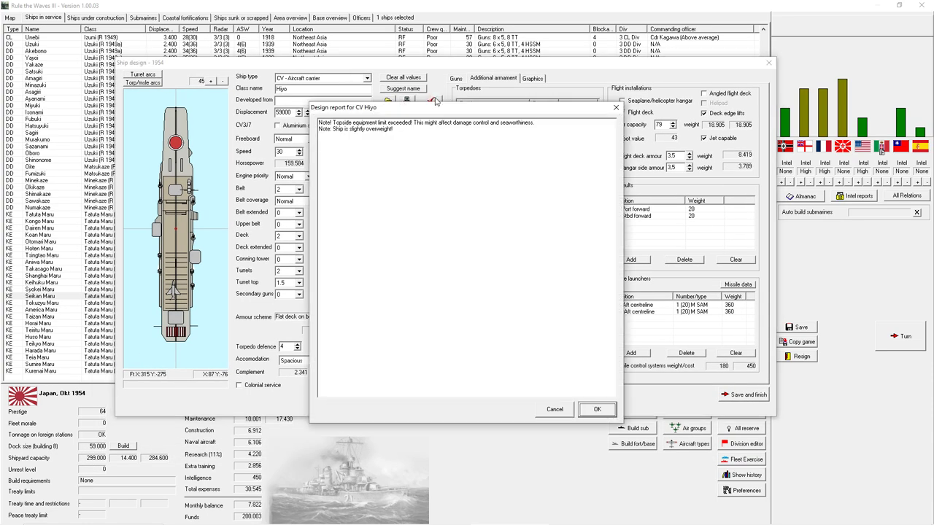
click(597, 408)
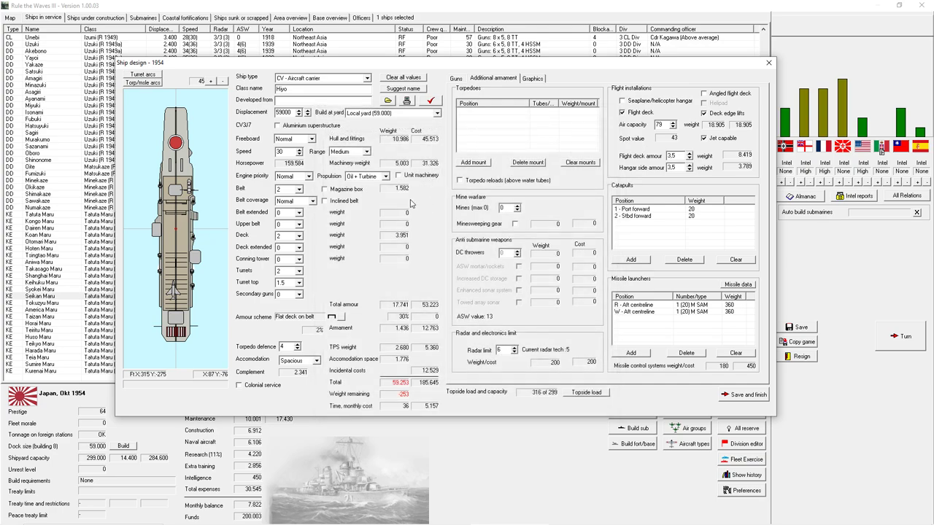
mouse_move(503, 270)
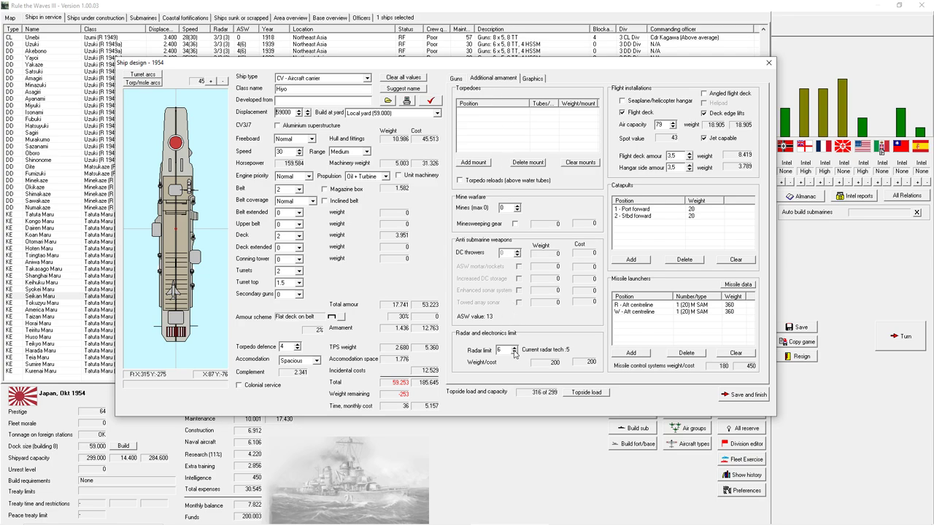
click(456, 79)
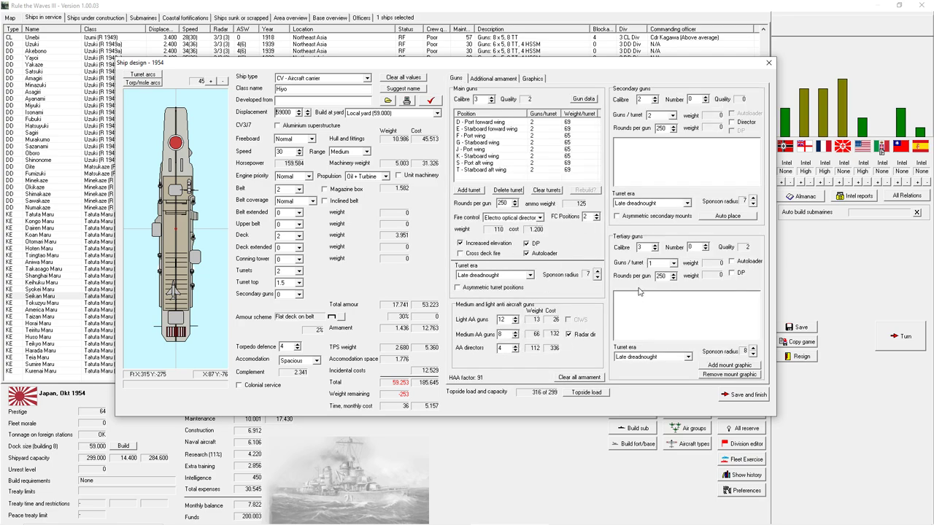
- Lower the air capacity and flight deck armour values until weight remaining turns positive
click(493, 79)
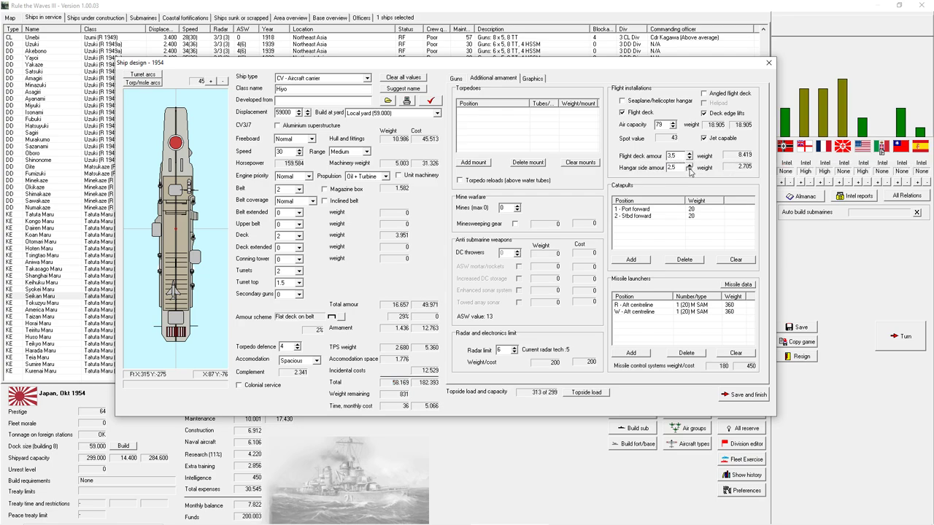
click(688, 169)
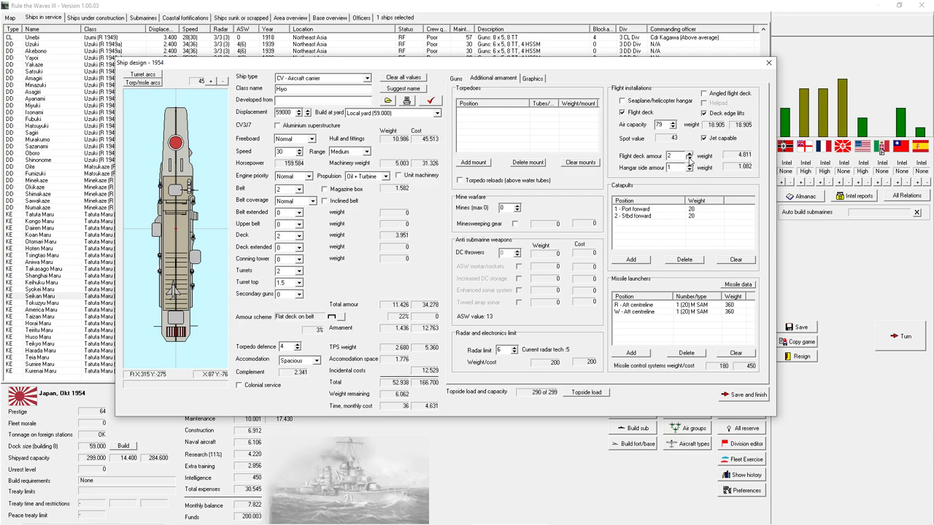
click(689, 157)
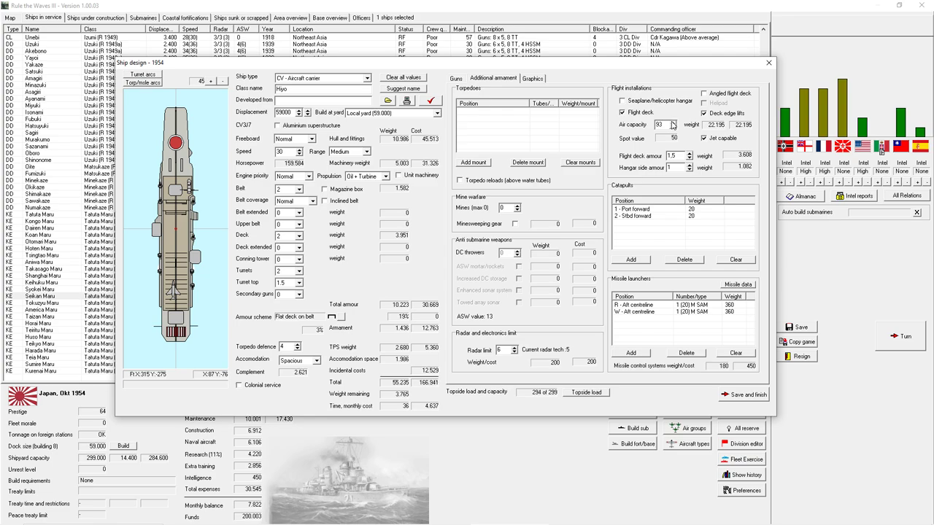
click(674, 122)
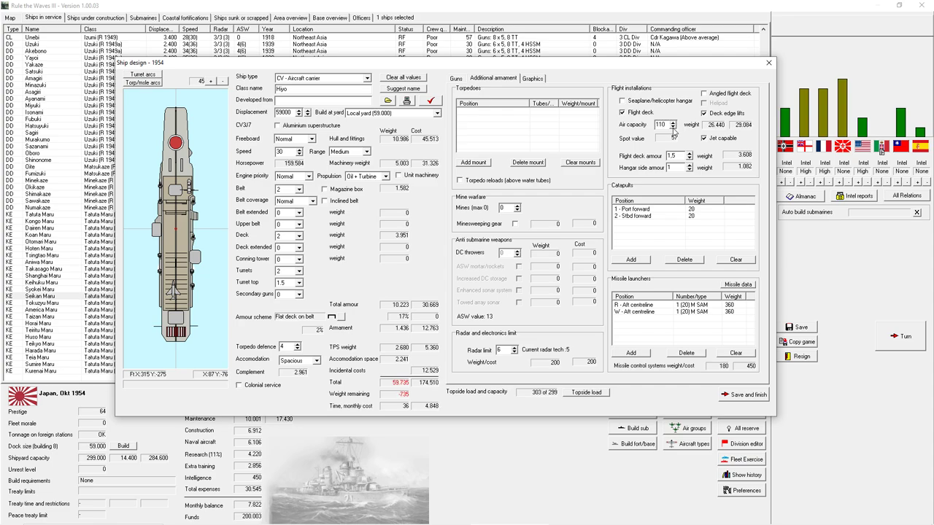
click(674, 127)
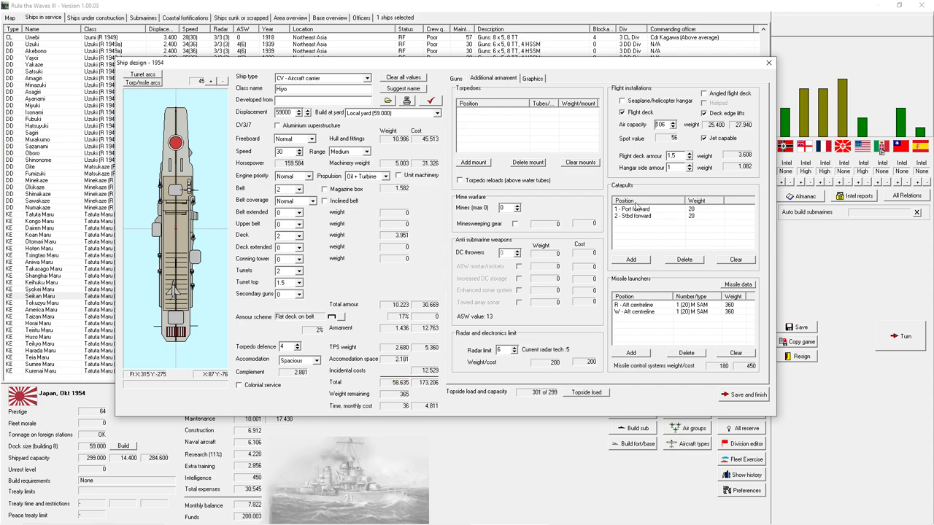
click(674, 121)
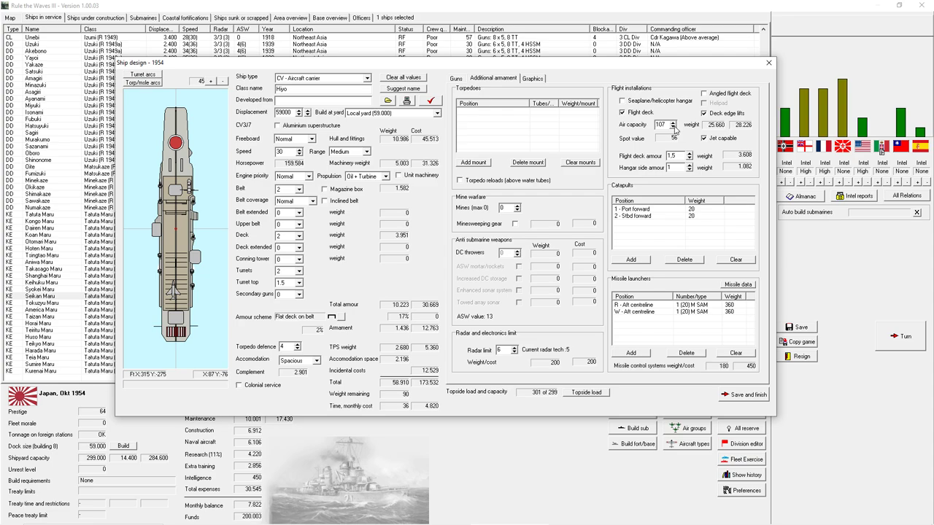
- Recheck the carrier design and dismiss the torpedo-equipment warning report
click(744, 394)
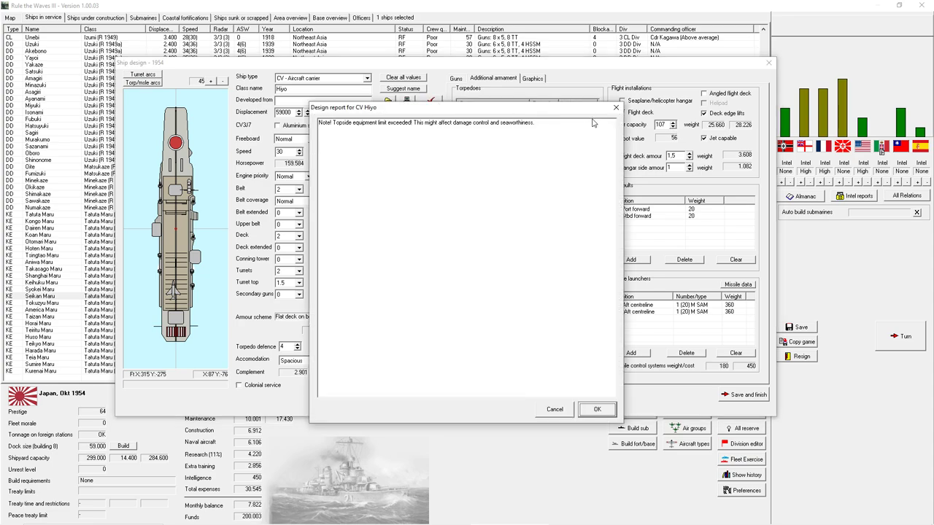
click(596, 409)
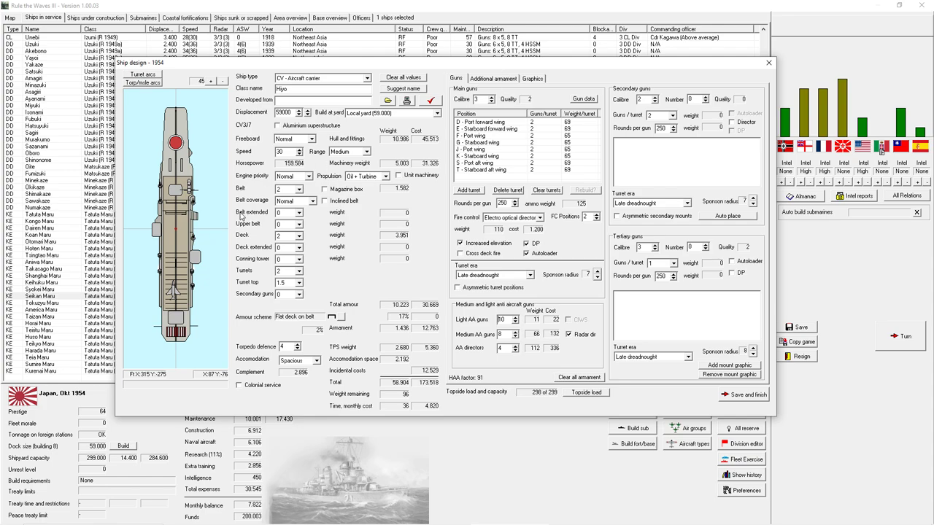
mouse_move(245, 217)
text(2)
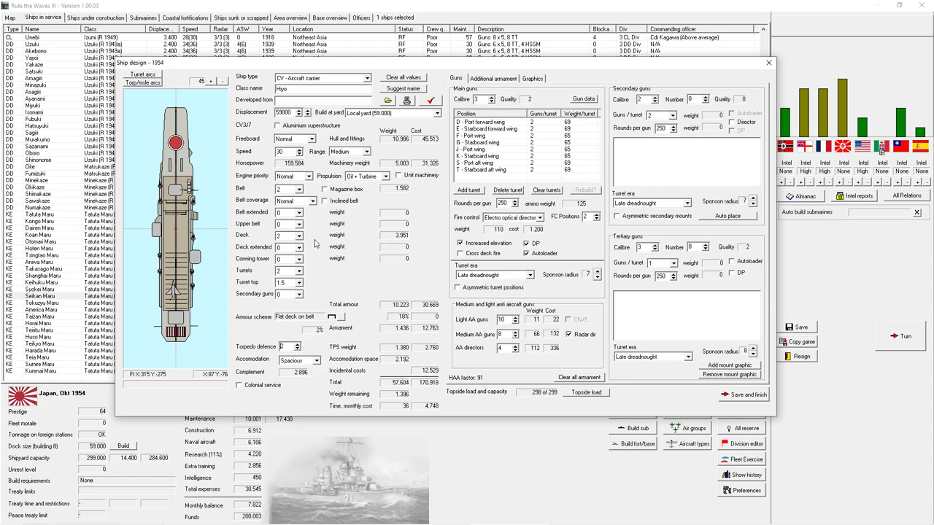
- Change the carrier's machinery settings and pick a different propulsion type
click(298, 235)
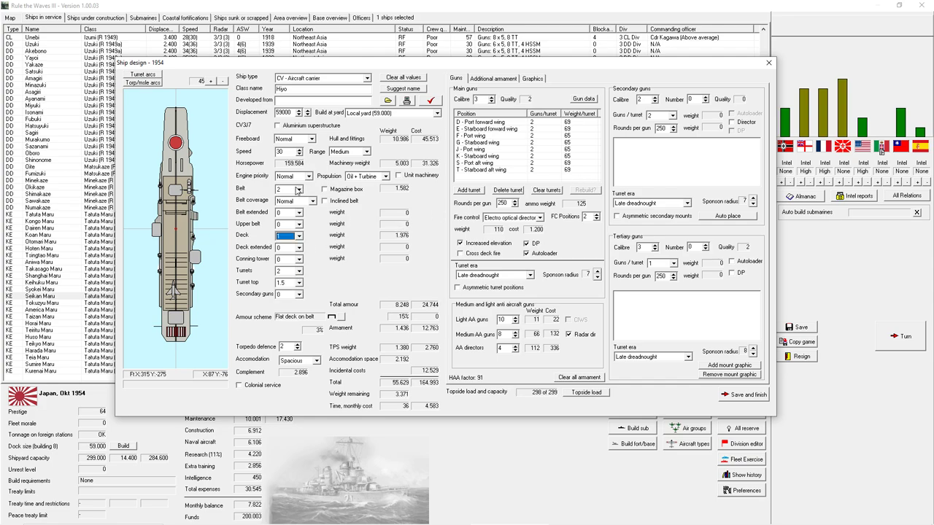
click(325, 202)
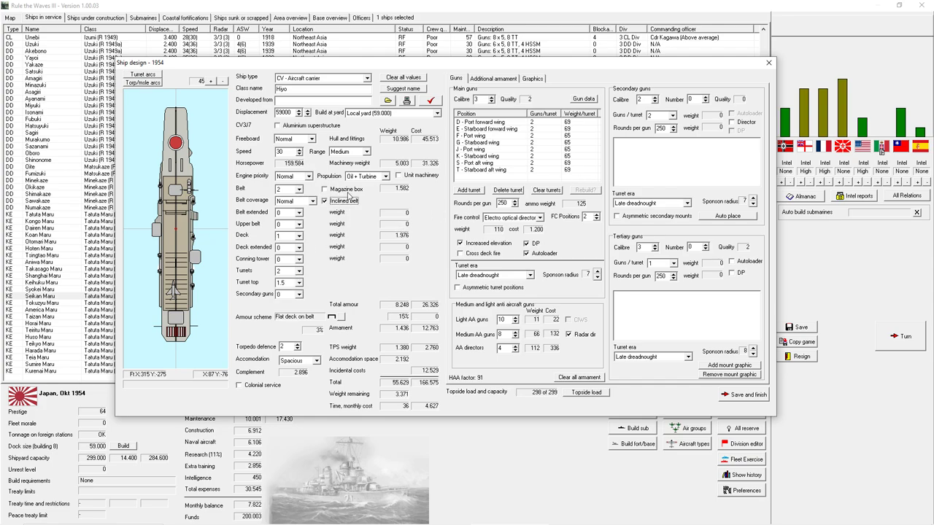
click(325, 202)
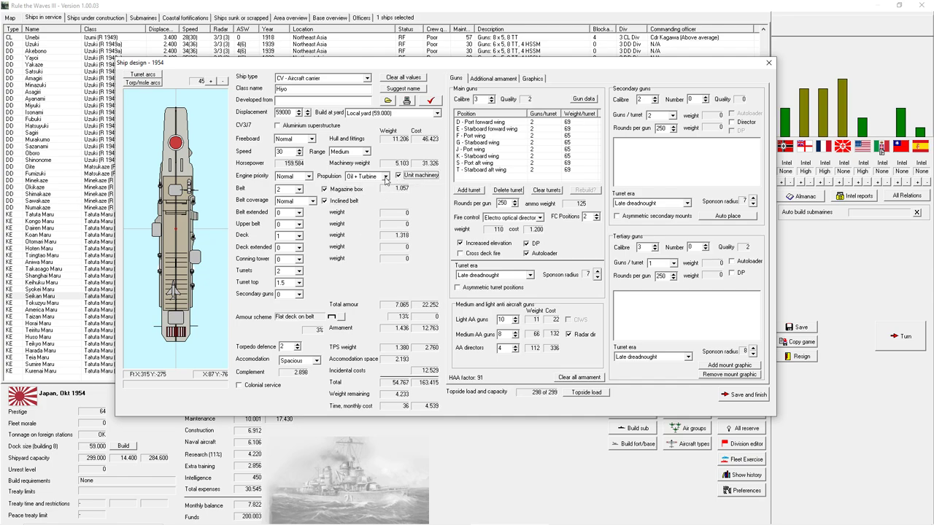
click(353, 175)
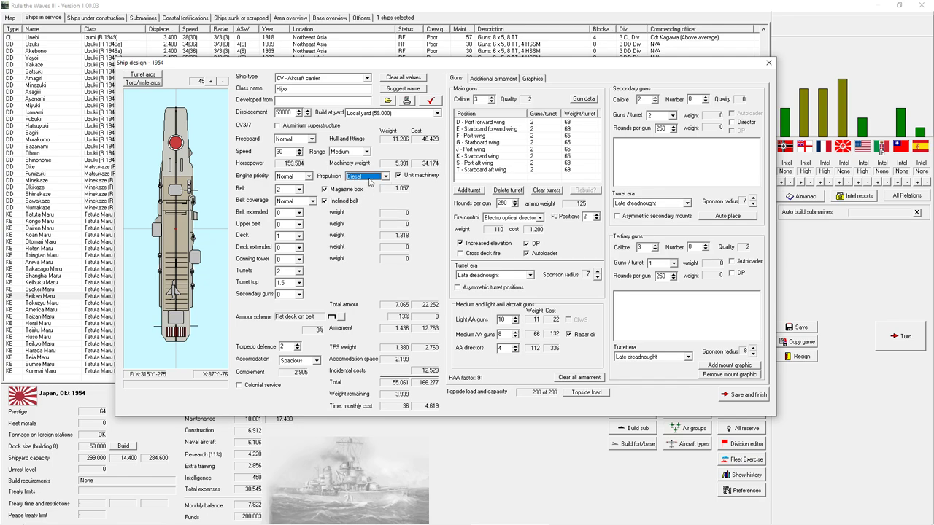
click(386, 175)
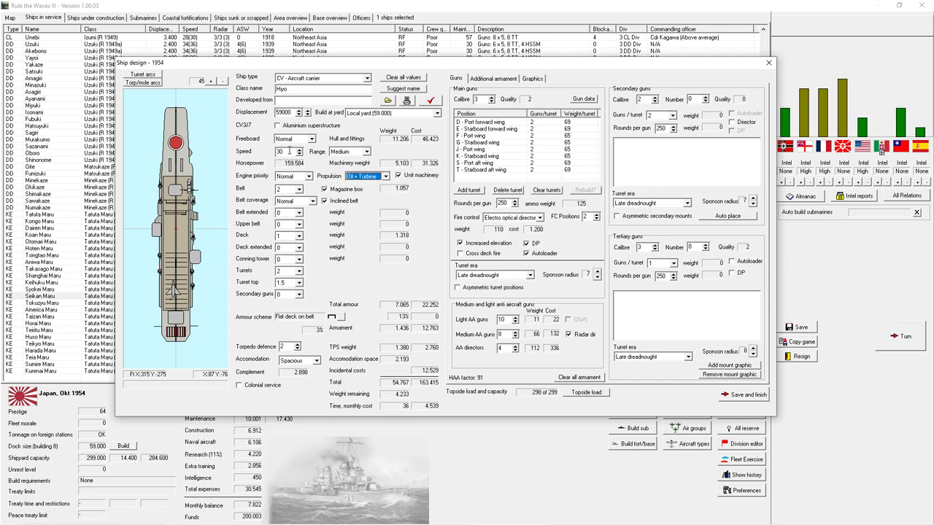
- Trim the aircraft capacity and flight deck settings so some weight remains free
click(492, 78)
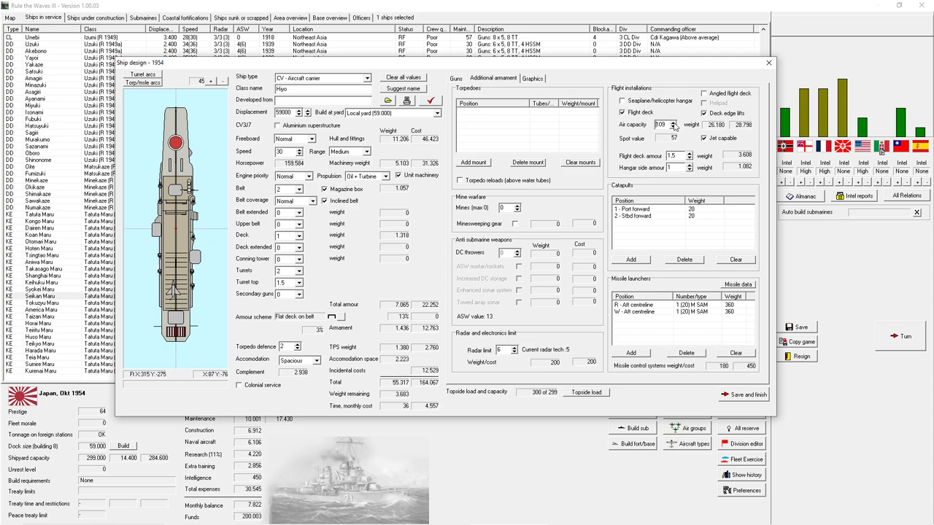
click(674, 122)
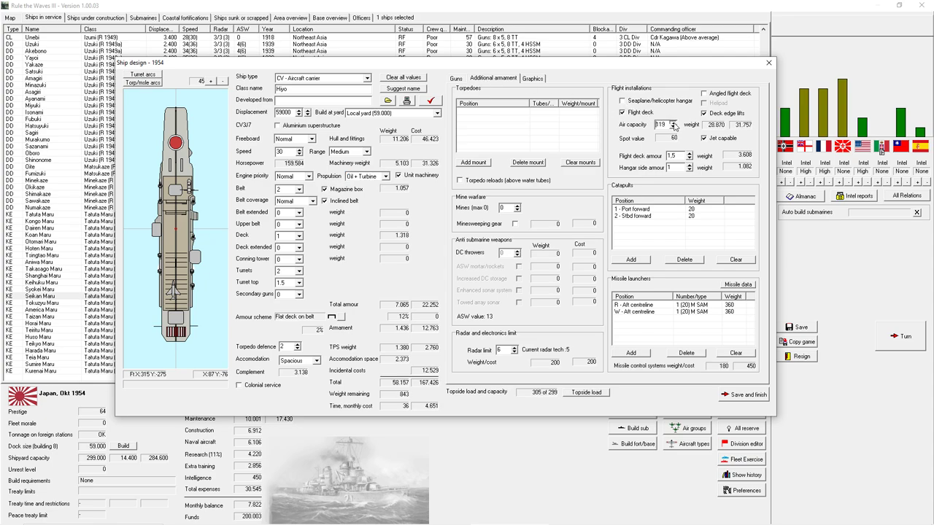
click(674, 121)
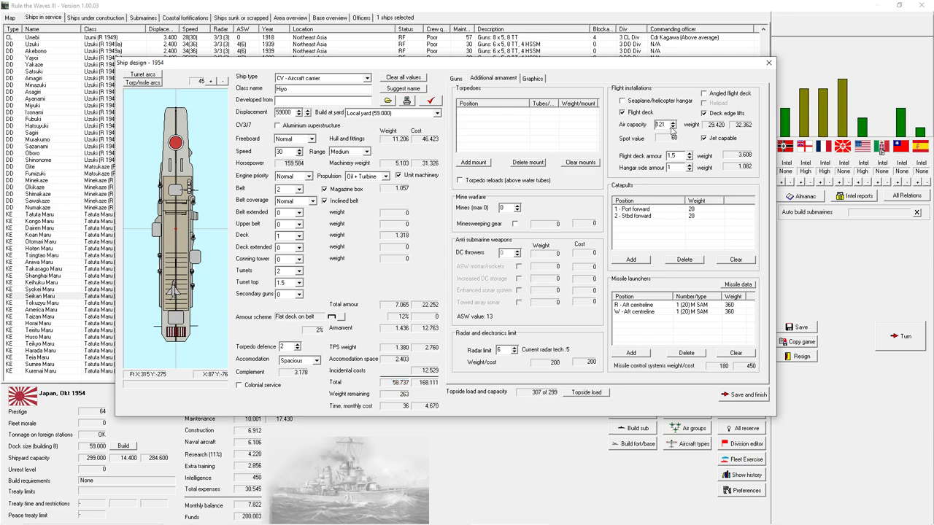
click(455, 79)
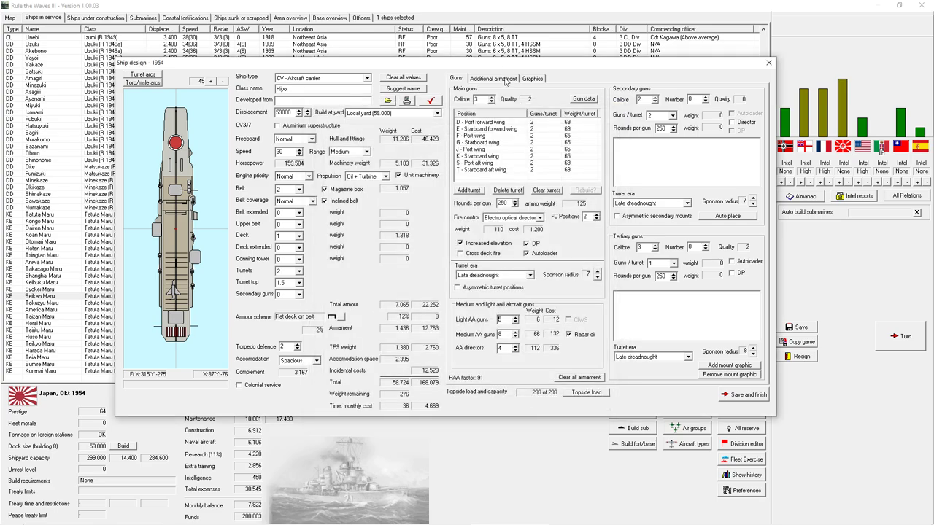
- Set the missile type and reload count for the carrier's SAM launcher
click(491, 79)
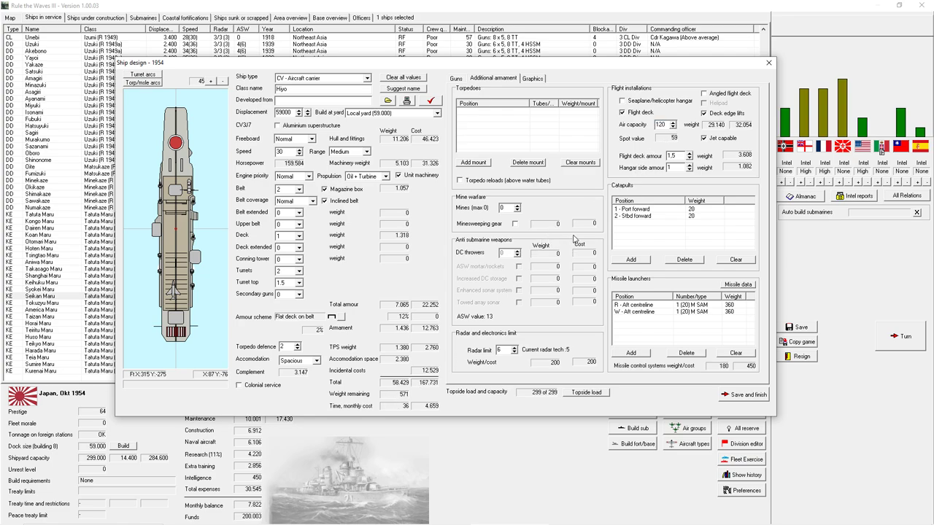
click(674, 305)
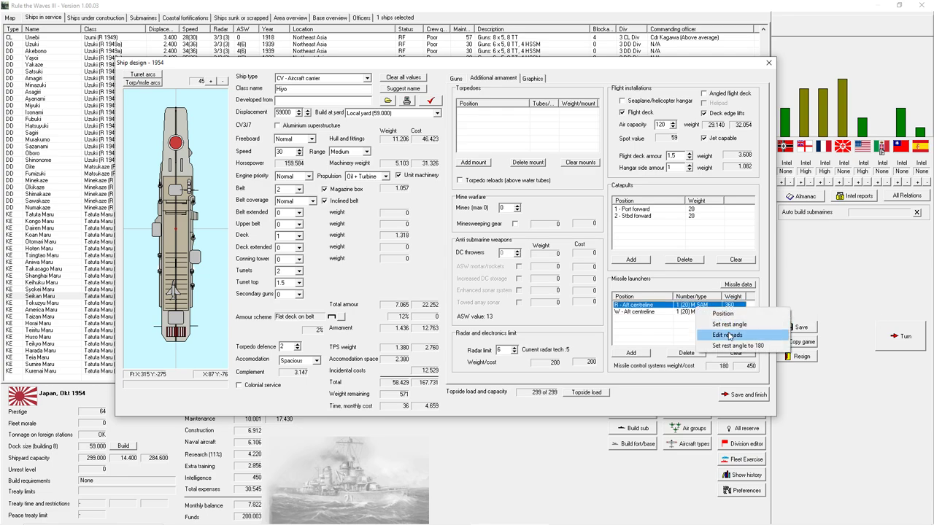
click(726, 334)
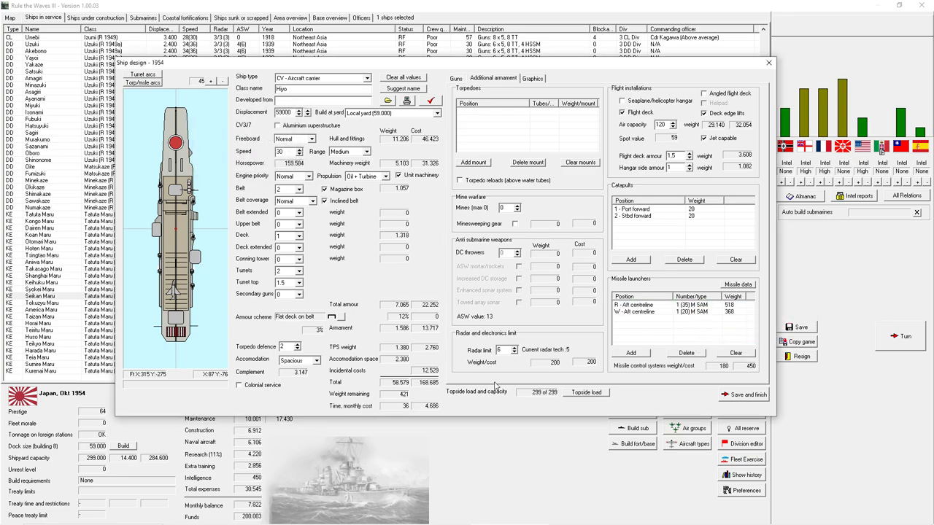
right_click(659, 312)
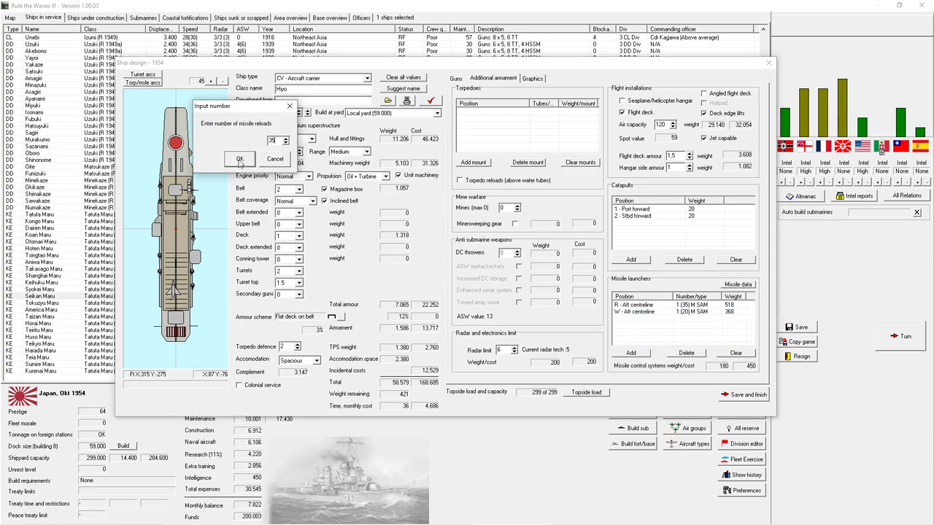
click(239, 159)
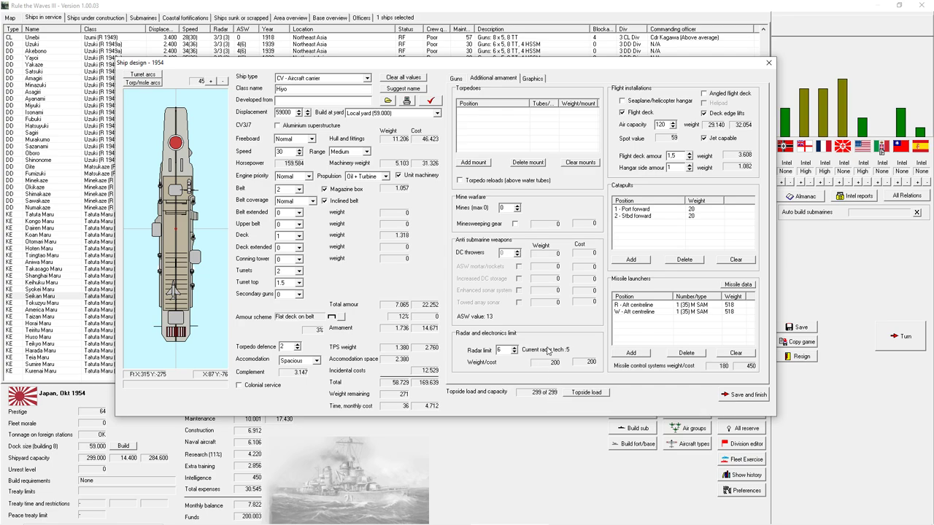
- Pass the design check with an All OK report and save the new carrier design
click(431, 99)
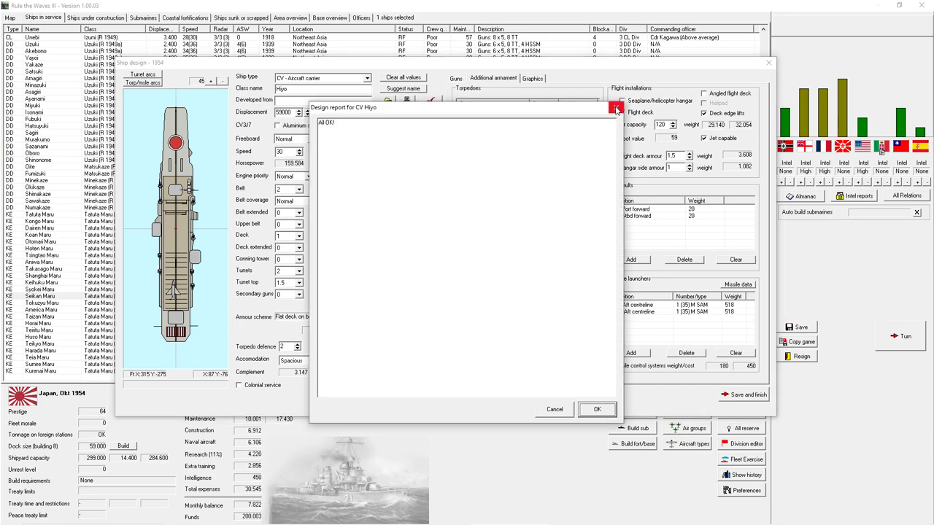
click(616, 108)
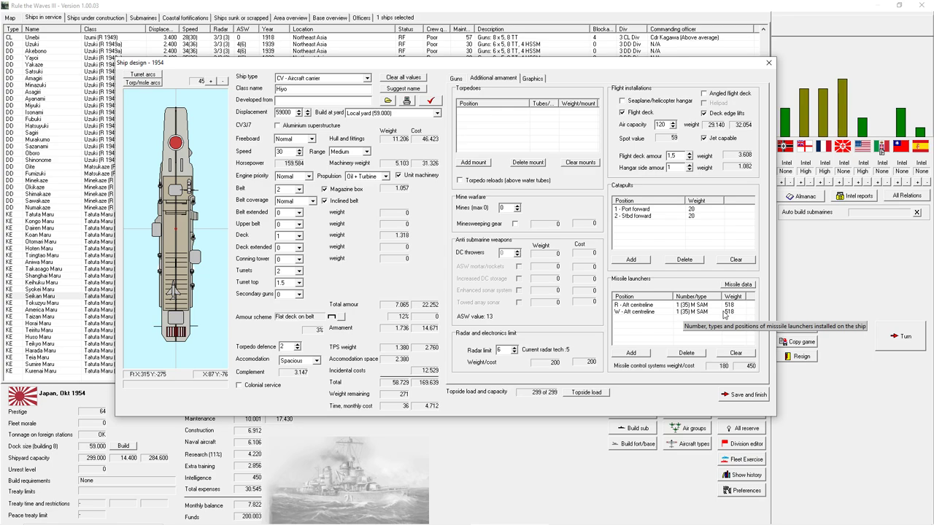
mouse_move(712, 364)
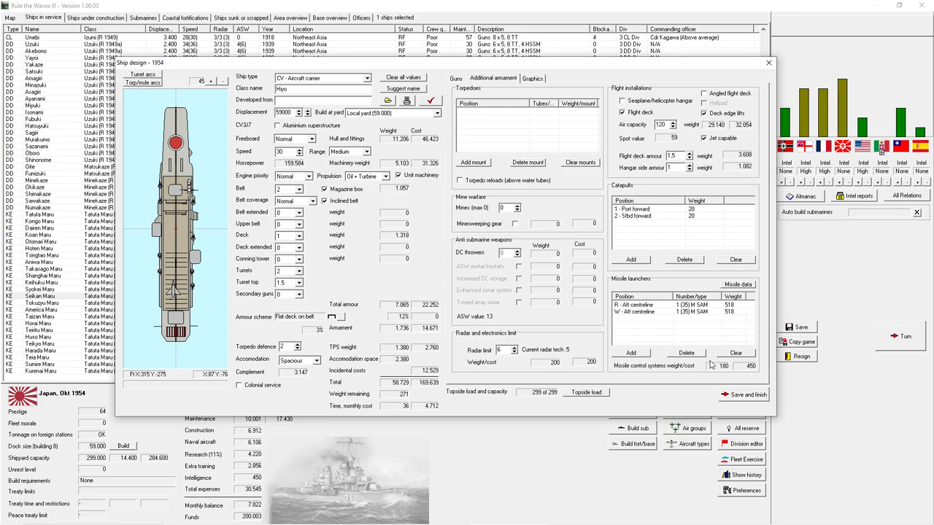
mouse_move(718, 388)
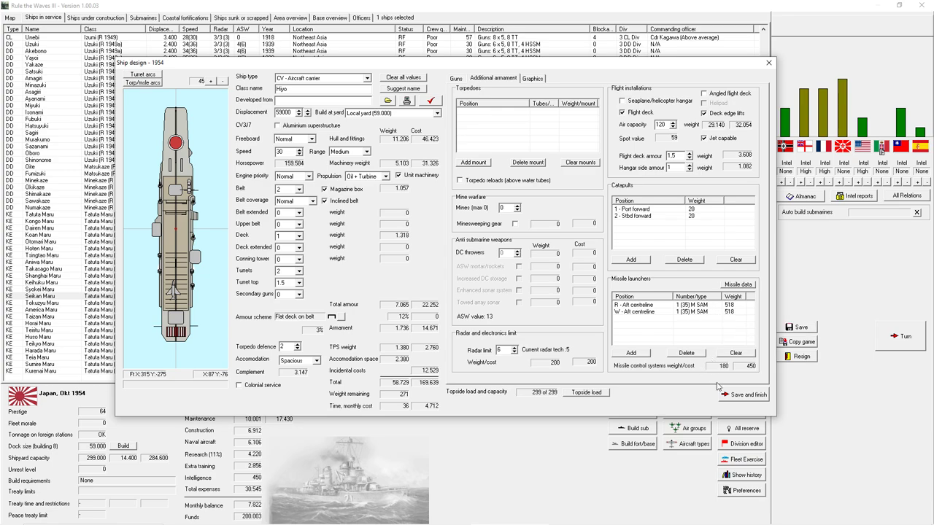
click(743, 394)
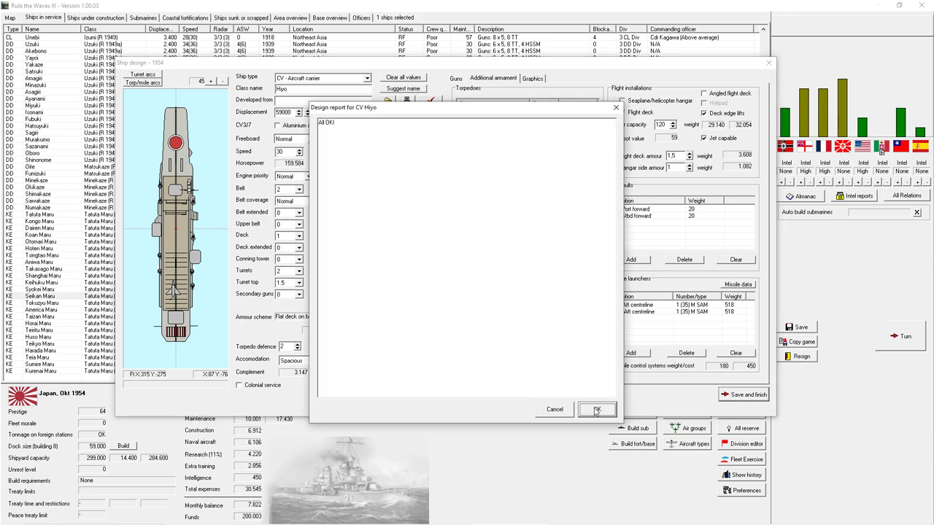
click(597, 409)
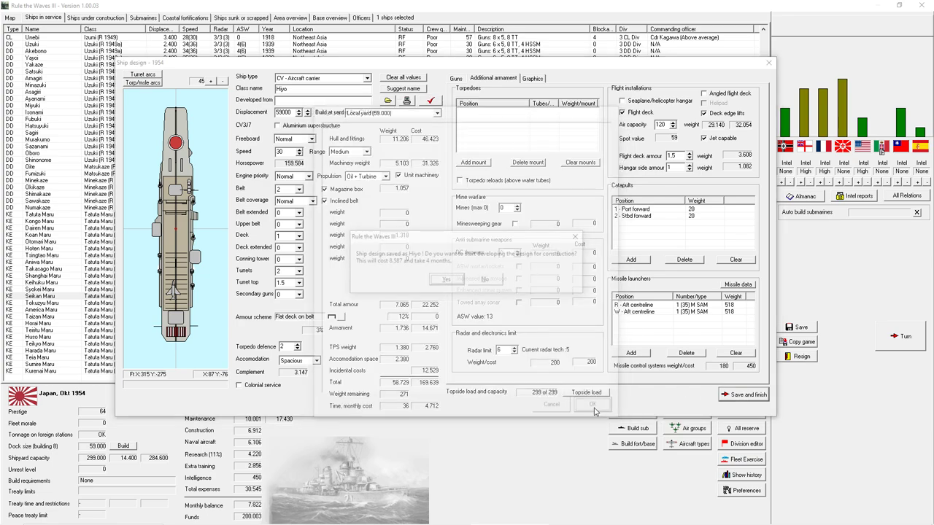
- Save the carrier design and start a blank design with ship type KE - Corvette
click(593, 404)
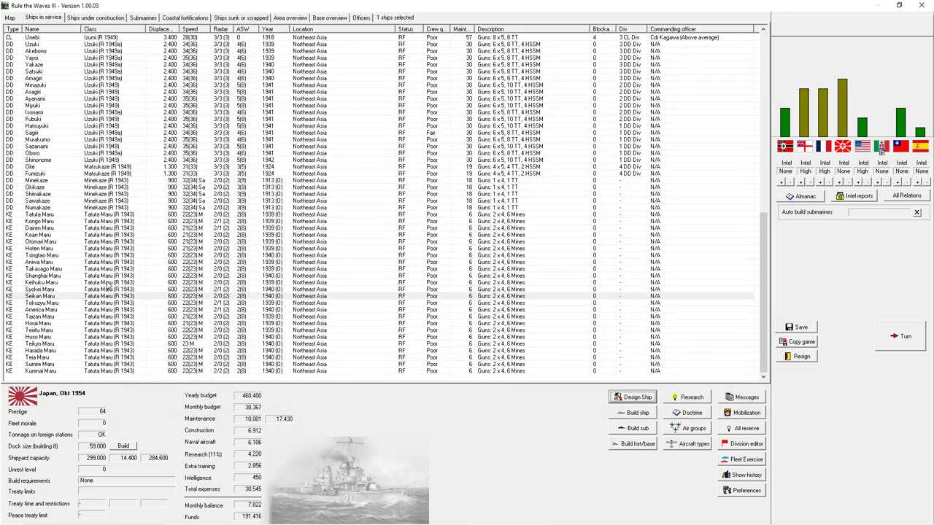
click(630, 397)
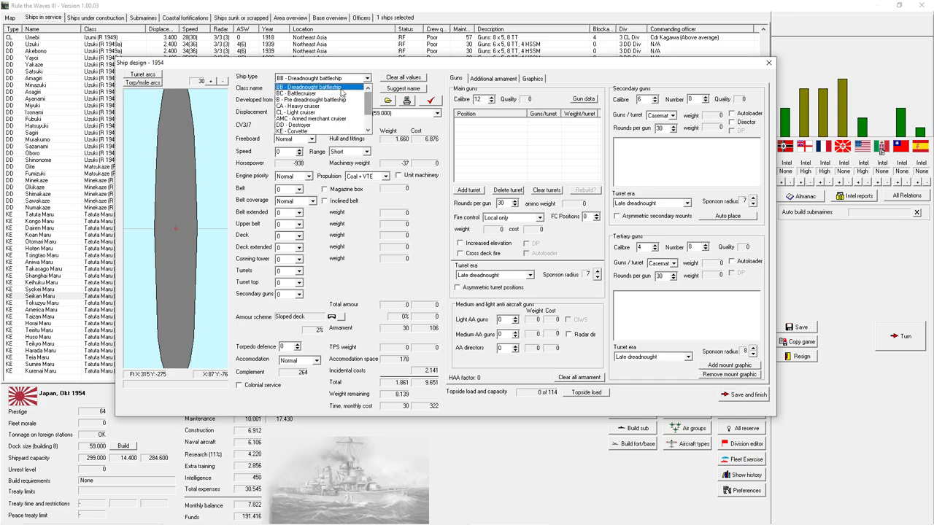
click(319, 88)
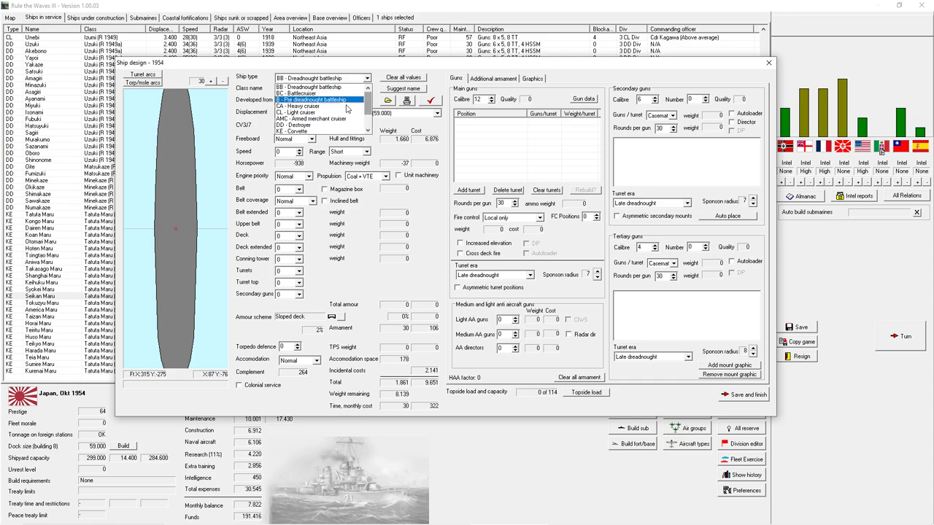
click(299, 131)
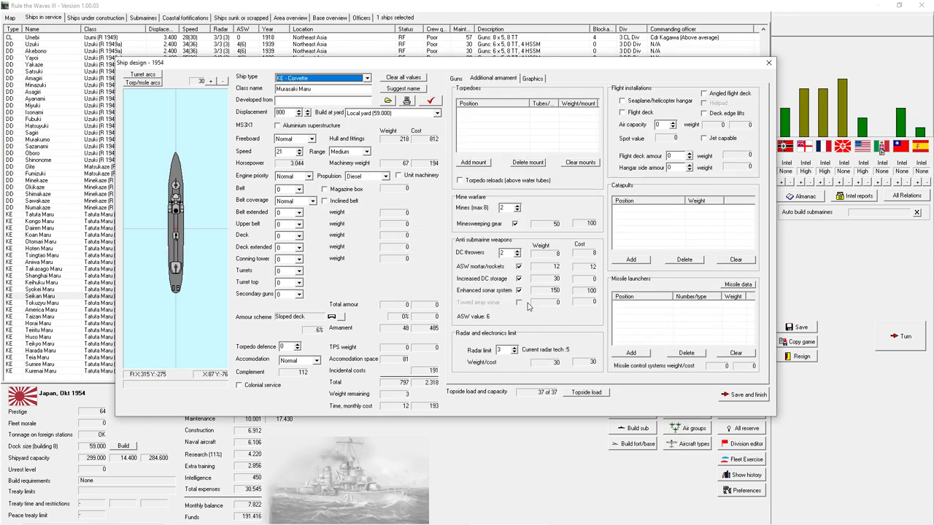
mouse_move(490, 296)
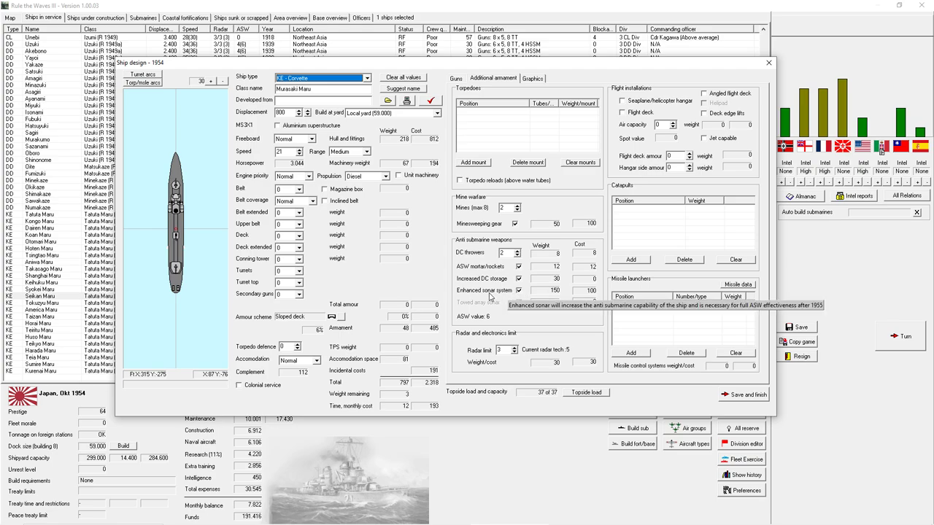
mouse_move(488, 298)
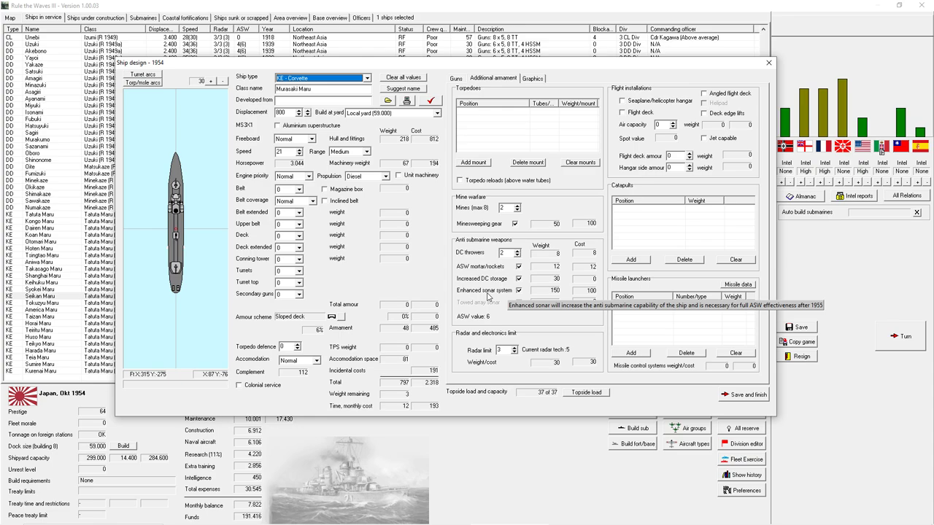
mouse_move(557, 297)
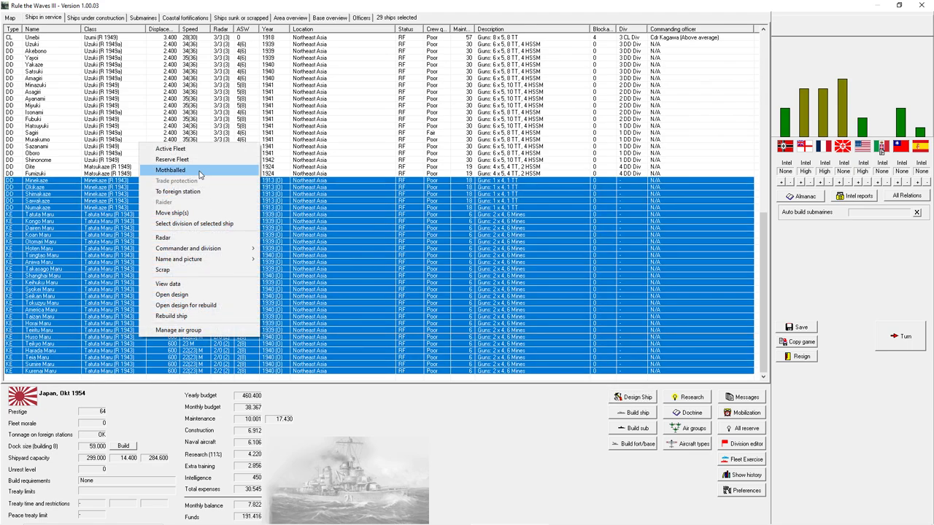
- Close the design window and bring up the context menu for a ship in service
click(170, 169)
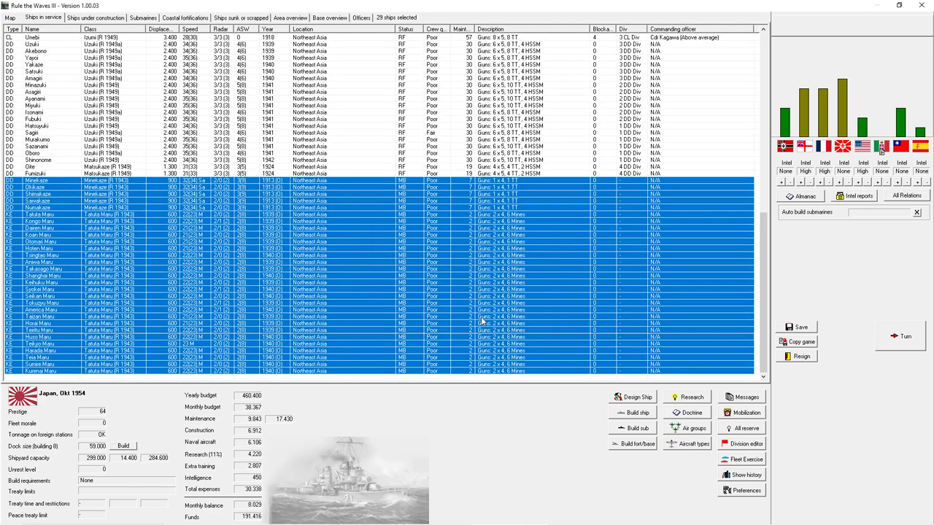
right_click(40, 309)
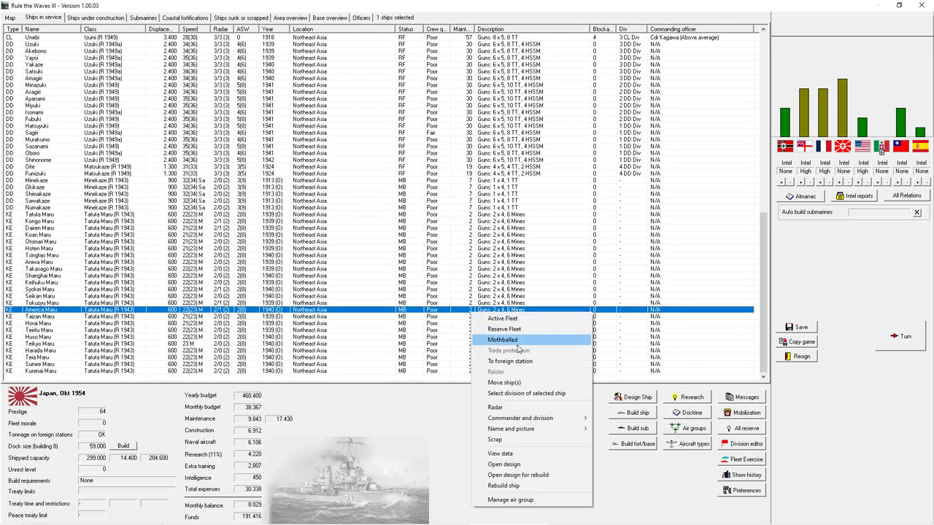
click(503, 464)
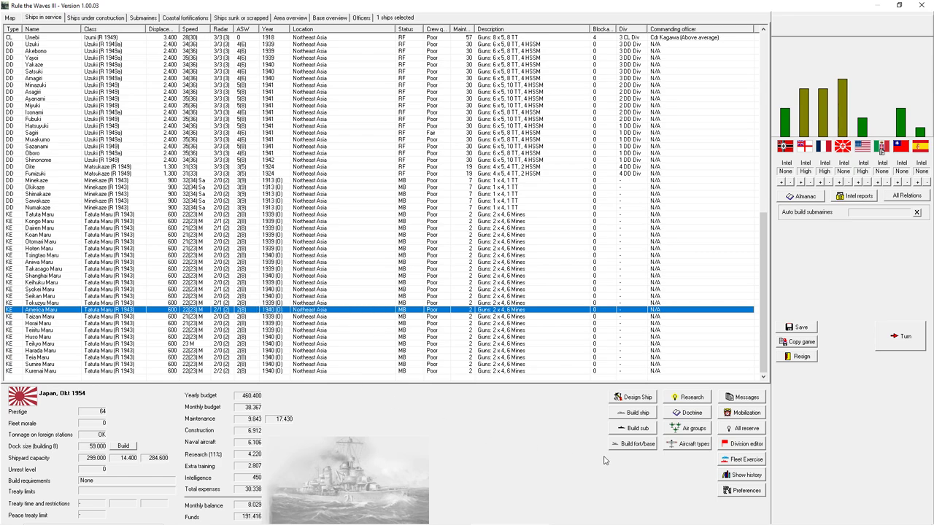
- Reopen a blank design, then open a ship in service's design for rebuilding
click(632, 397)
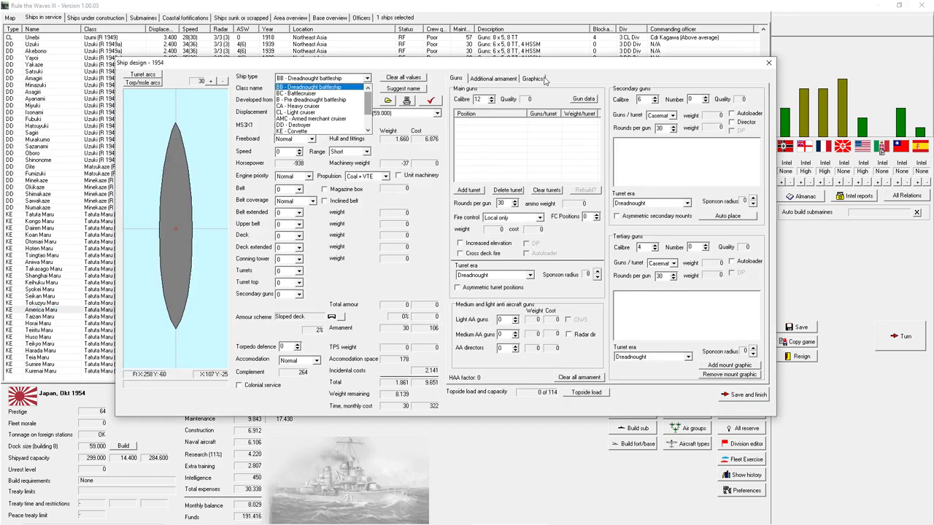
click(321, 85)
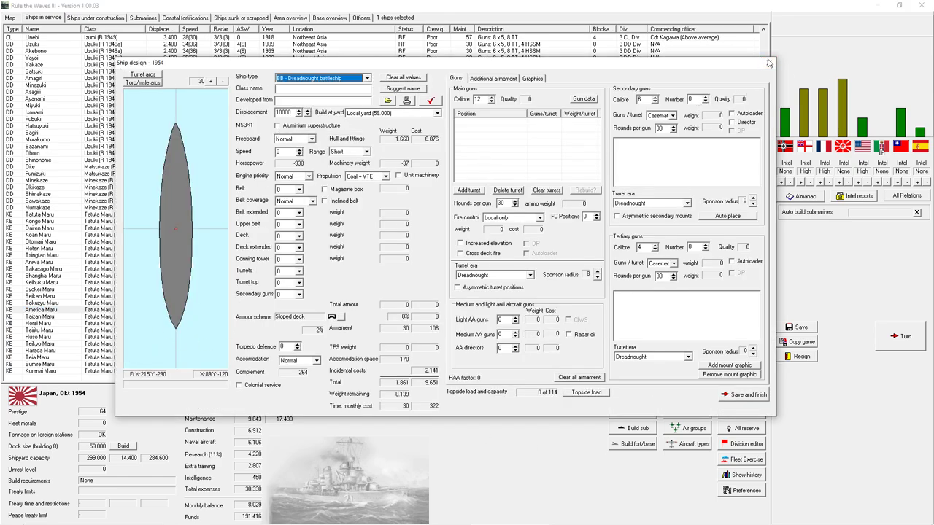
right_click(40, 309)
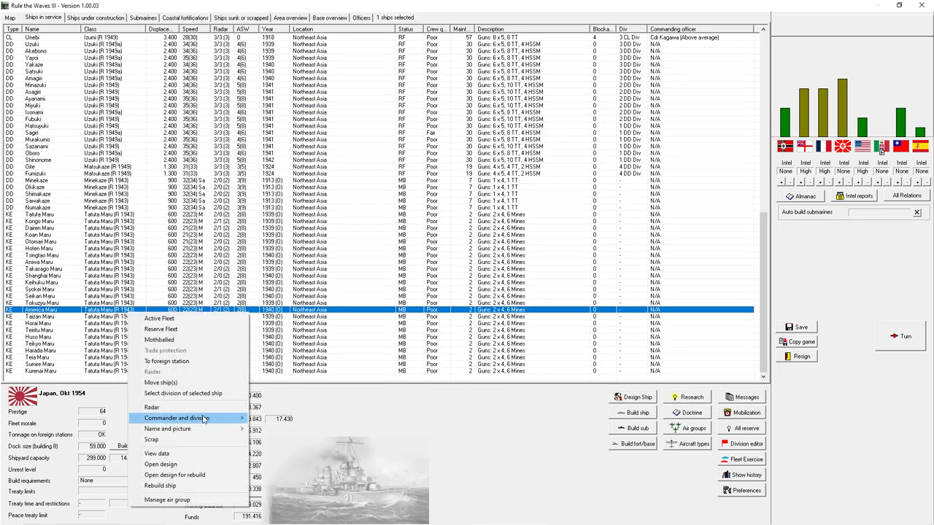
click(160, 464)
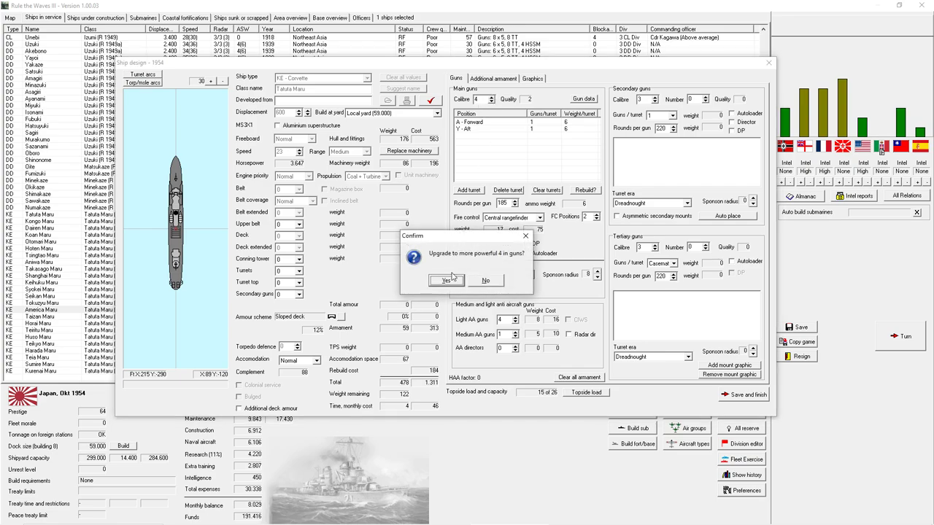
- Answer the gun upgrade prompt and open the Takata Maru class design with its additional armament
click(446, 280)
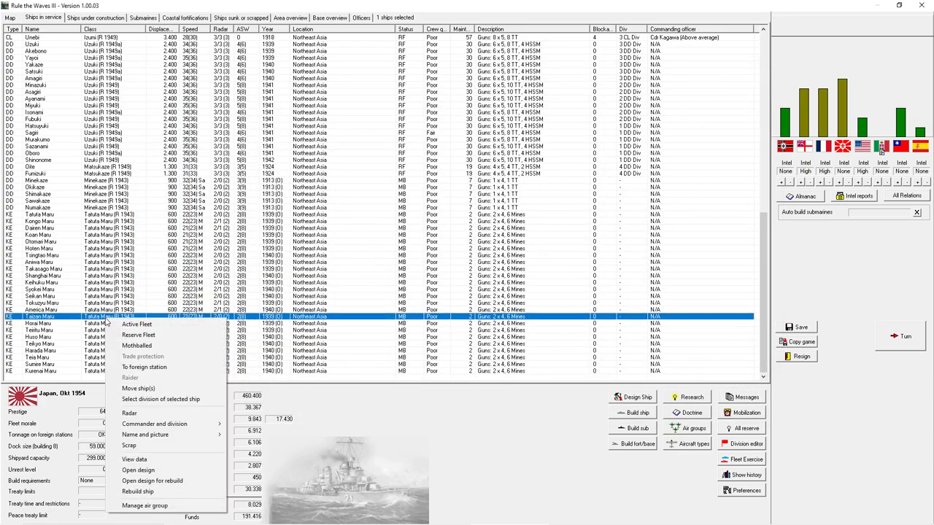
click(152, 482)
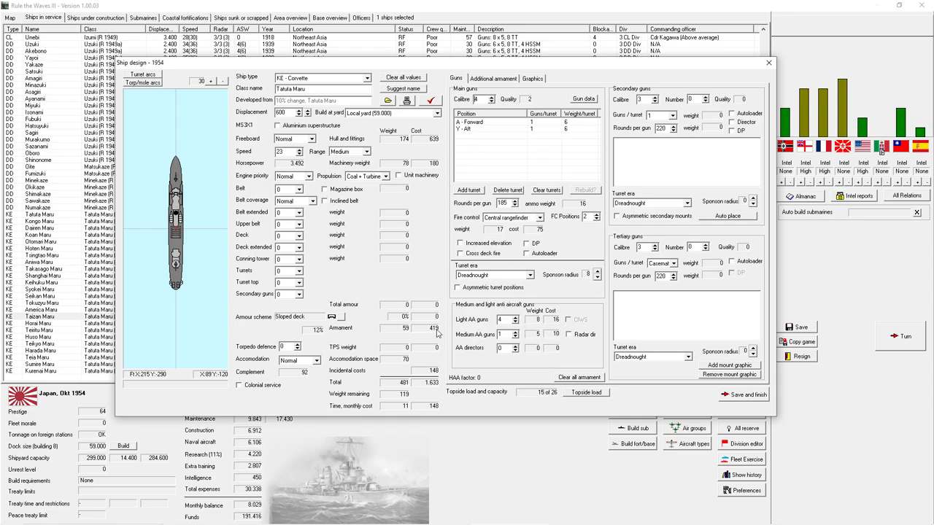
click(493, 79)
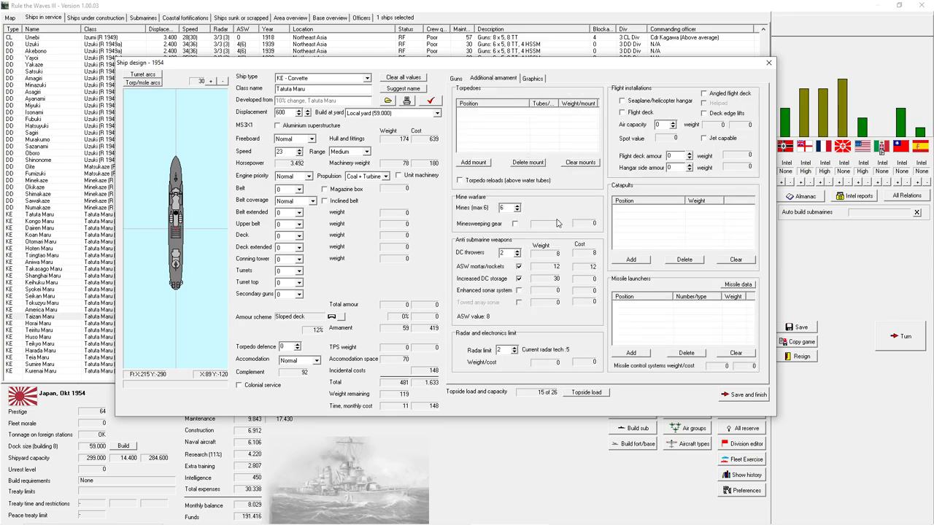
click(520, 290)
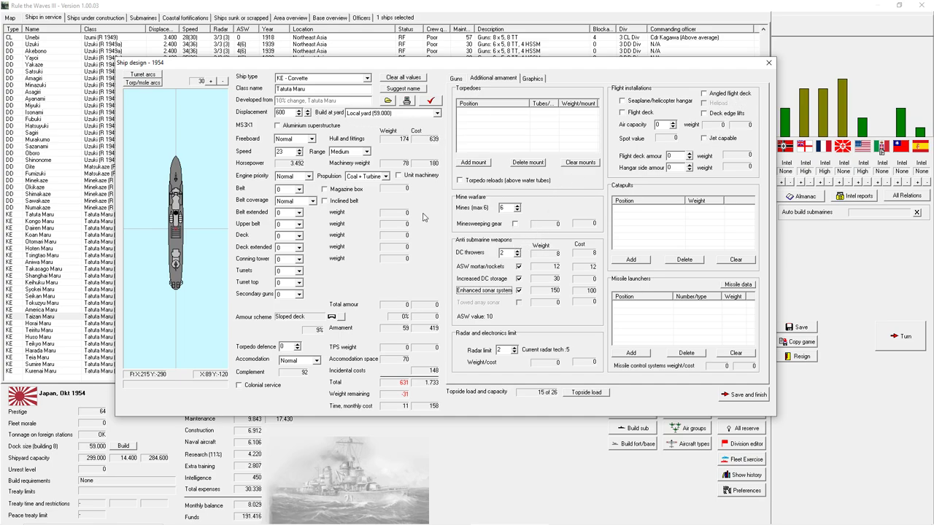
- Set displacement to 700 tons, rename the class Muro Maru, accept the report and save the design
triple_click(285, 111)
text(700)
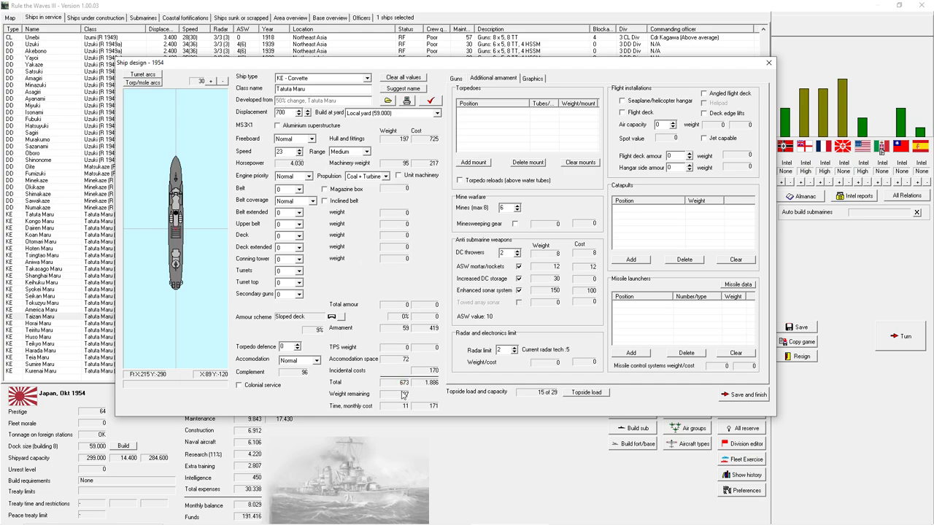
click(518, 207)
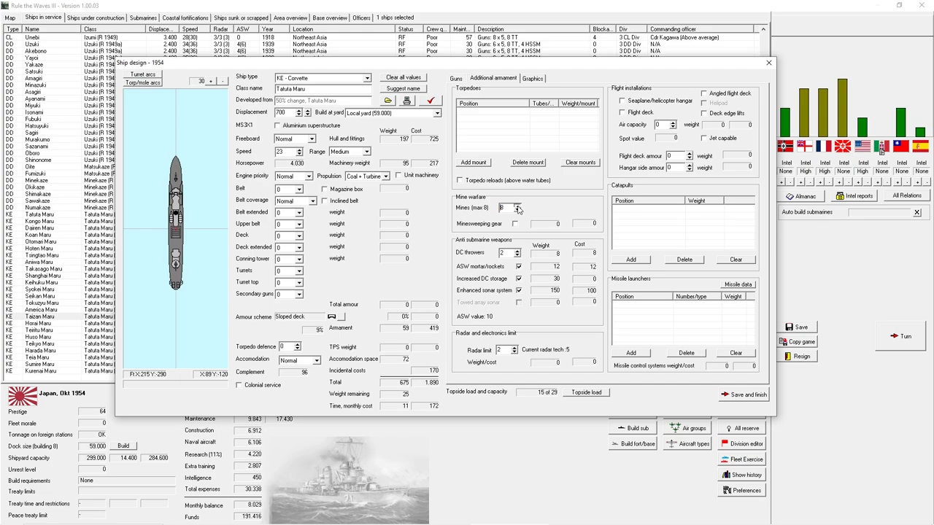
click(455, 78)
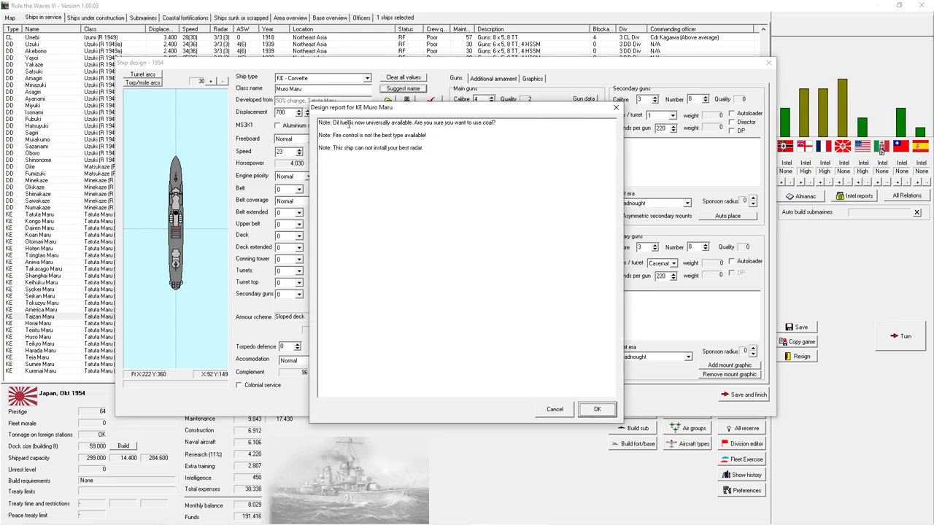
click(595, 408)
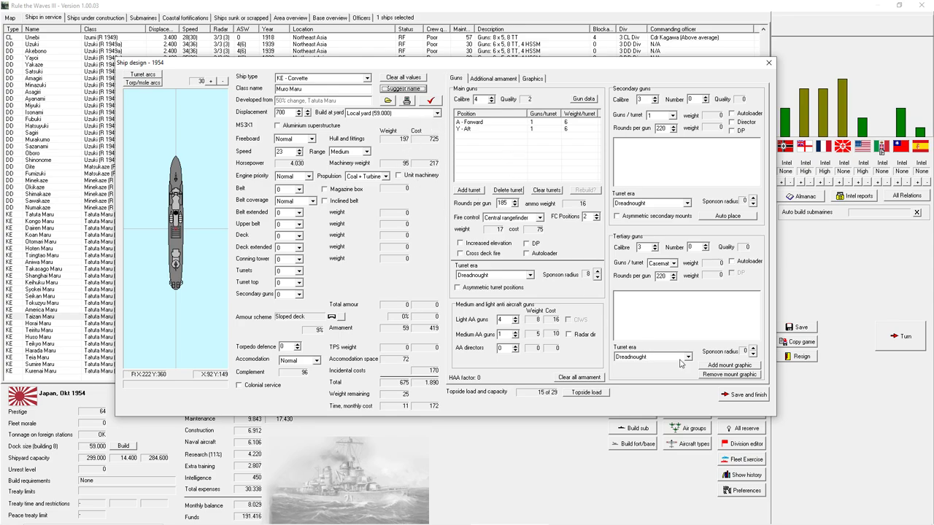
click(742, 394)
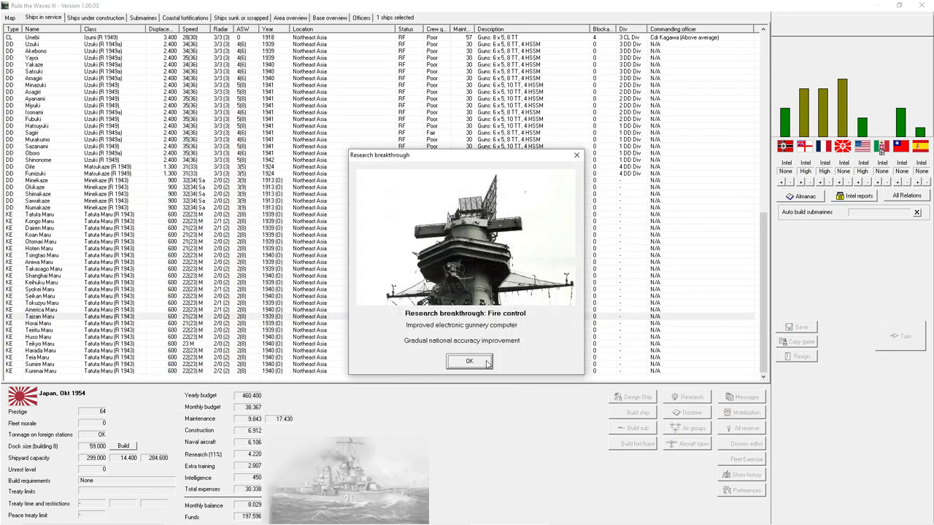
- Acknowledge the fire control and naval aviation breakthroughs and order a first batch of Muro Maru corvettes
click(470, 362)
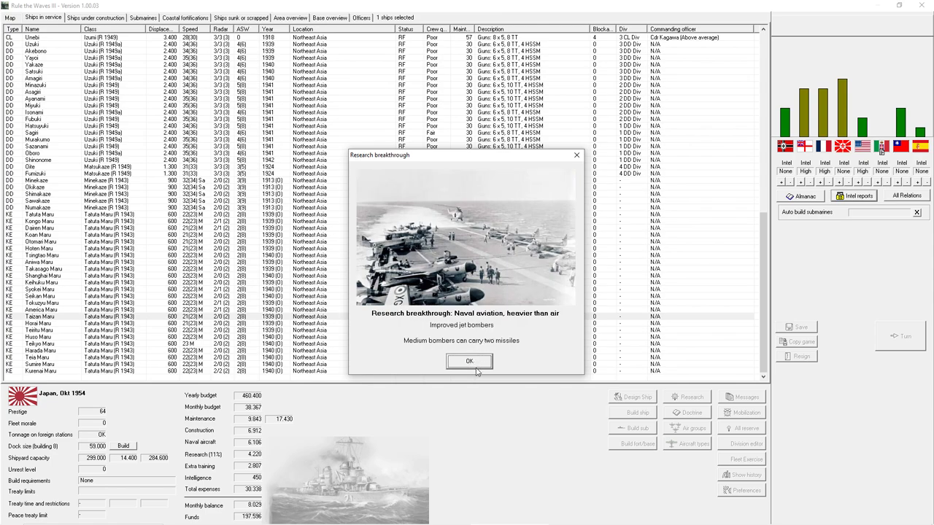
click(470, 362)
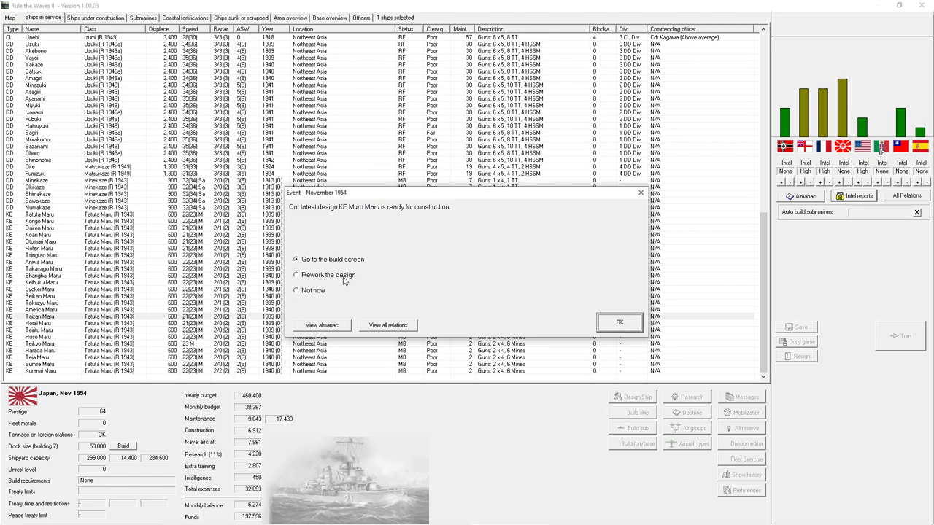
click(619, 323)
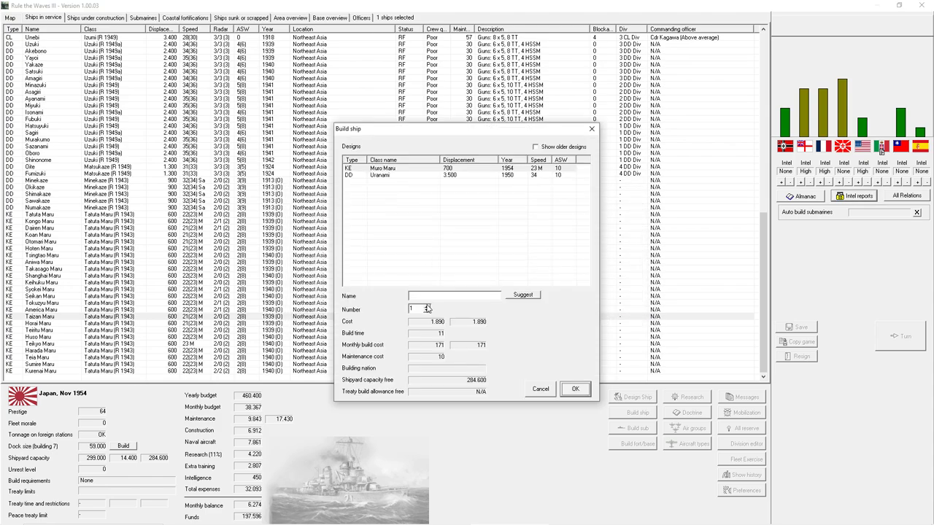
text(2)
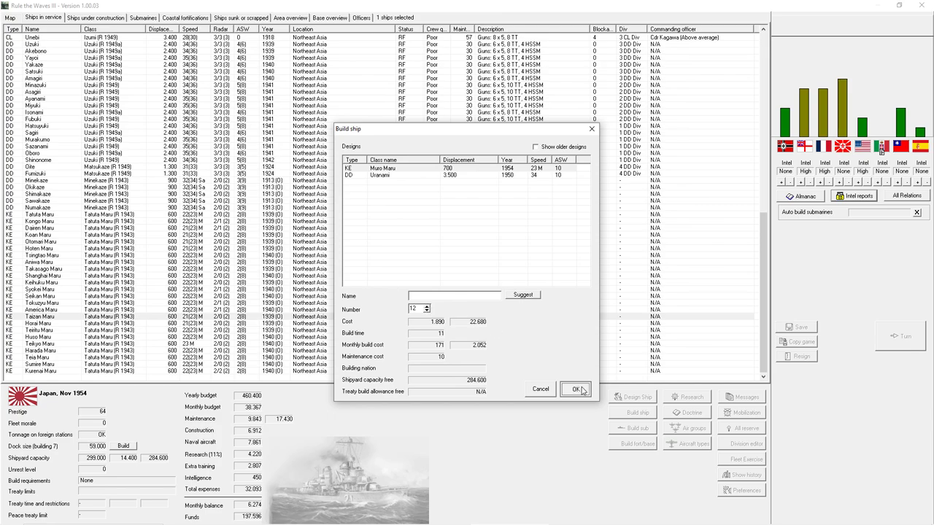
click(574, 389)
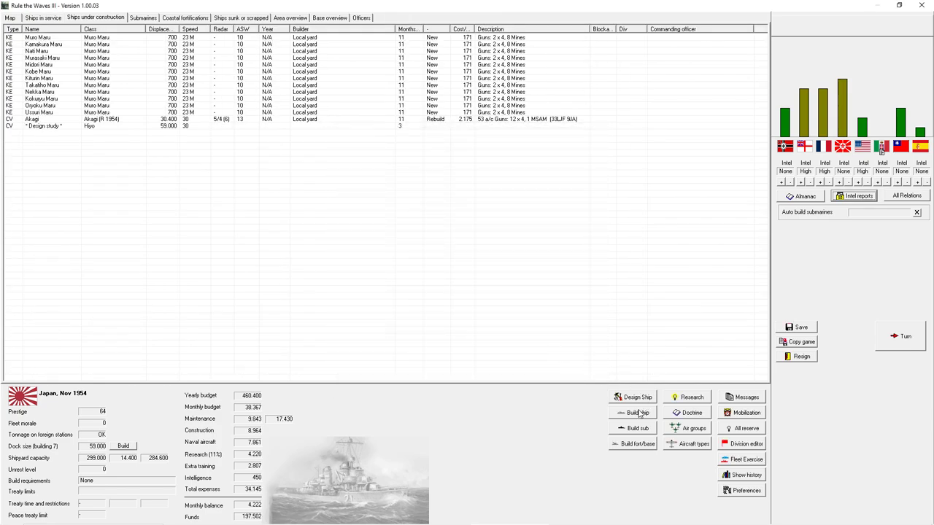
- Order a second batch of Muro Maru corvettes
click(636, 412)
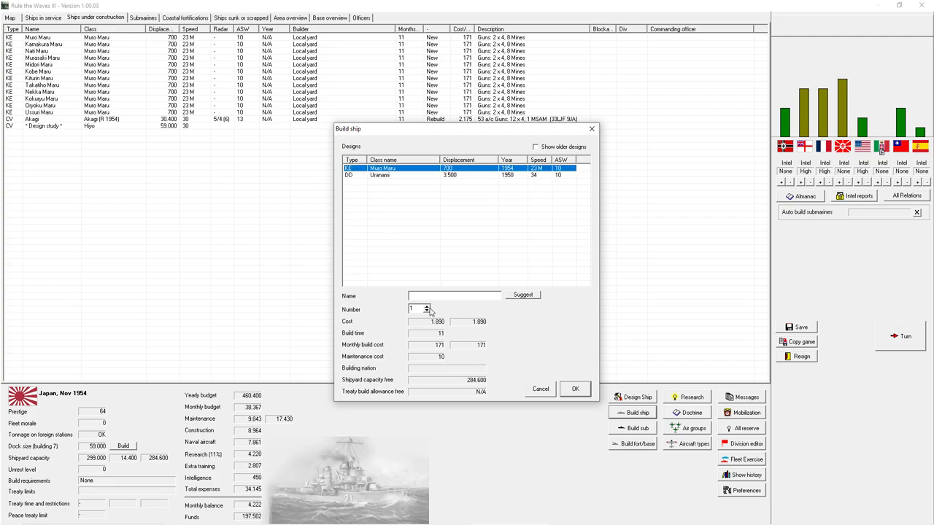
click(426, 307)
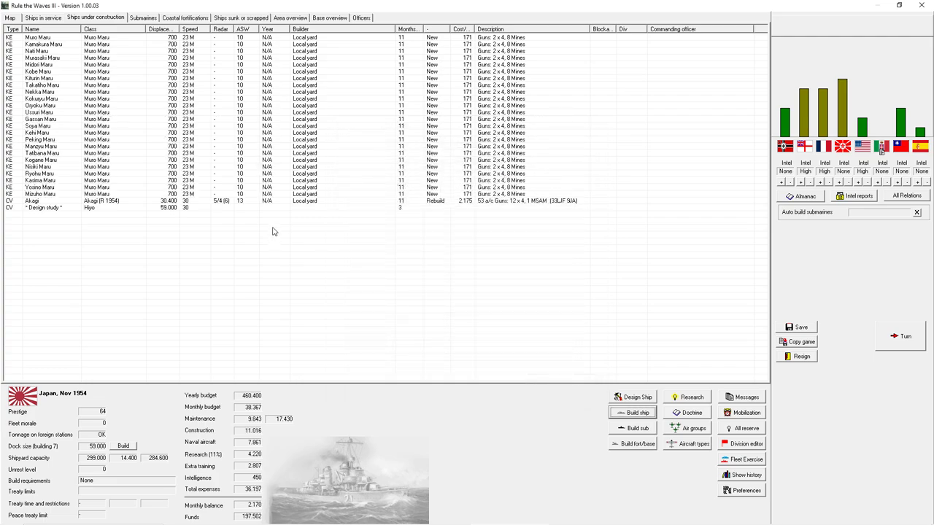
- Scroll the ships-in-service list and bring up fleet actions for the Minekaze ships
click(43, 17)
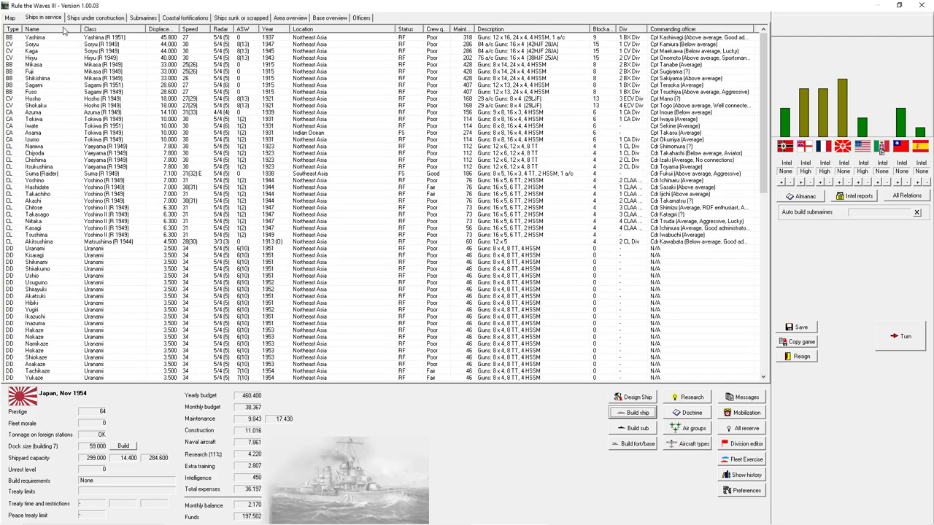
scroll(down, 3)
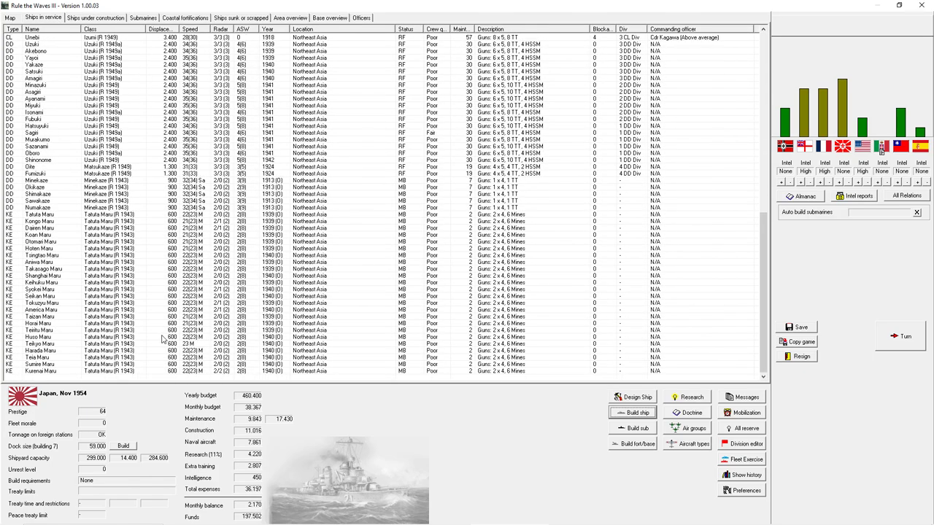
click(41, 214)
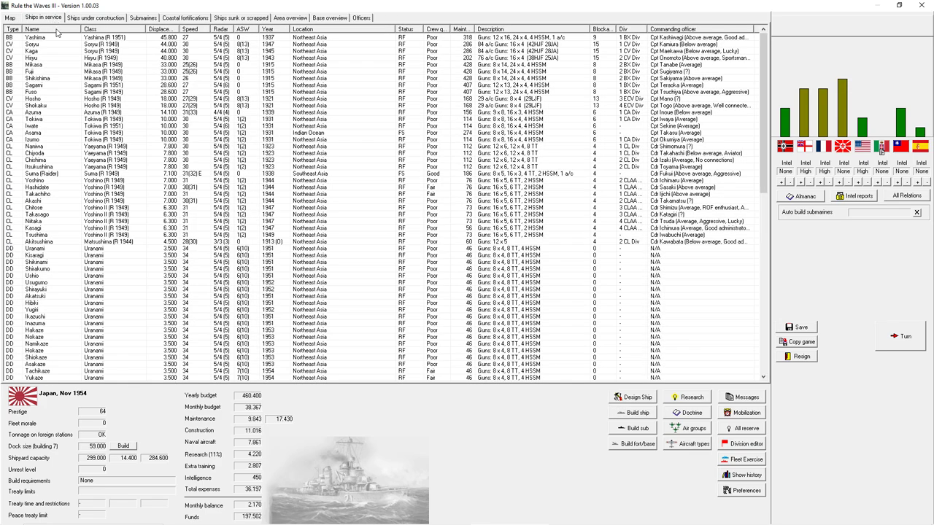
scroll(down, 3)
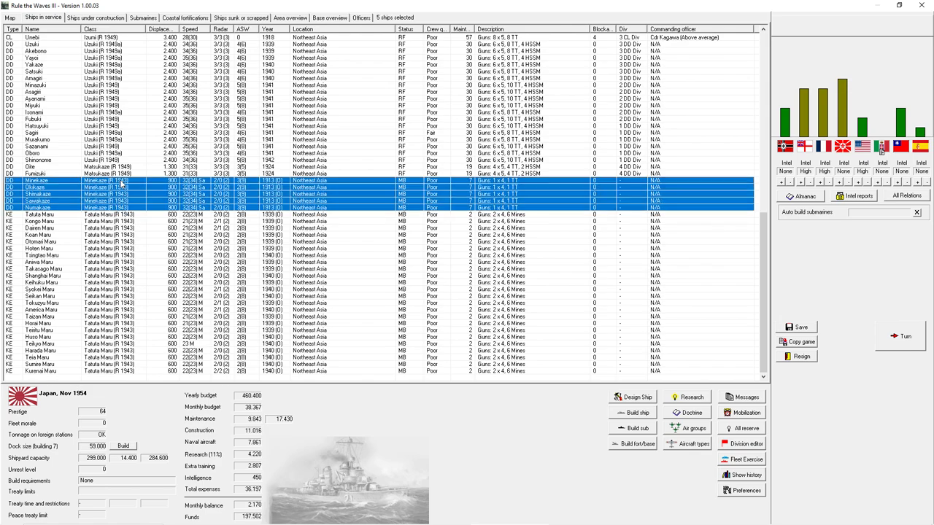
mouse_move(572, 219)
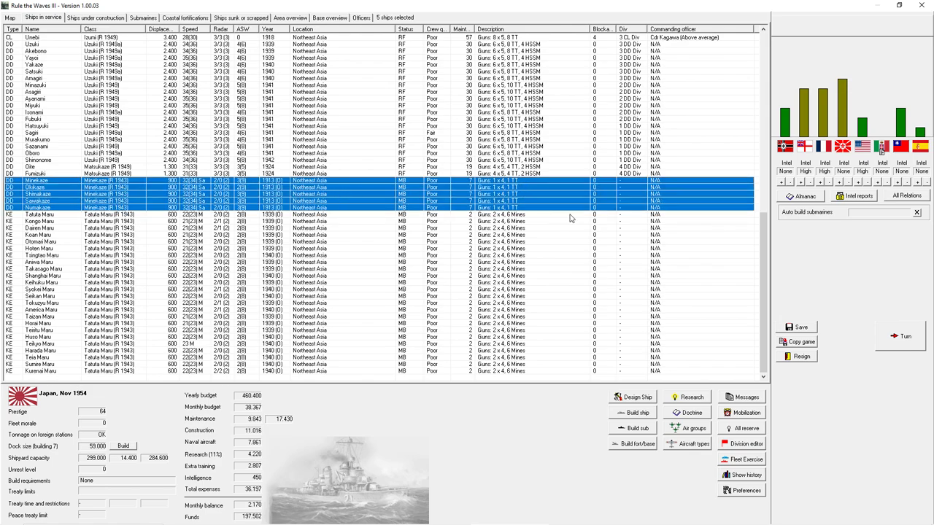
right_click(499, 207)
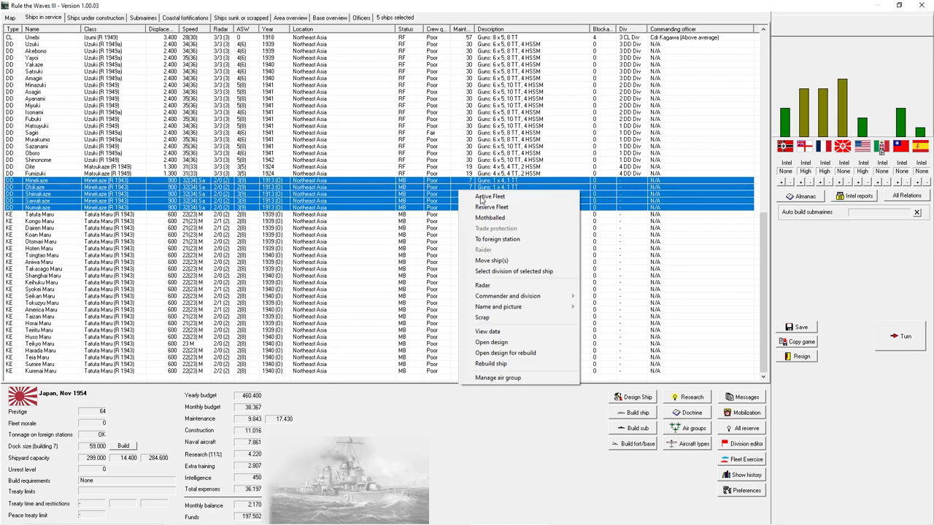
mouse_move(516, 326)
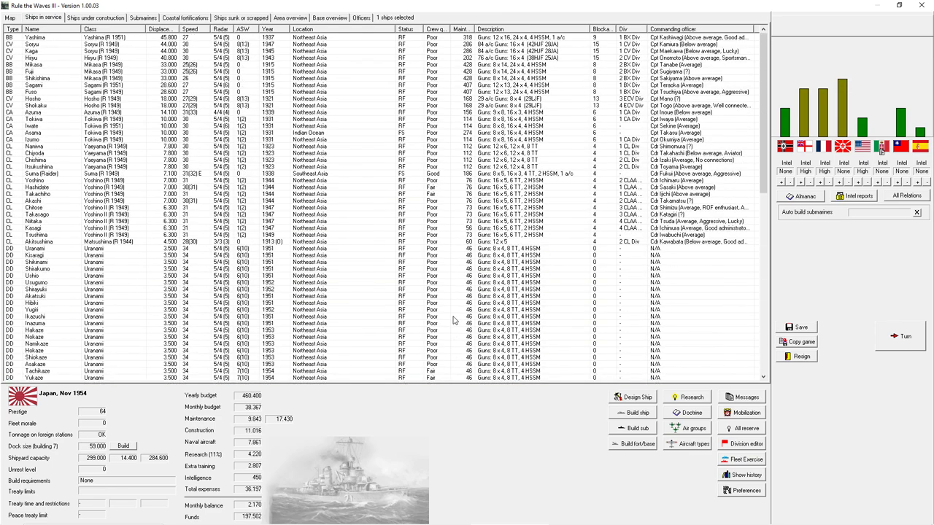
- Glance at research priorities, then bring up the action menu for an Uranami-class destroyer
click(692, 397)
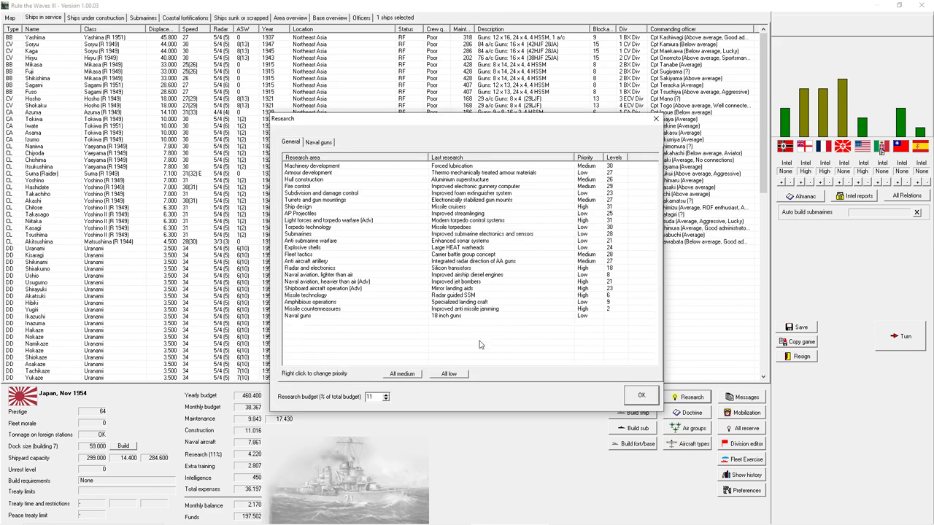
click(642, 394)
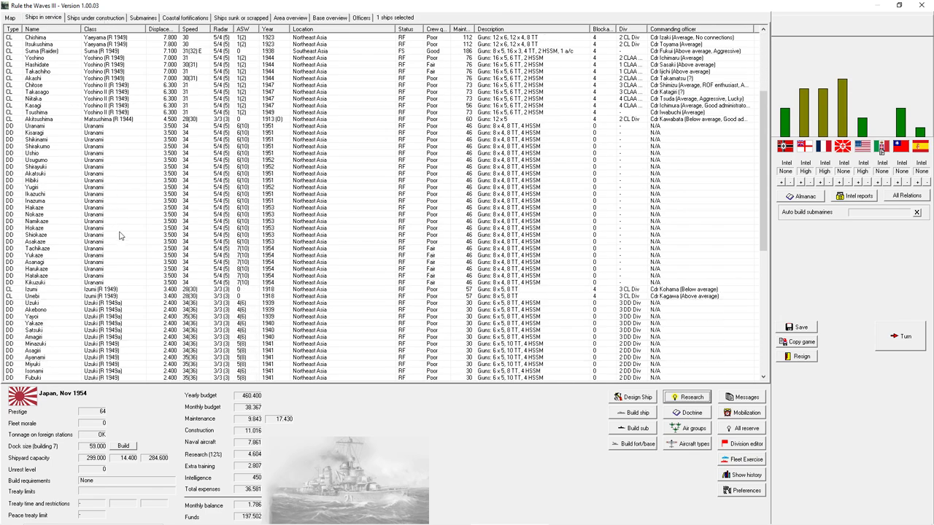
click(35, 207)
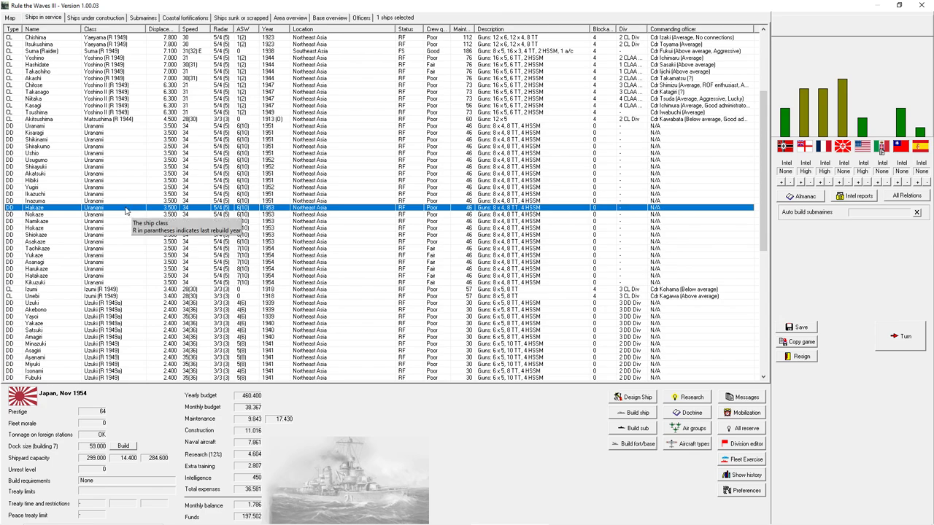
right_click(128, 222)
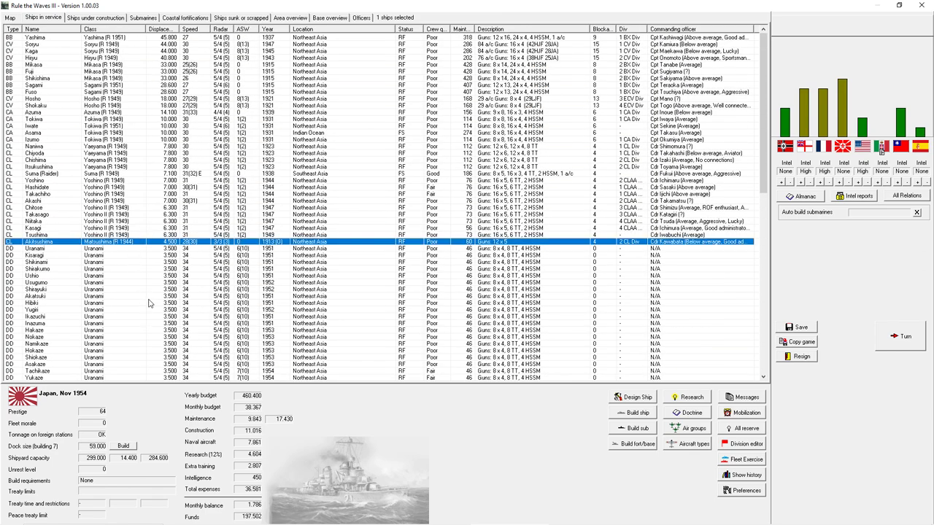
right_click(44, 289)
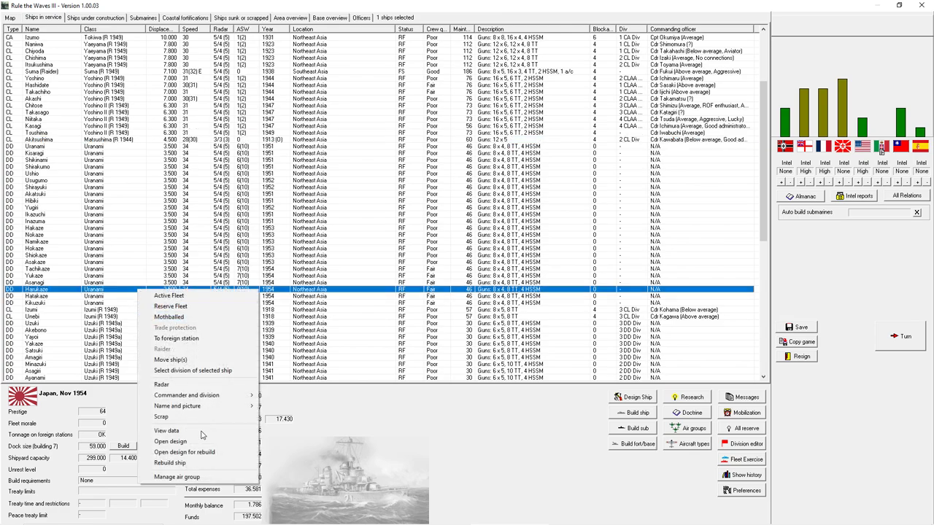
mouse_move(197, 452)
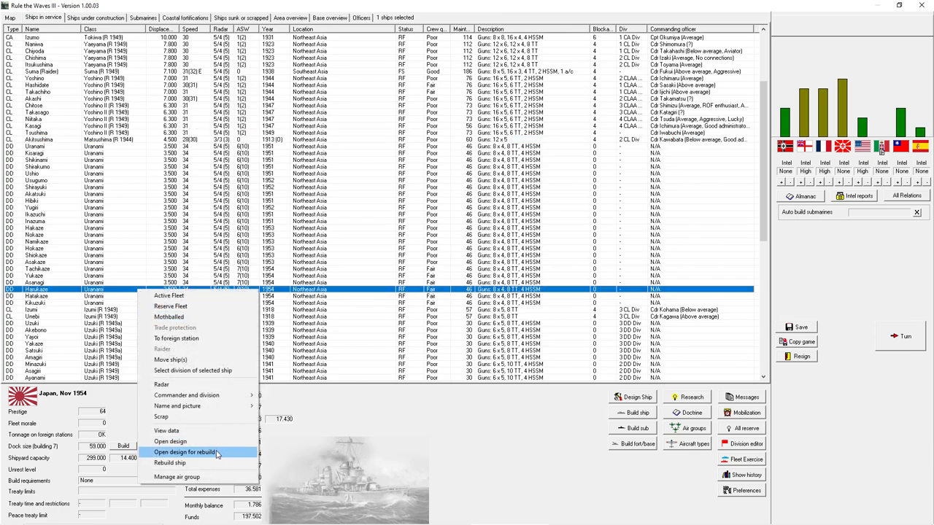
- Open the Uranami rebuild design and give it an aluminium superstructure
click(184, 452)
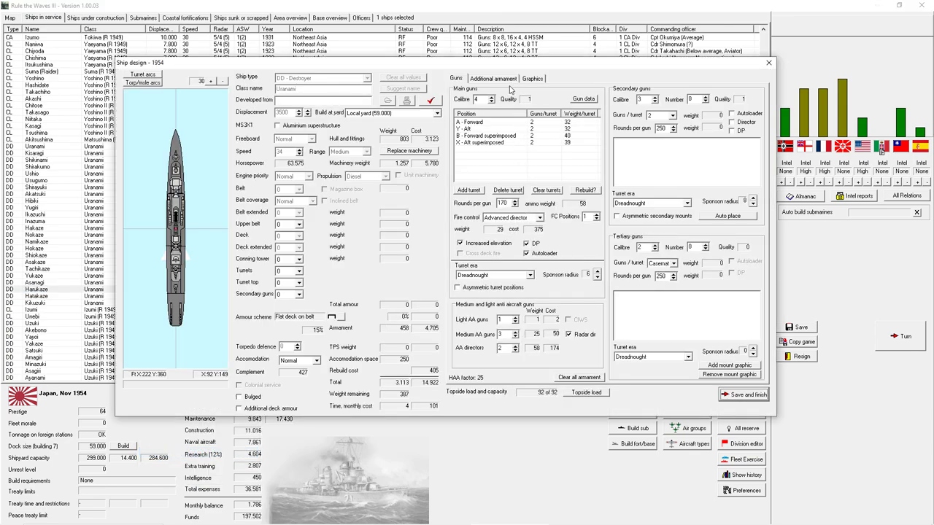
click(493, 79)
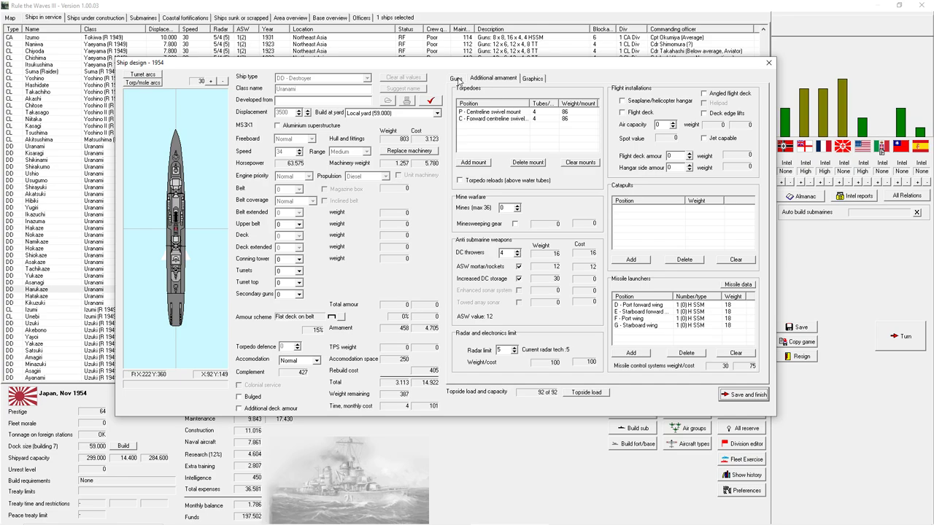
click(455, 78)
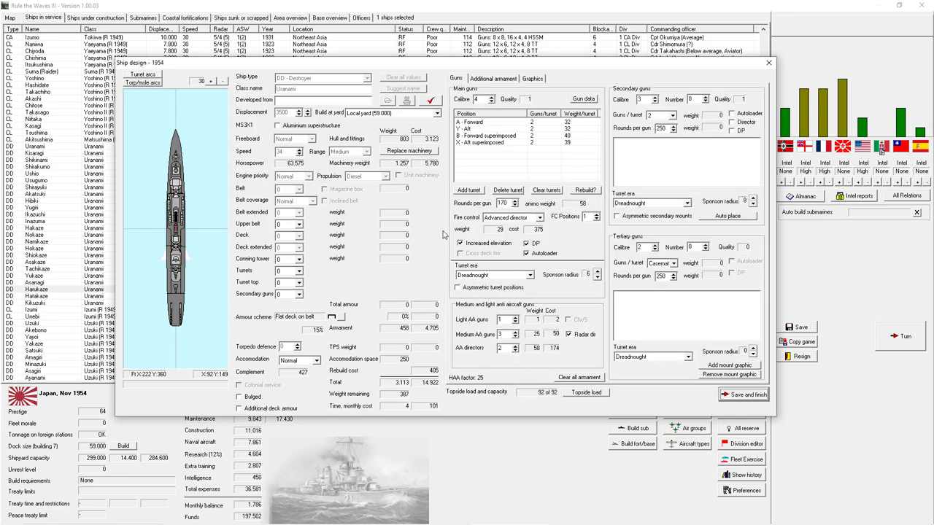
mouse_move(315, 129)
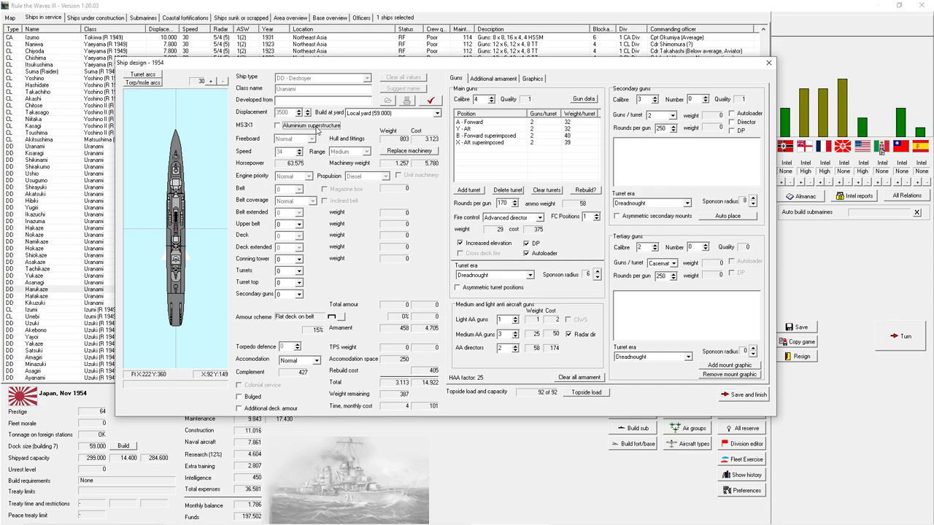
click(277, 126)
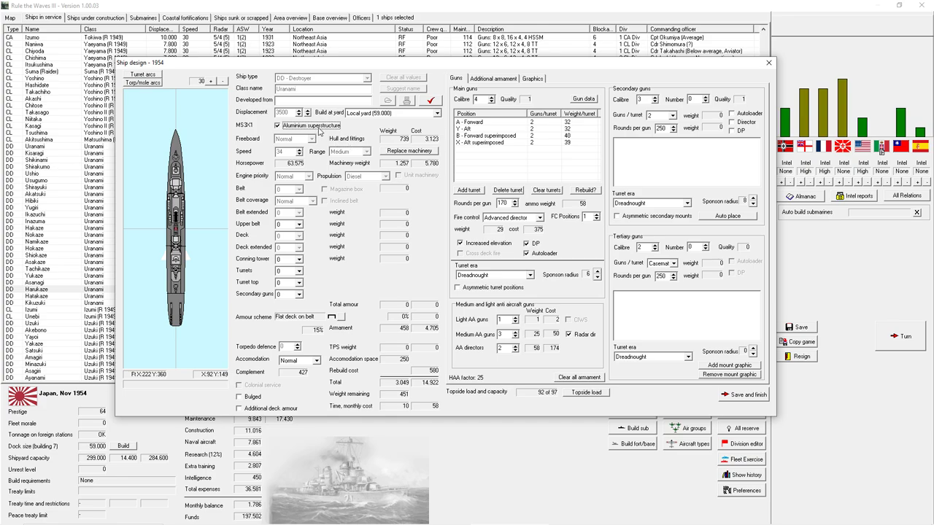
mouse_move(522, 97)
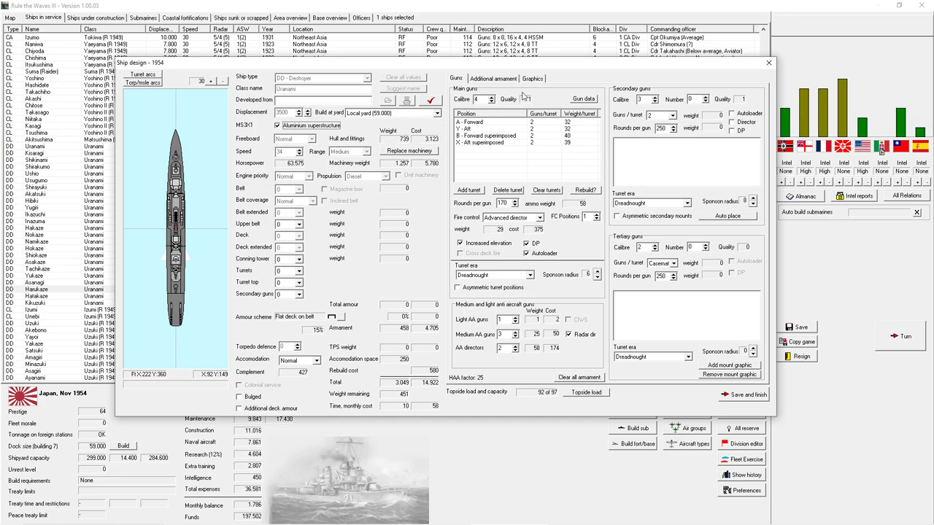
- Clear the old missile mounts and add Heavy SSM launchers on the additional armament page
click(493, 79)
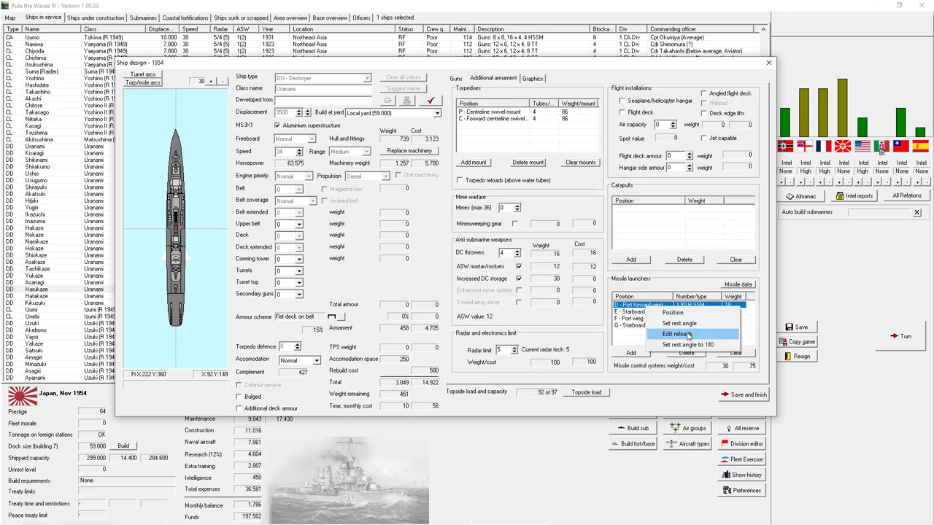
click(674, 334)
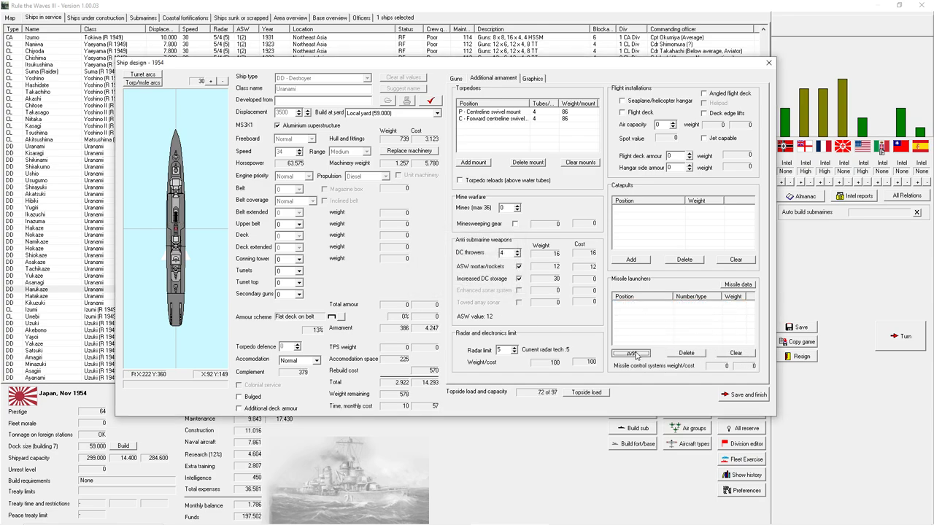
click(630, 352)
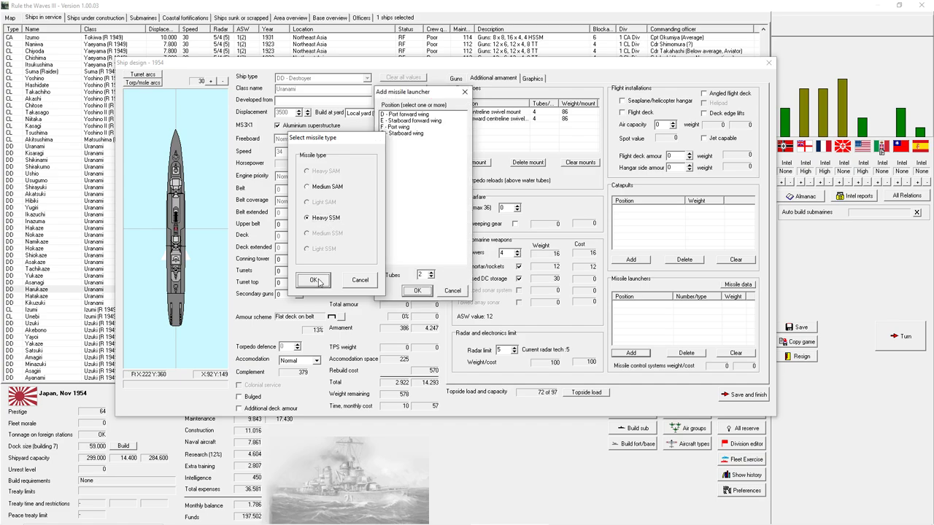
click(313, 280)
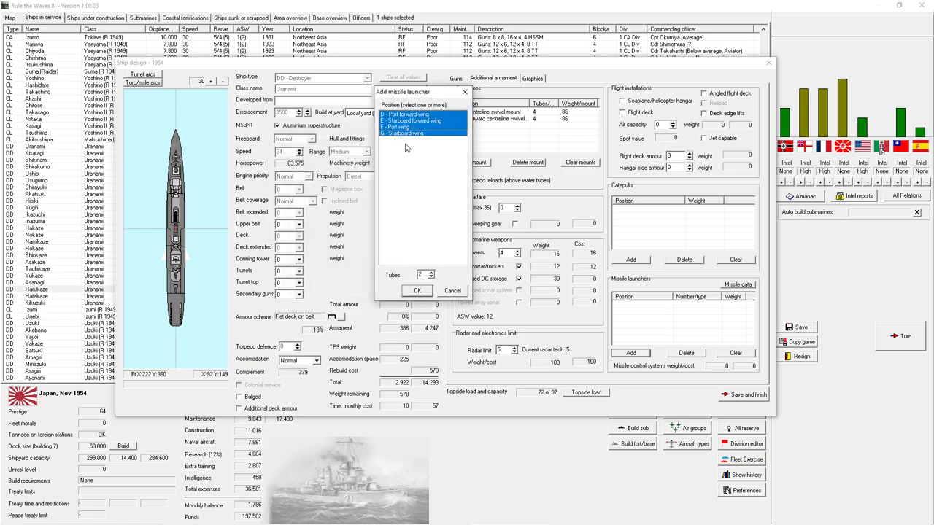
click(418, 290)
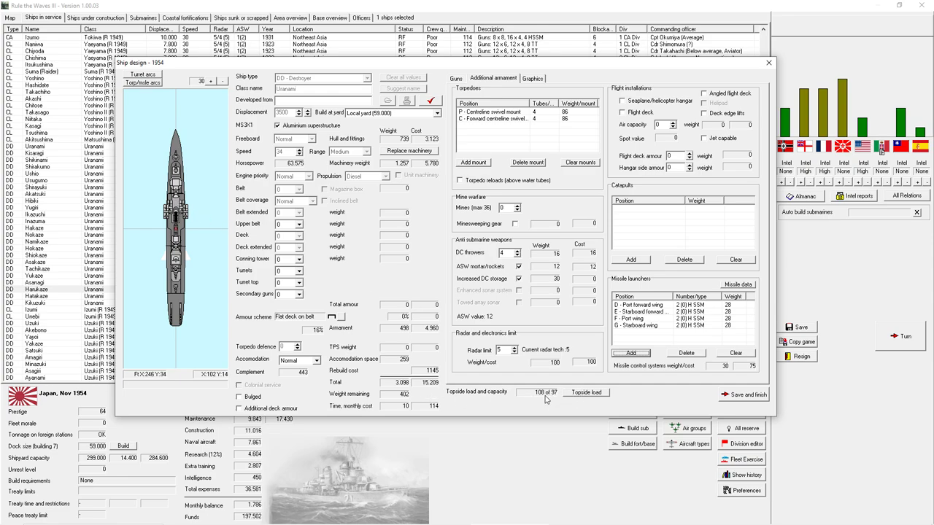
click(455, 79)
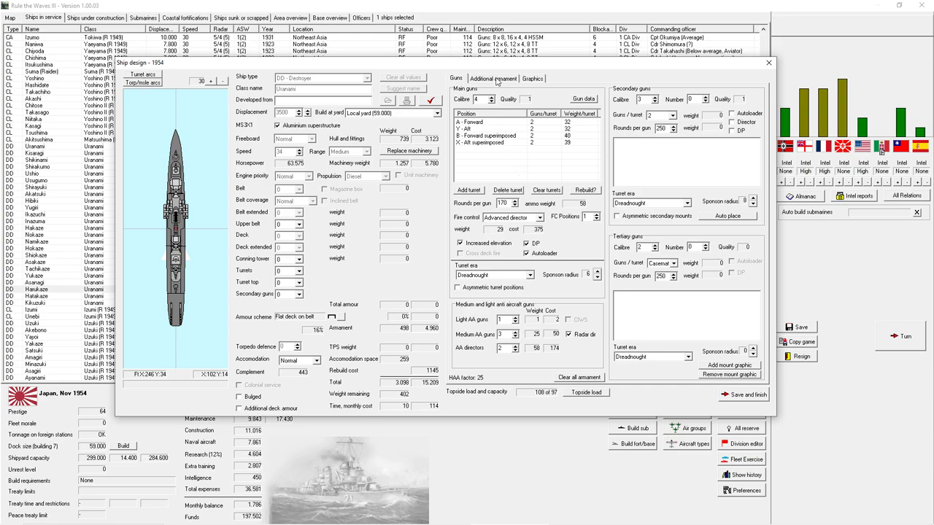
- Delete the second torpedo mount and cut back the anti-submarine weapons fit
click(493, 79)
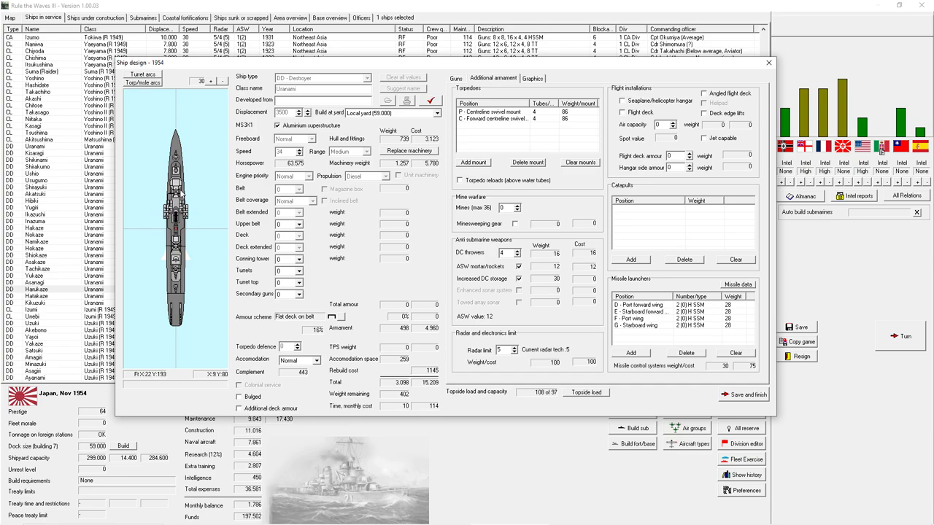
mouse_move(178, 236)
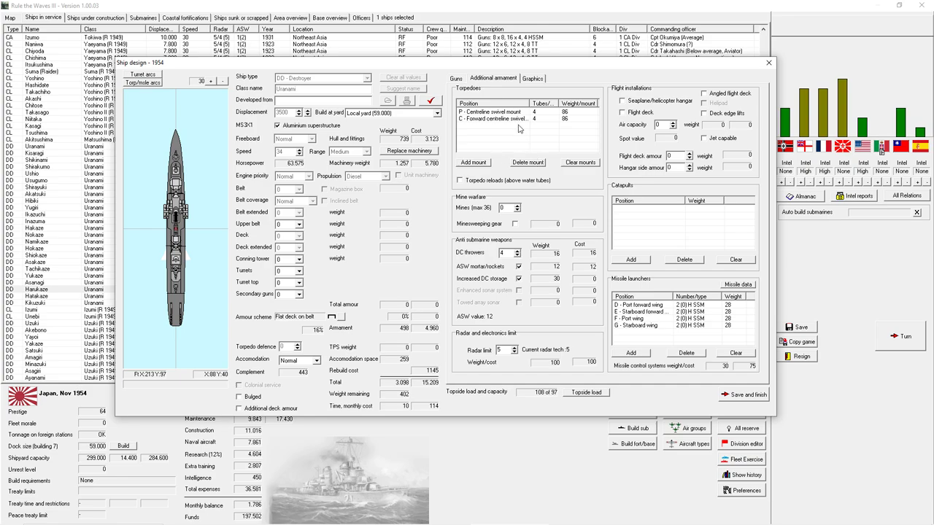
click(493, 119)
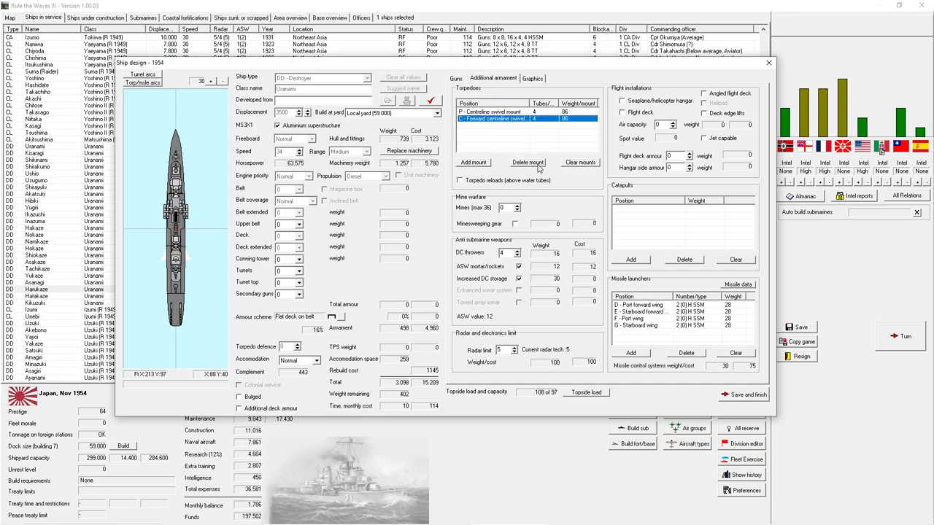
click(528, 162)
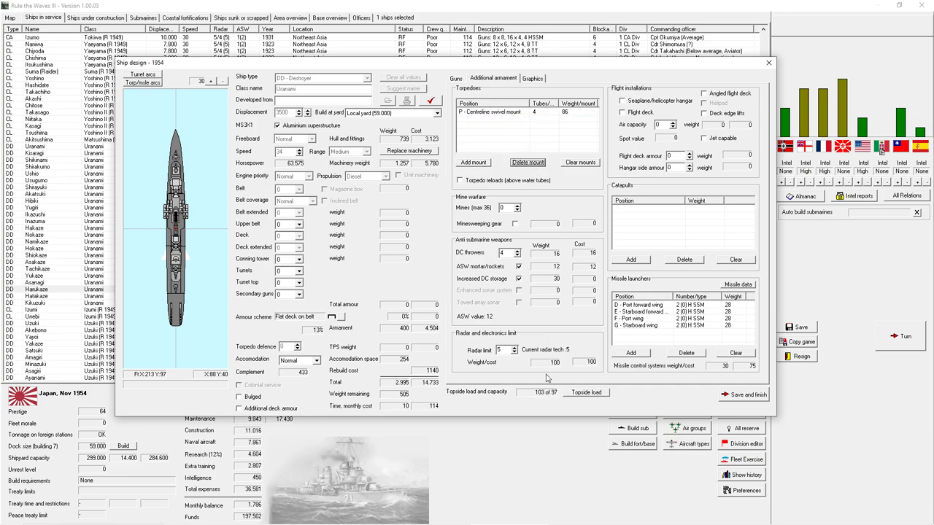
click(455, 79)
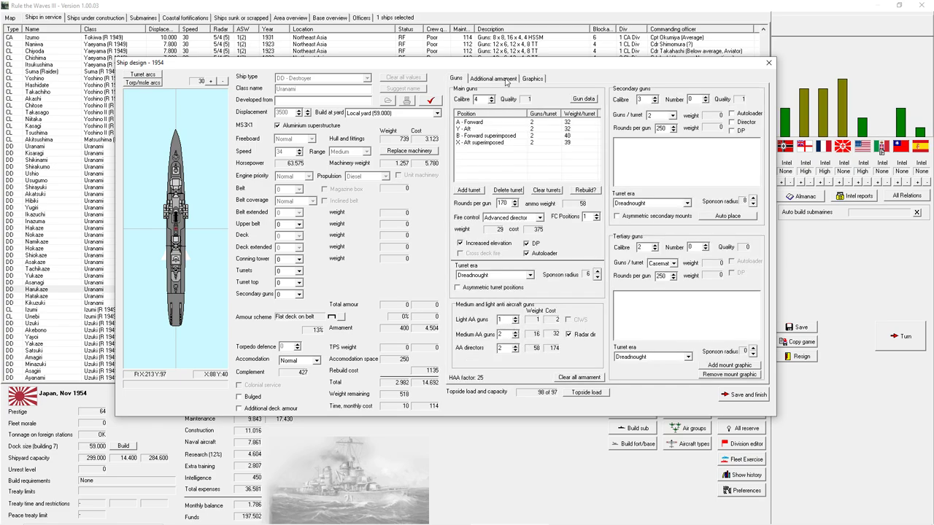
click(493, 79)
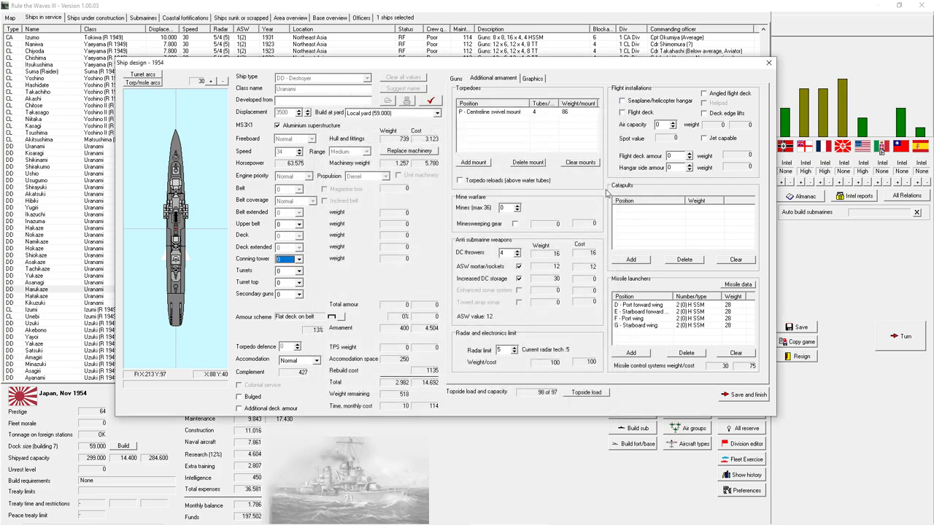
mouse_move(607, 207)
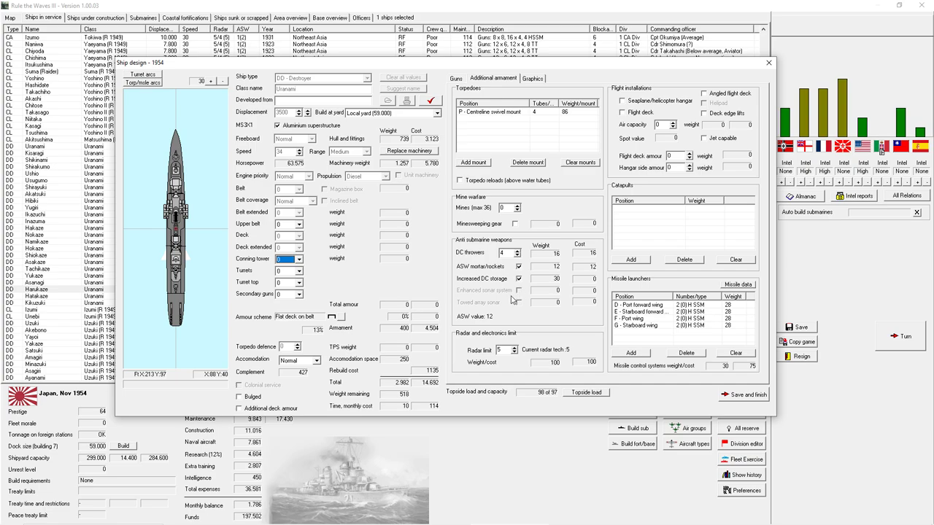
click(519, 278)
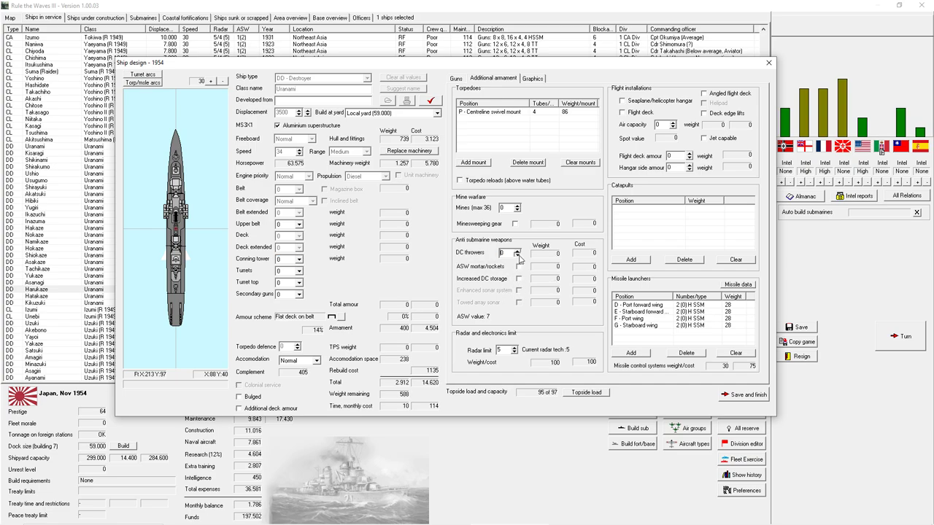
mouse_move(502, 253)
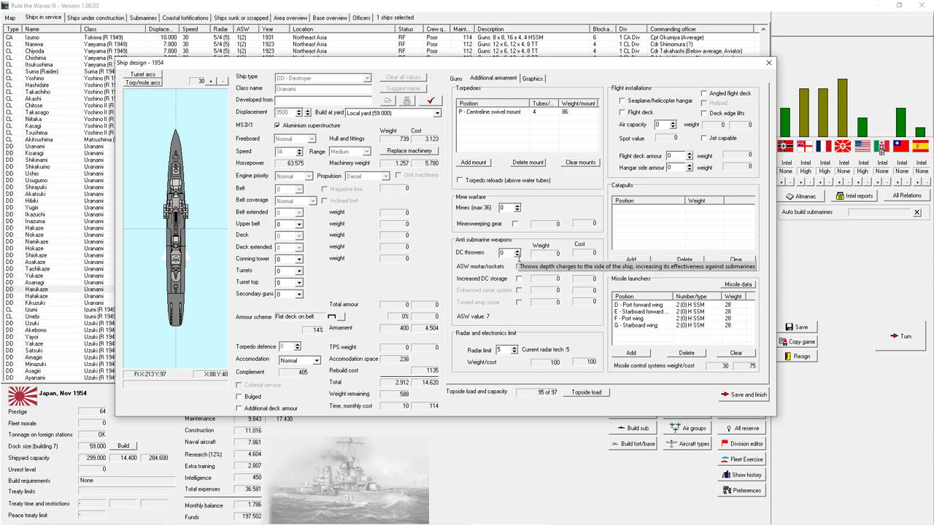
mouse_move(513, 238)
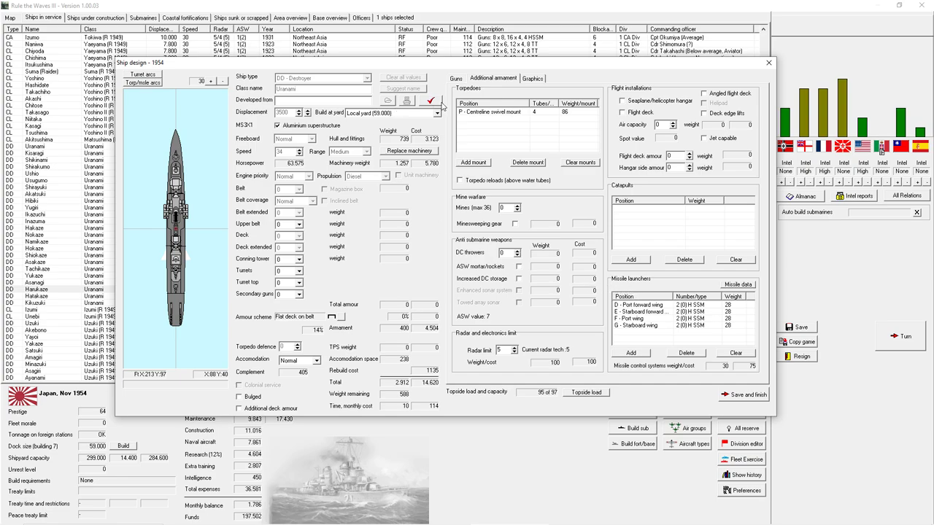
mouse_move(474, 111)
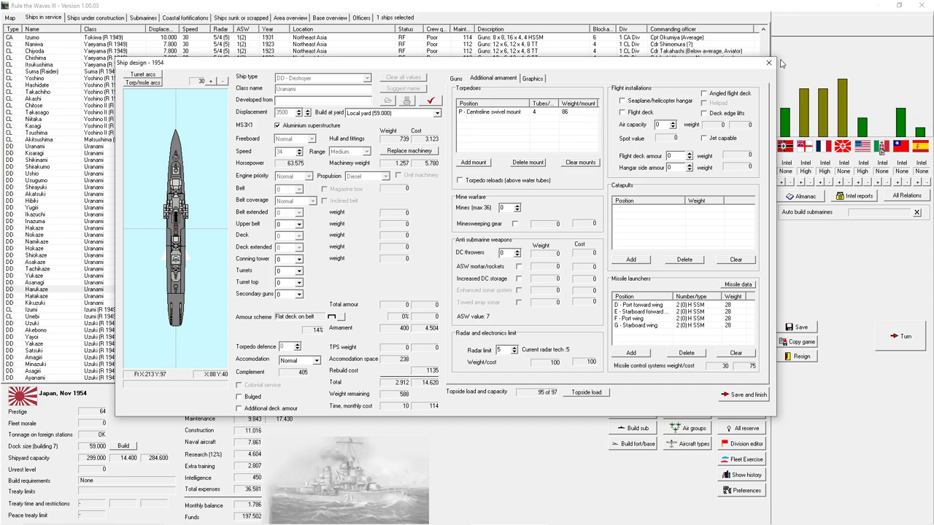
mouse_move(767, 63)
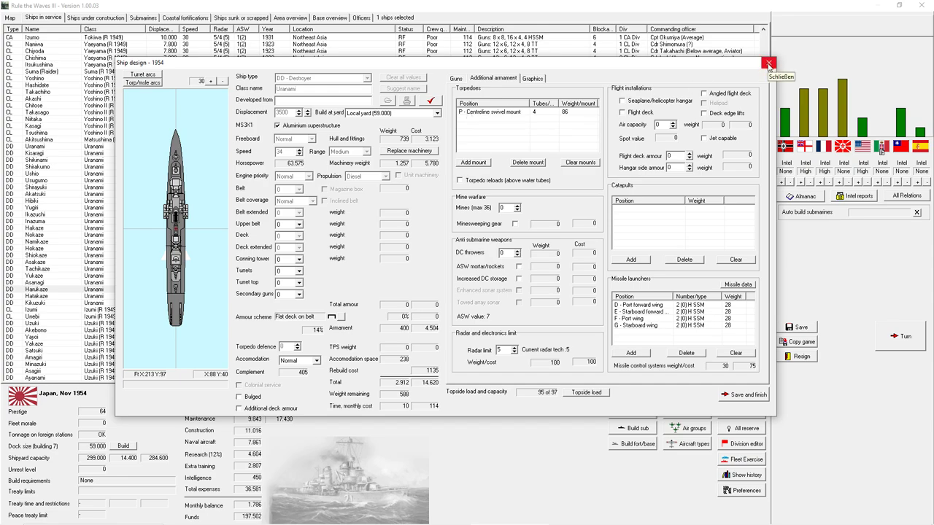
- Close the destroyer design and look over the battleship's additional armament
click(767, 65)
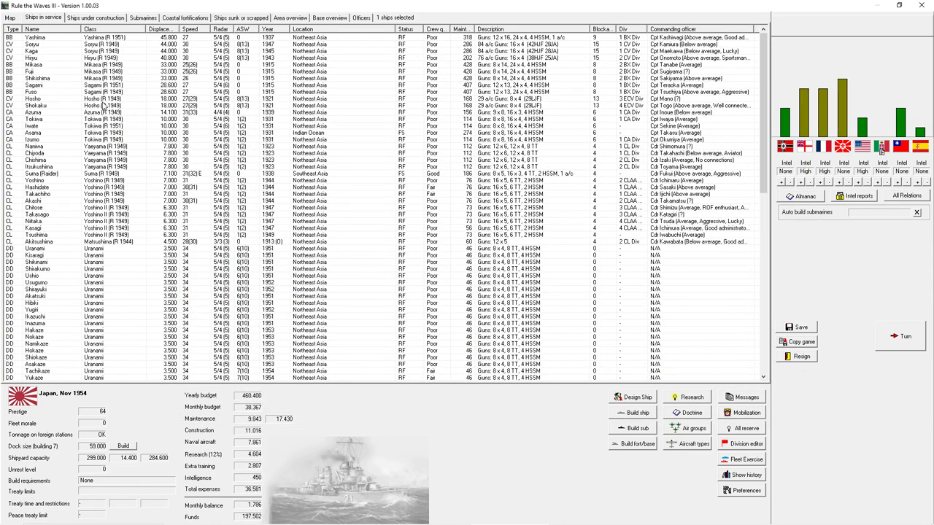
click(88, 92)
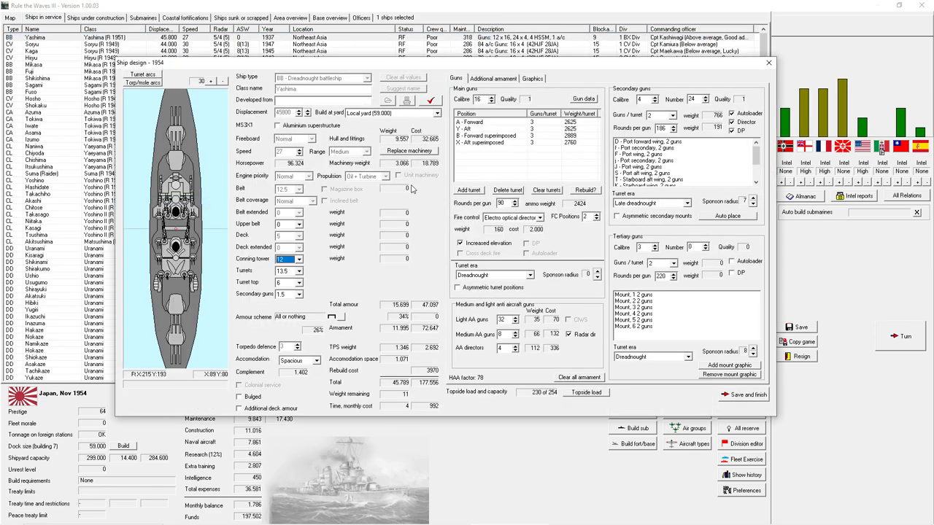
click(494, 79)
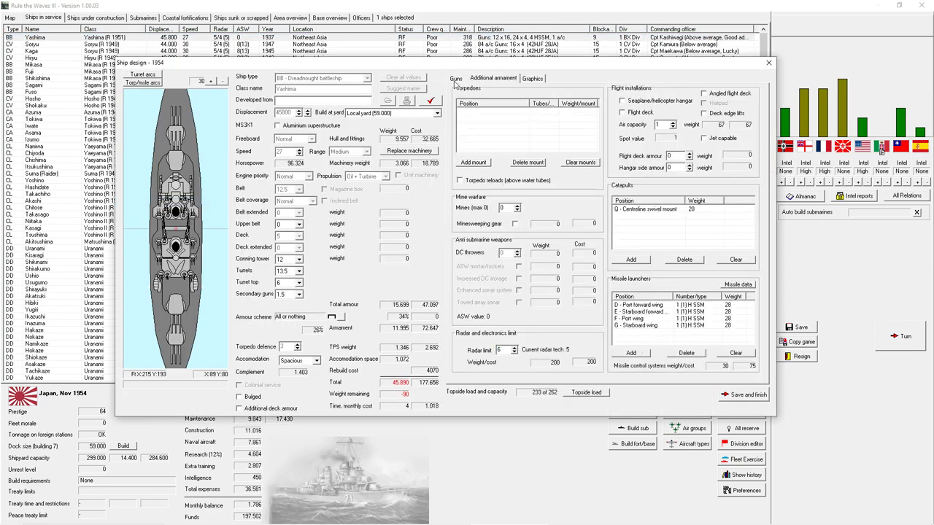
click(455, 78)
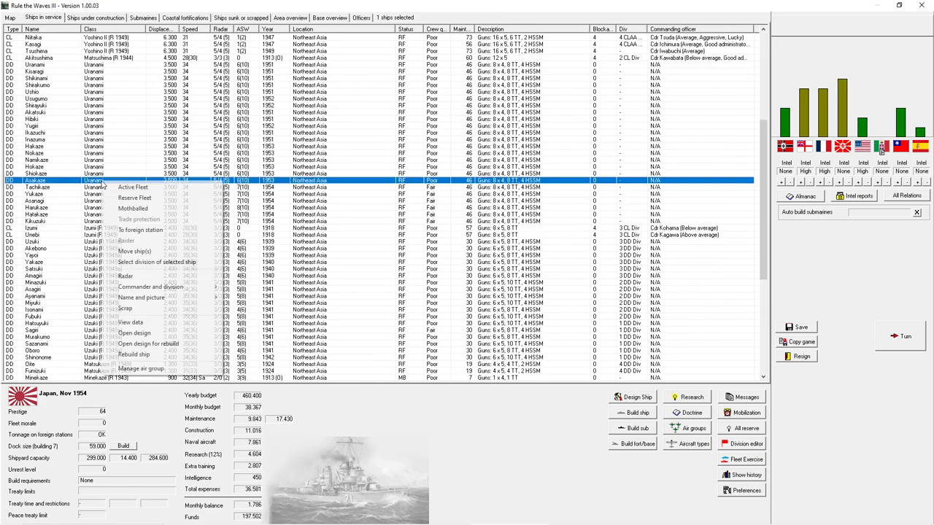
- Reopen the Uranami design, set accommodation to Spacious and review the additional armament
click(148, 345)
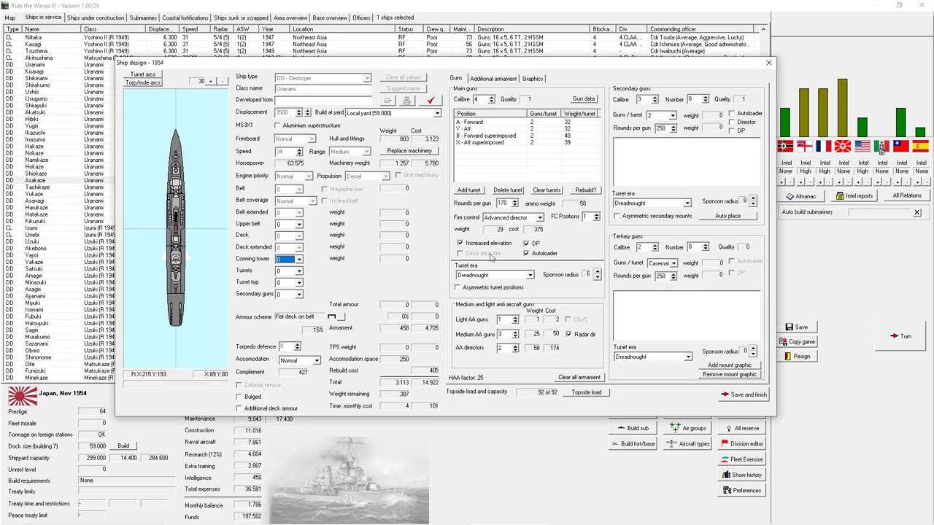
click(315, 360)
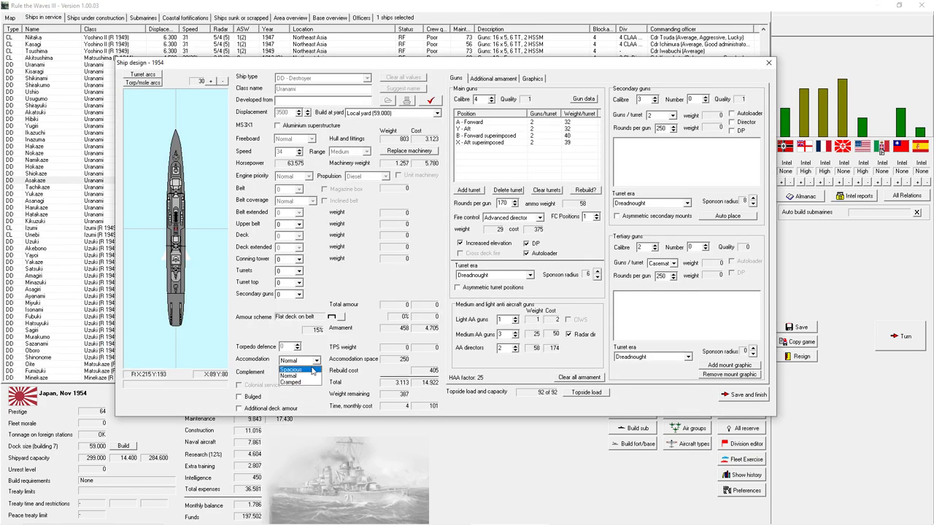
click(292, 368)
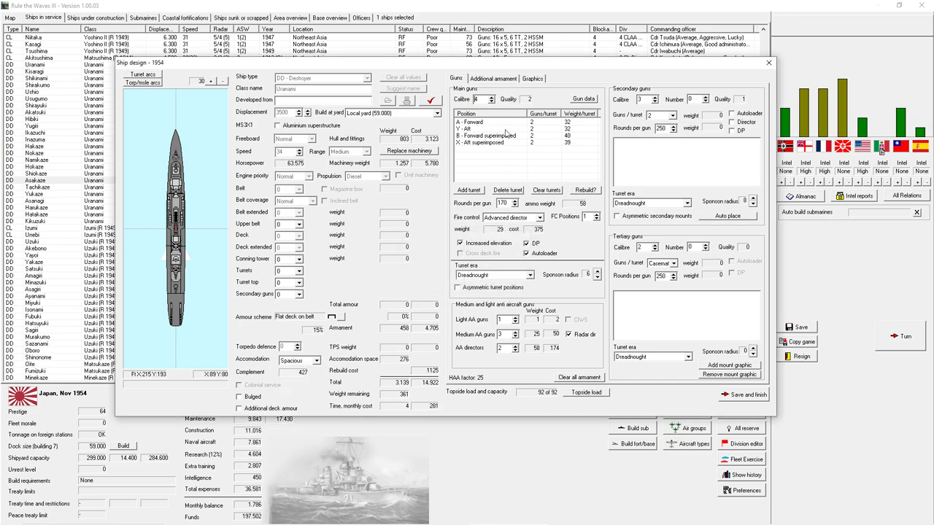
click(511, 217)
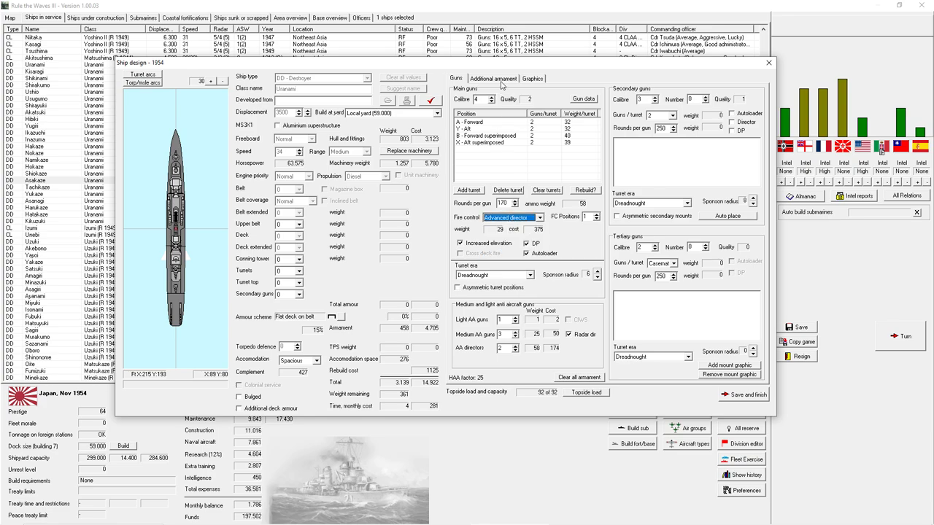
click(493, 78)
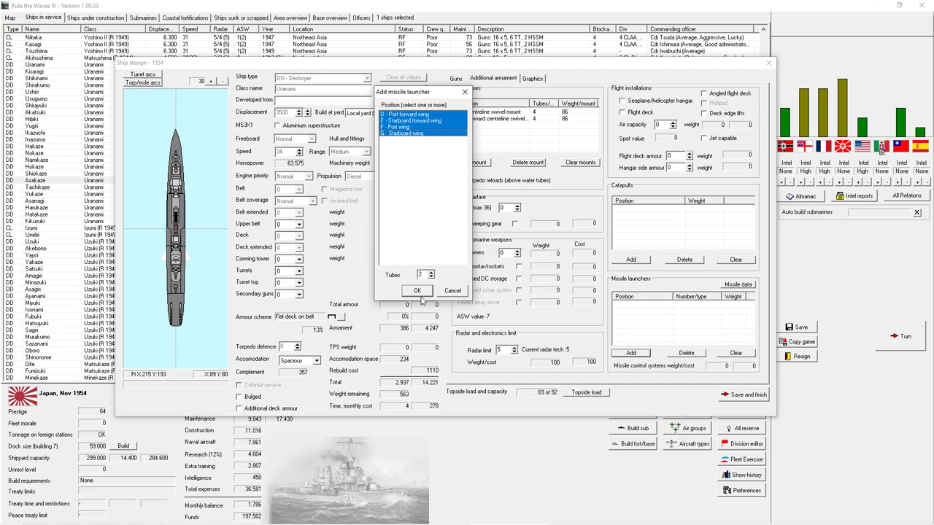
click(417, 290)
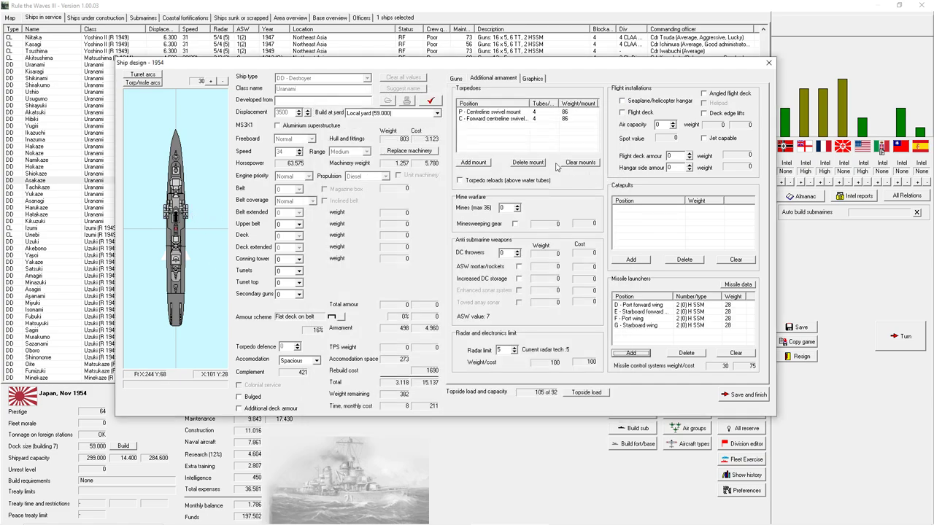
- Delete one of the two torpedo mounts and run the design check to get All OK
click(493, 111)
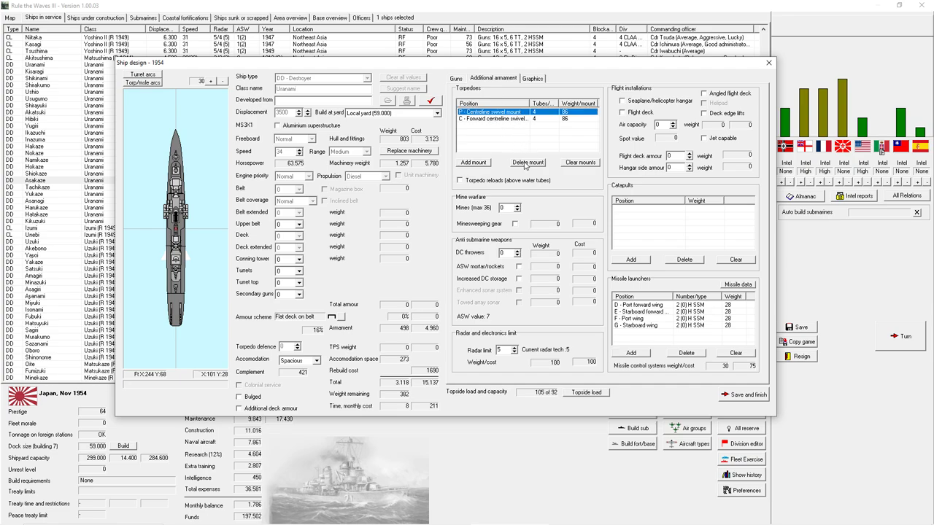
click(527, 162)
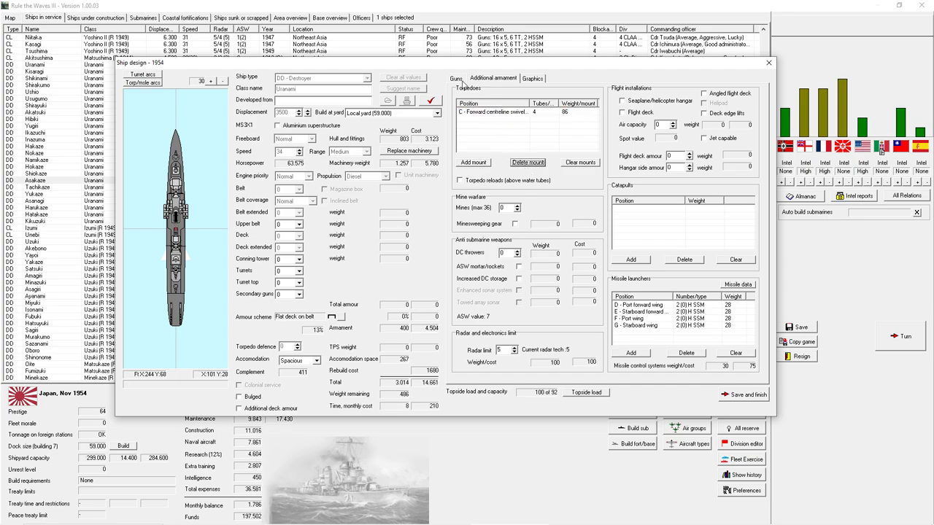
click(455, 79)
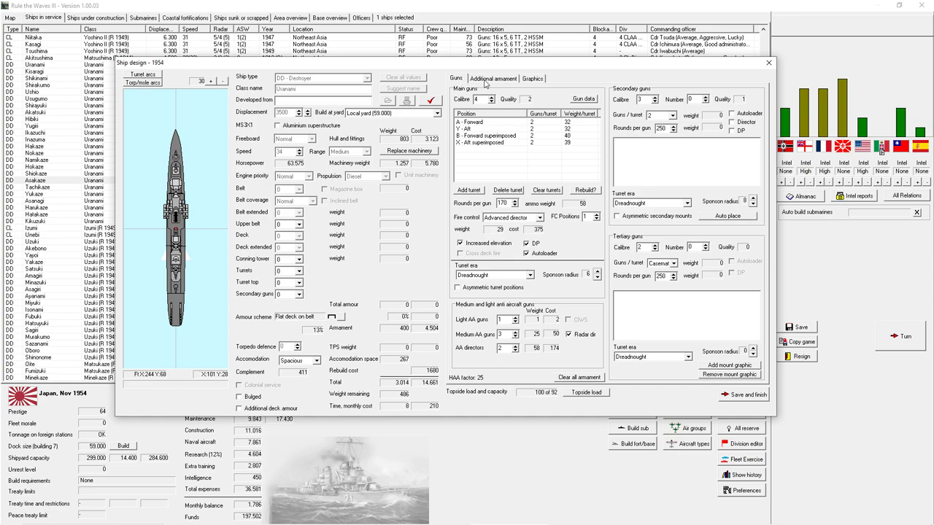
click(278, 126)
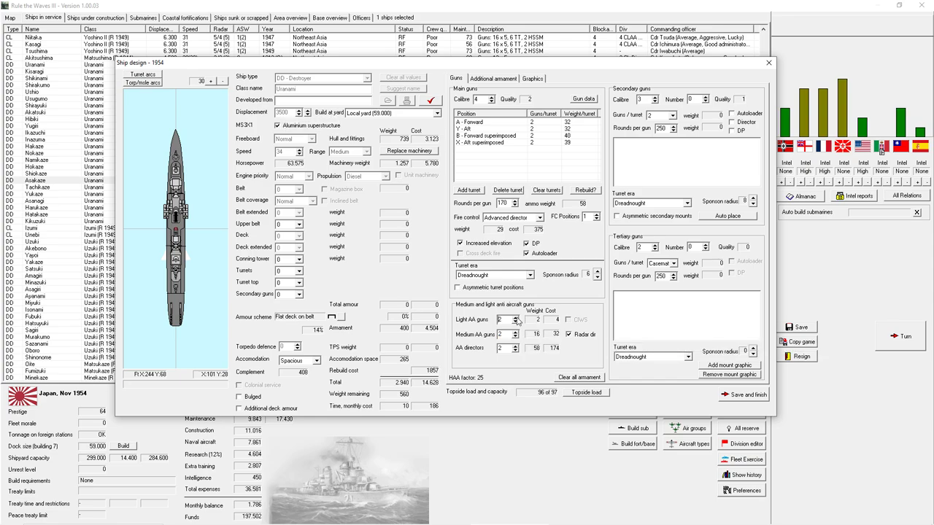
click(744, 394)
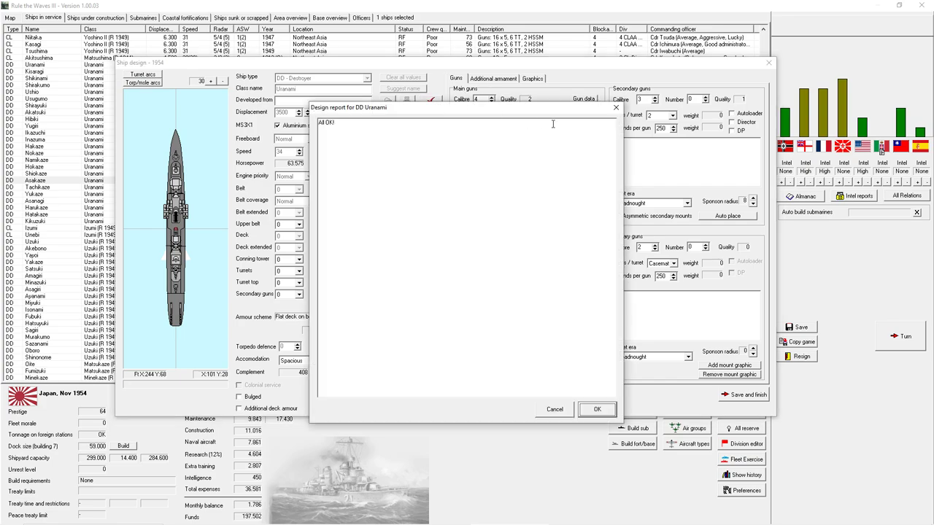
click(597, 408)
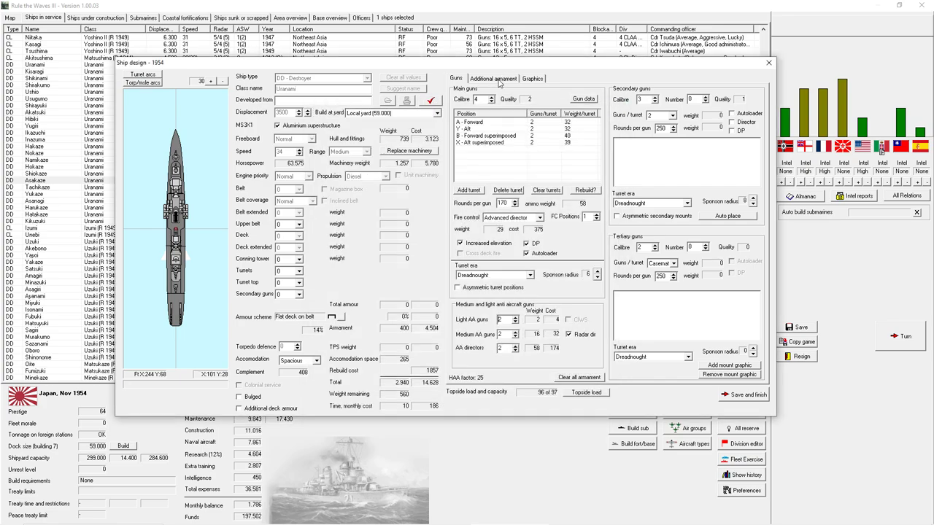
- Recheck the additional armament and accept a second All OK design report
click(493, 79)
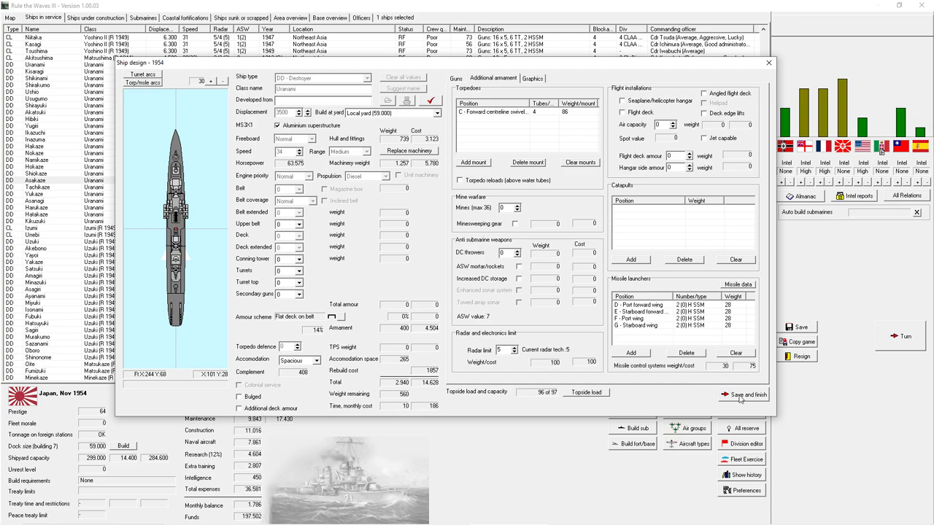
click(743, 394)
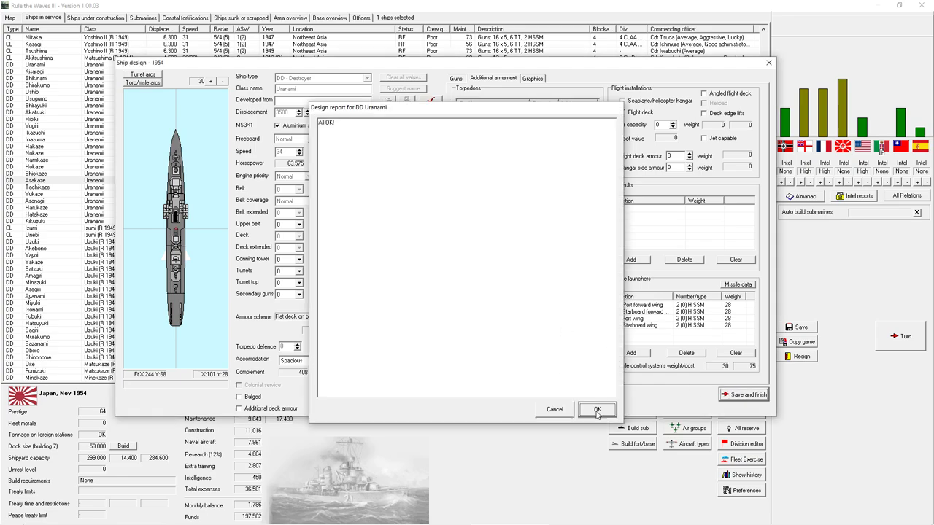
click(596, 408)
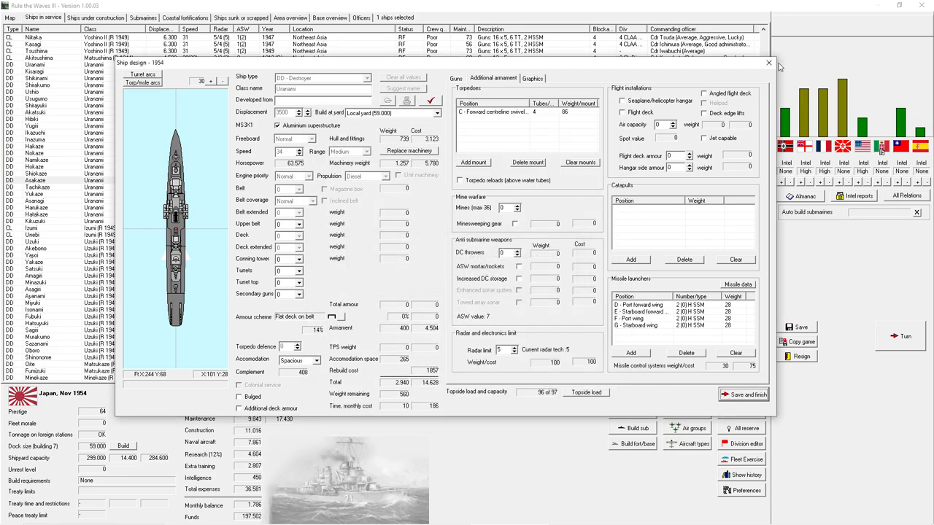
- Save the redesign and order all 24 Uranami destroyers rebuilt to Uranami (R 1954)
click(768, 63)
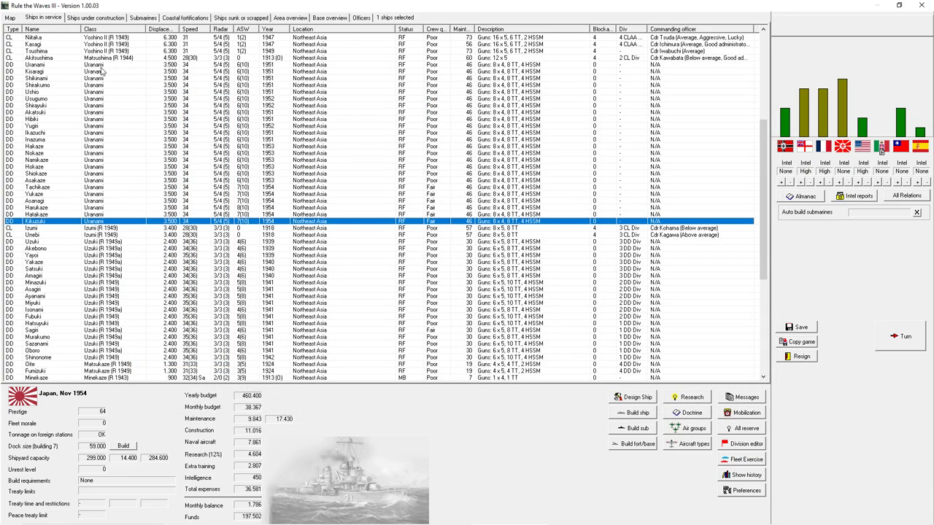
right_click(102, 83)
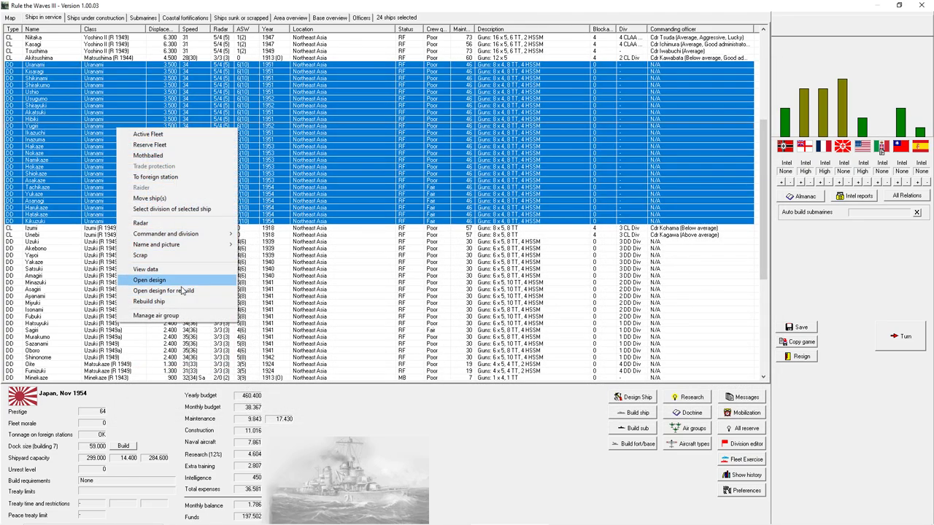
click(148, 300)
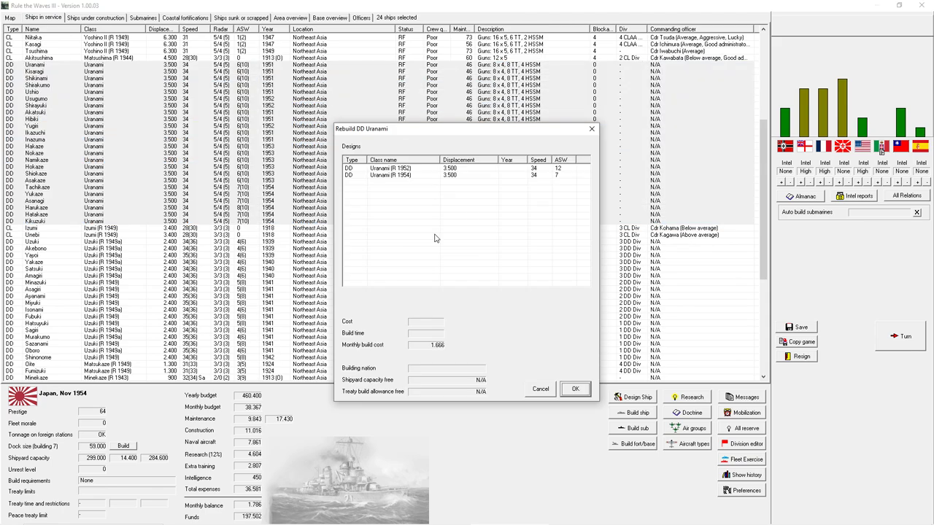
mouse_move(360, 172)
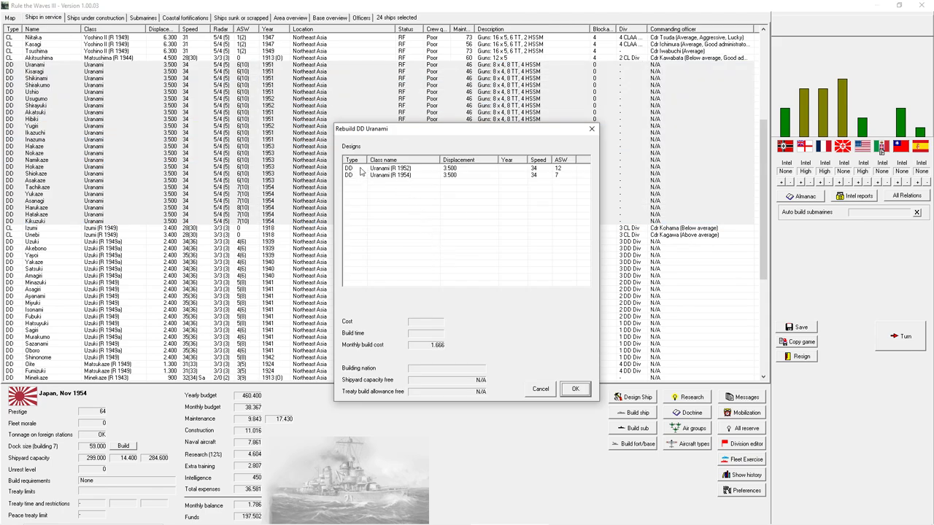
click(401, 175)
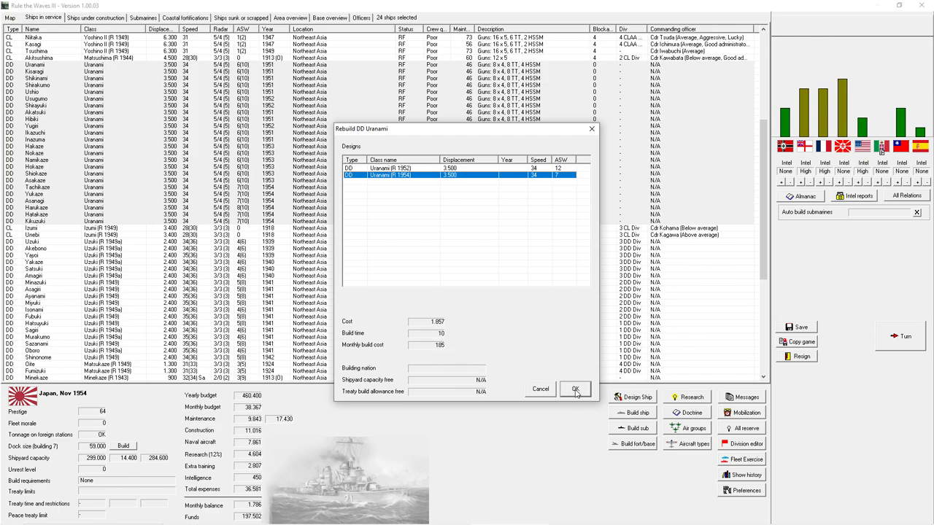
click(575, 388)
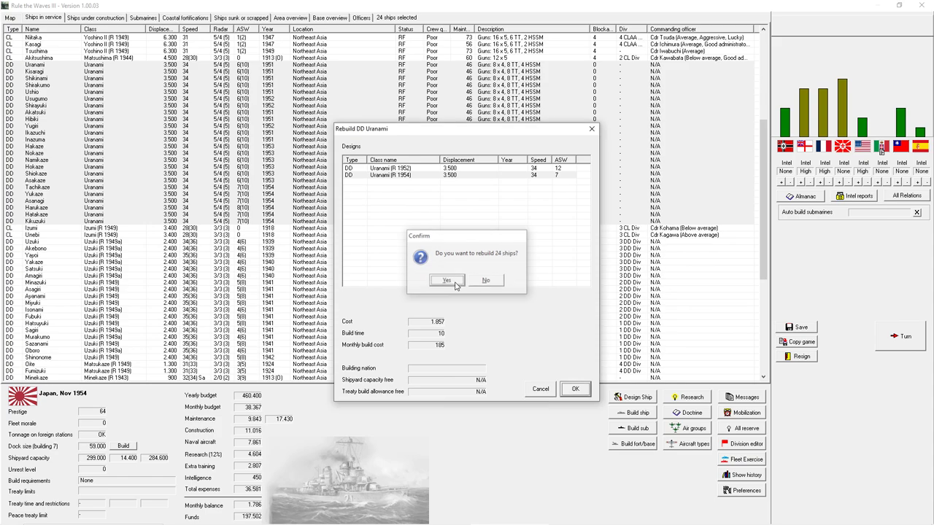
click(446, 280)
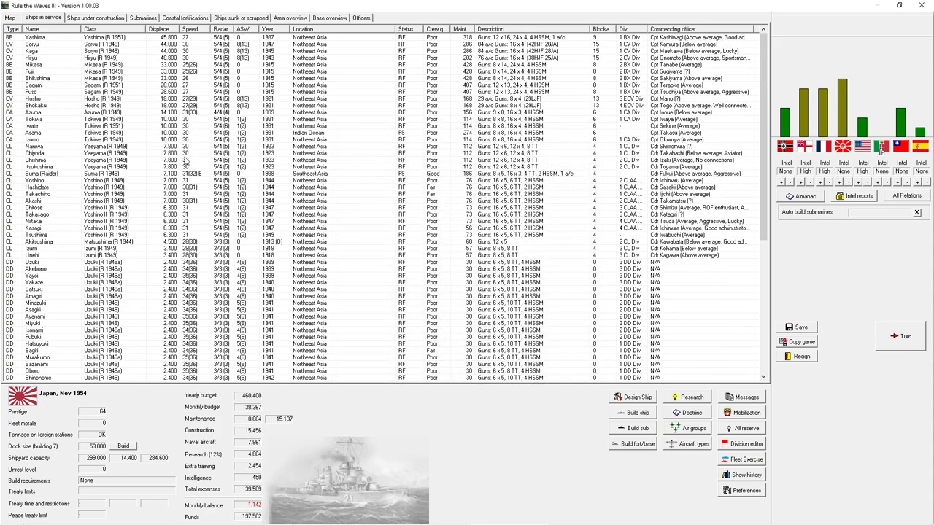
click(94, 18)
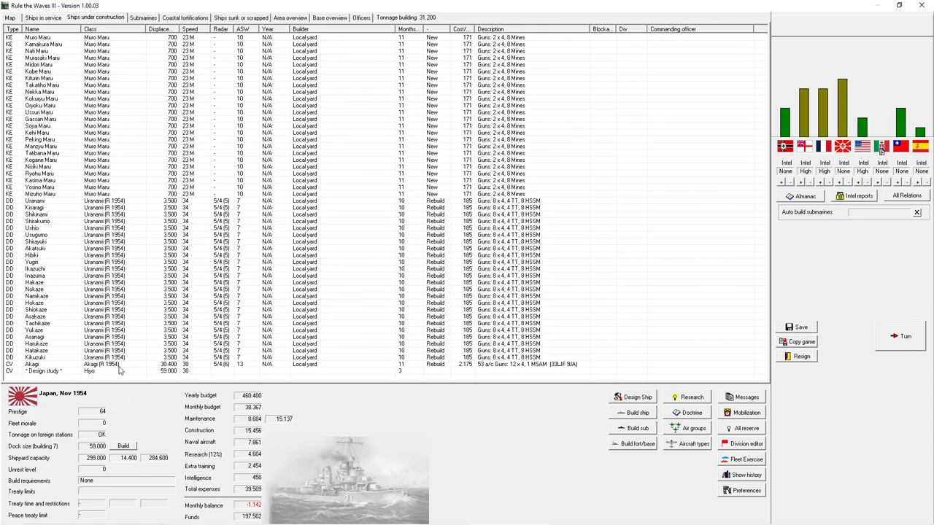
click(40, 18)
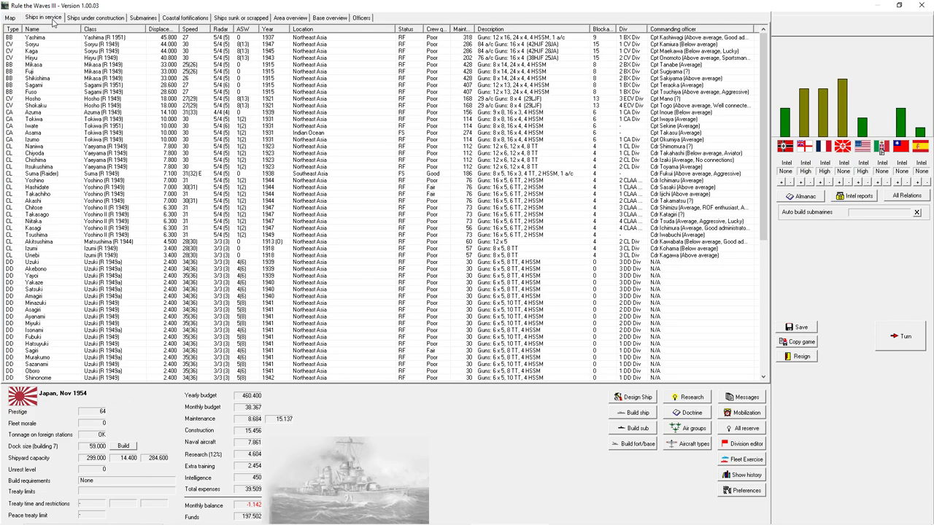
mouse_move(373, 261)
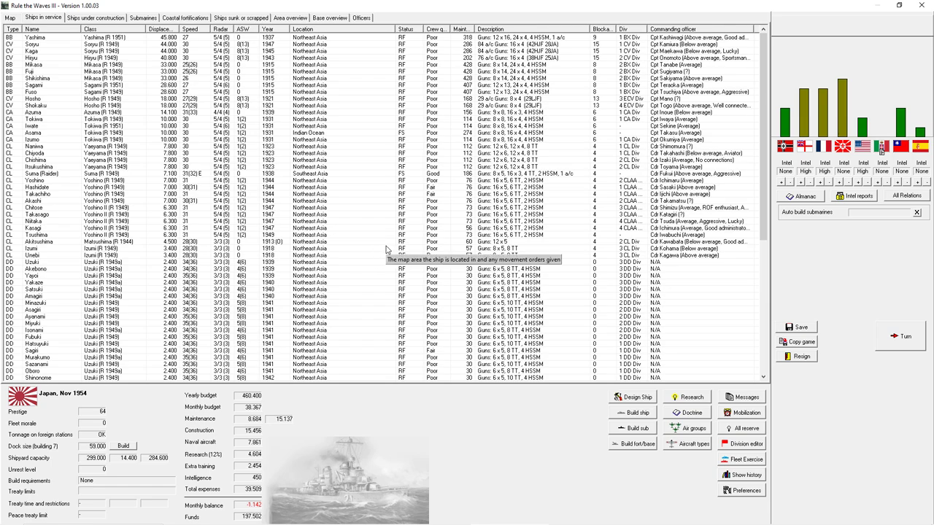
scroll(down, 3)
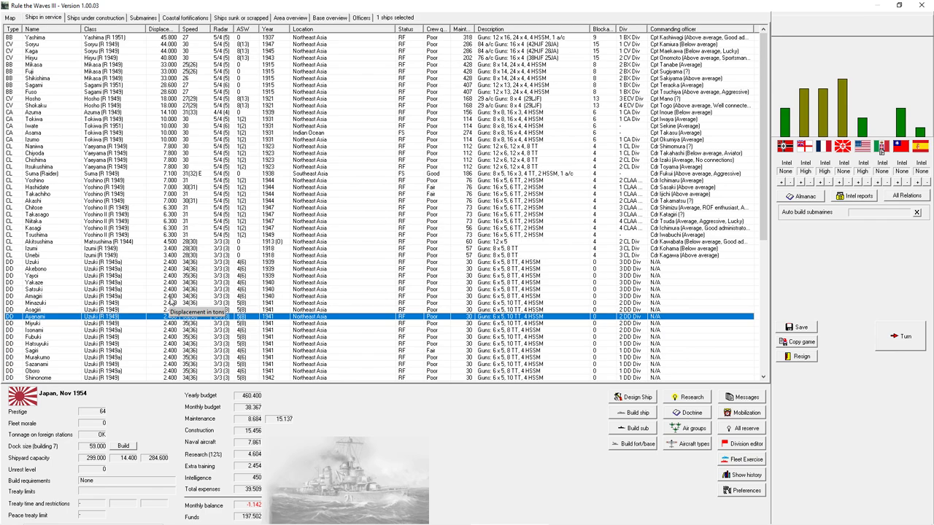
mouse_move(327, 280)
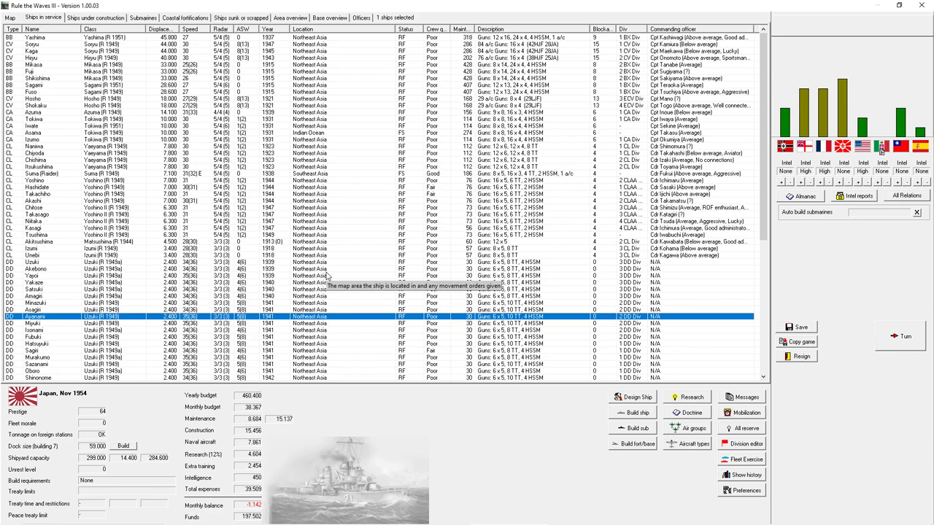
mouse_move(330, 272)
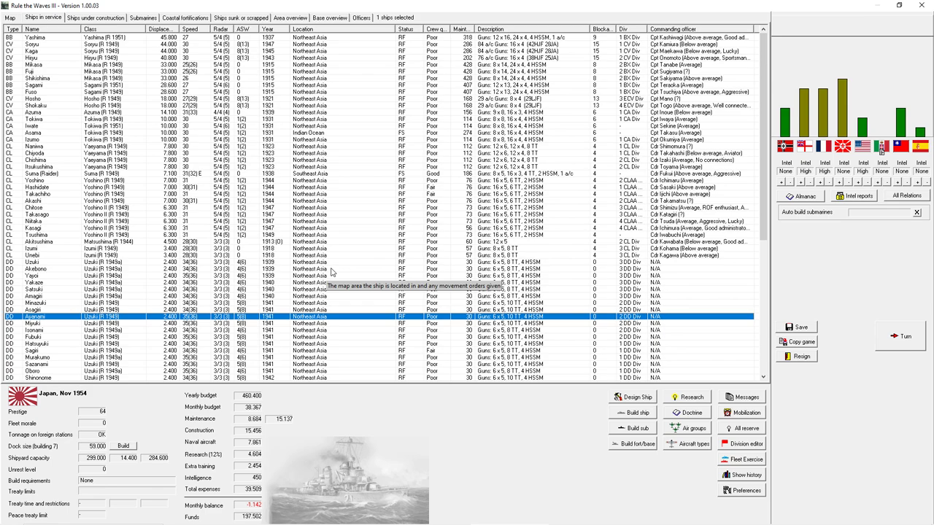